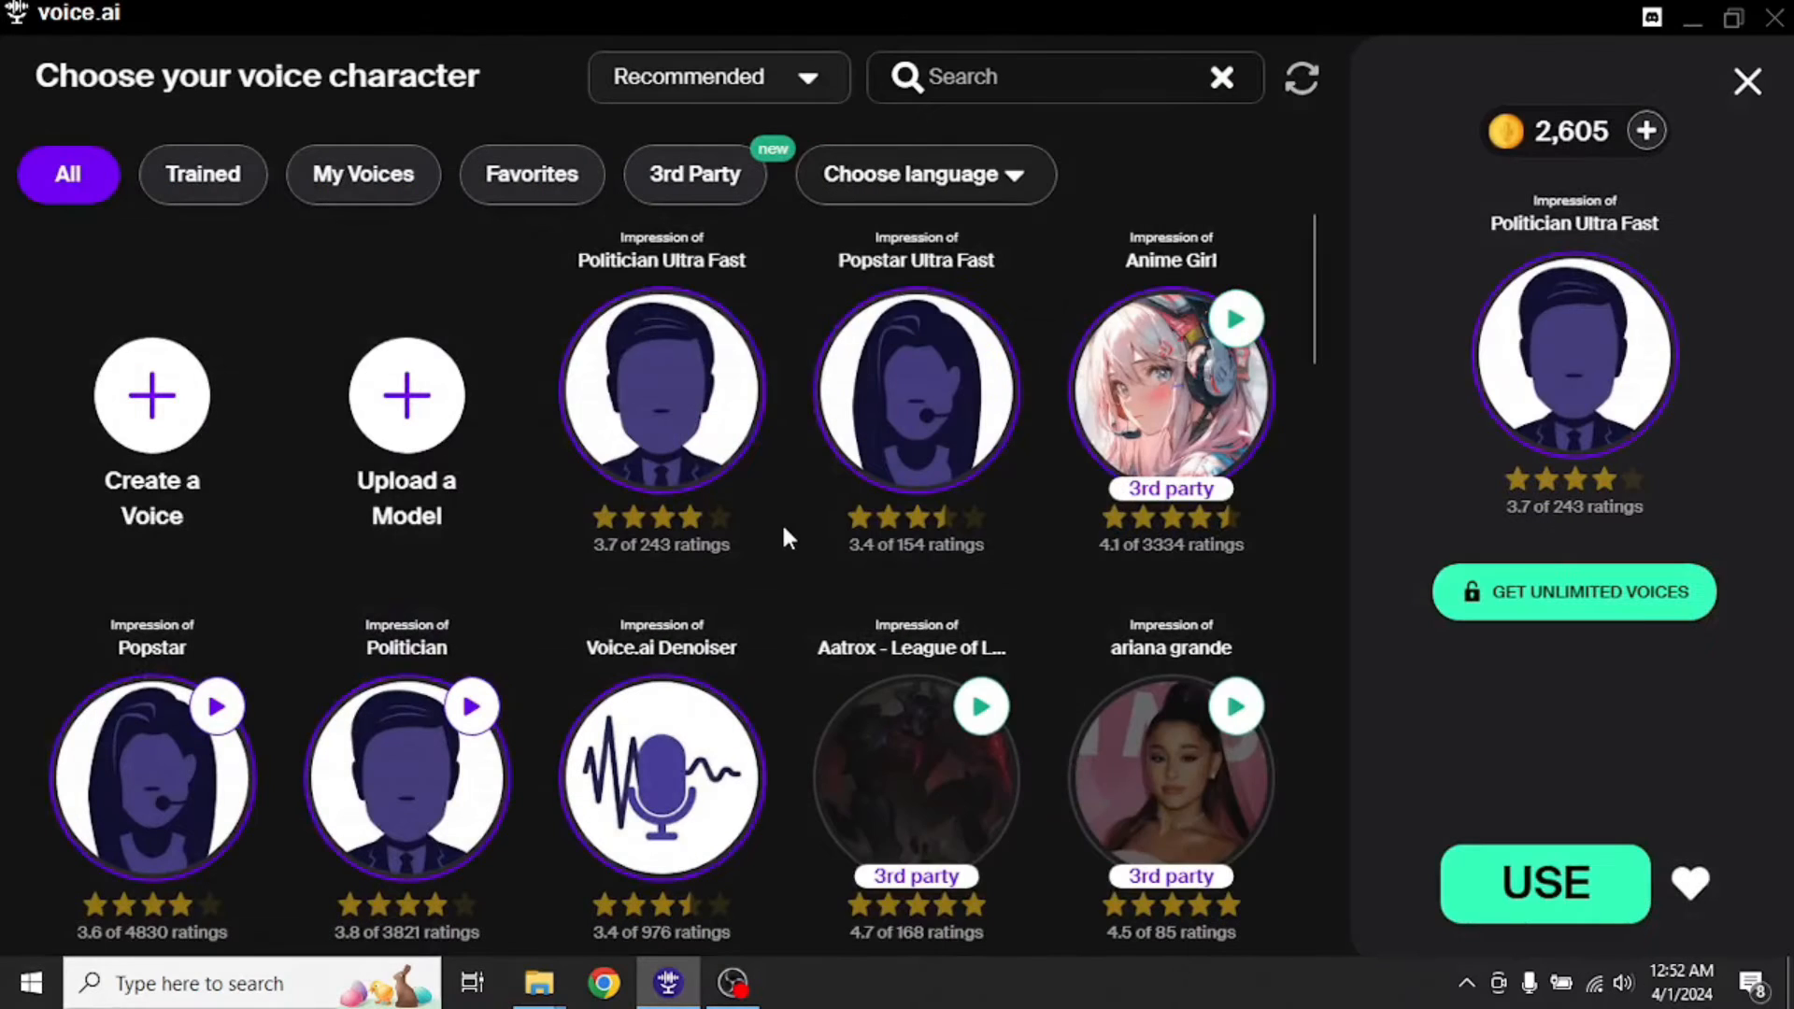
- Browse the voice gallery and pick a language for the custom Biden voice upload
scroll(down, 3)
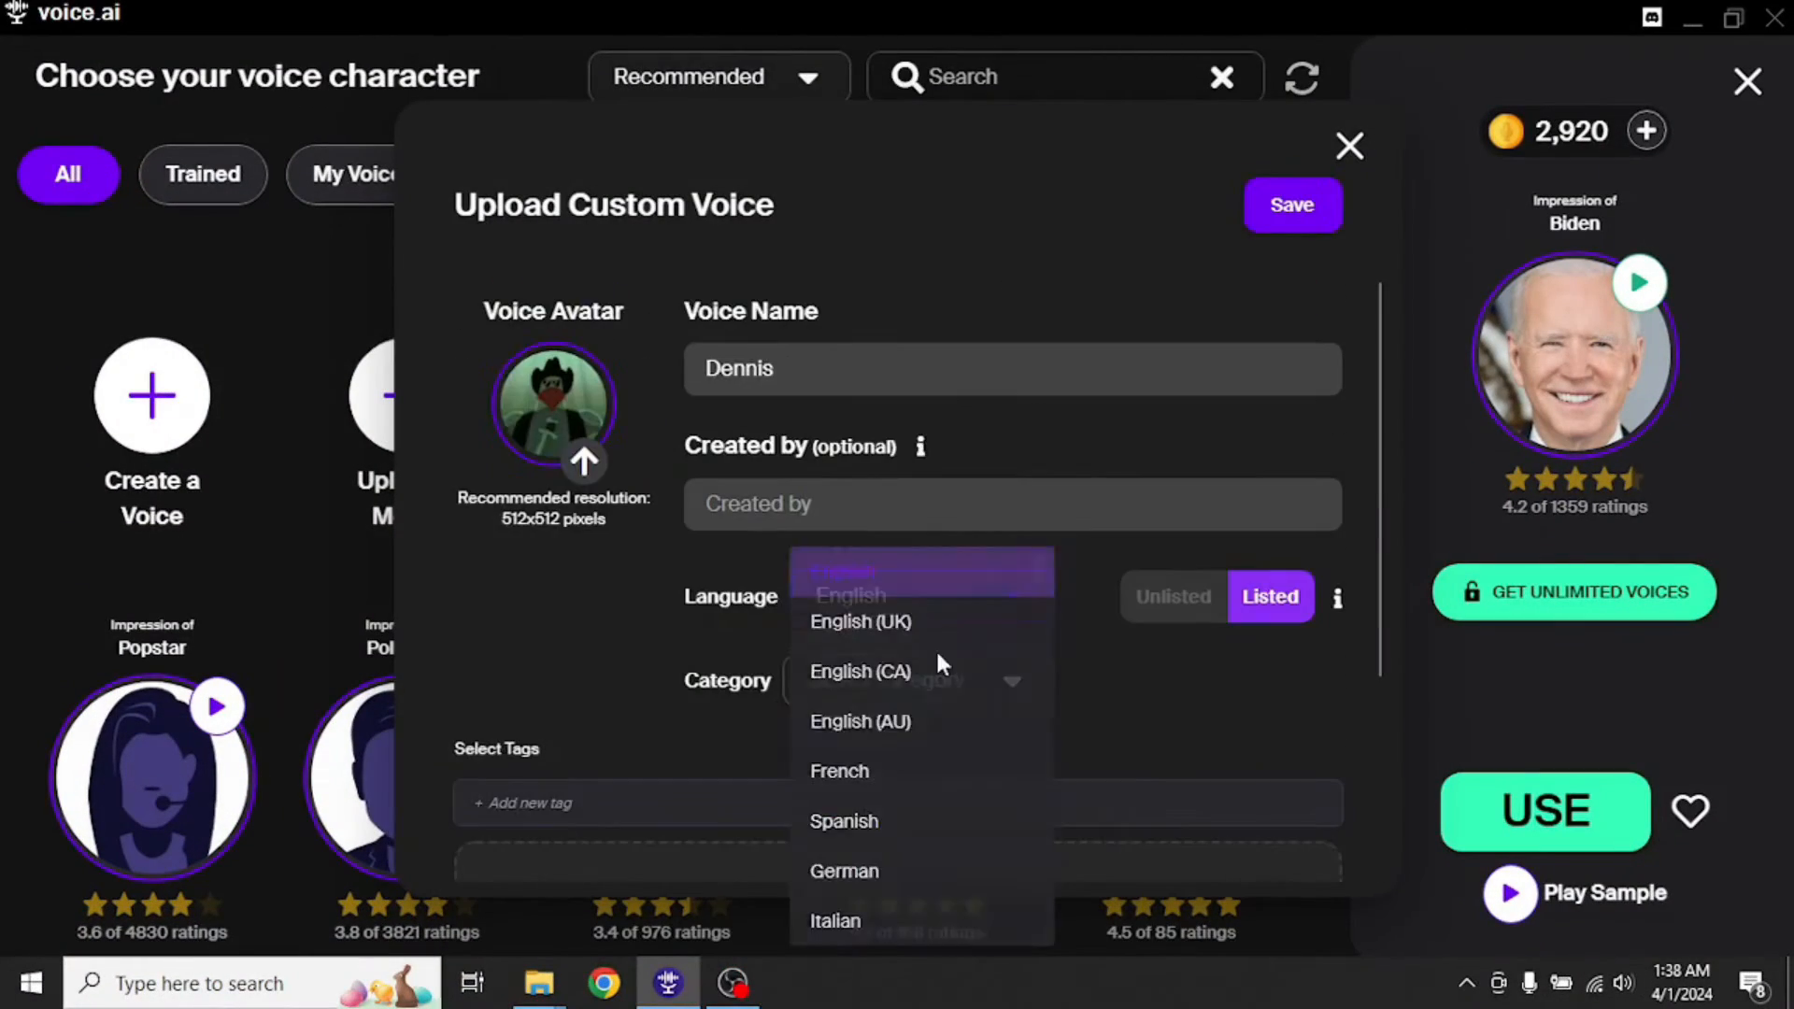
click(1292, 205)
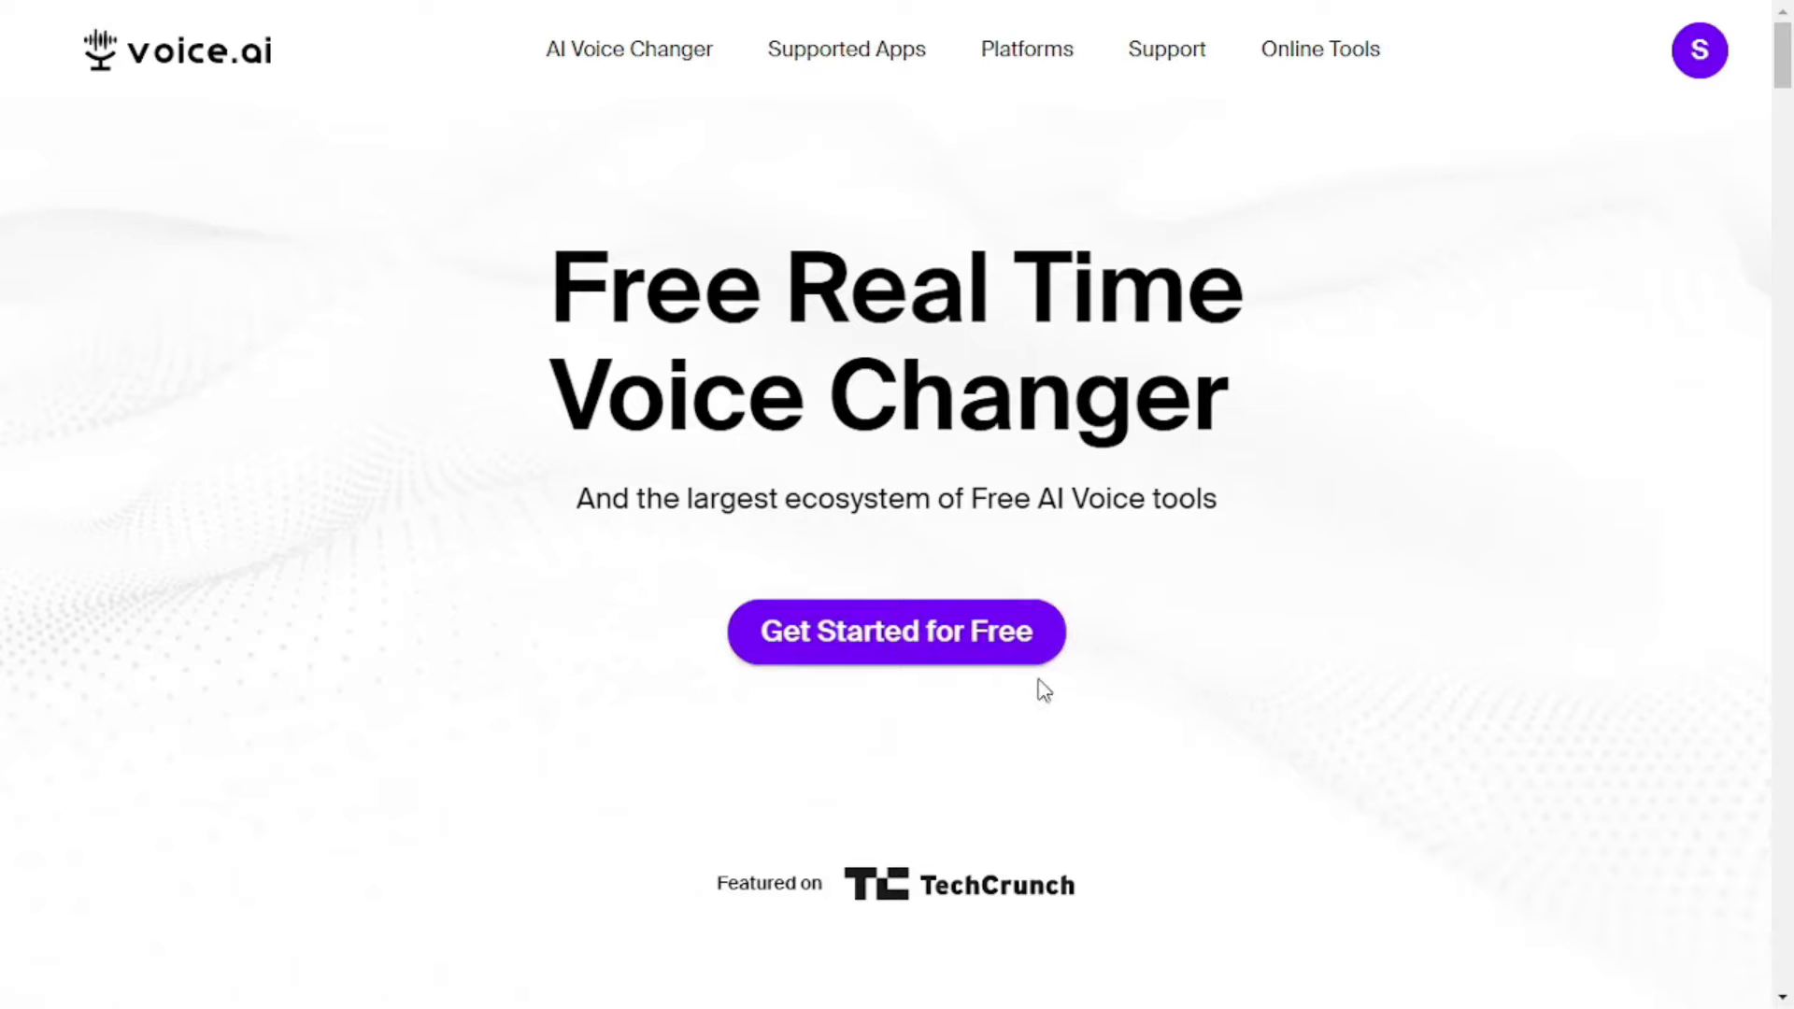
- Download the free Voice.ai downloader via Get Started for Free
click(895, 630)
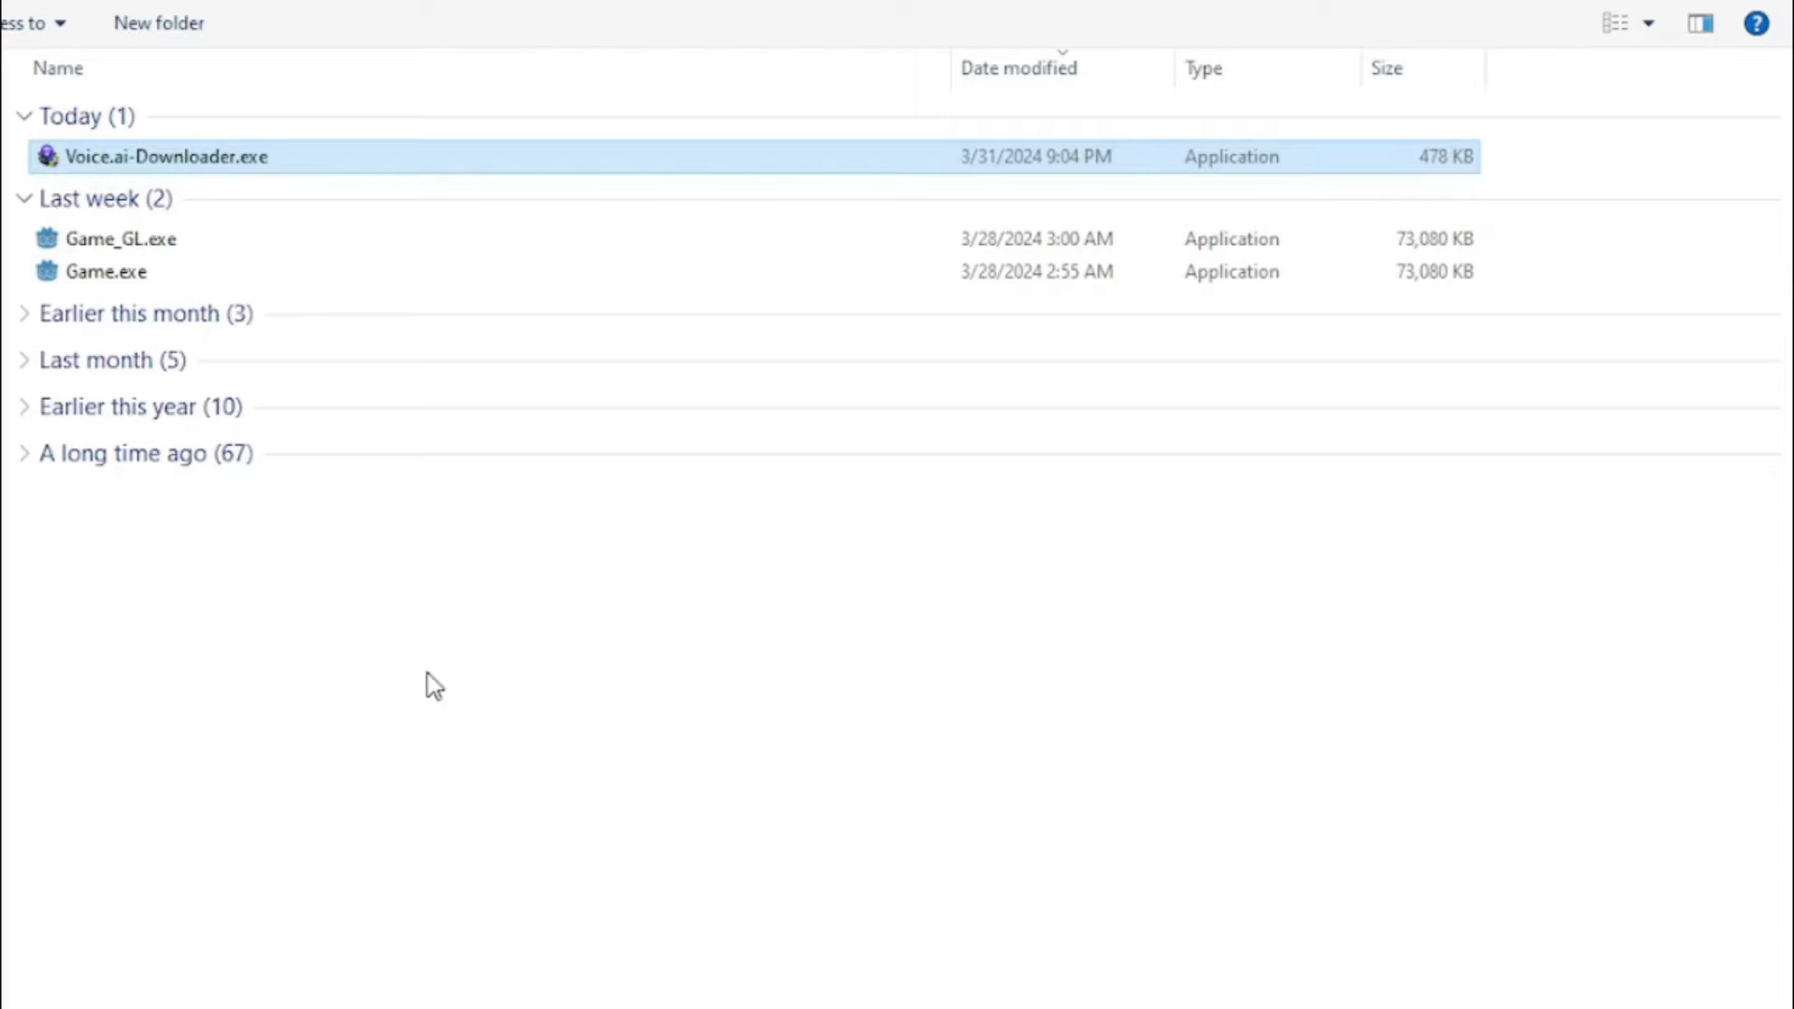
- Launch Voice.ai-Downloader.exe to install and start the app
double_click(167, 157)
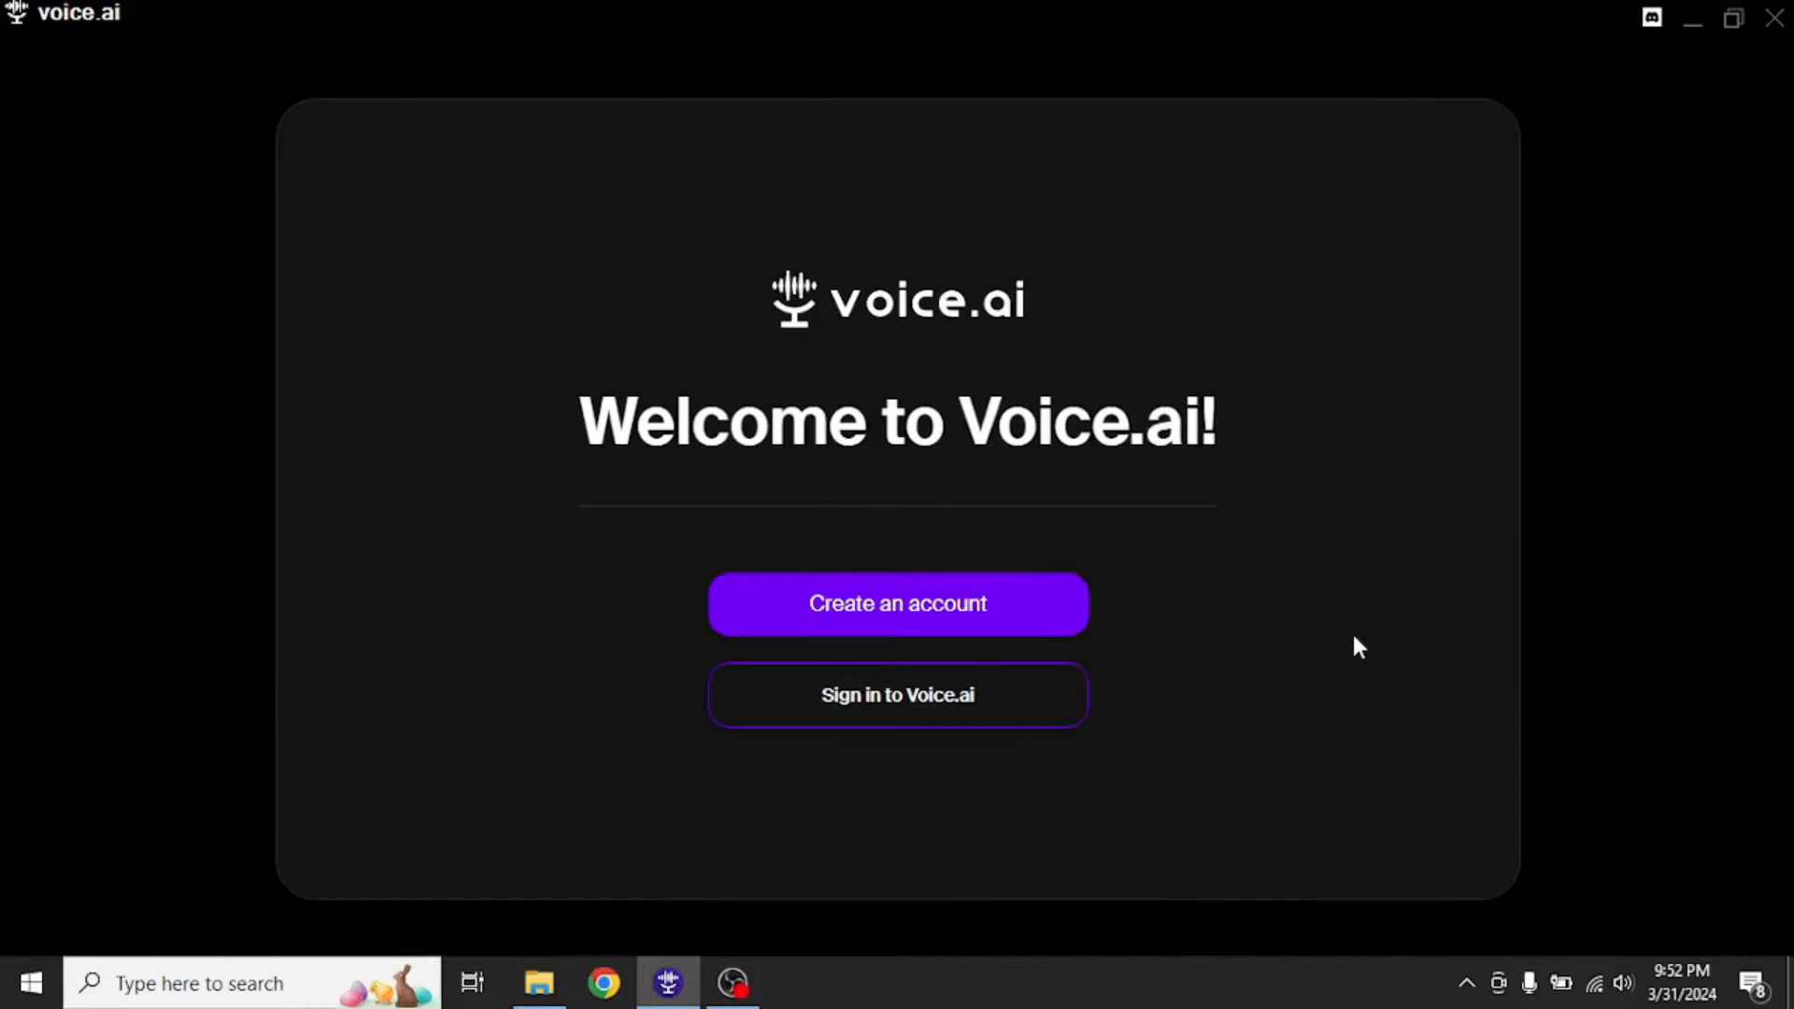
mouse_move(1247, 670)
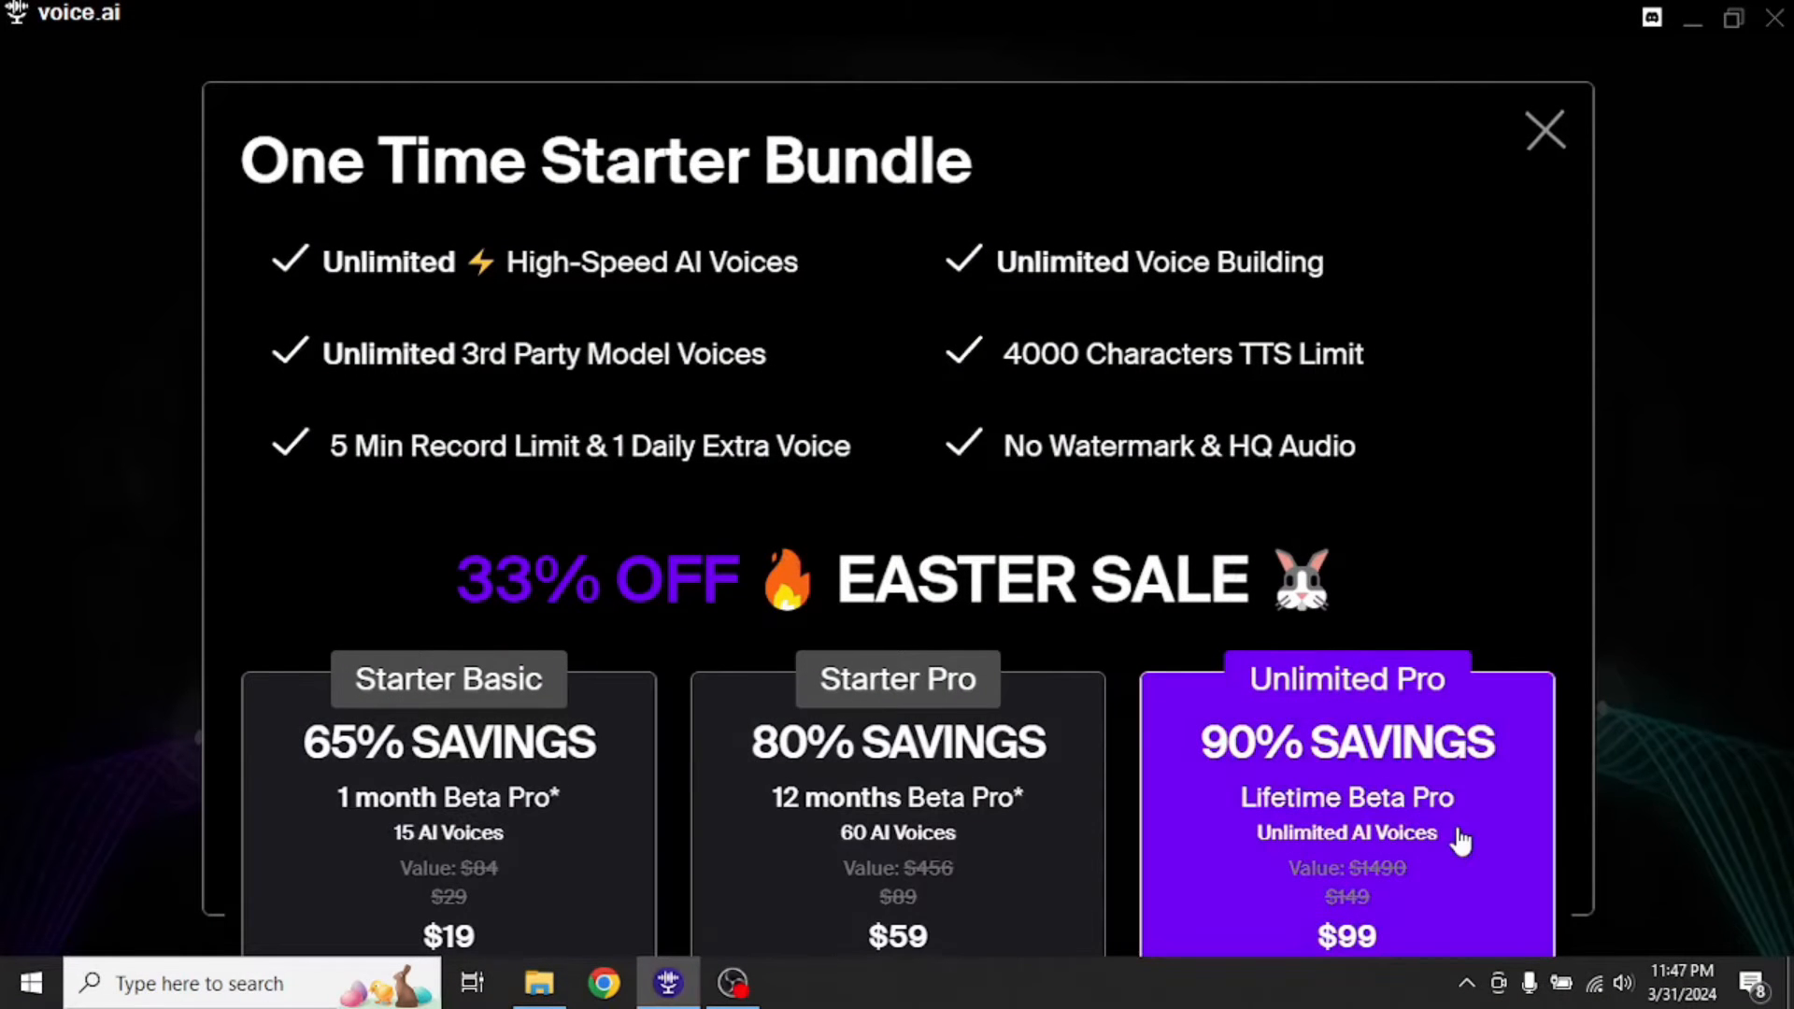
mouse_move(1019, 852)
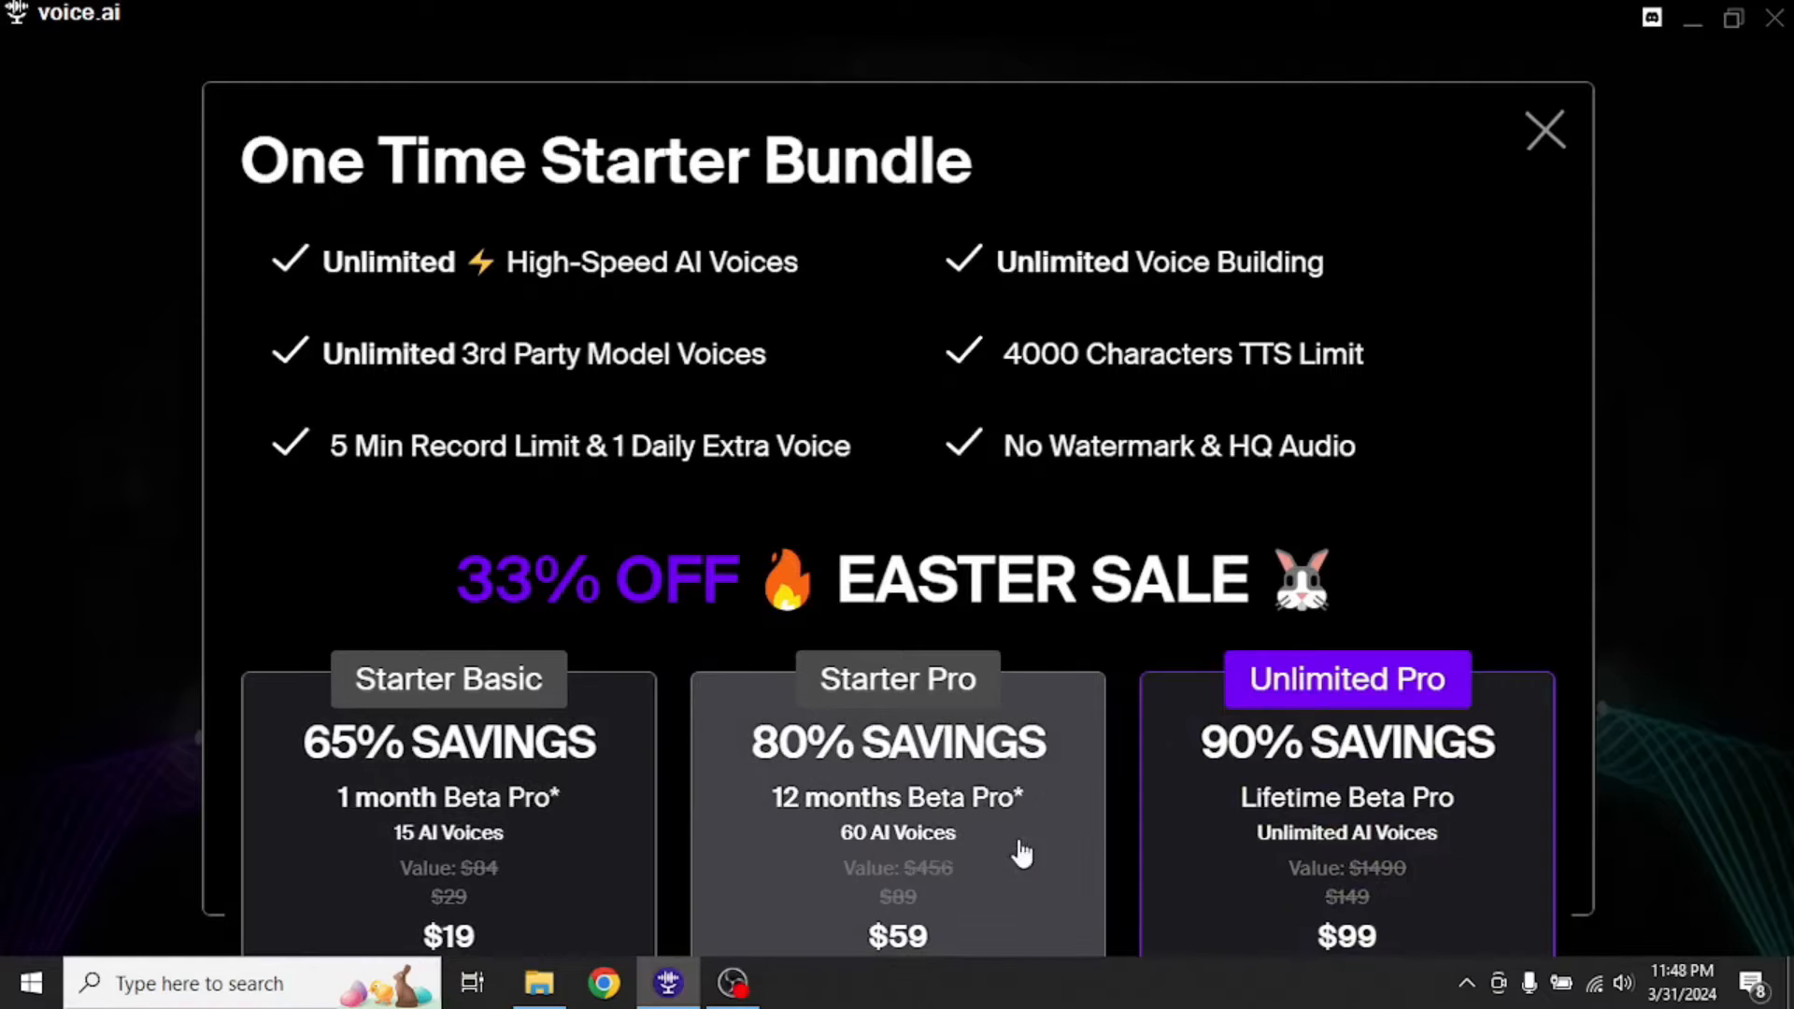
mouse_move(686, 802)
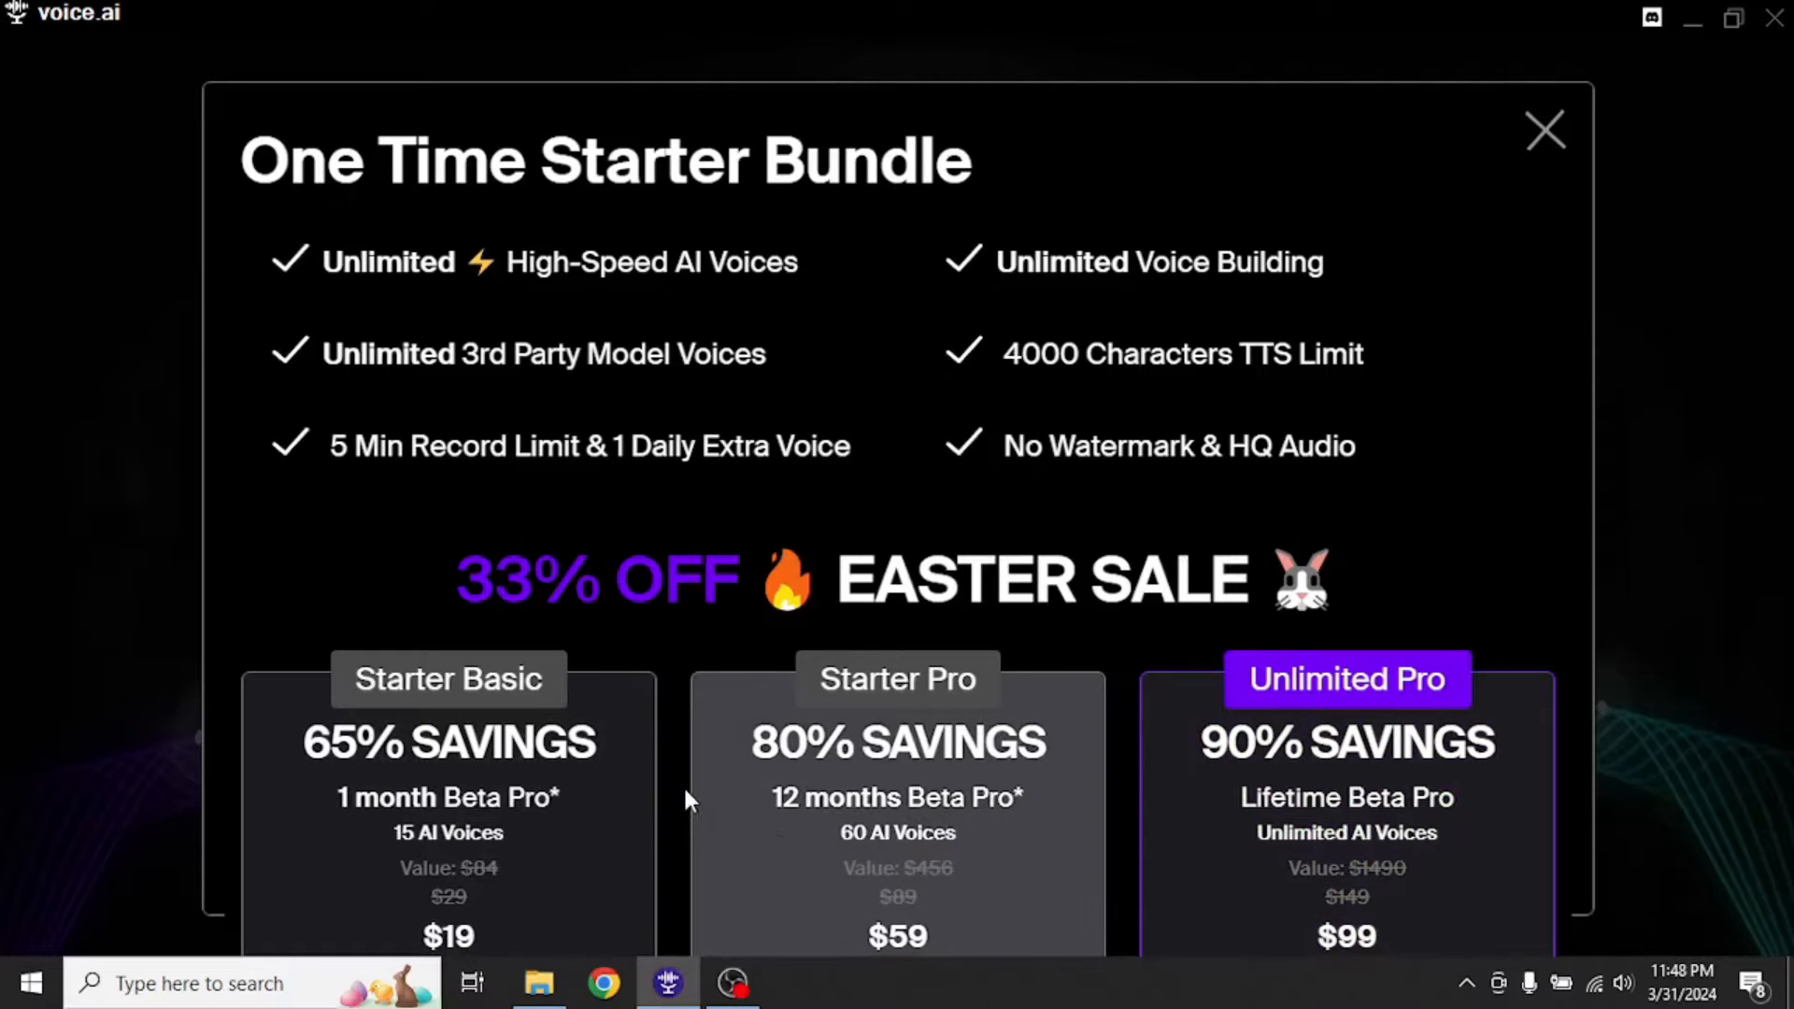
mouse_move(1046, 750)
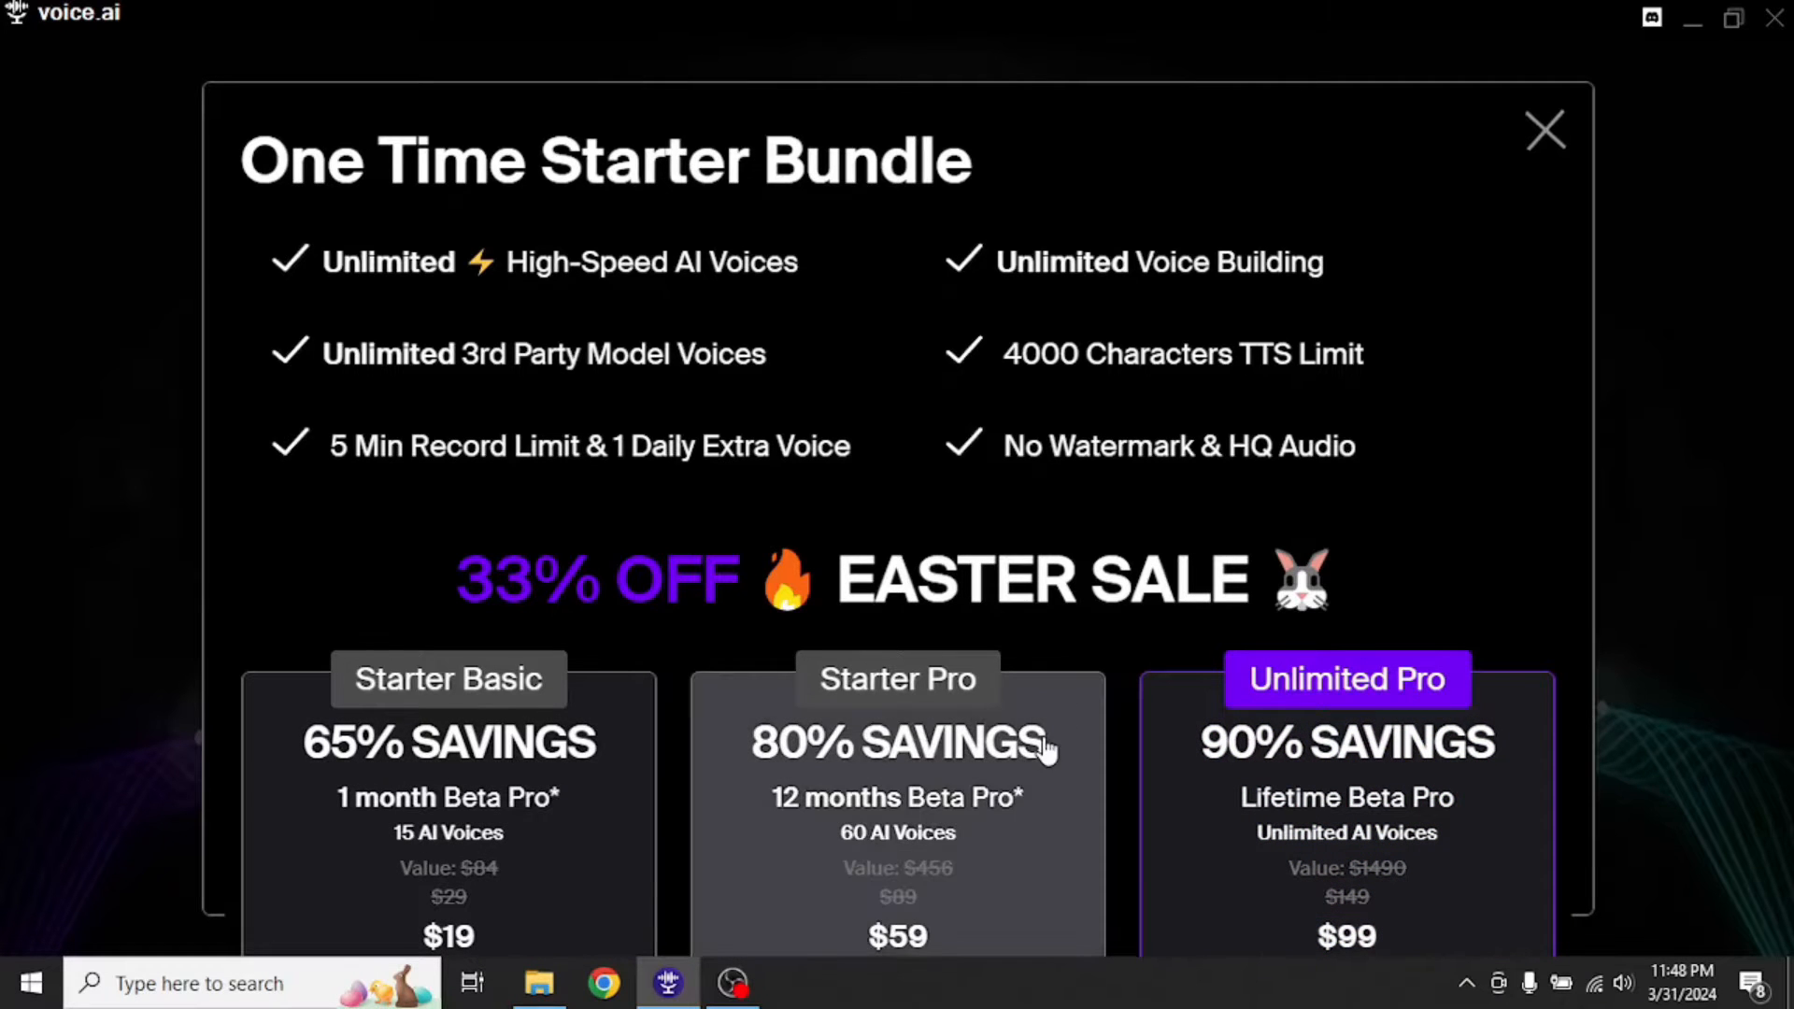
mouse_move(1546, 129)
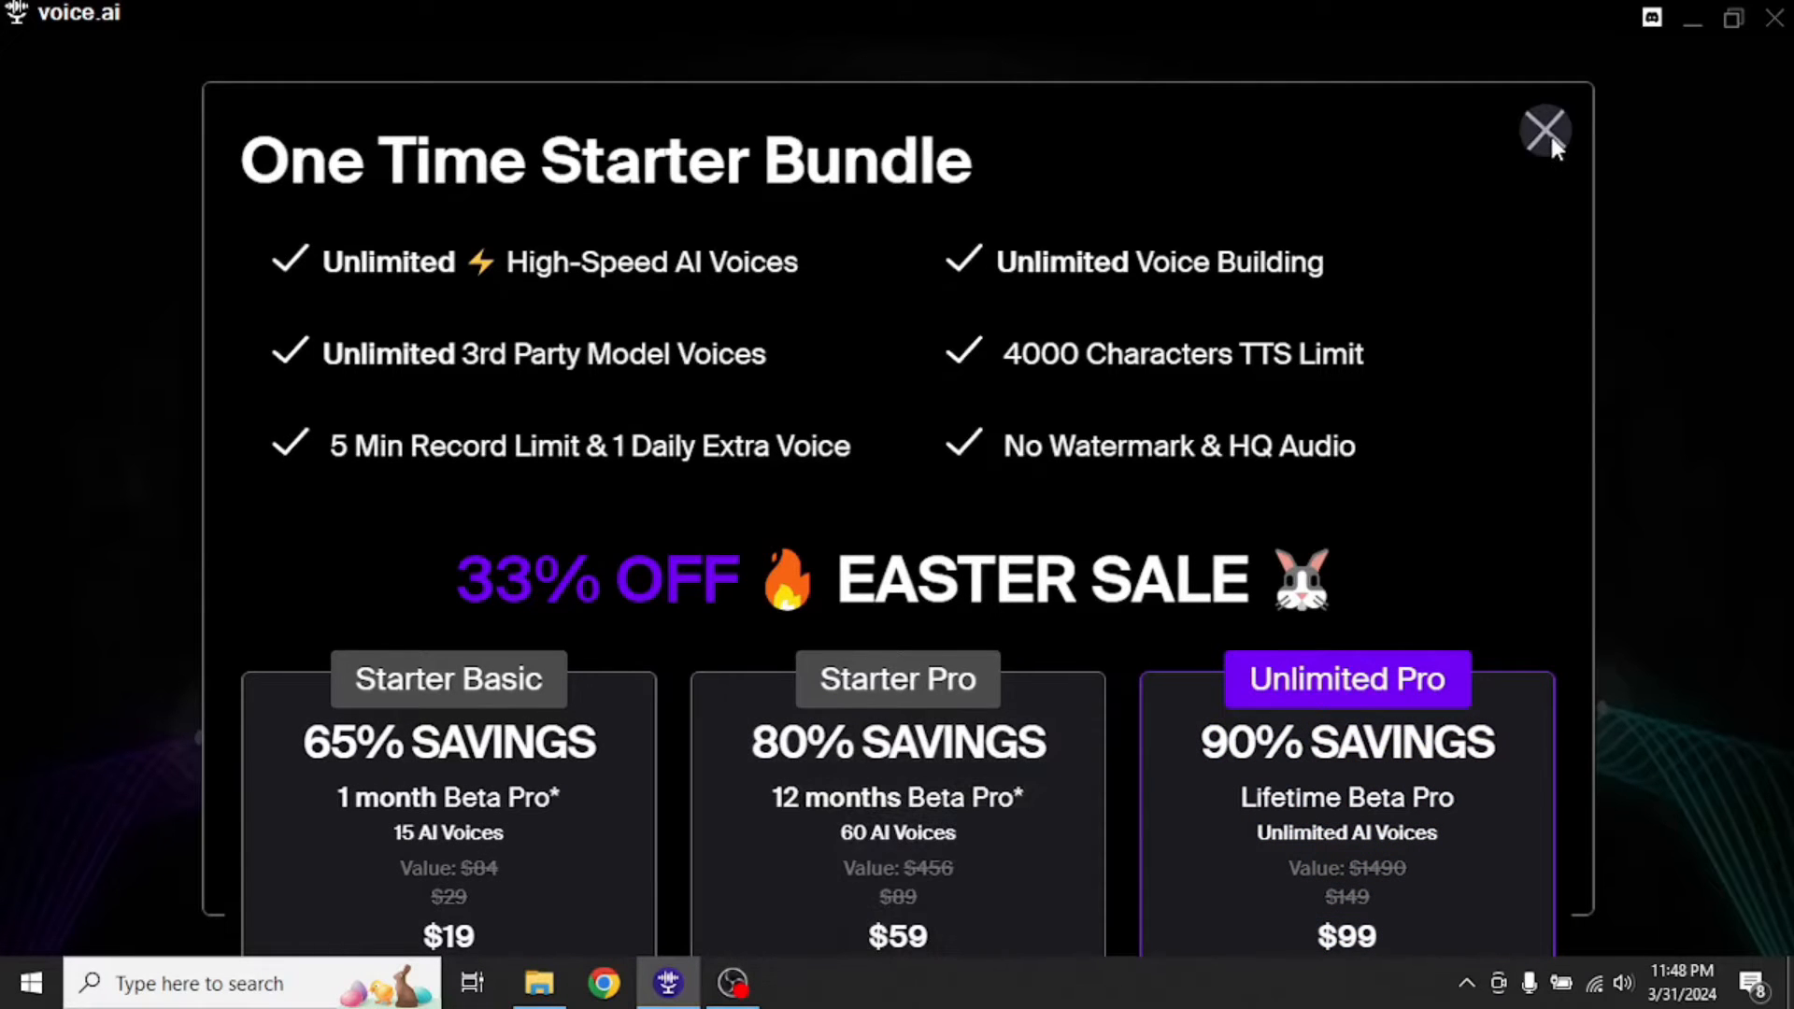
- Record a short clip, convert it with the Politician Ultra Fast voice and stop its playback
click(1544, 129)
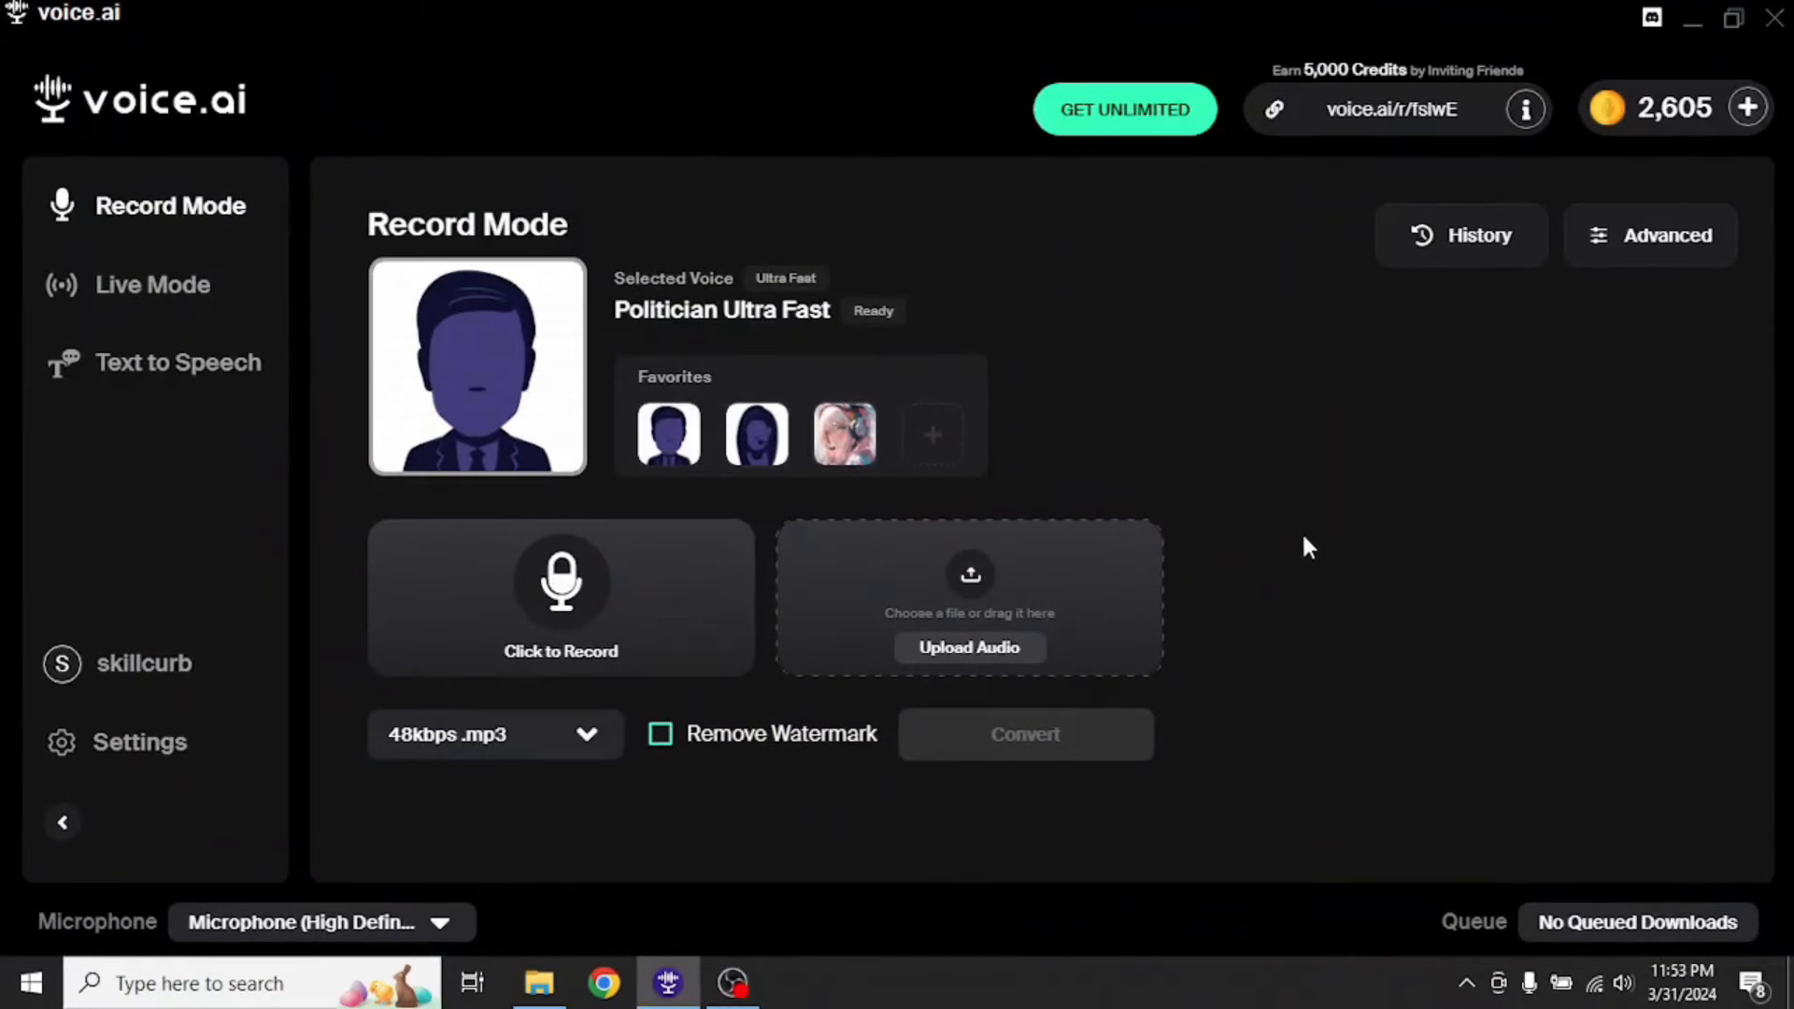
mouse_move(261, 237)
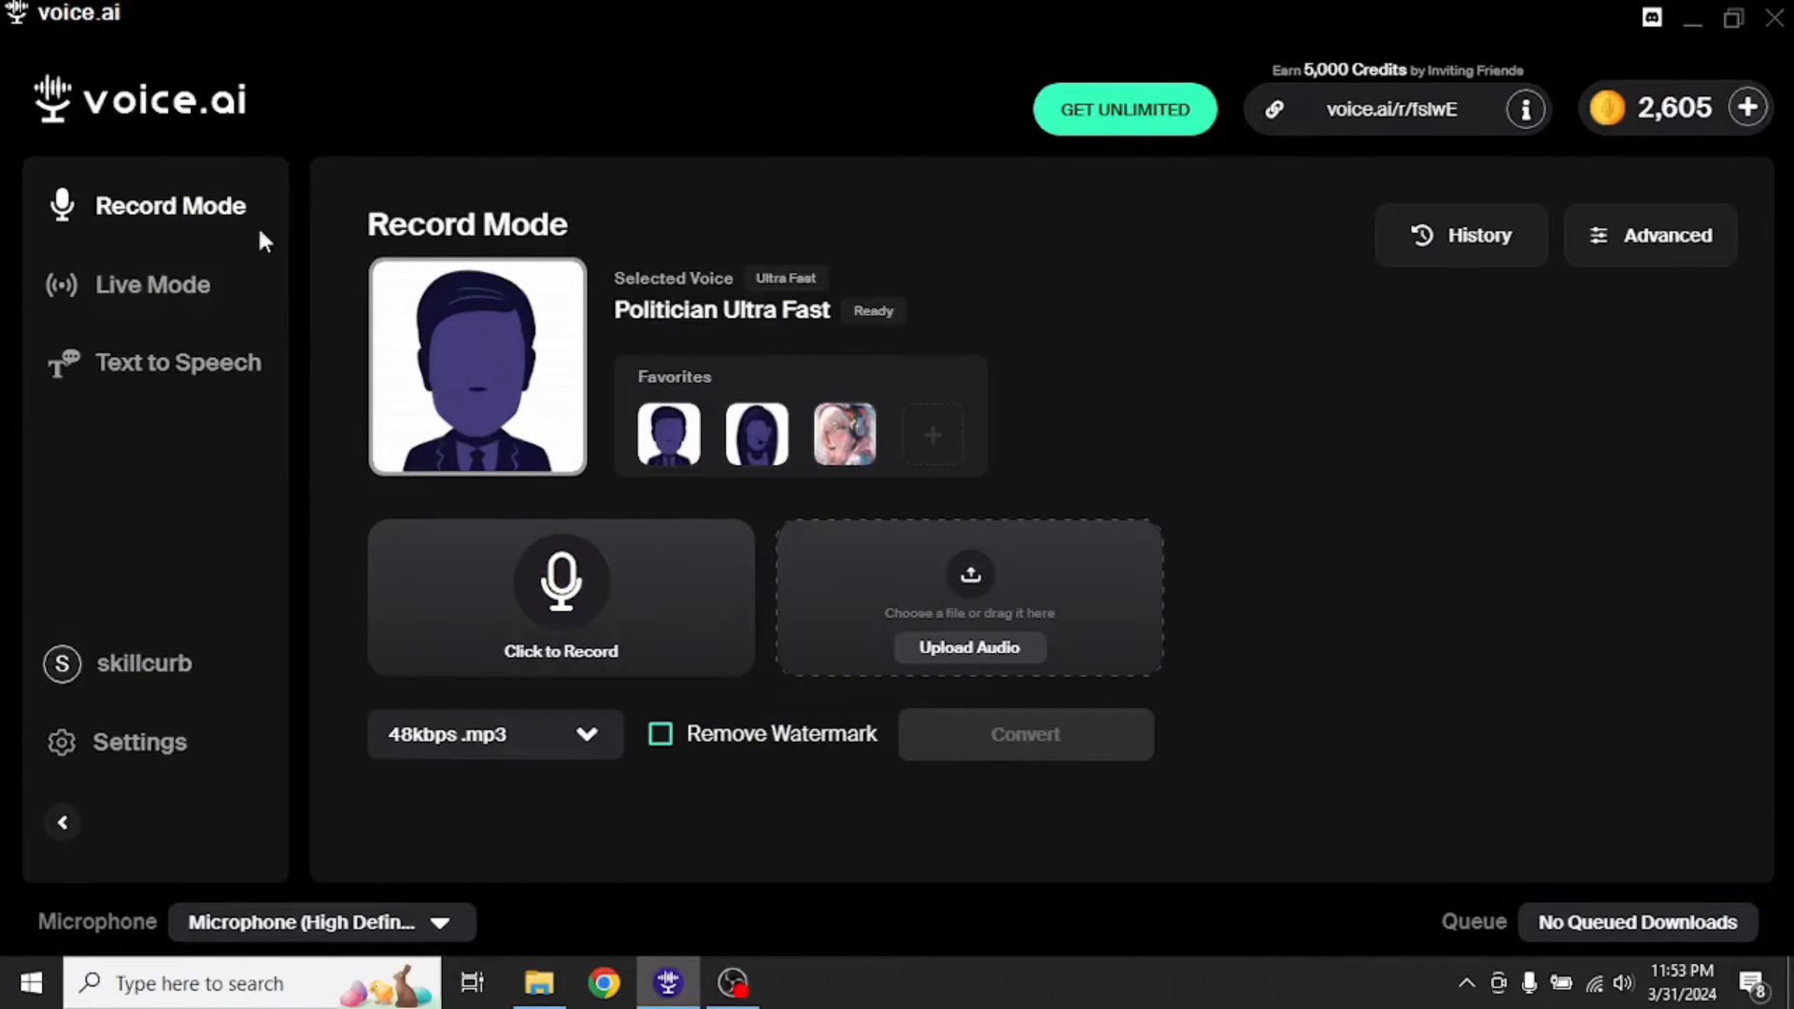
mouse_move(152, 377)
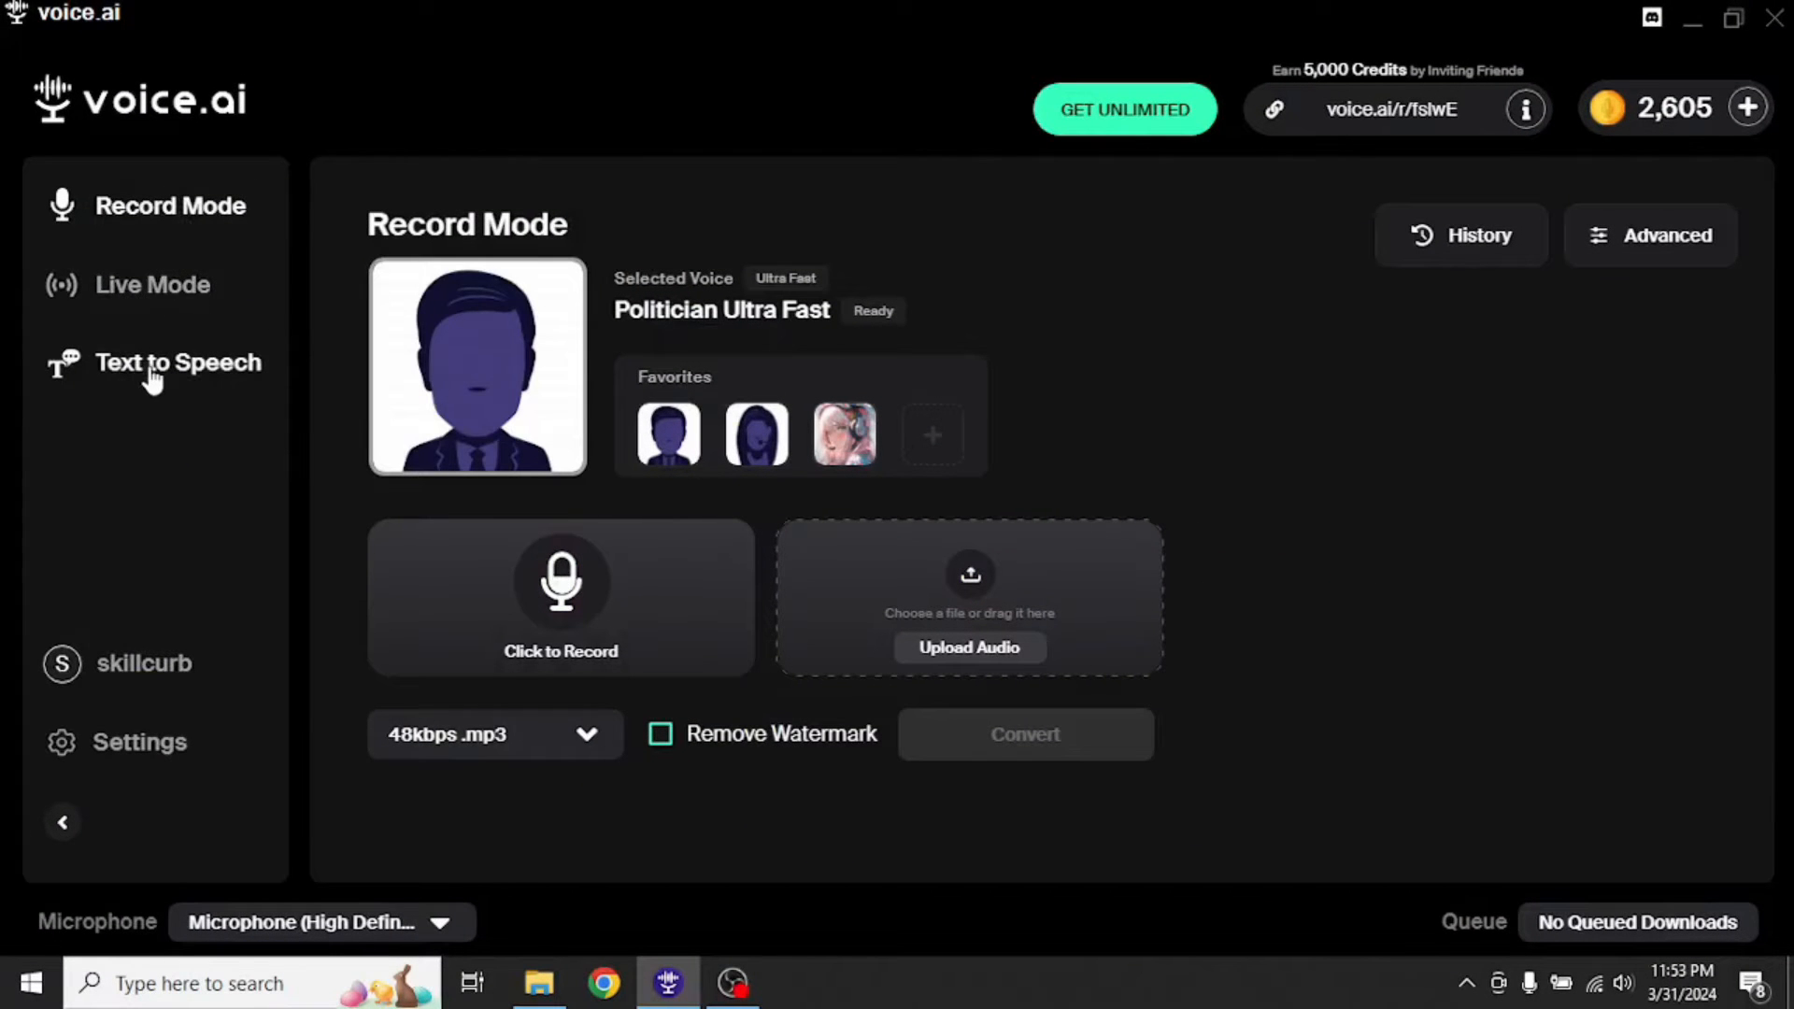
mouse_move(275, 360)
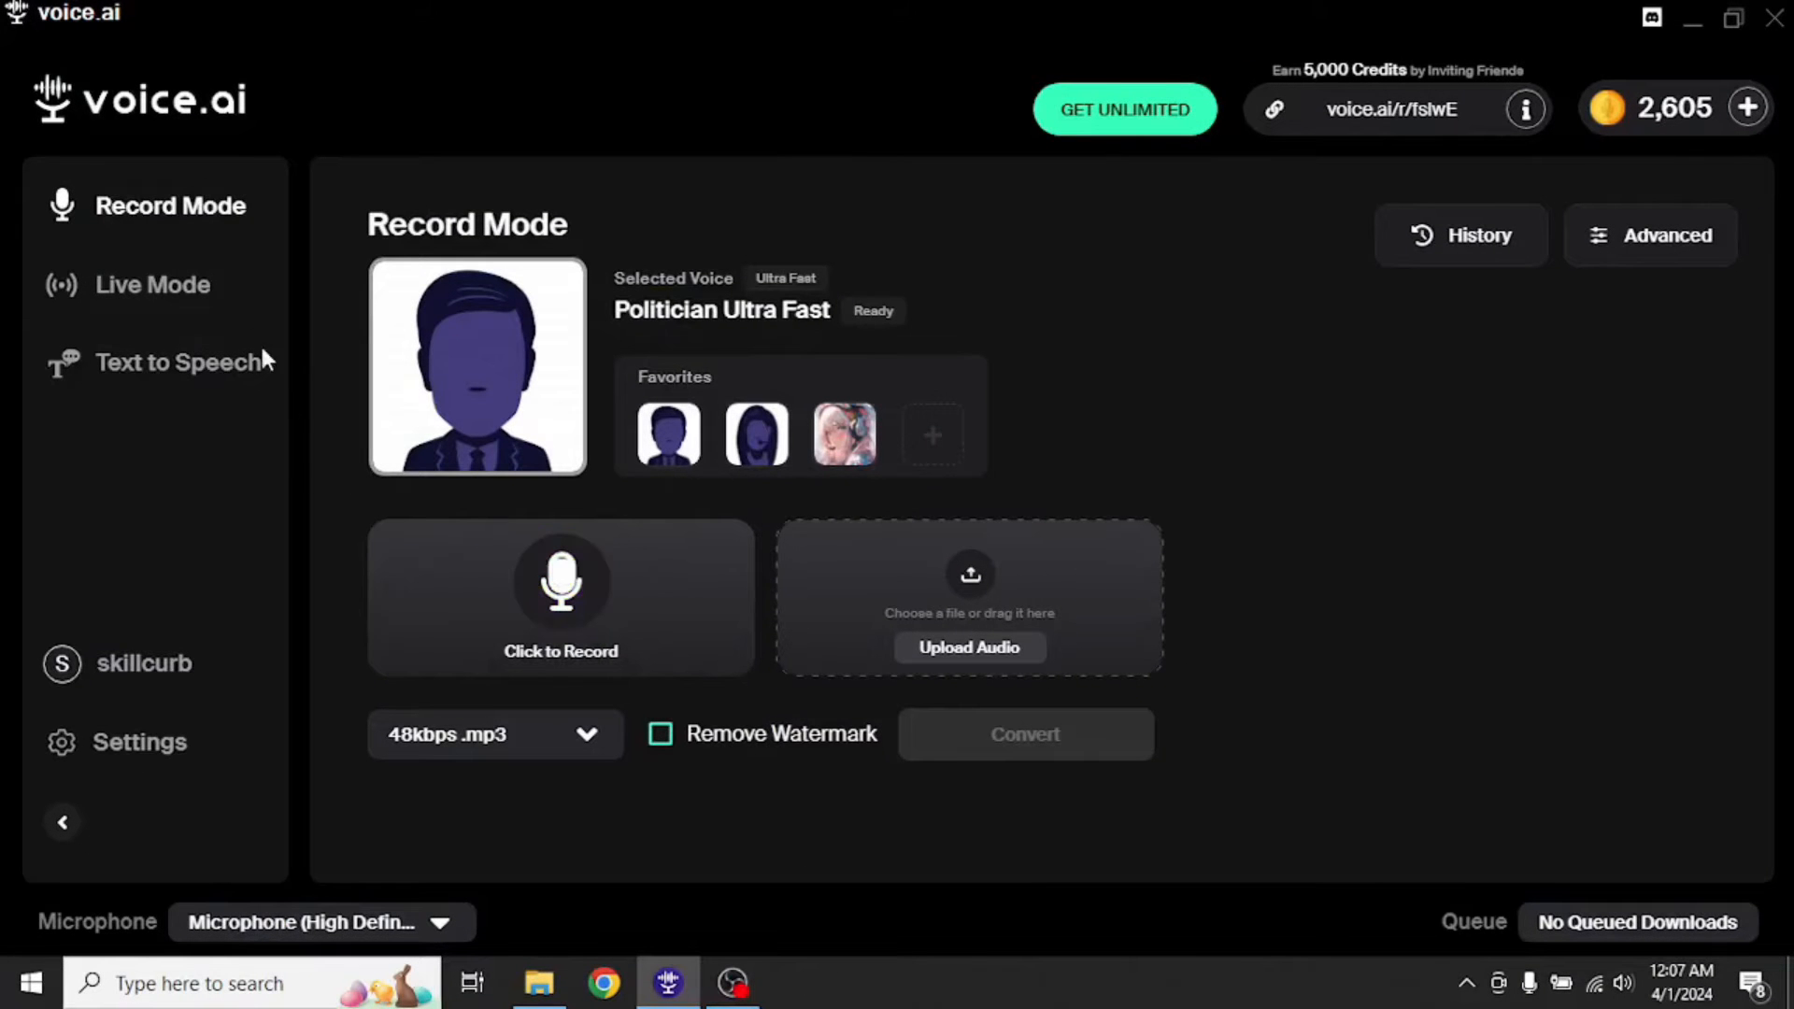
mouse_move(460, 463)
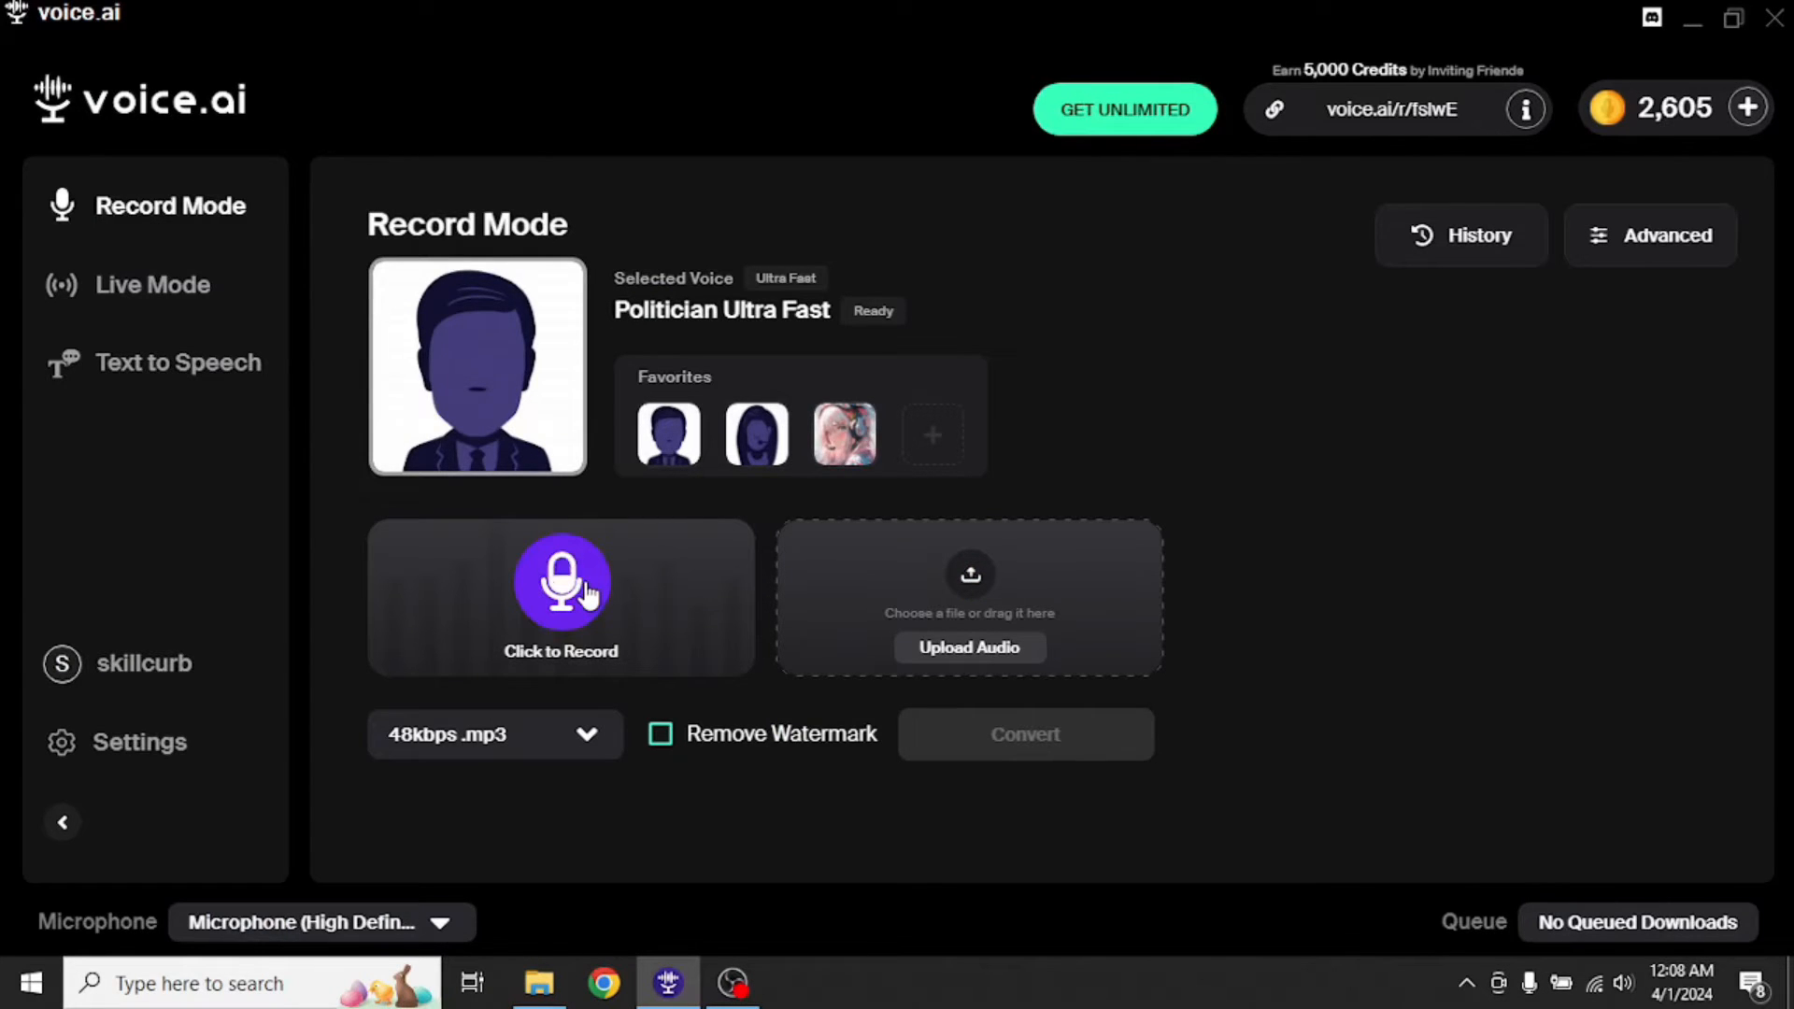
click(561, 584)
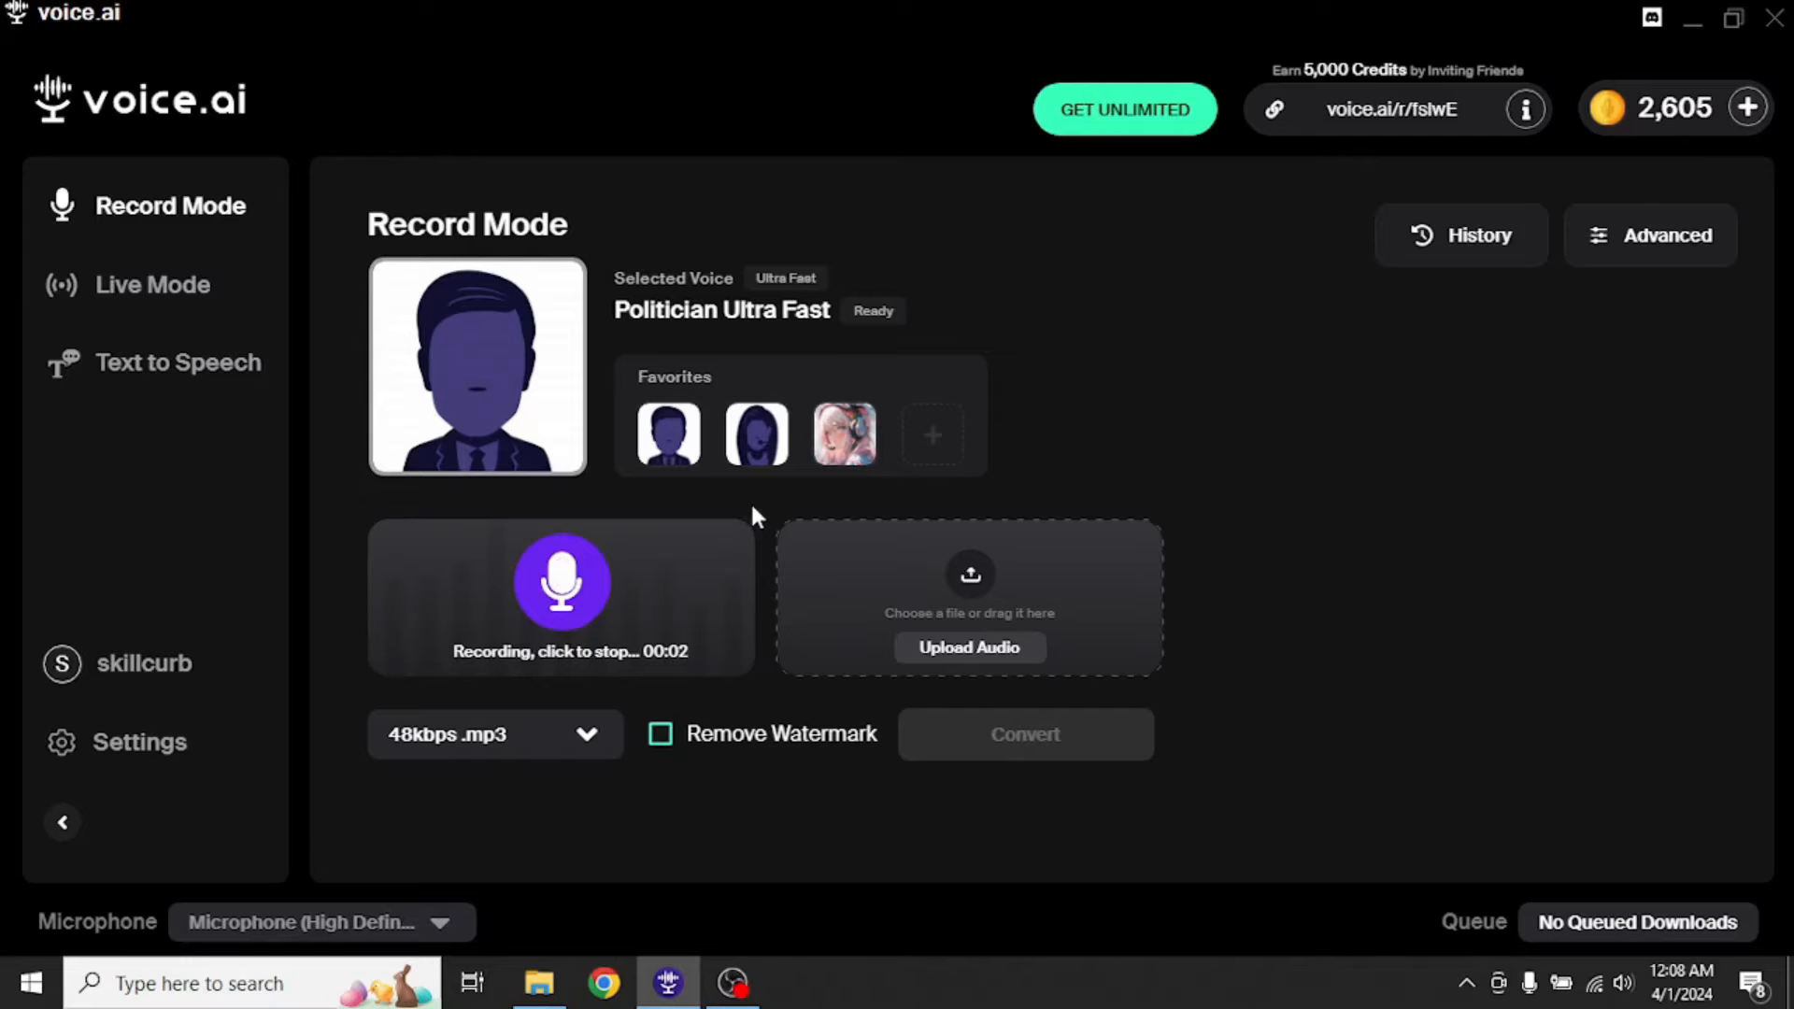
click(560, 581)
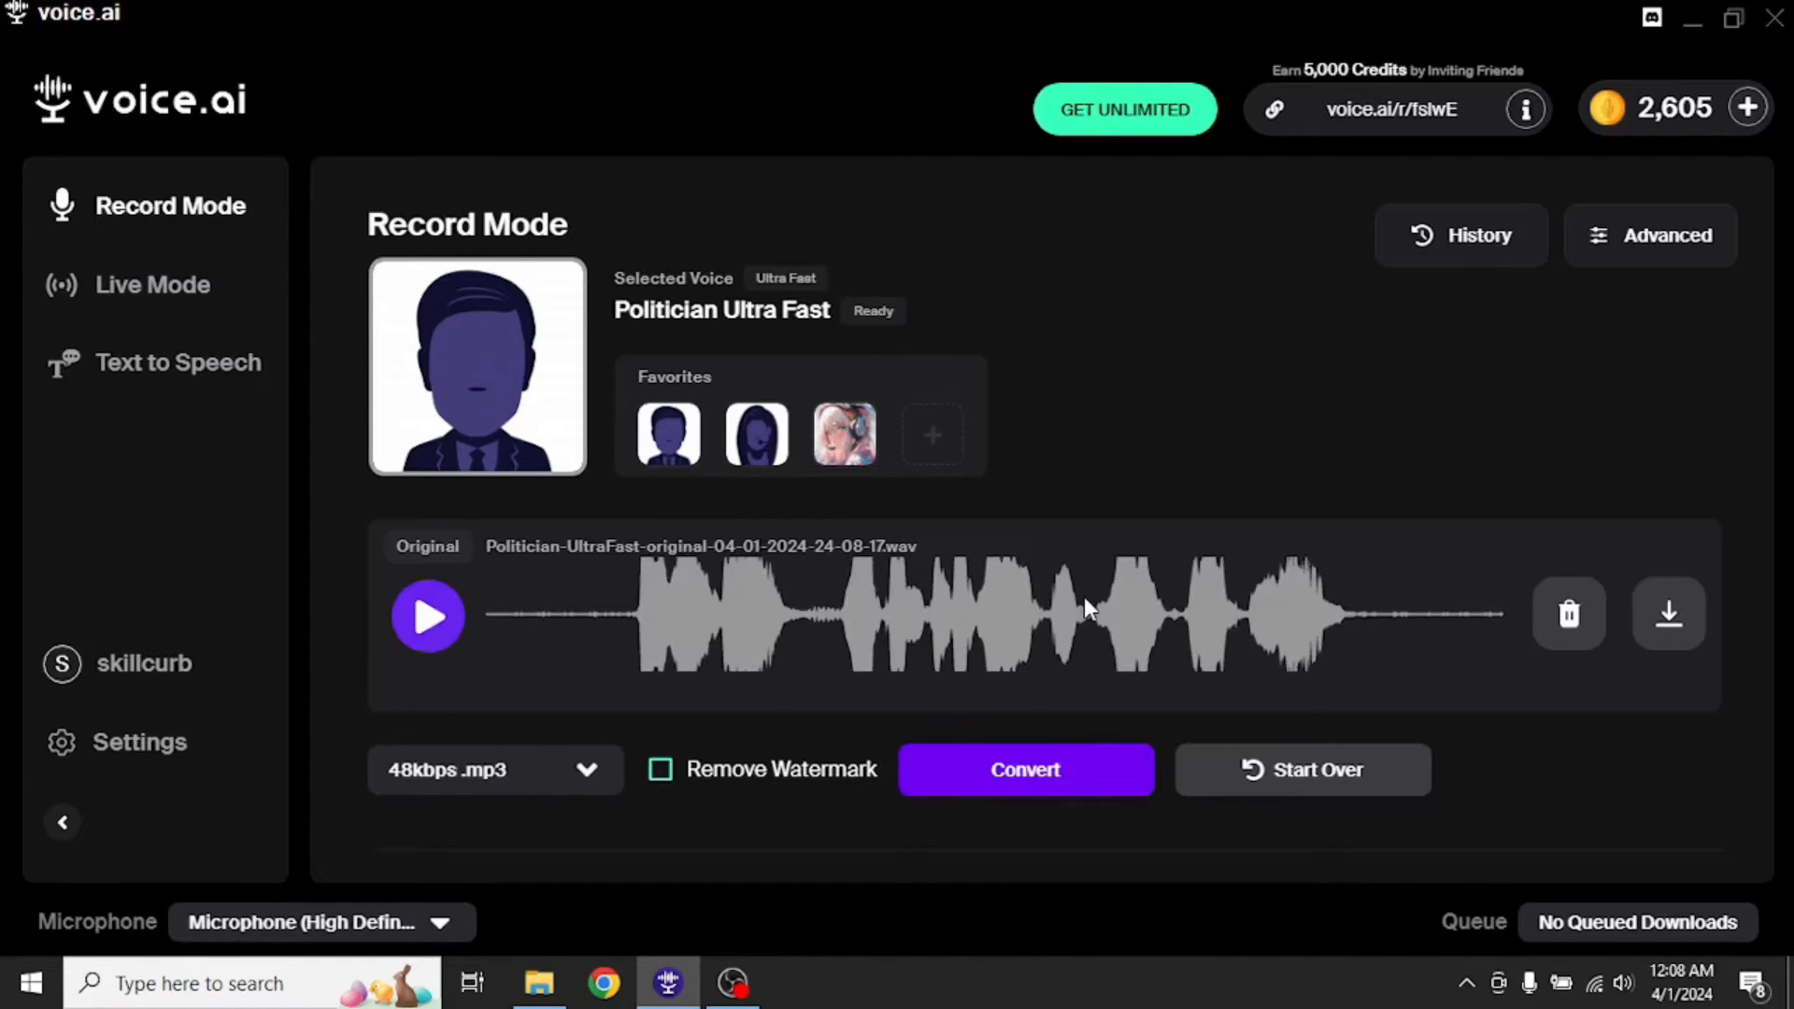
click(1027, 768)
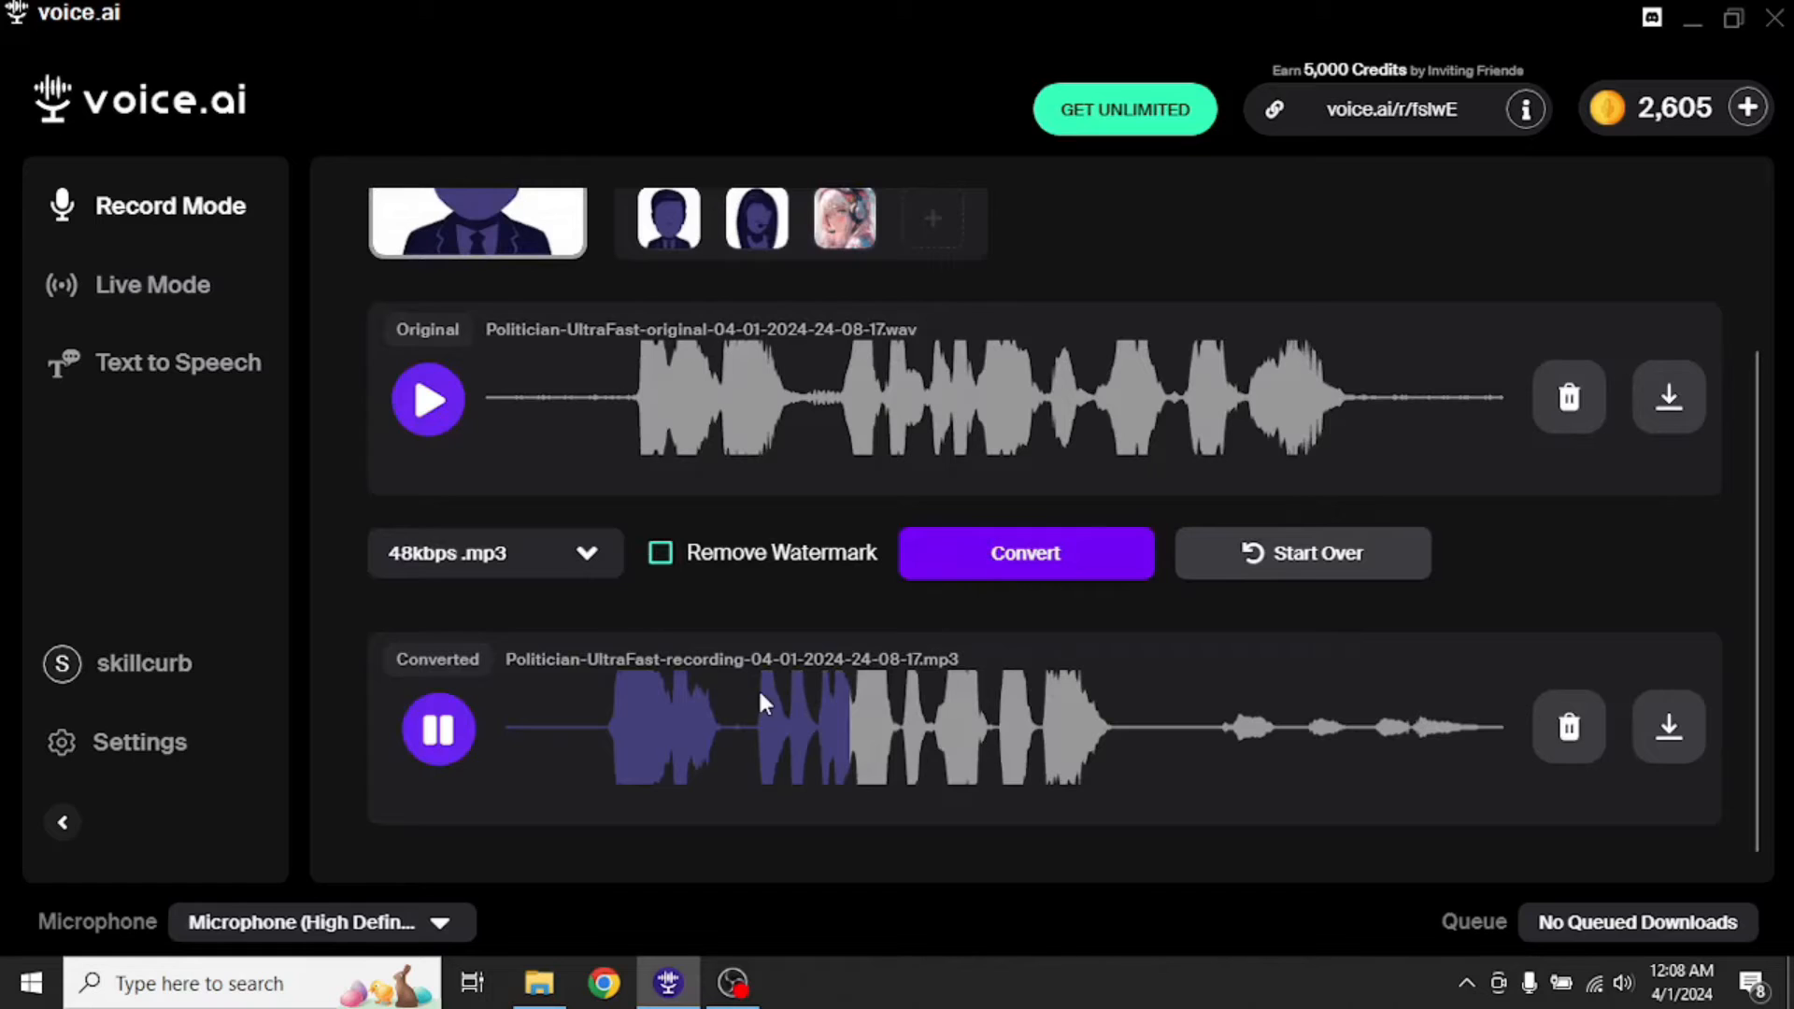
click(437, 729)
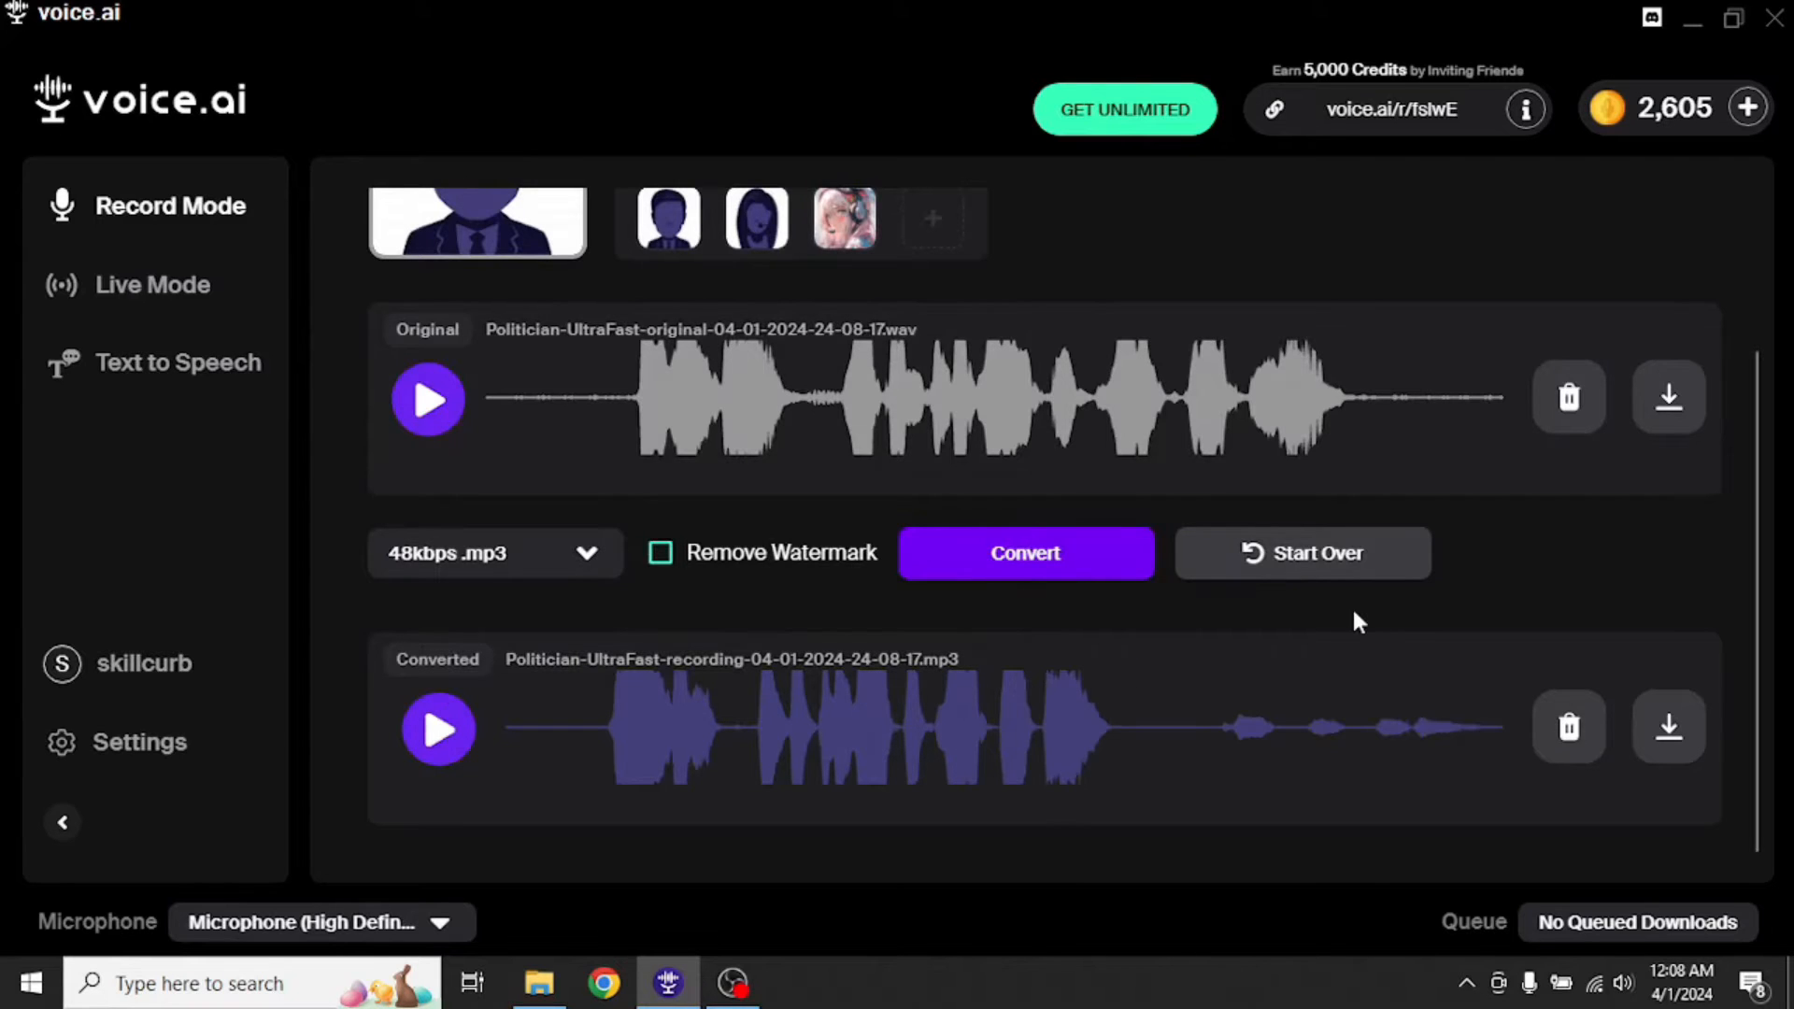
mouse_move(1568, 538)
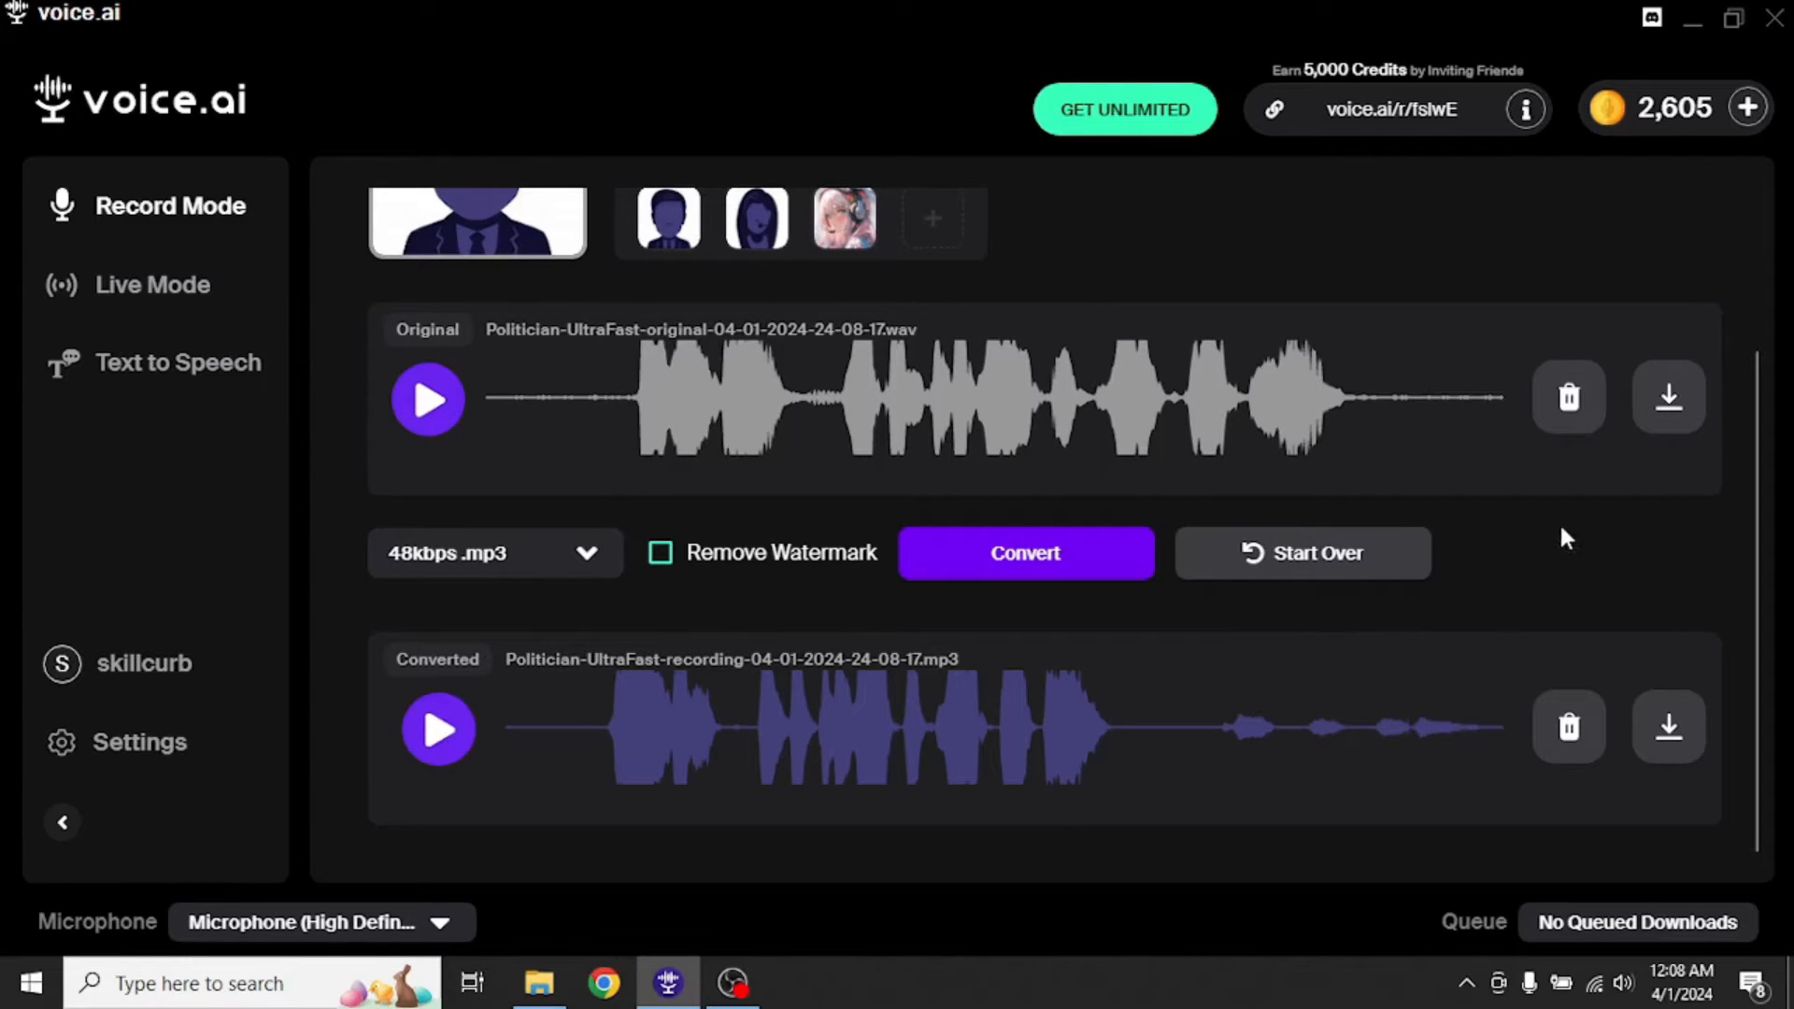
mouse_move(1443, 619)
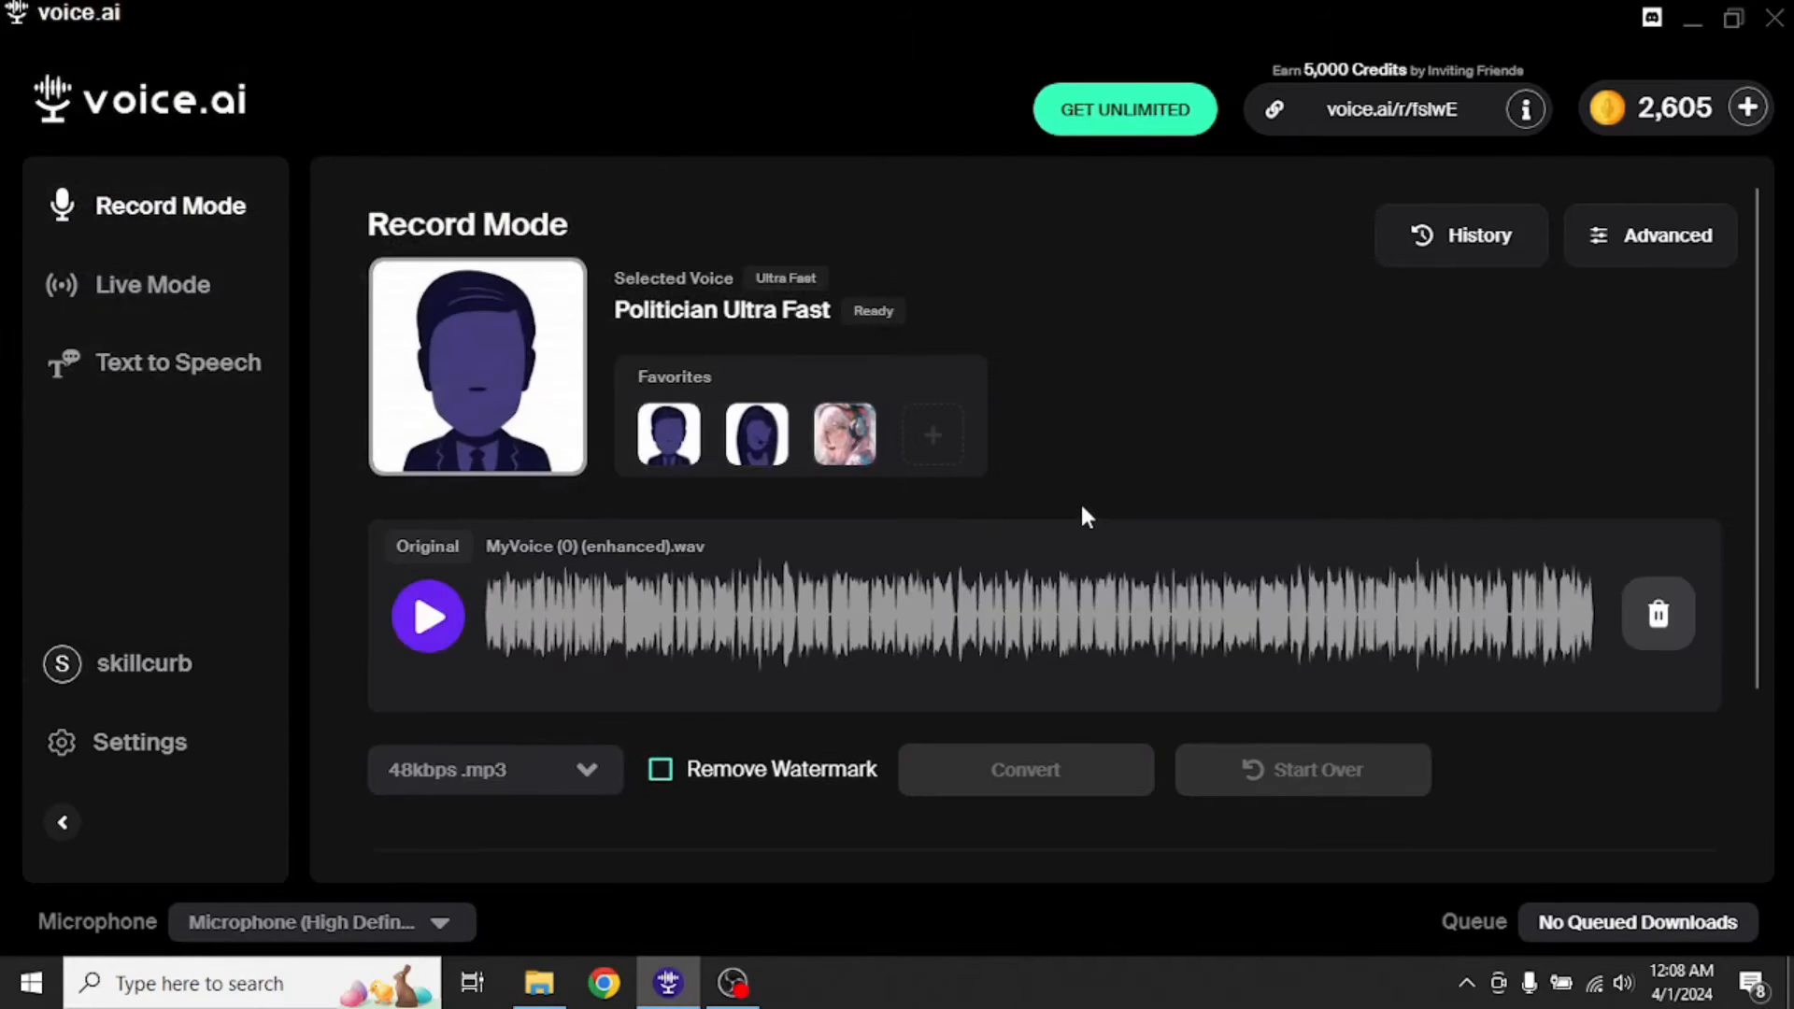
- Convert the uploaded clip with Politician Ultra Fast, accepting the 15-second trim warning
click(1024, 768)
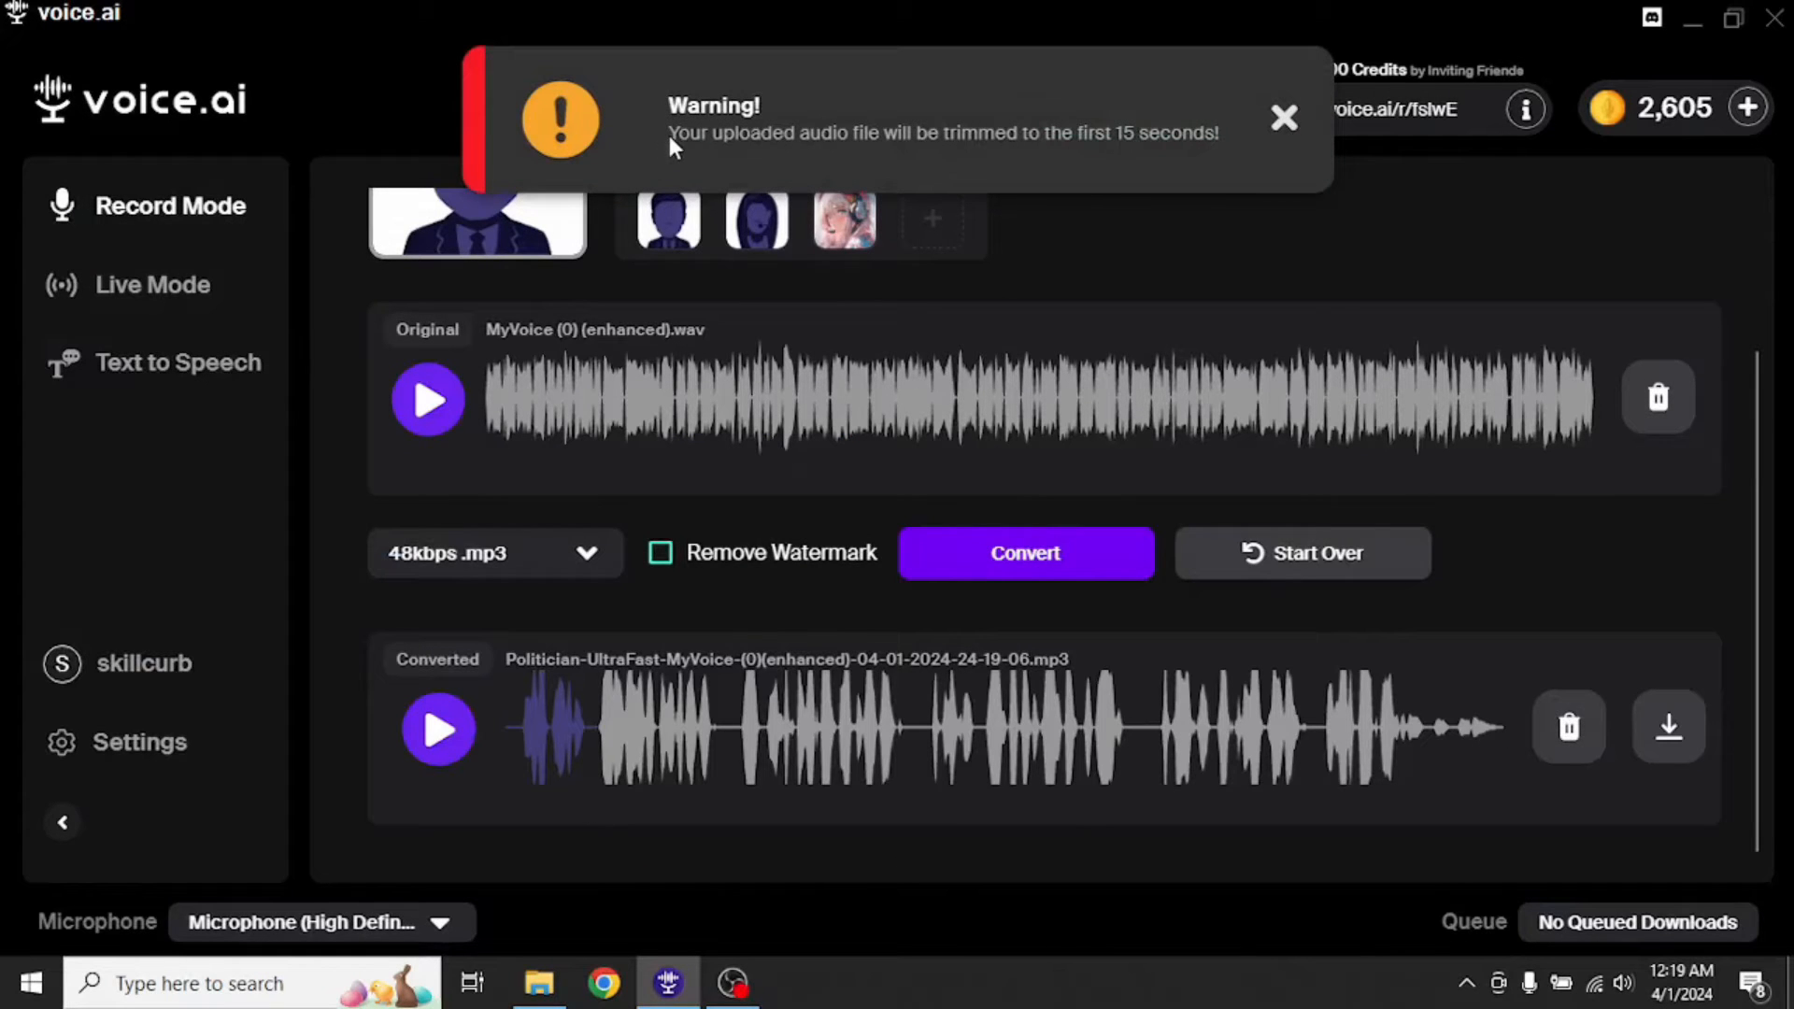
mouse_move(761, 165)
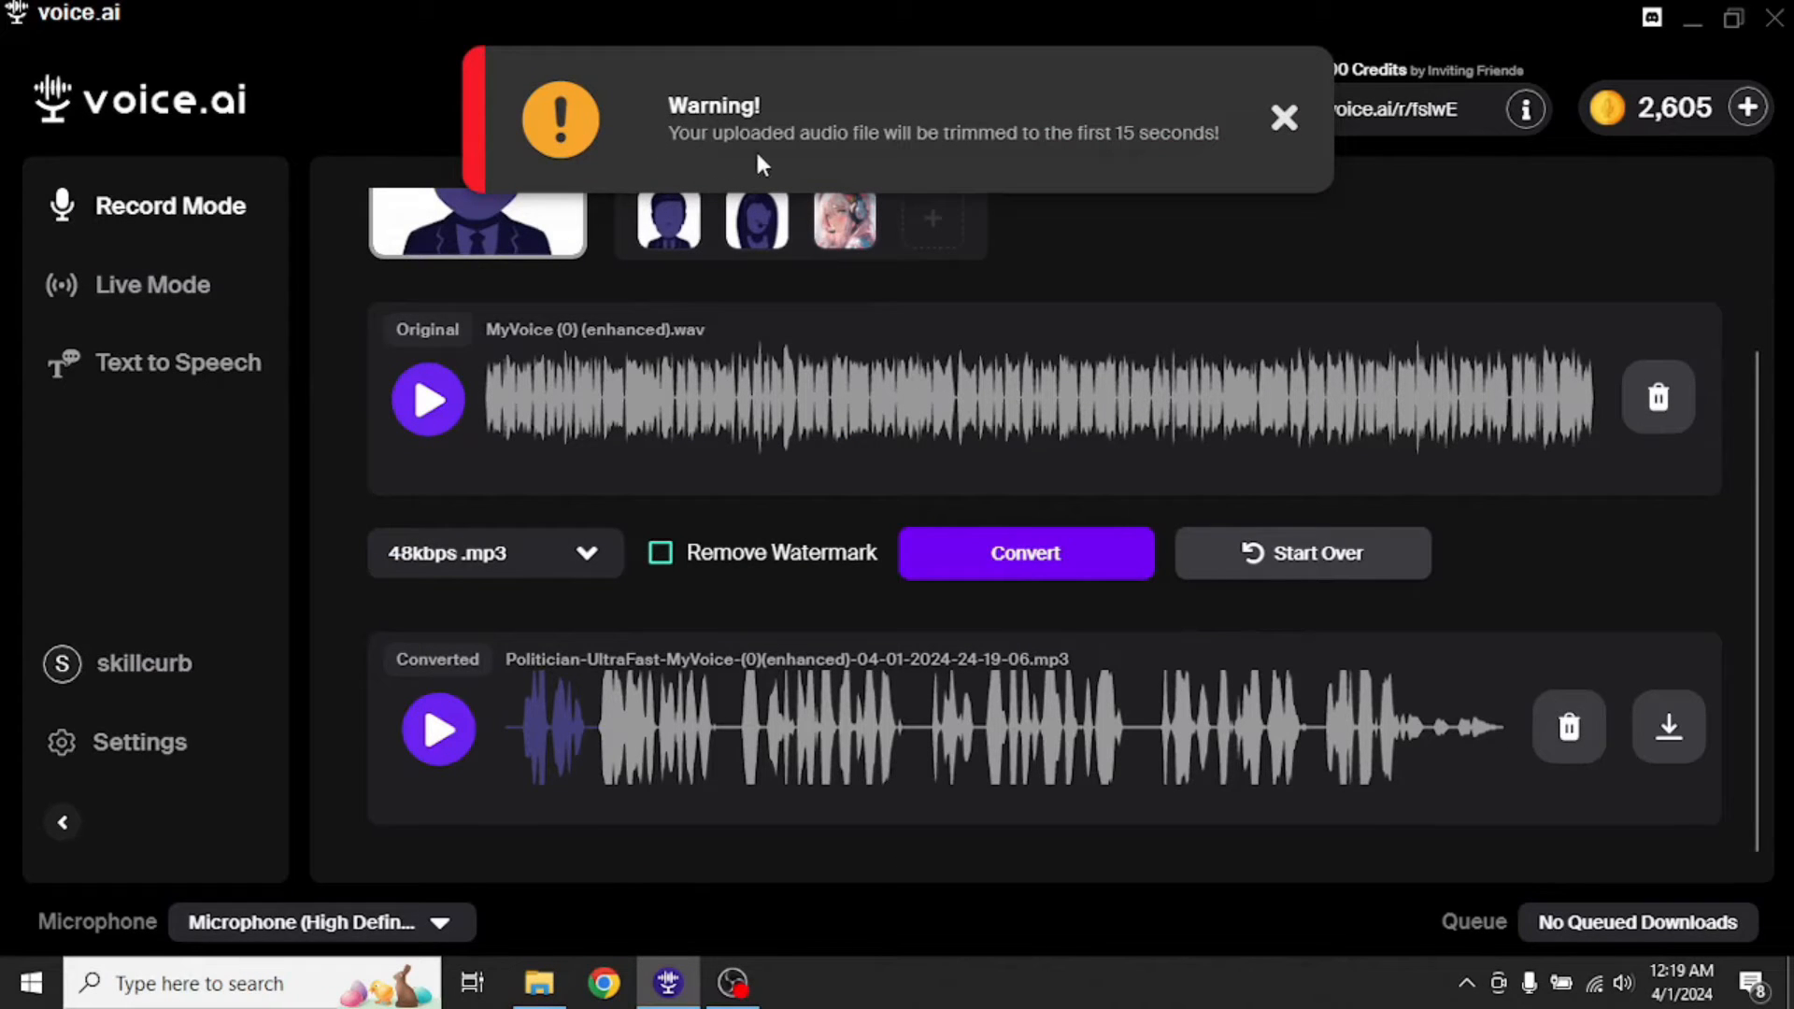
mouse_move(1127, 160)
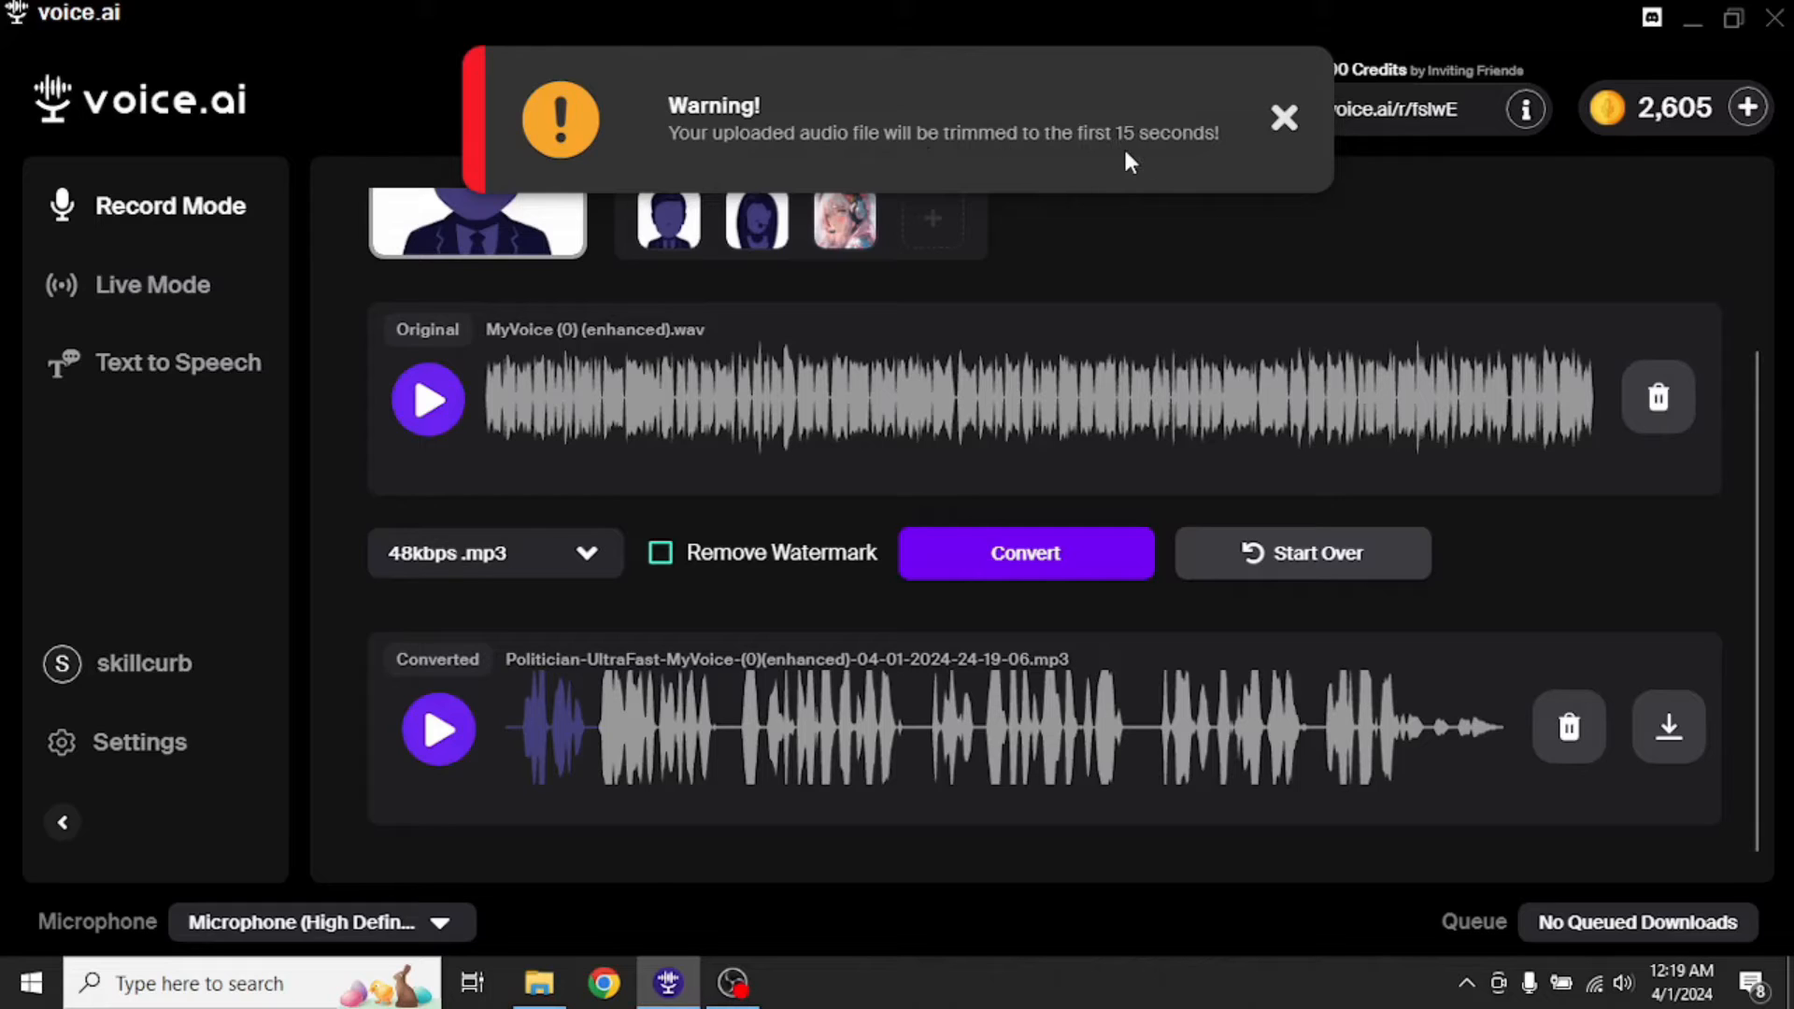
mouse_move(1182, 166)
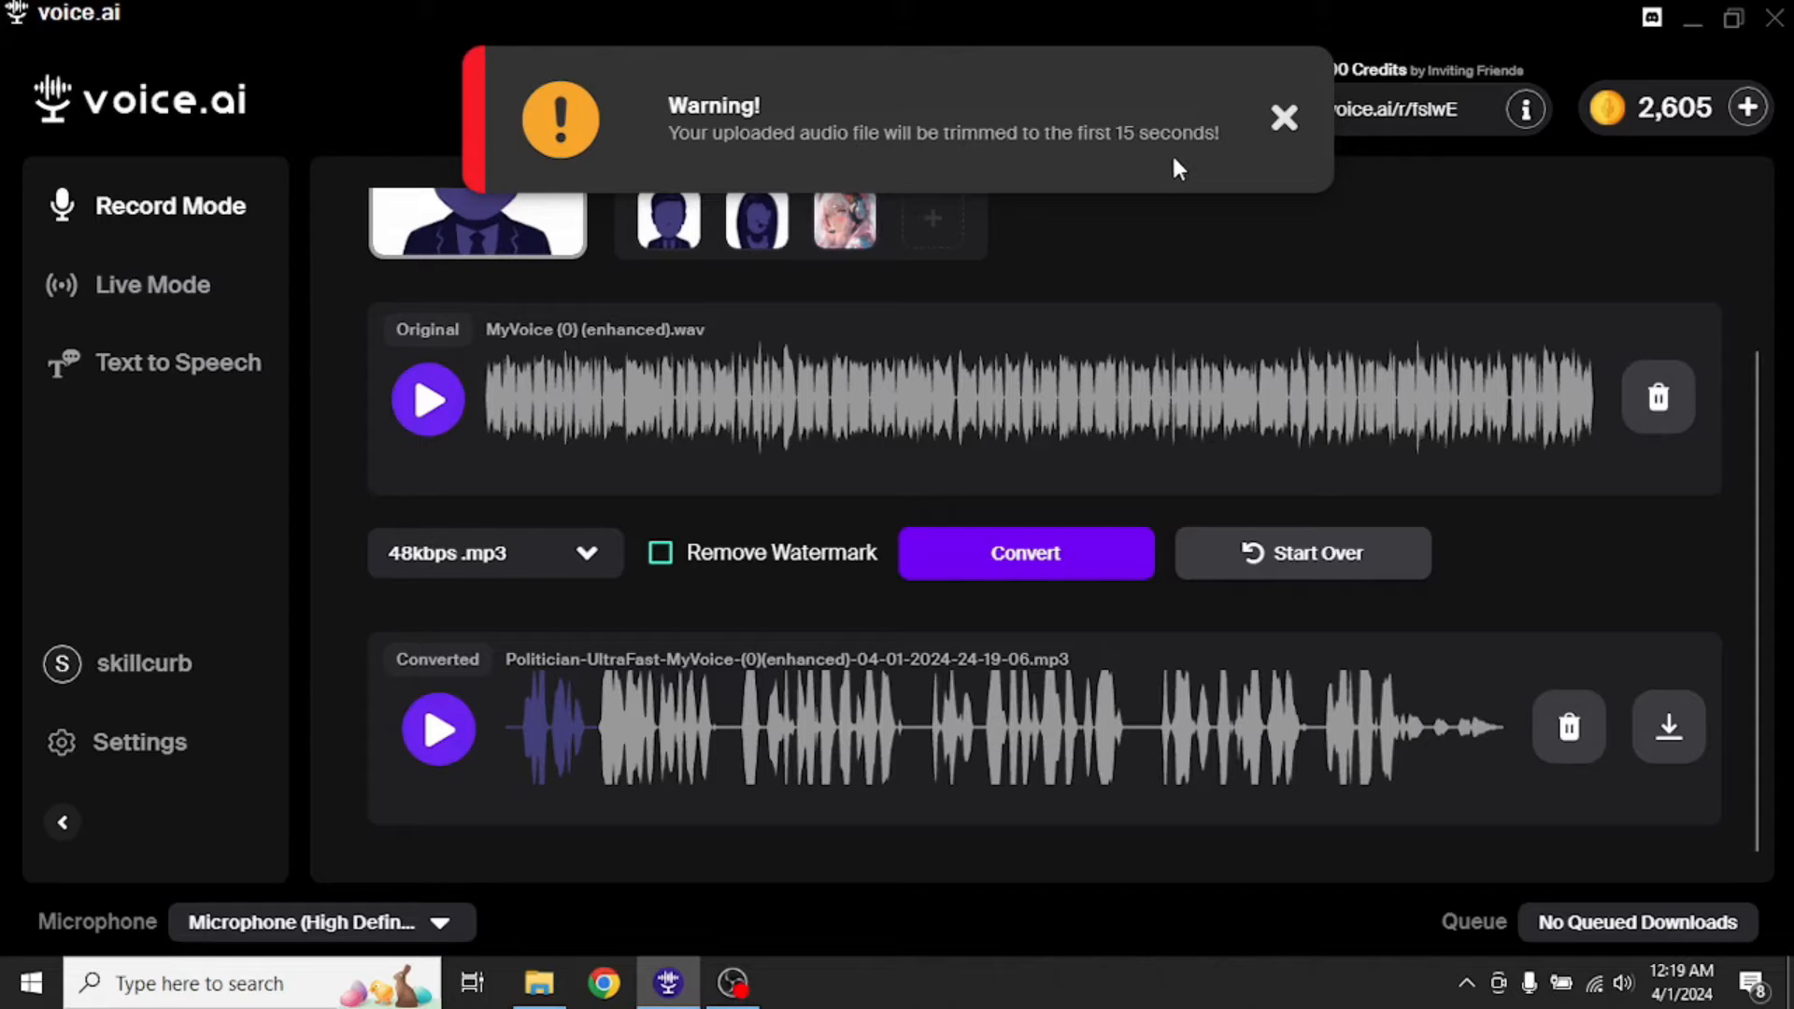
click(1285, 116)
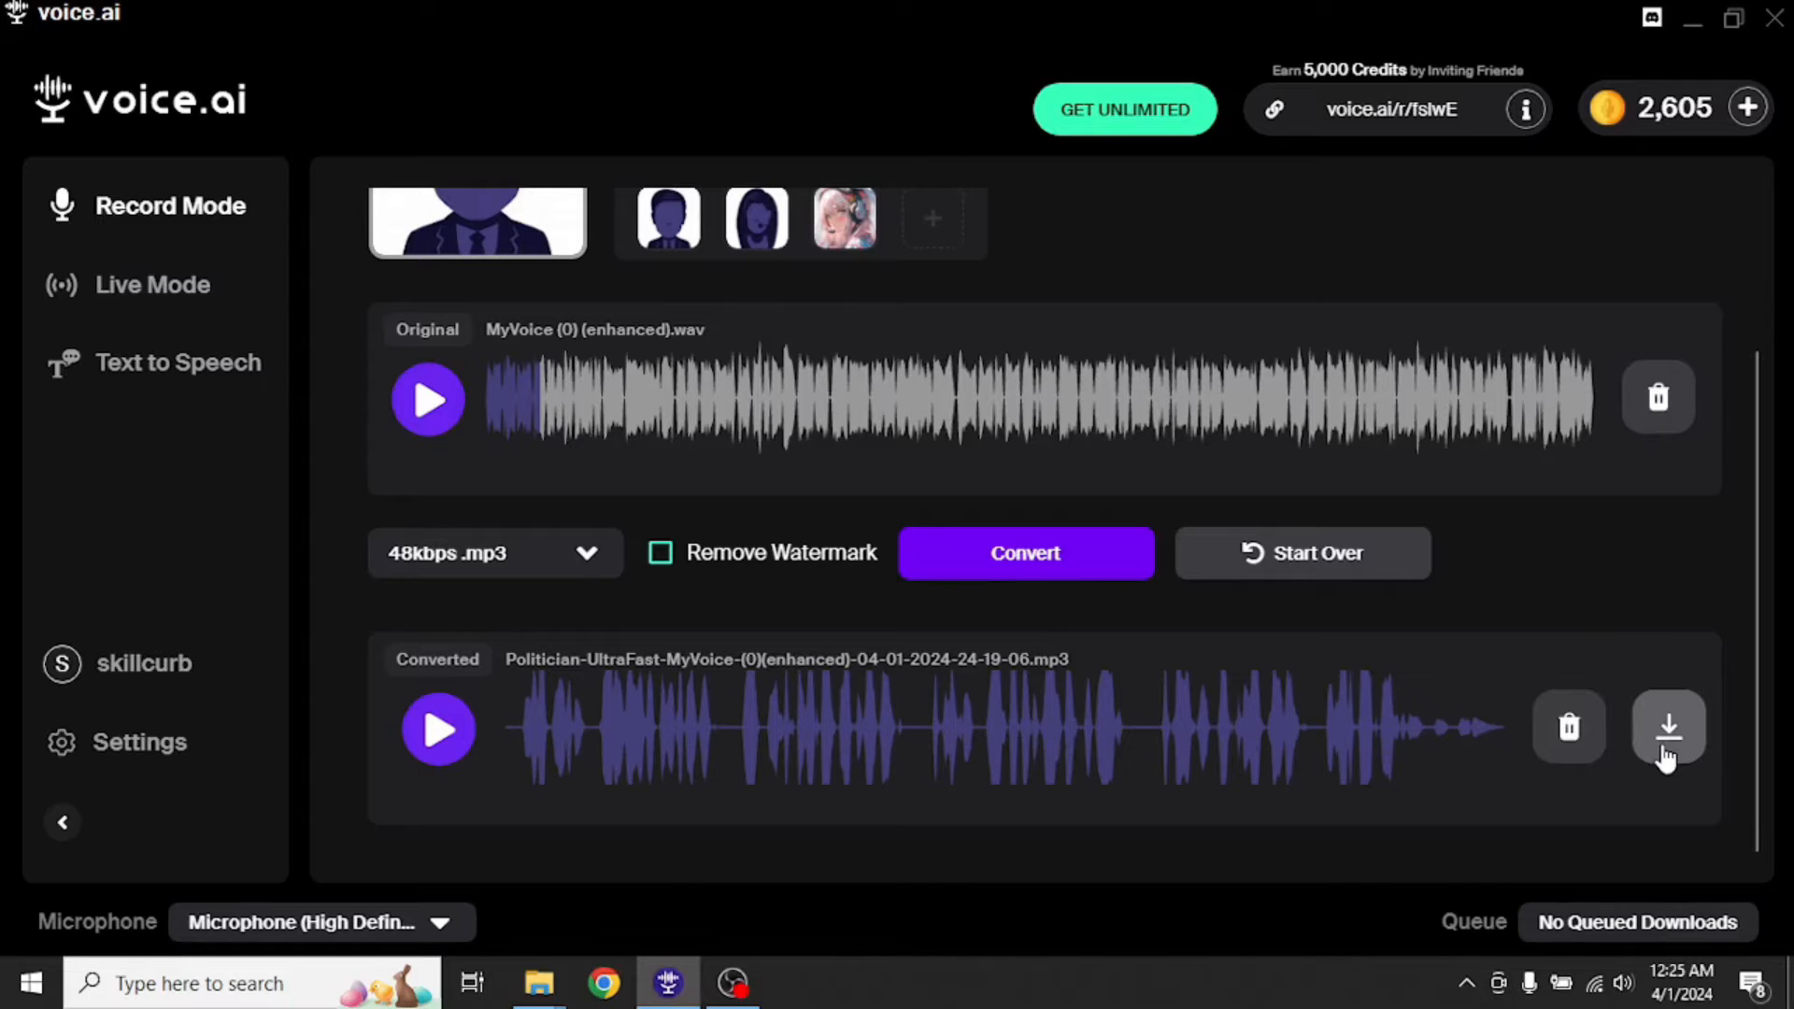
mouse_move(753, 399)
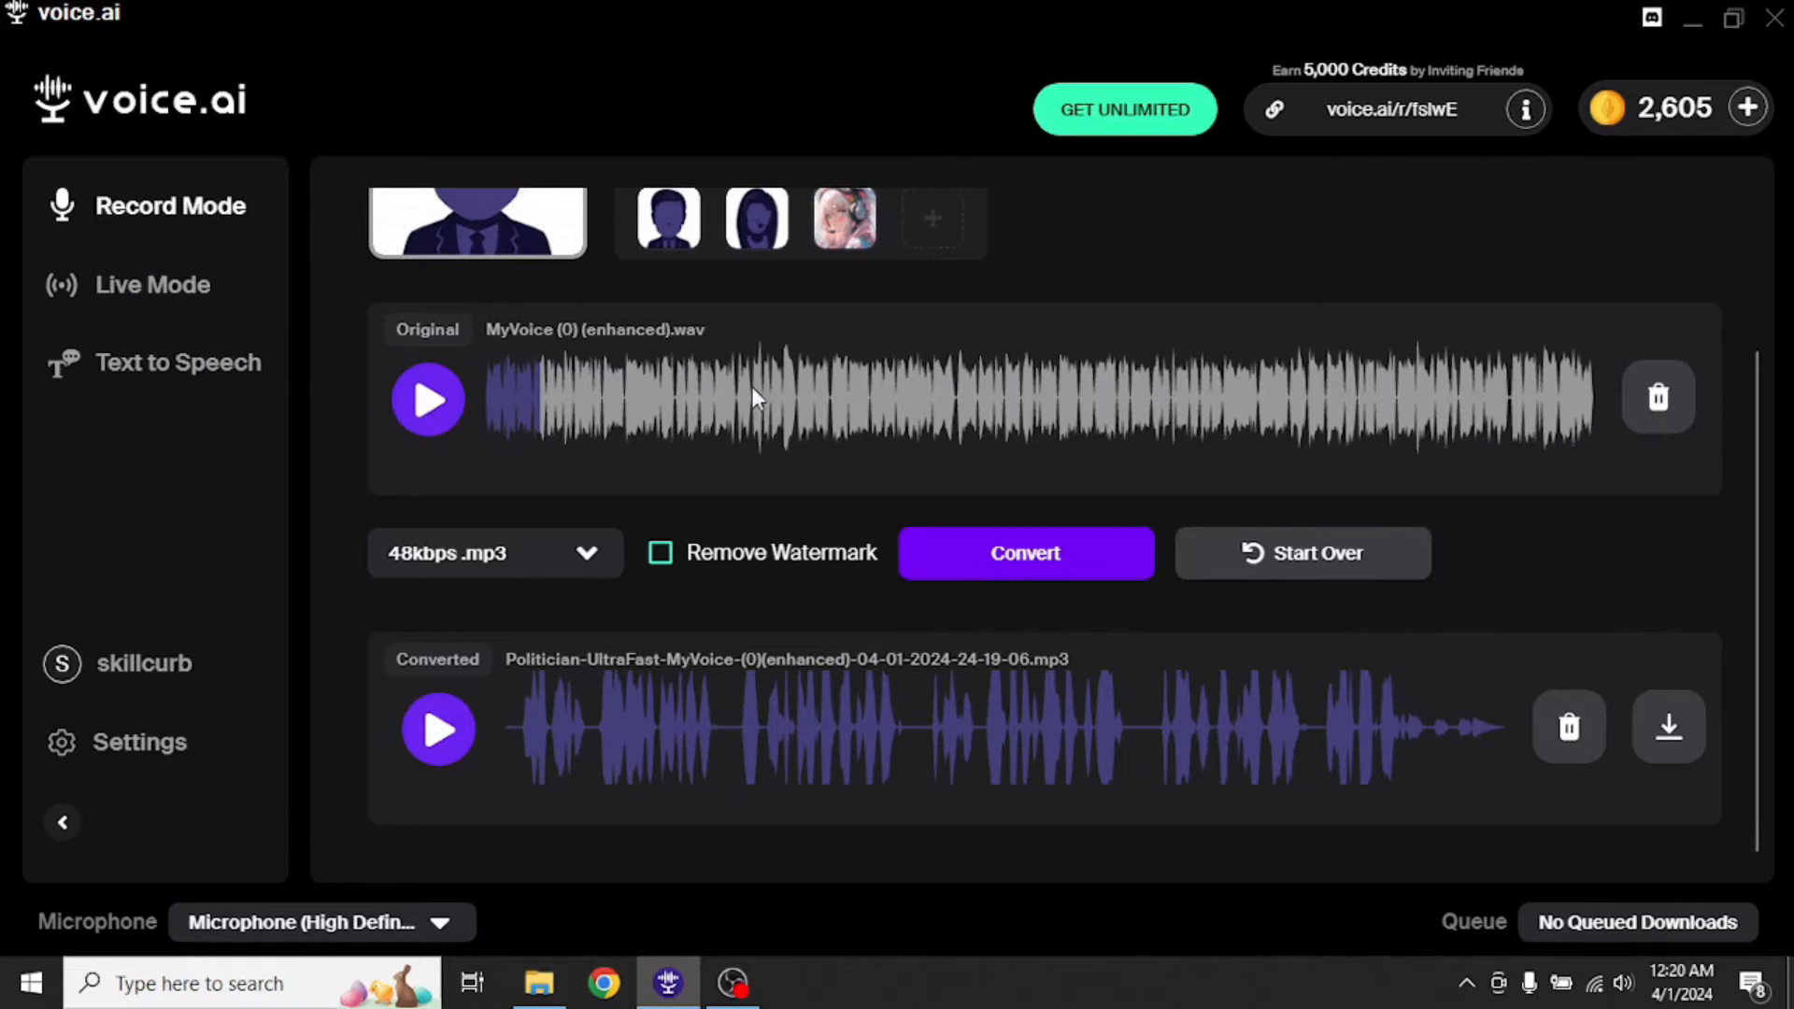
mouse_move(783, 615)
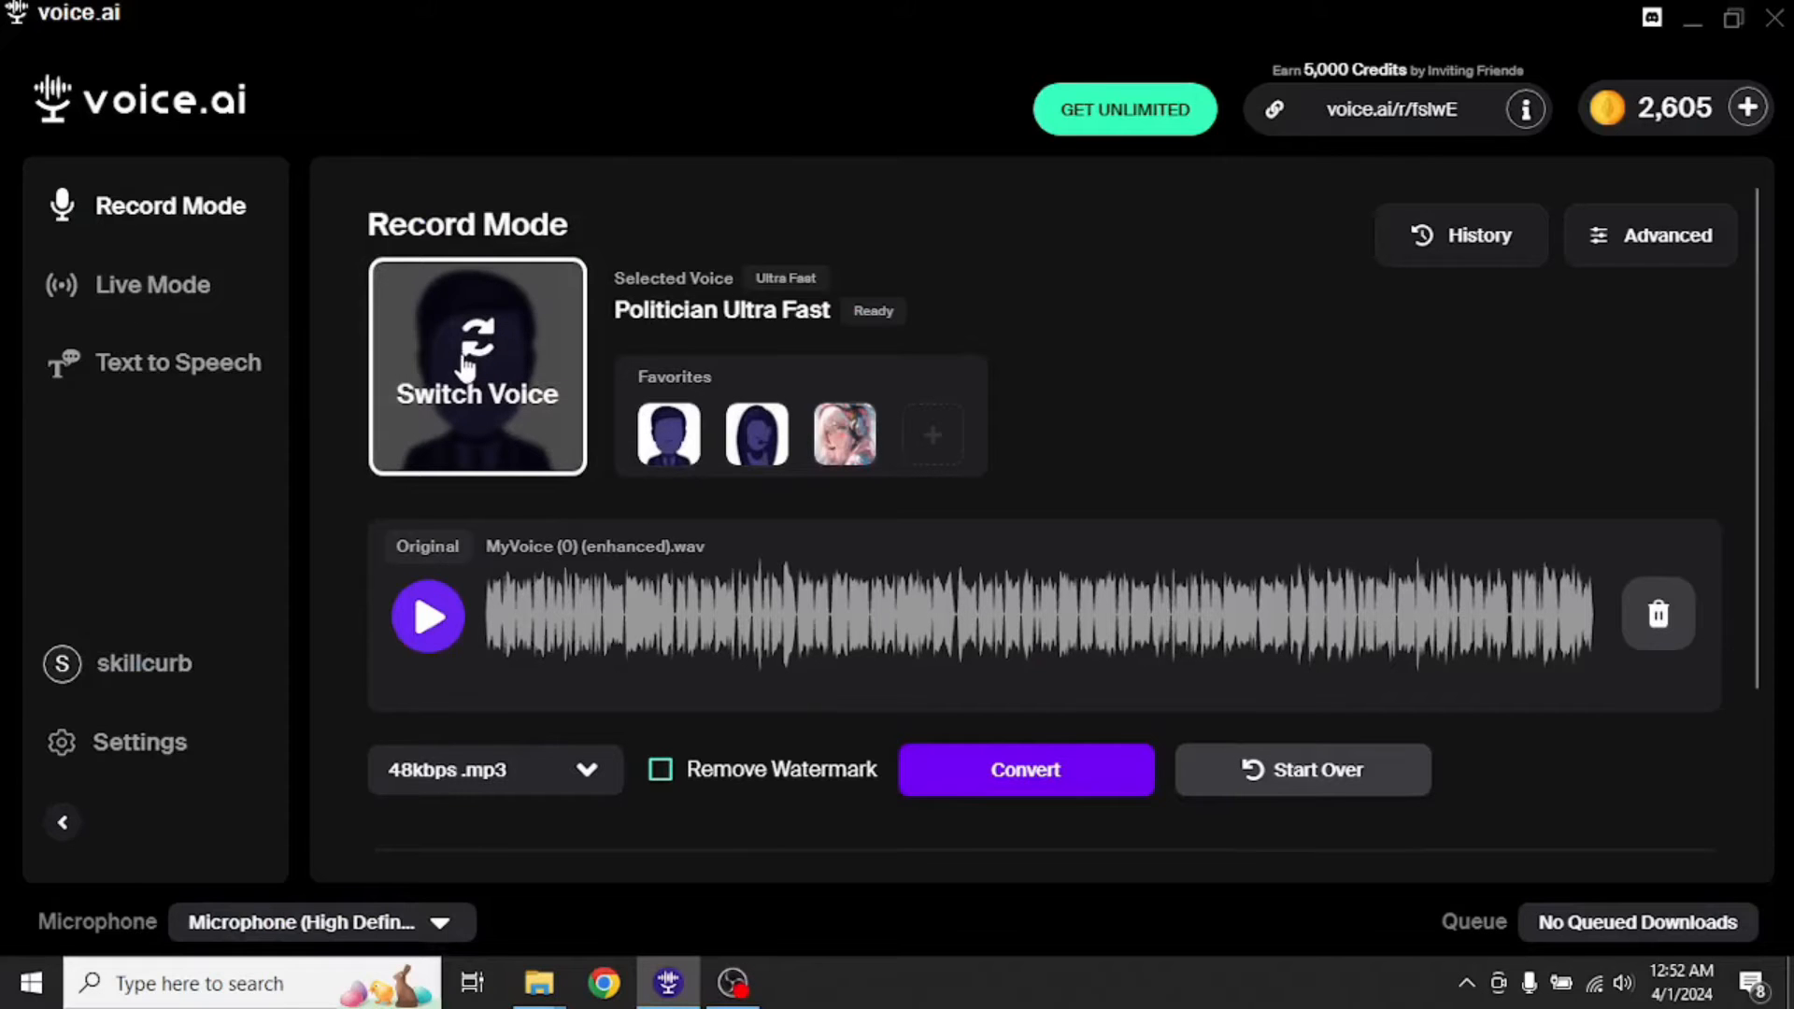
- Browse the voice list and view the Bryan Cranston voice details
click(477, 366)
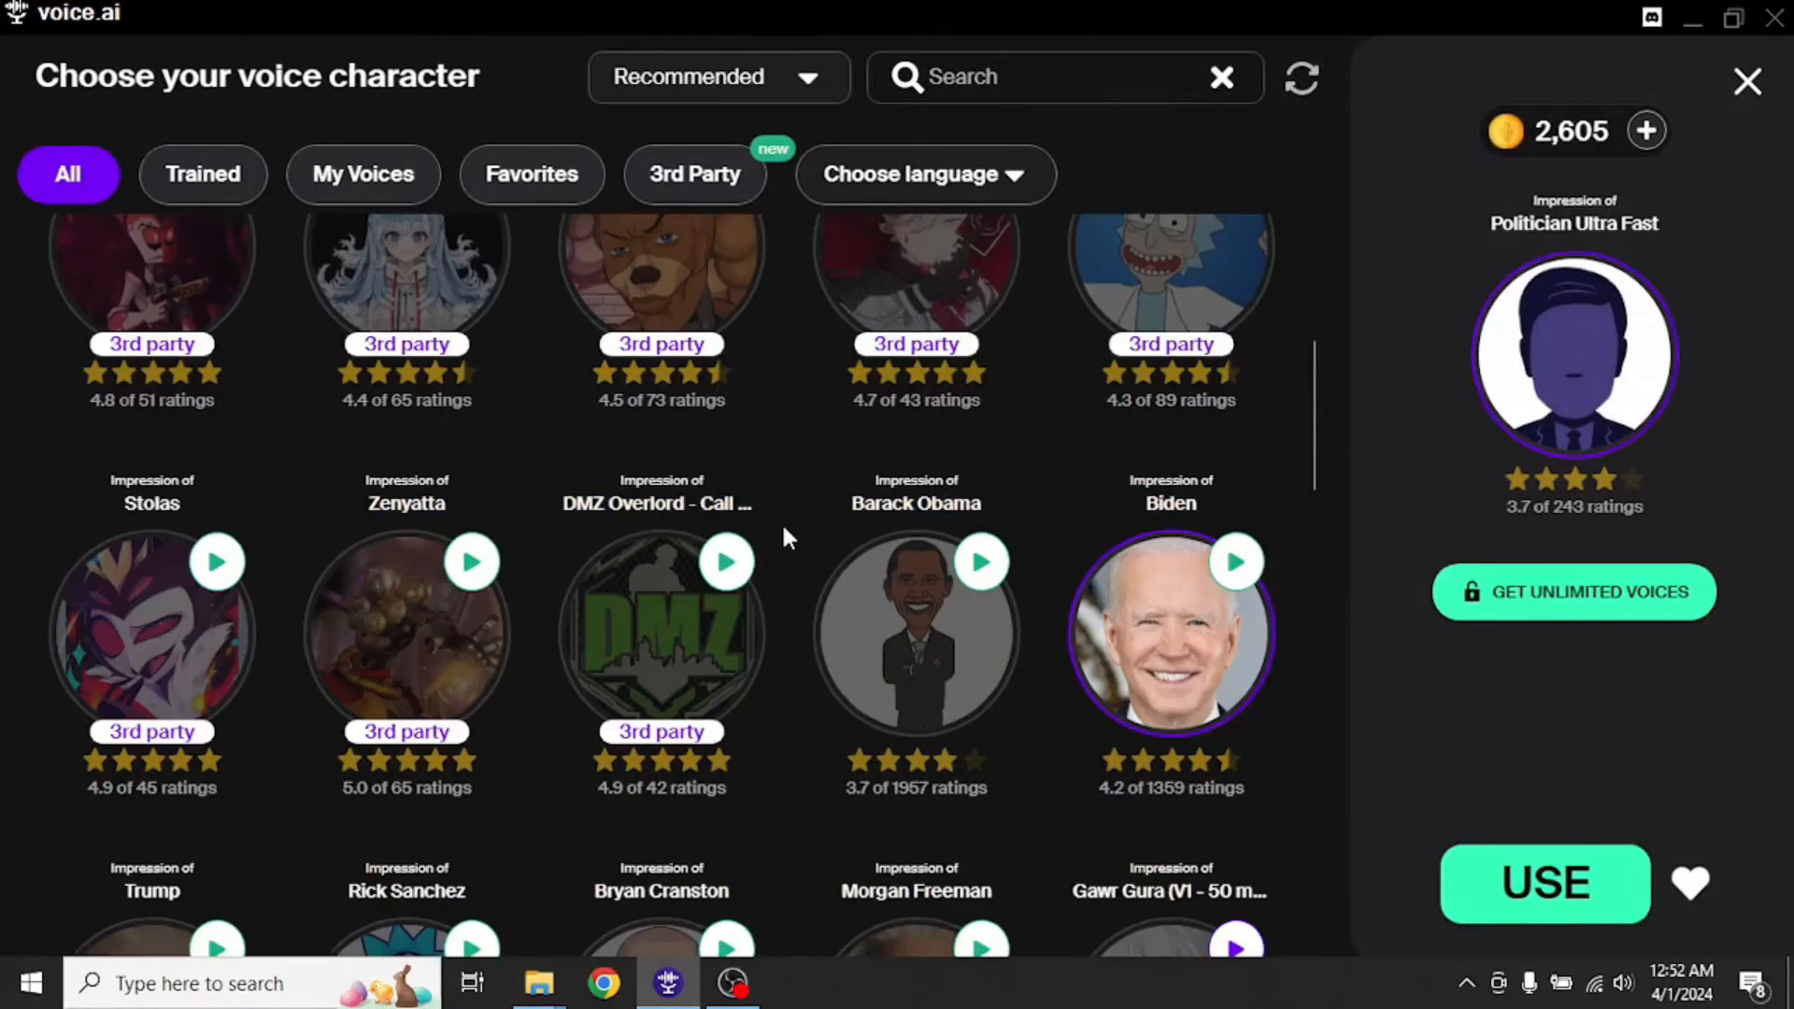
scroll(up, 3)
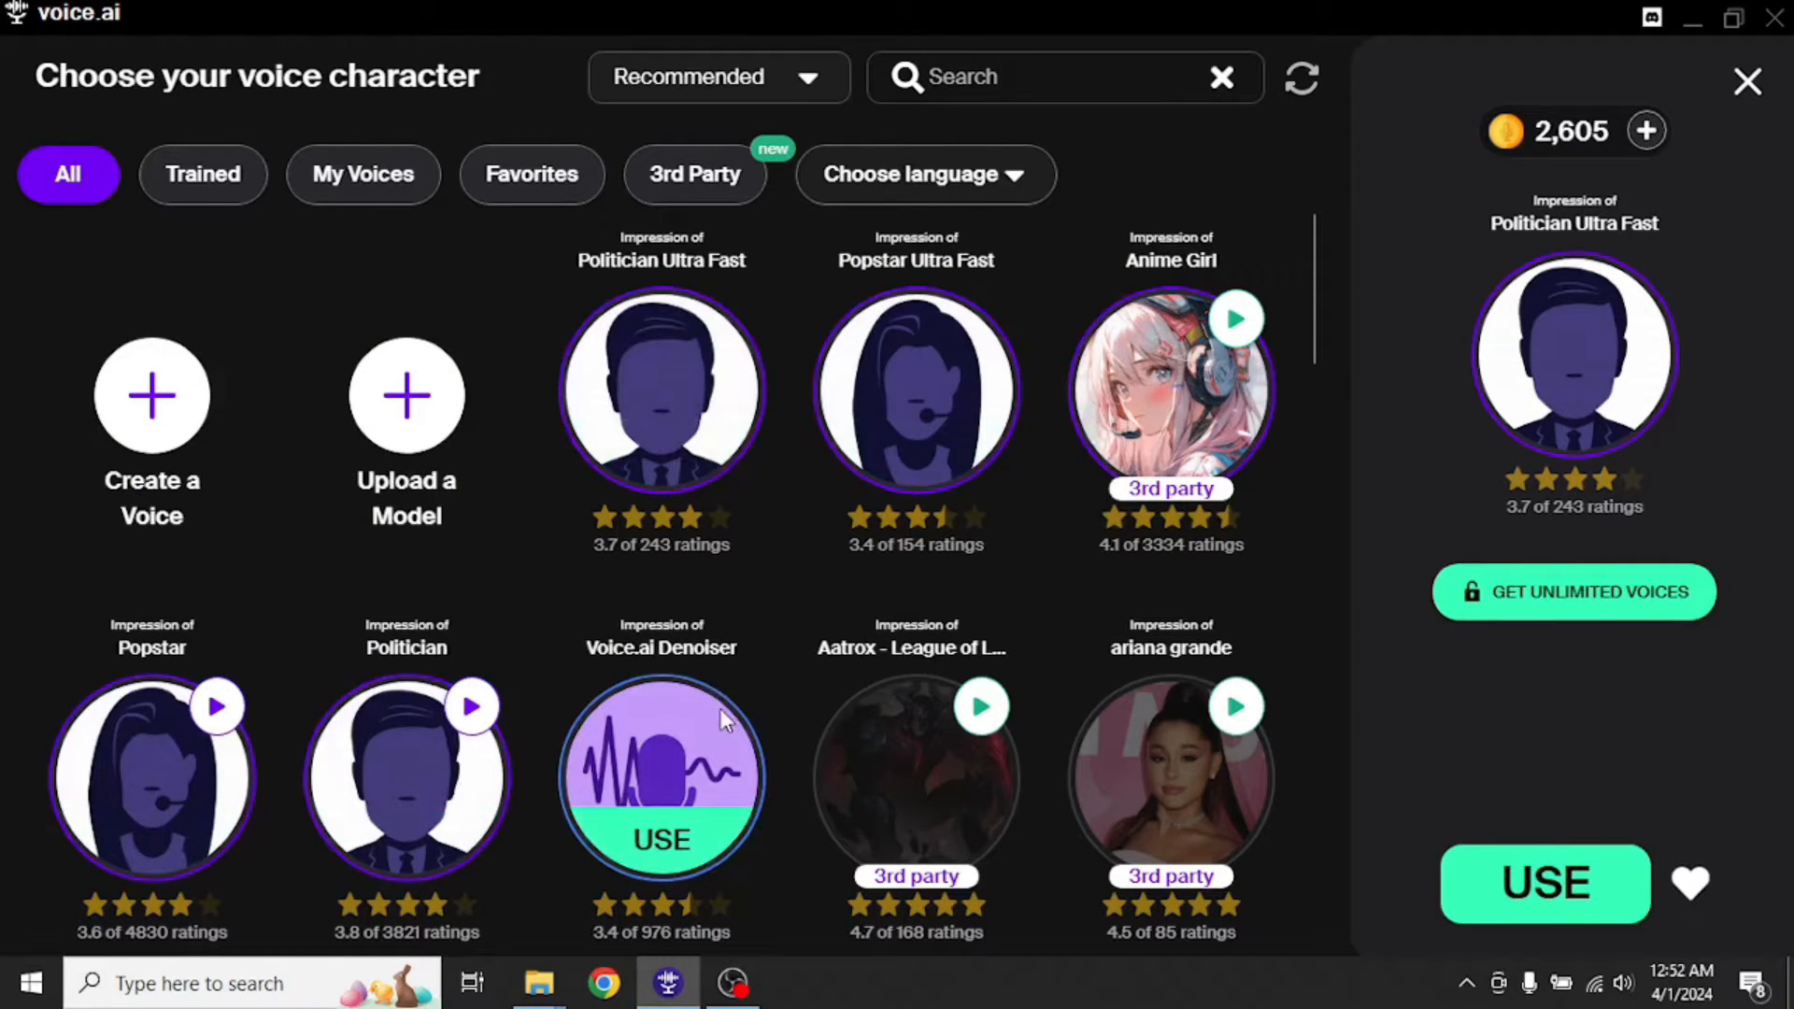
scroll(down, 3)
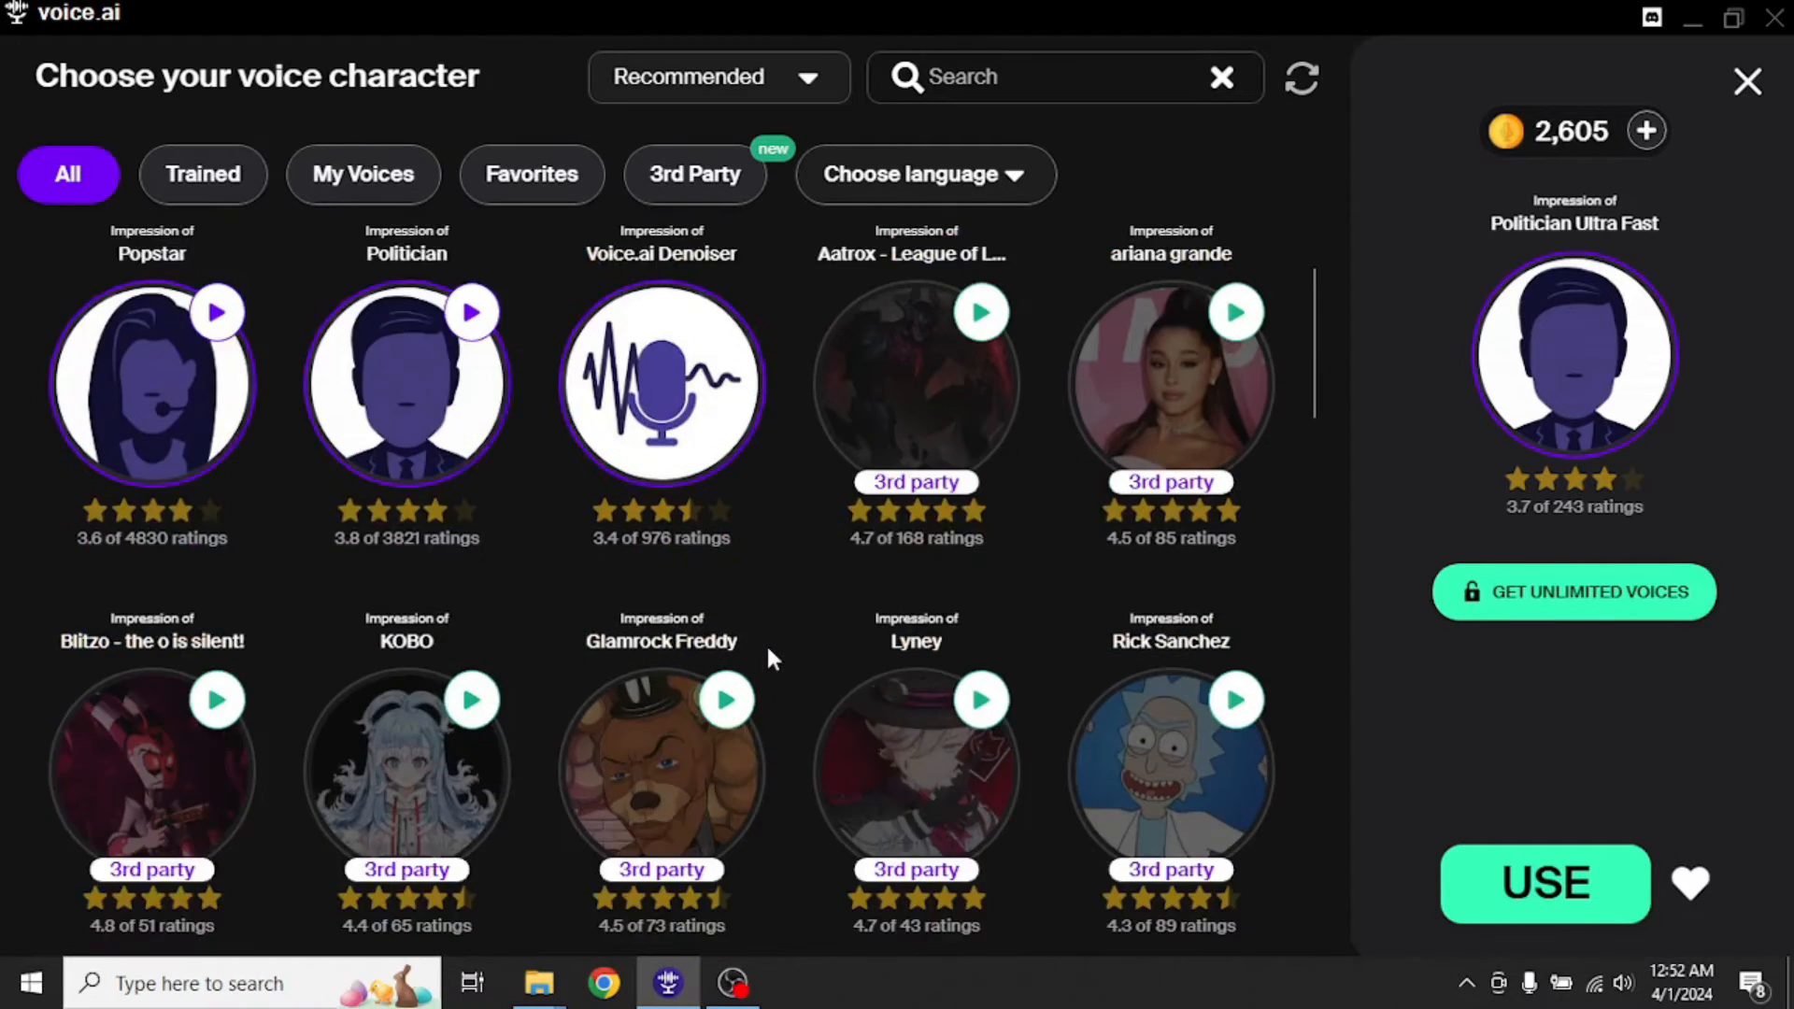
scroll(down, 3)
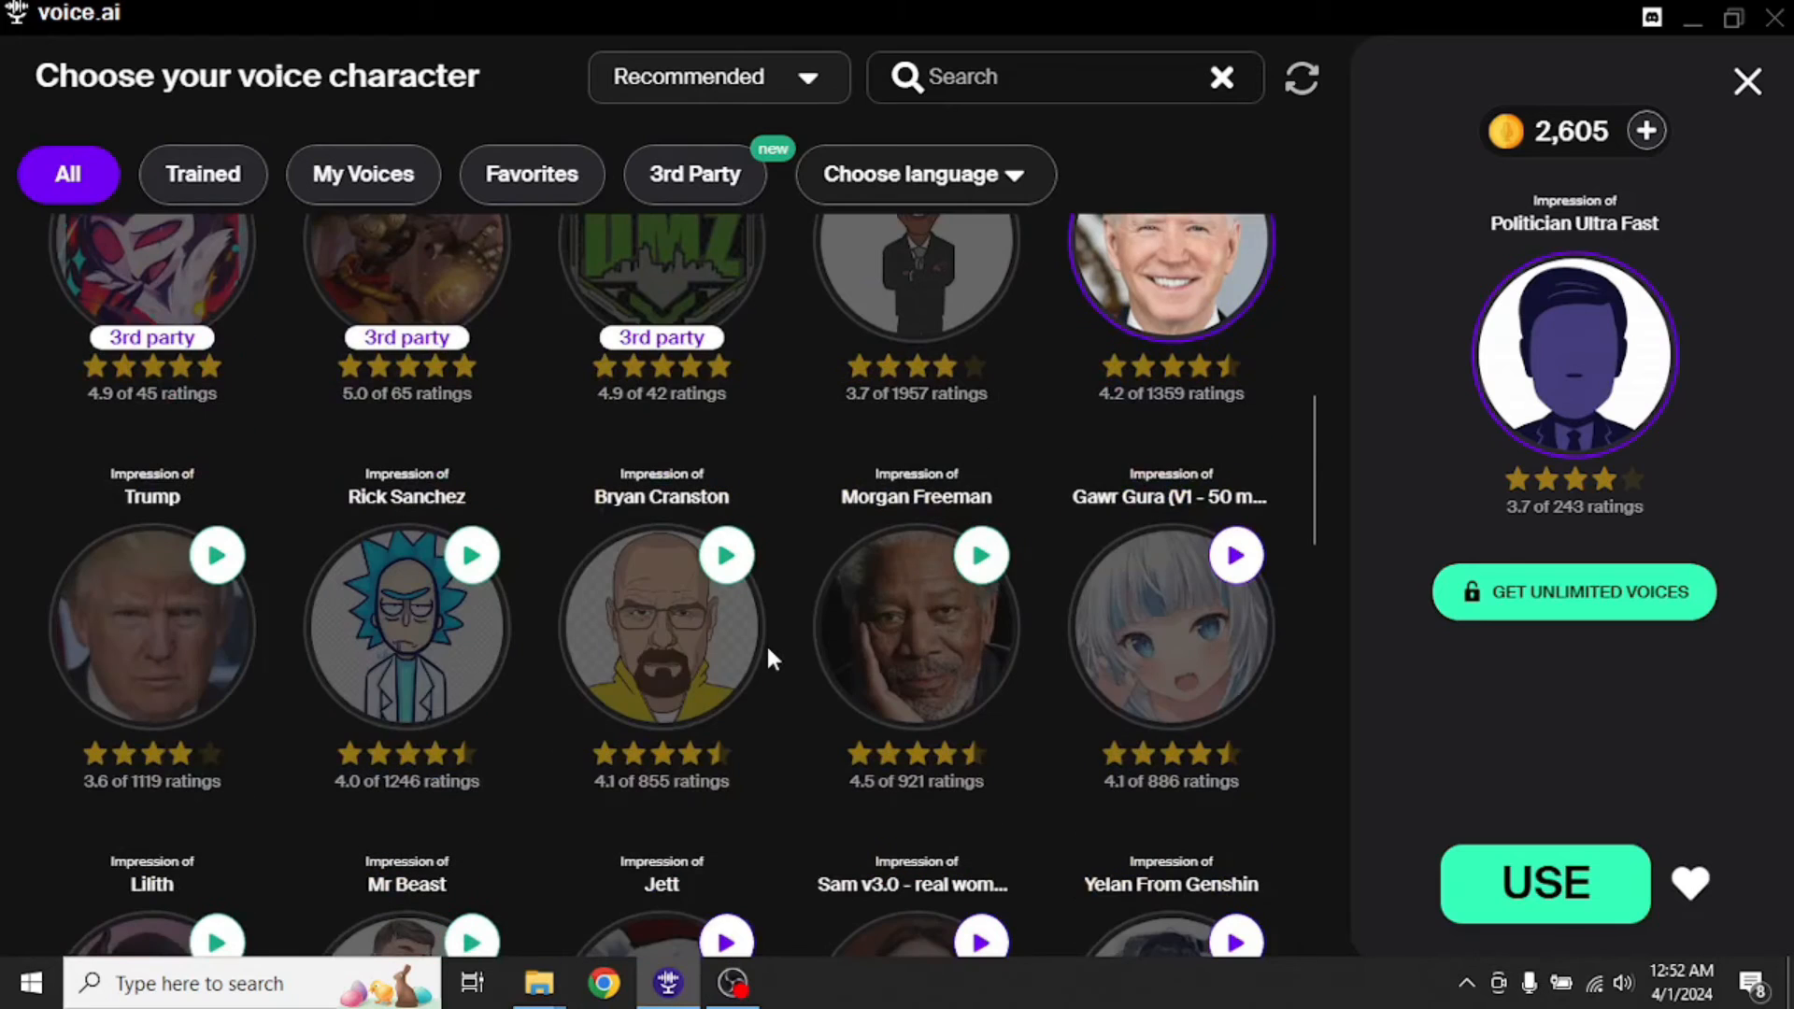
click(660, 626)
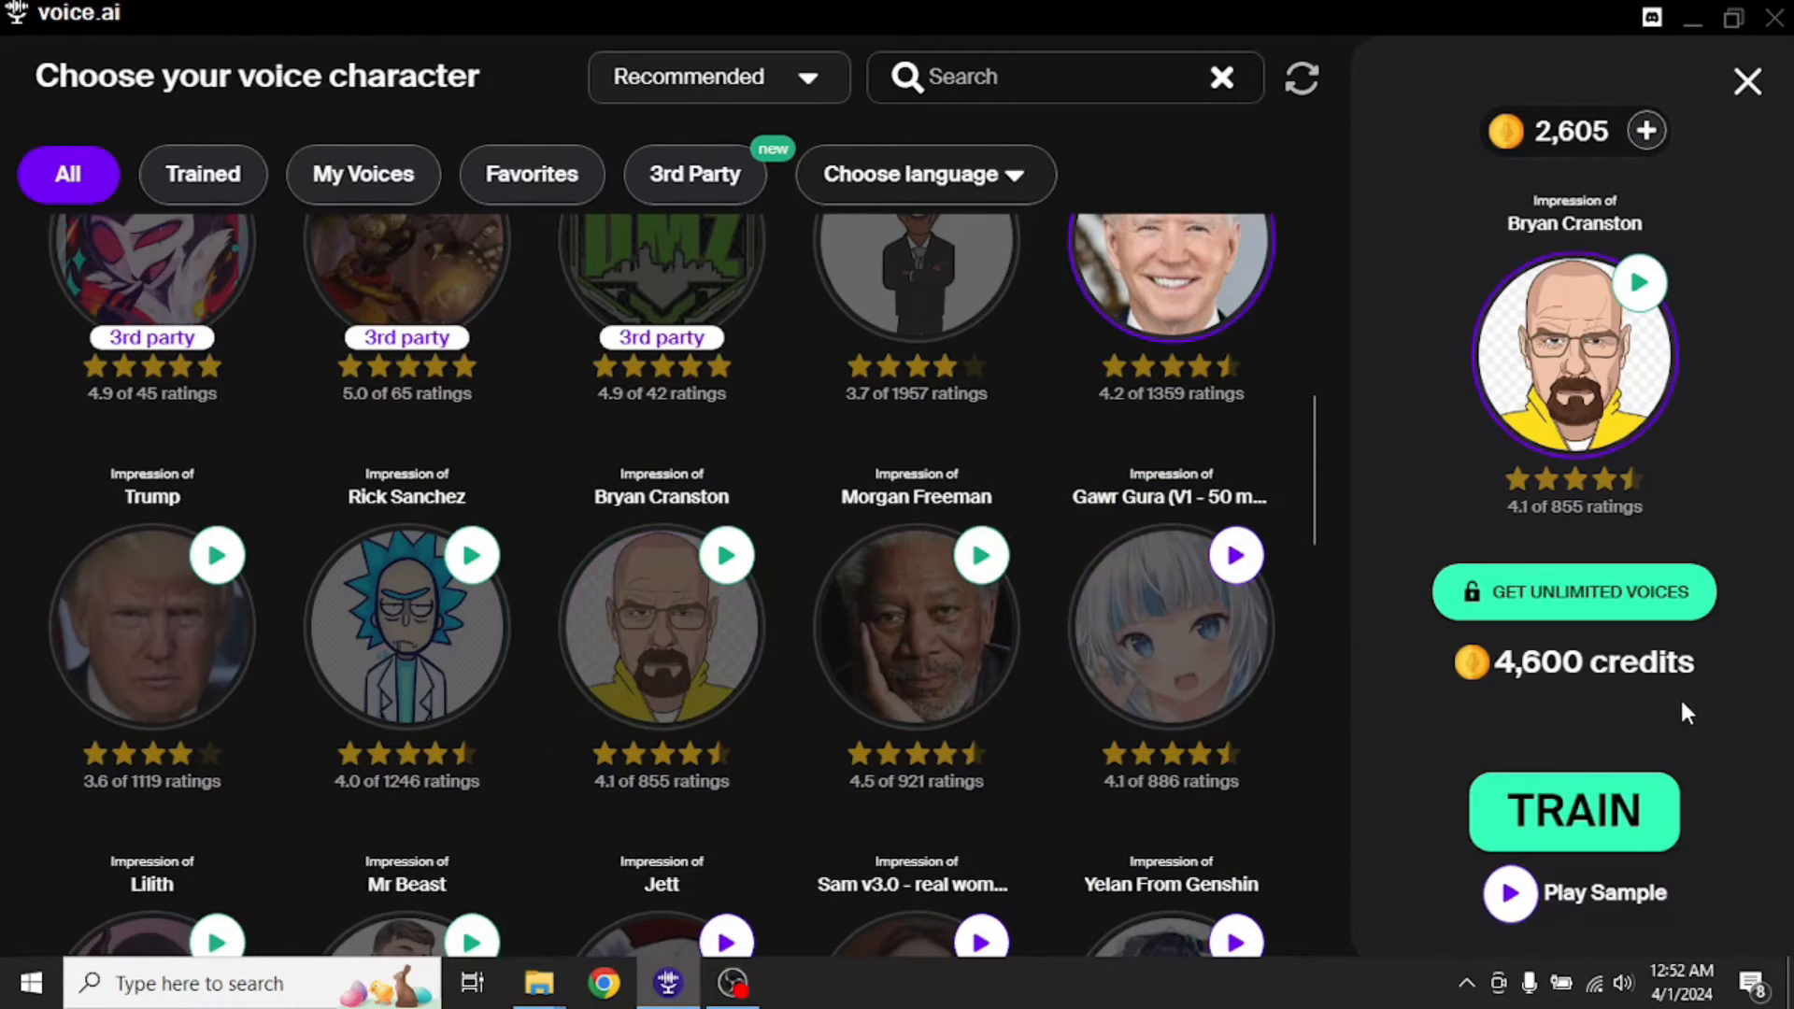
mouse_move(1572, 665)
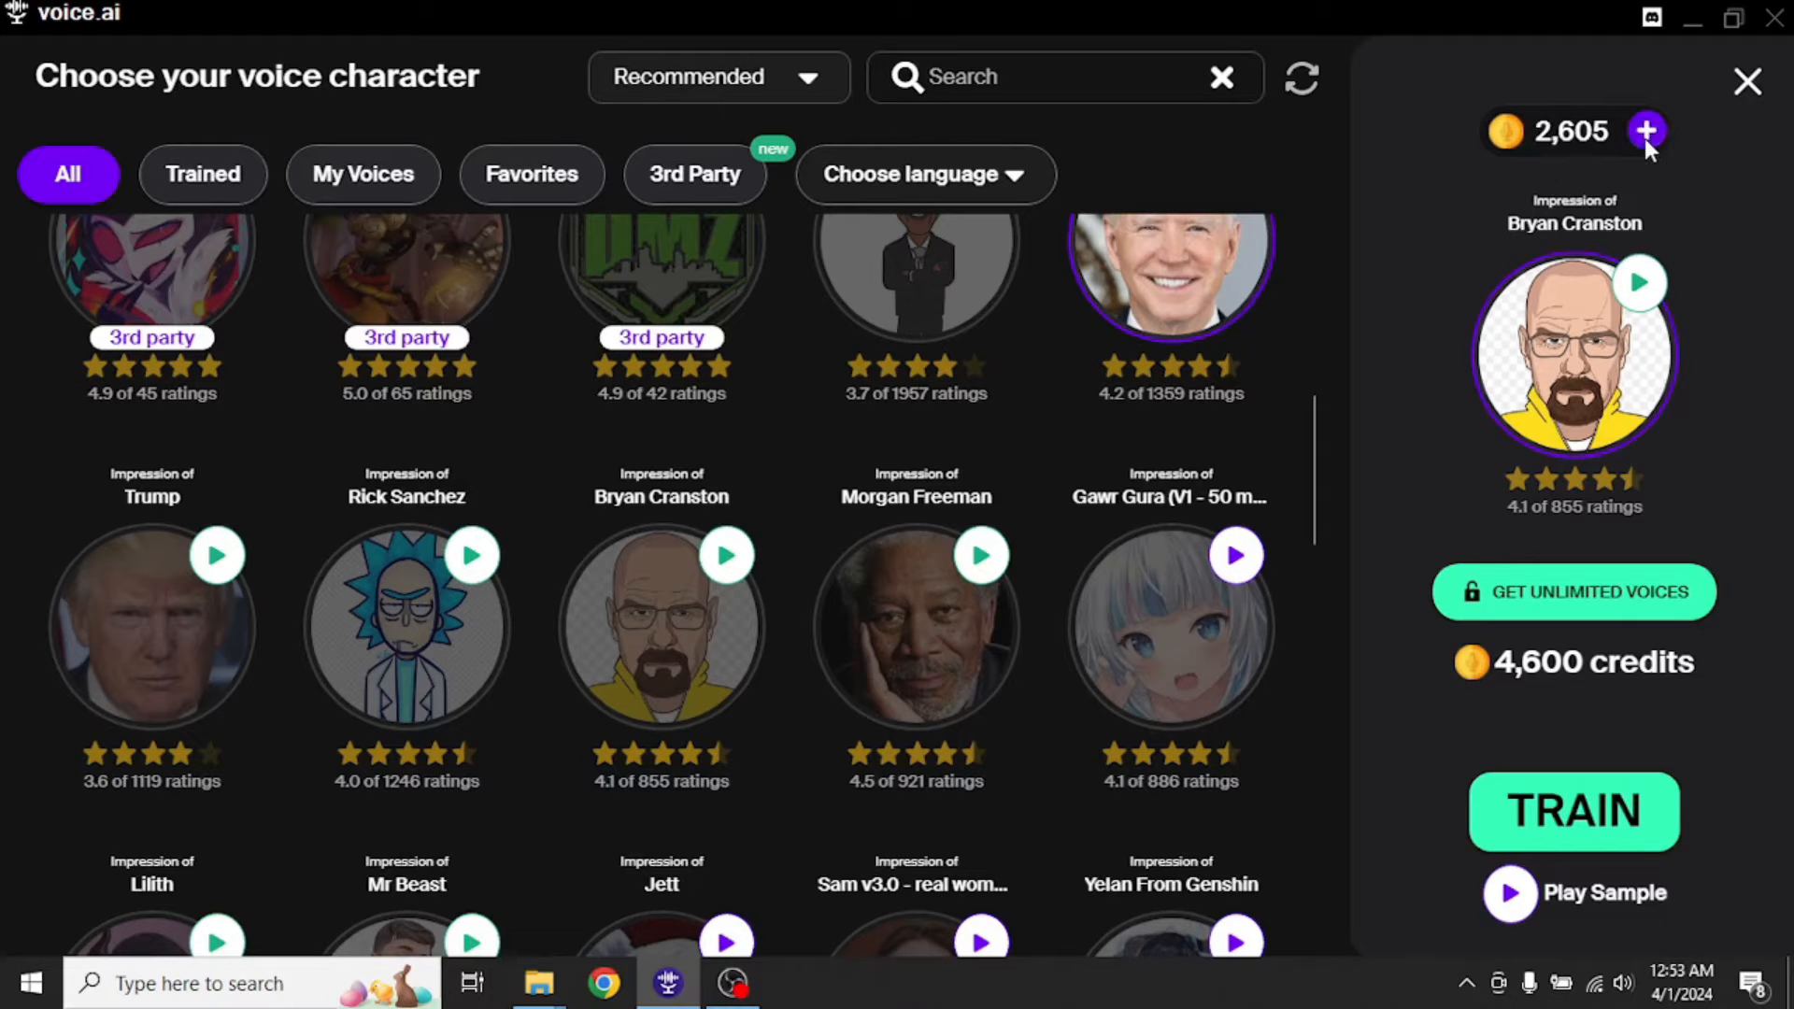
- Start MetaModel training from the Earn Free Credits options
click(1647, 131)
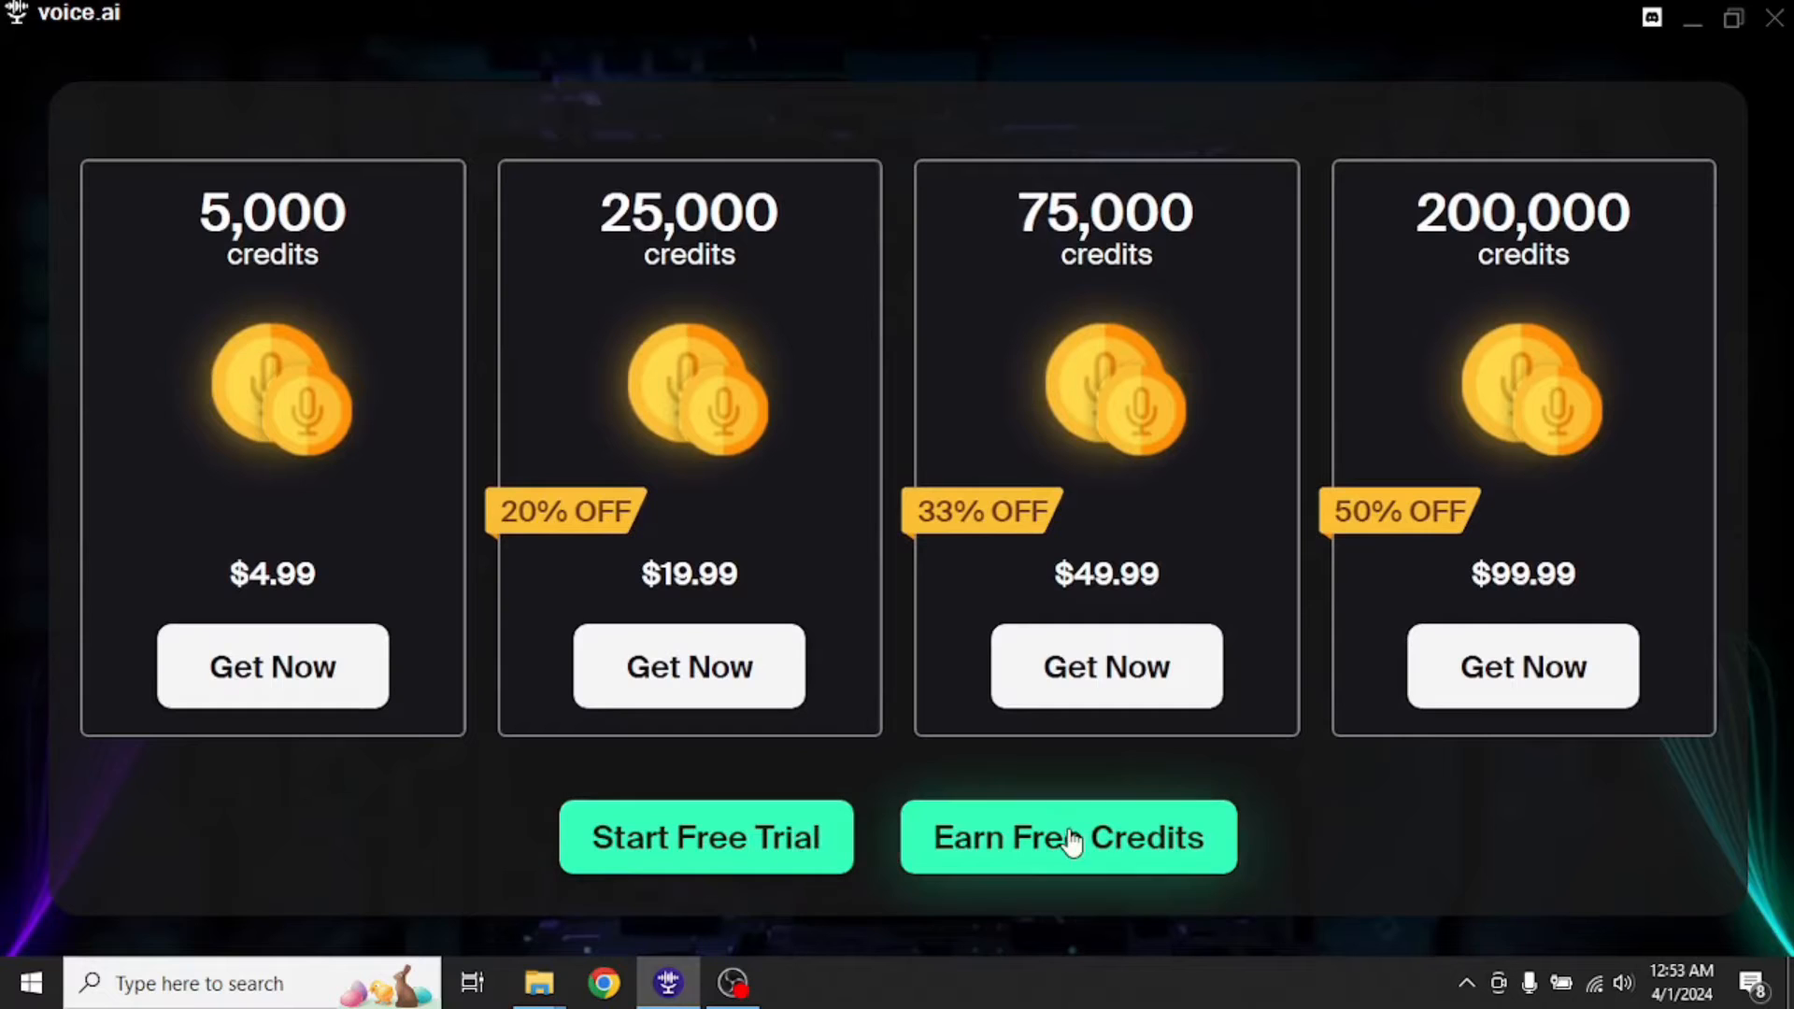
click(1068, 837)
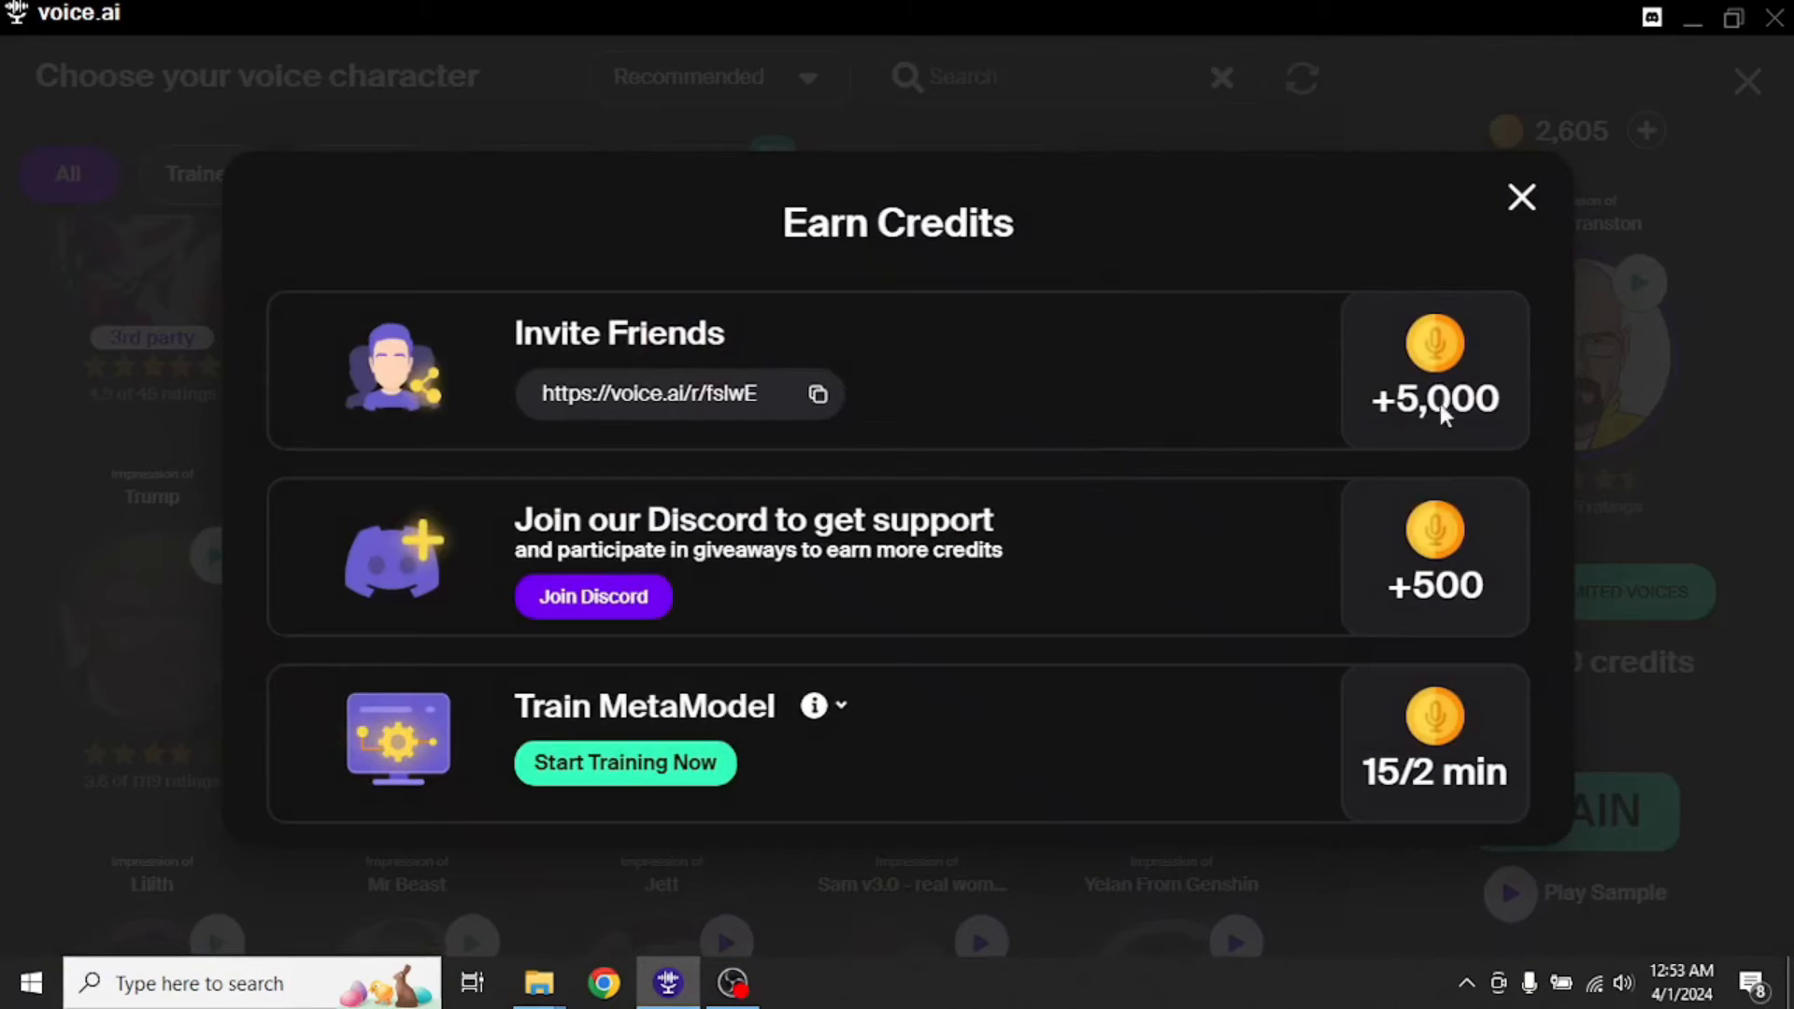
mouse_move(691, 334)
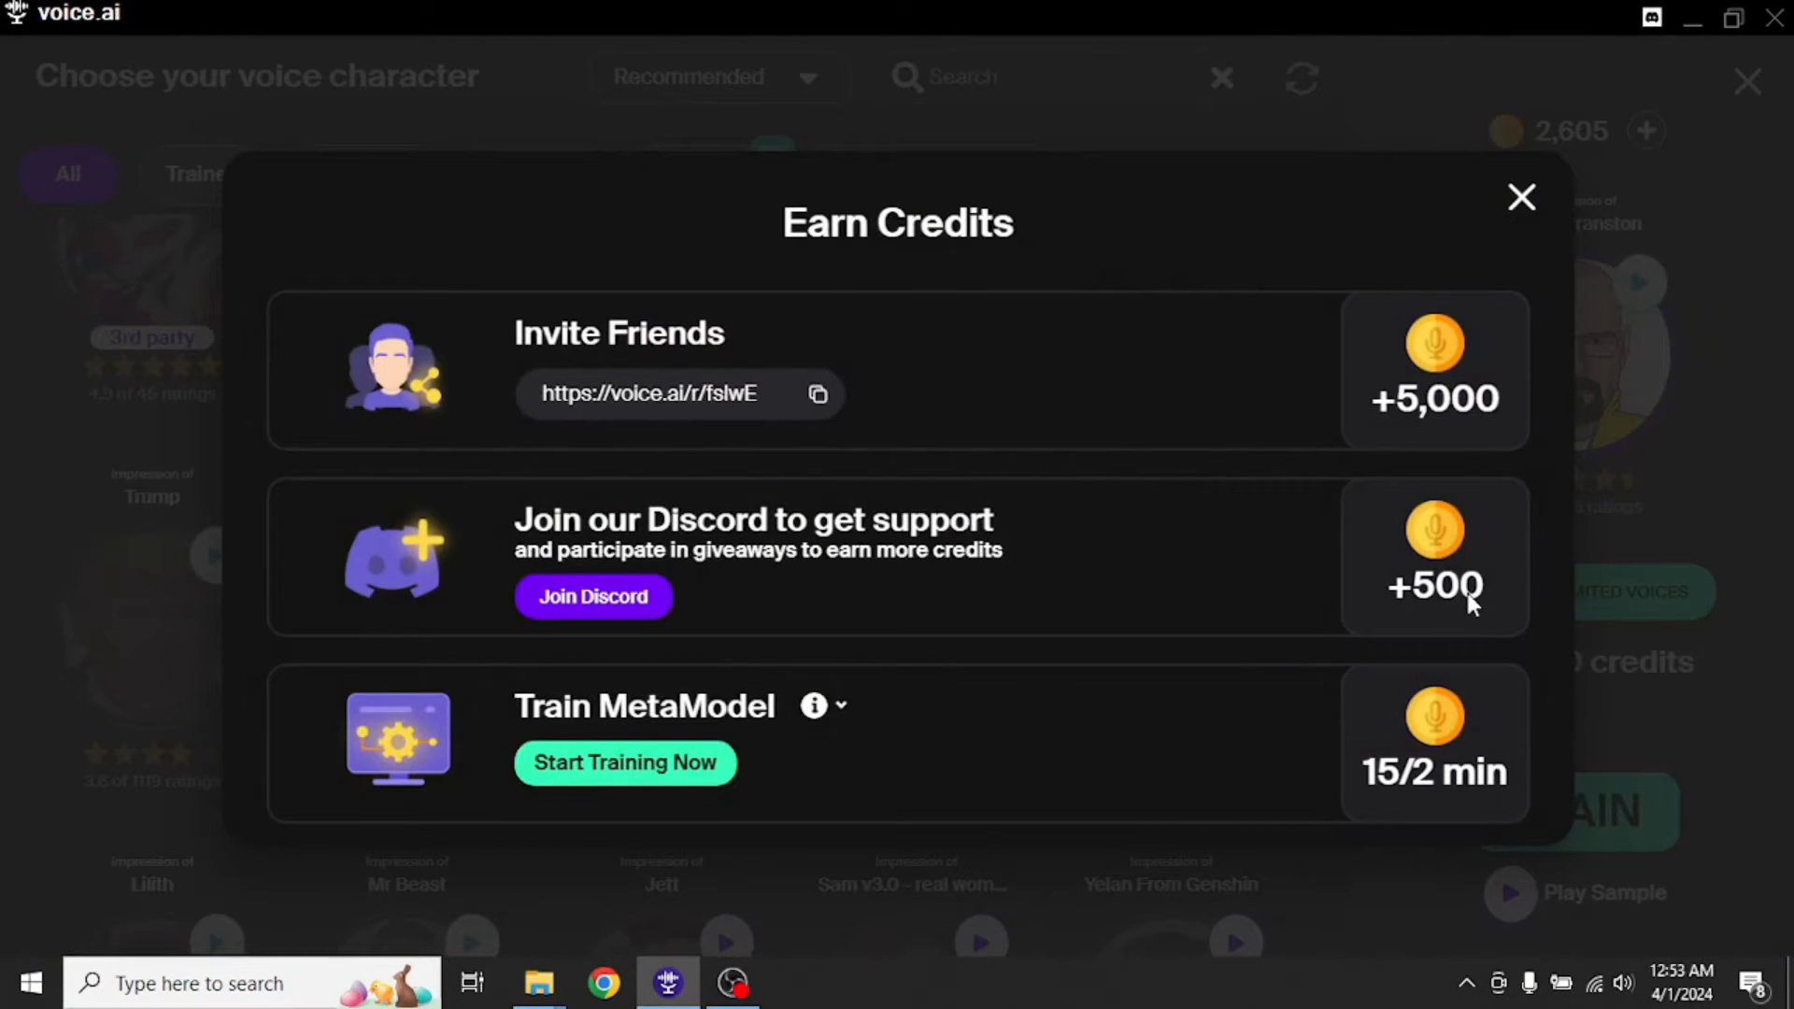
mouse_move(1143, 634)
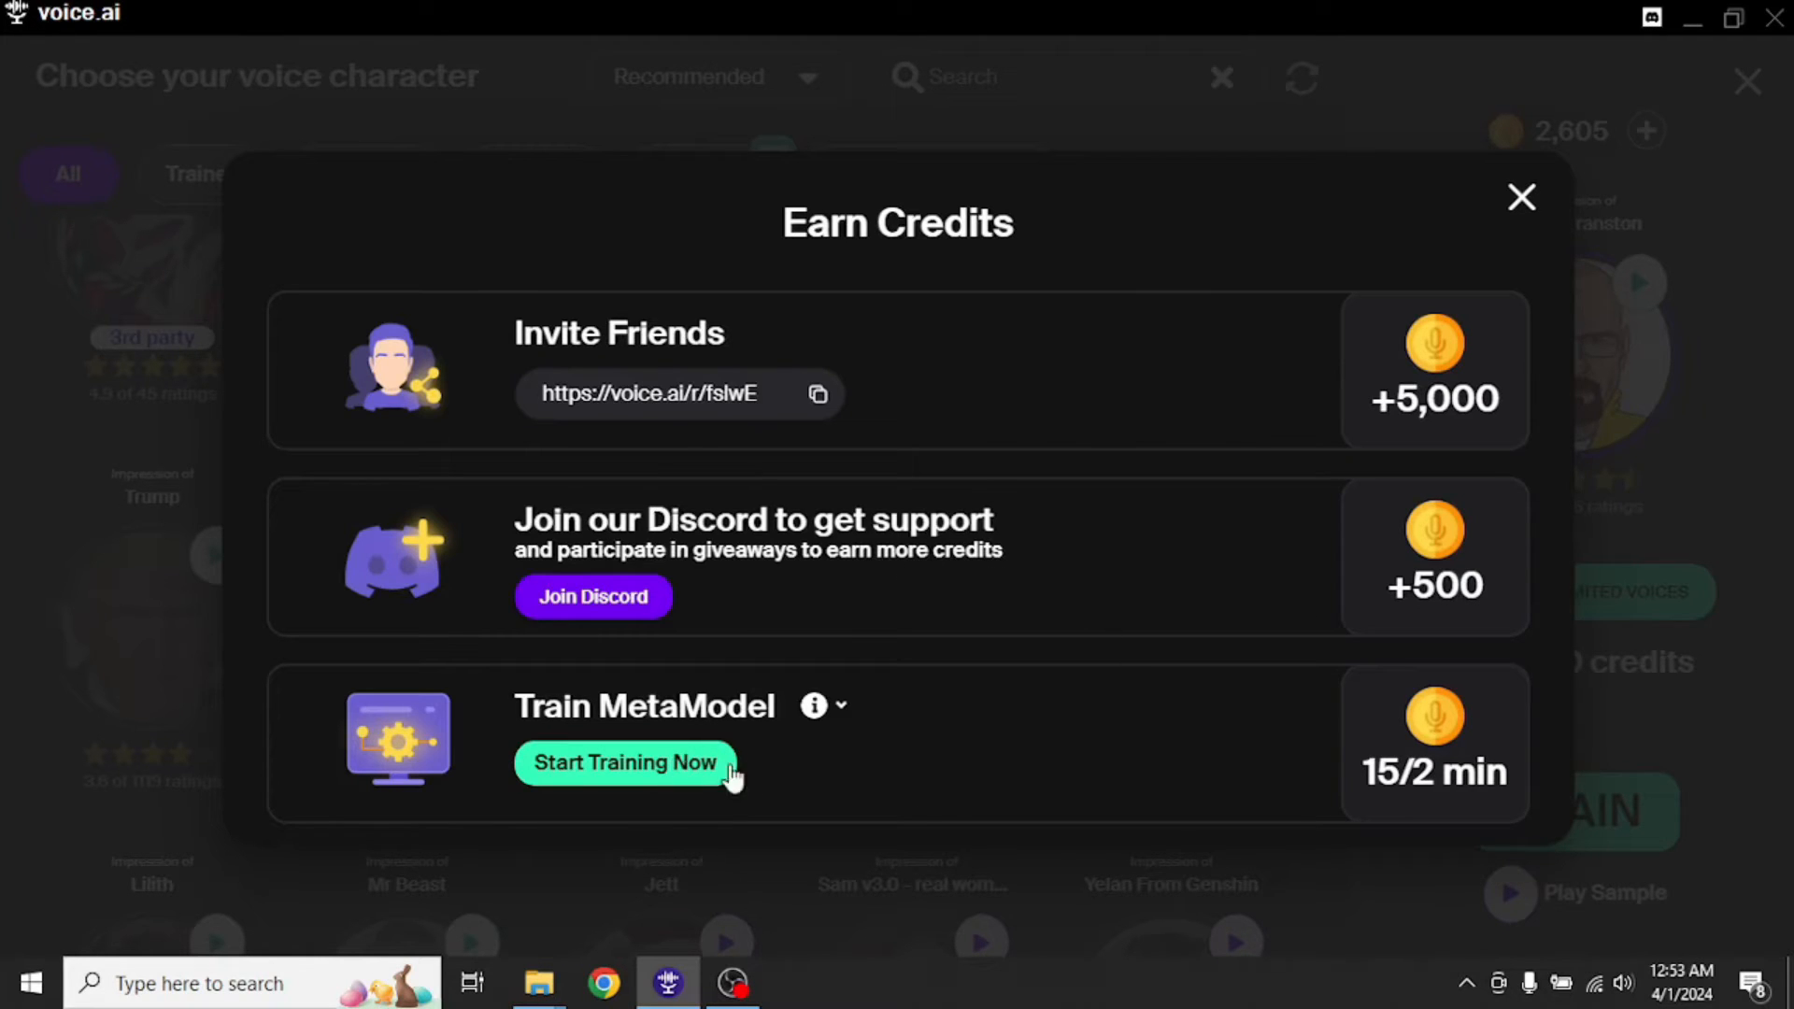
mouse_move(1437, 793)
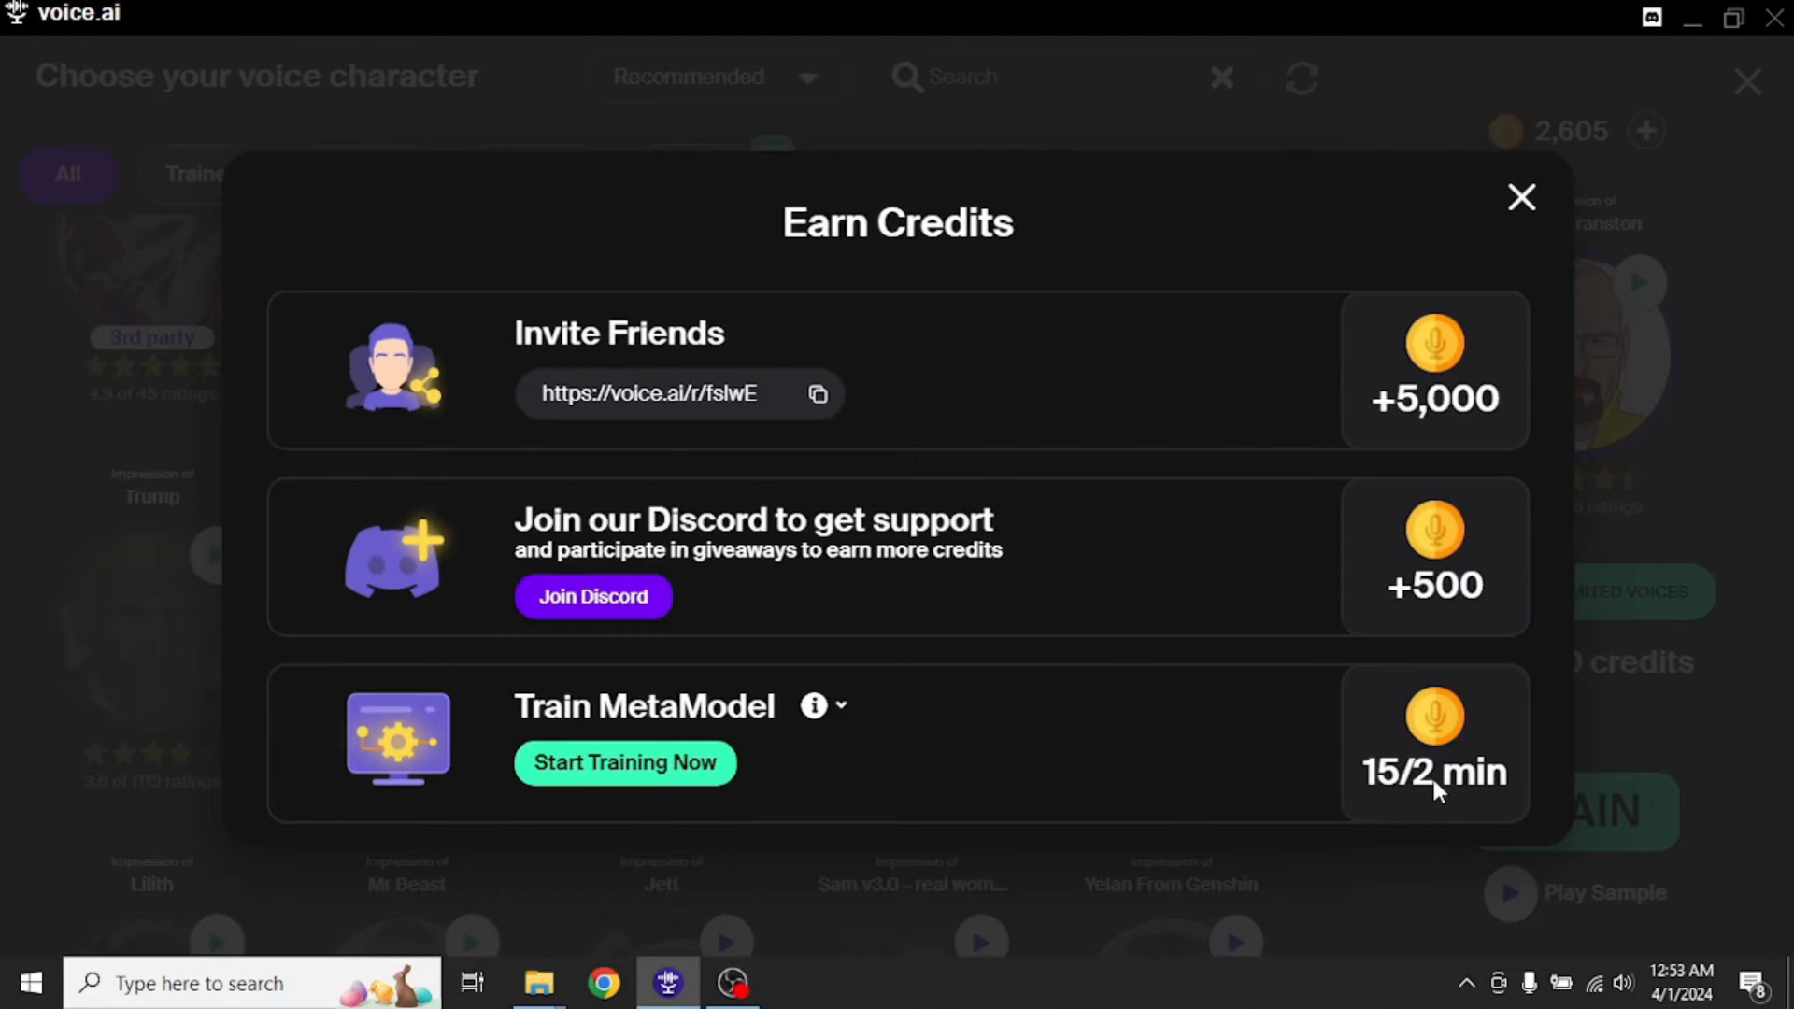
mouse_move(1062, 782)
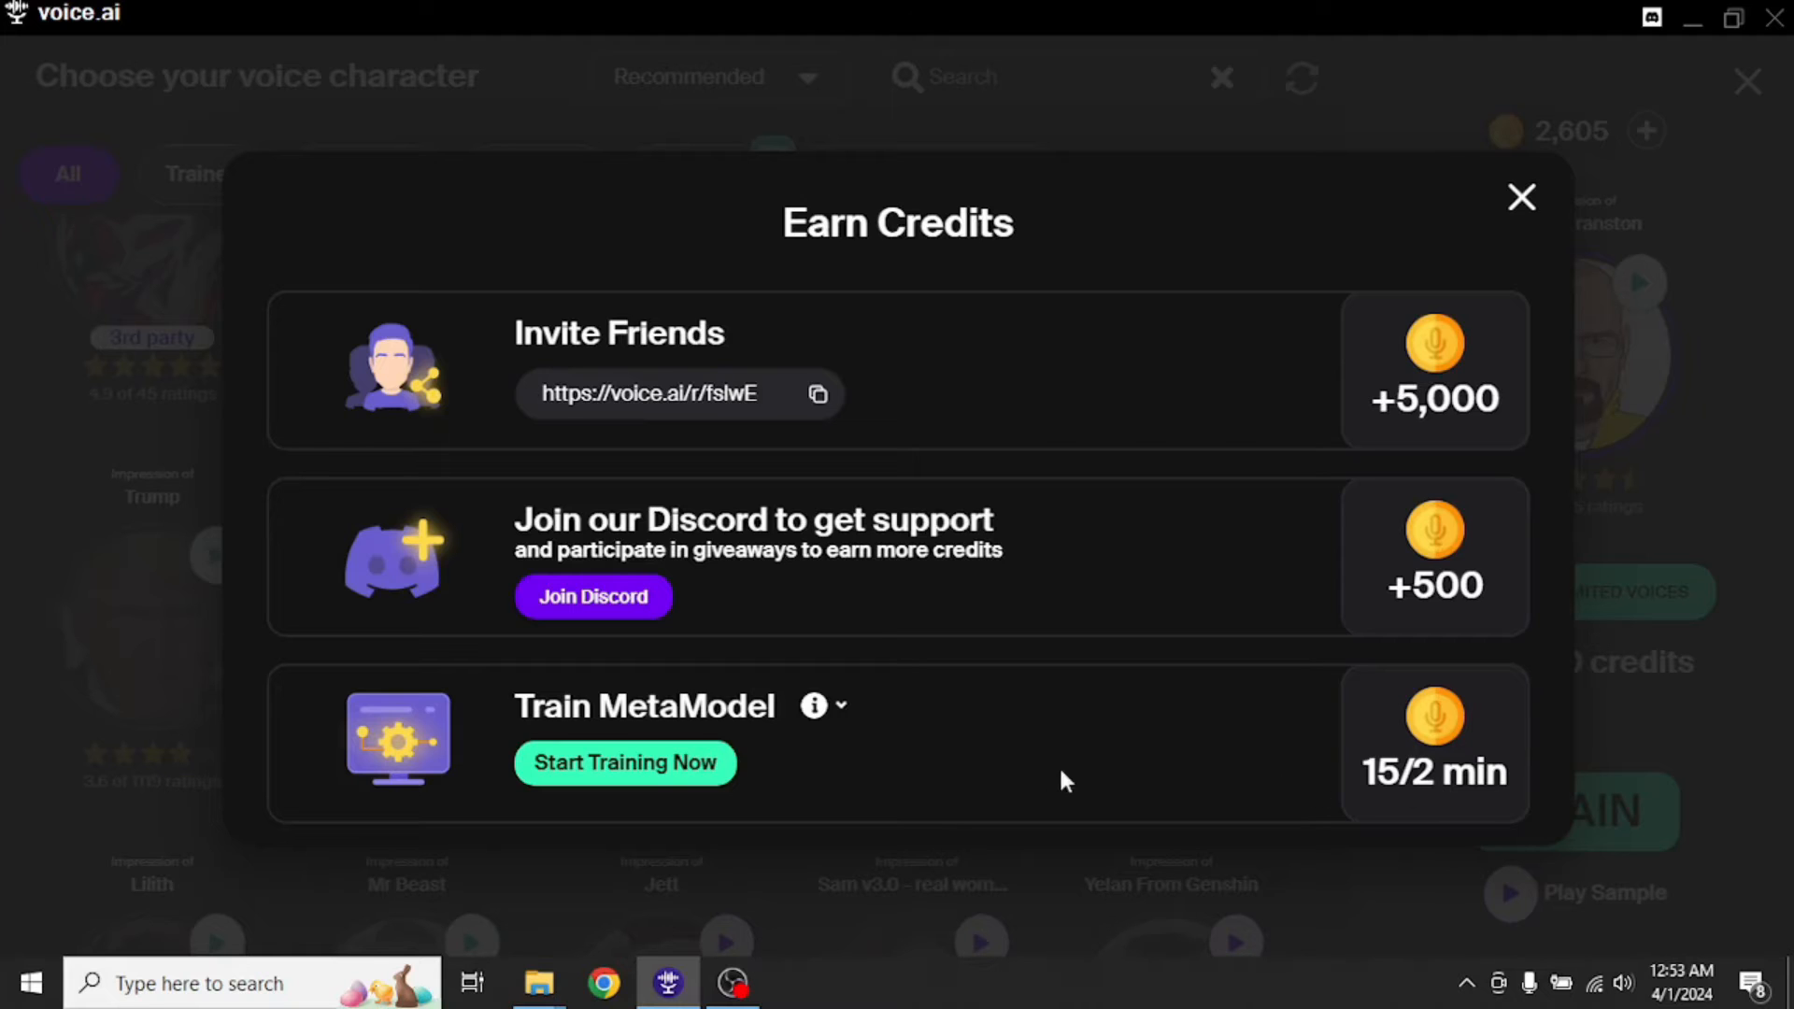
mouse_move(776, 764)
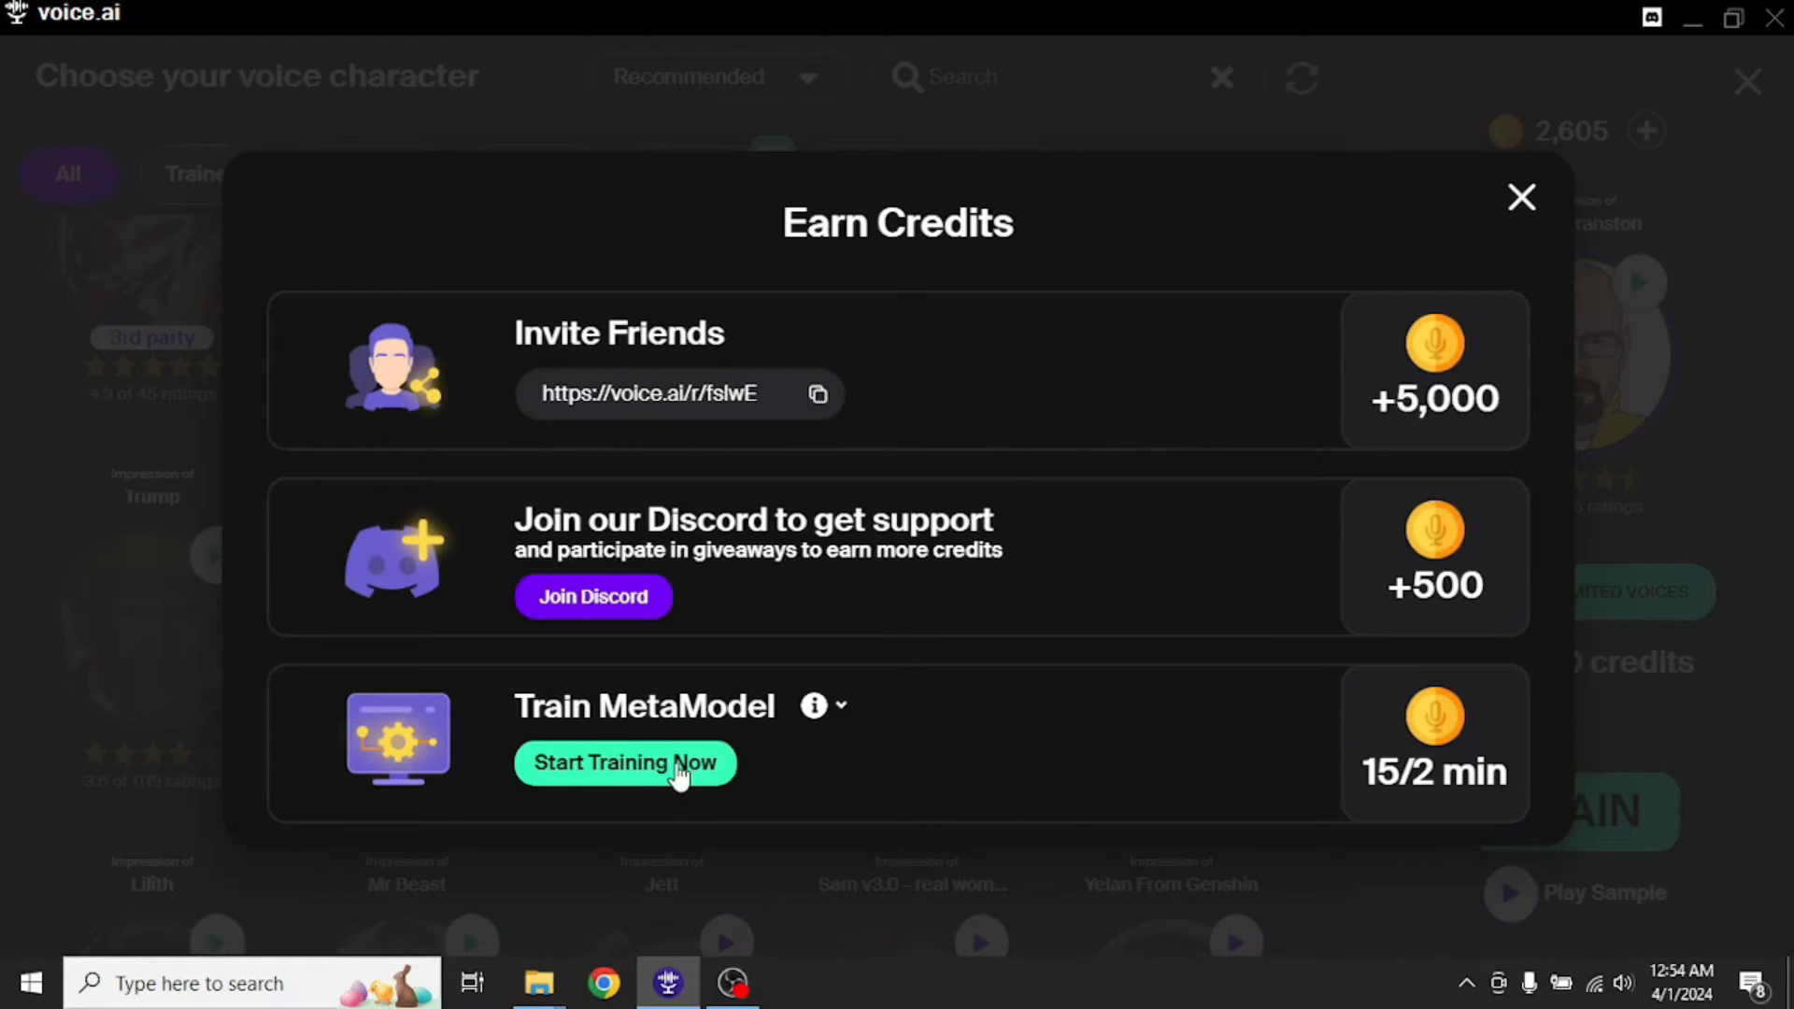
click(625, 763)
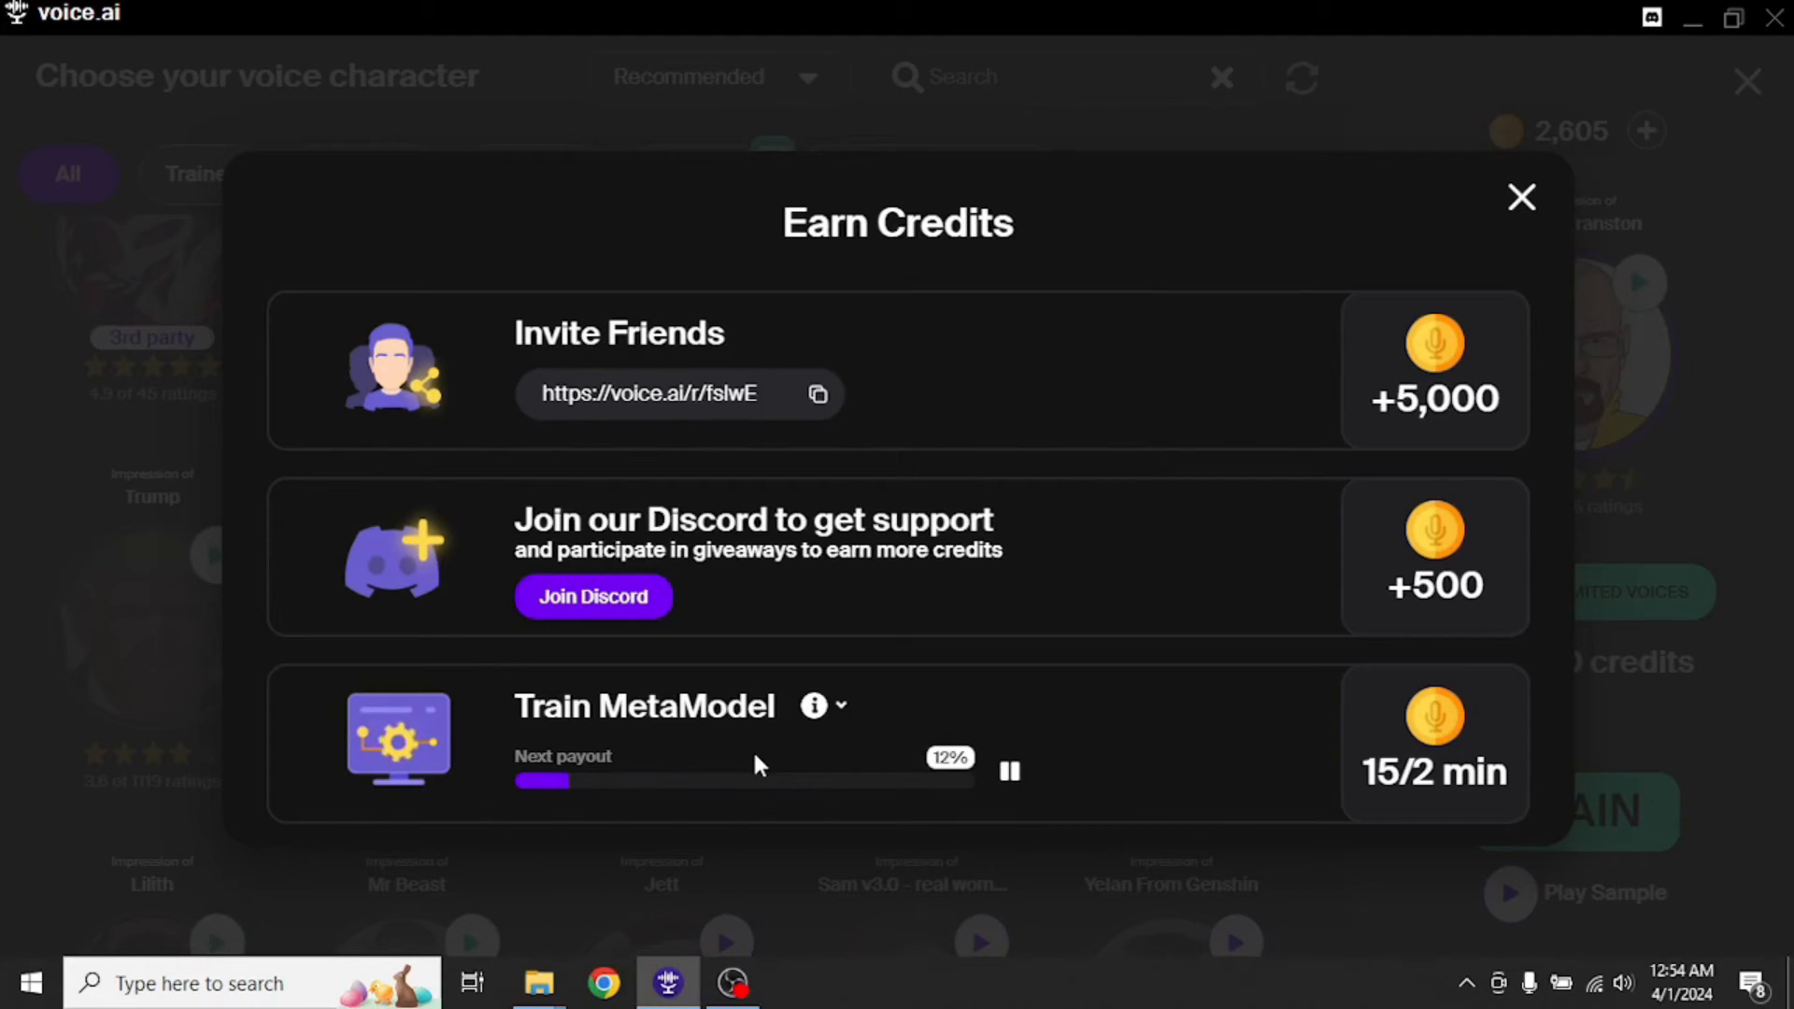
- Close Earn Credits and select the Anime Girl voice
click(1522, 196)
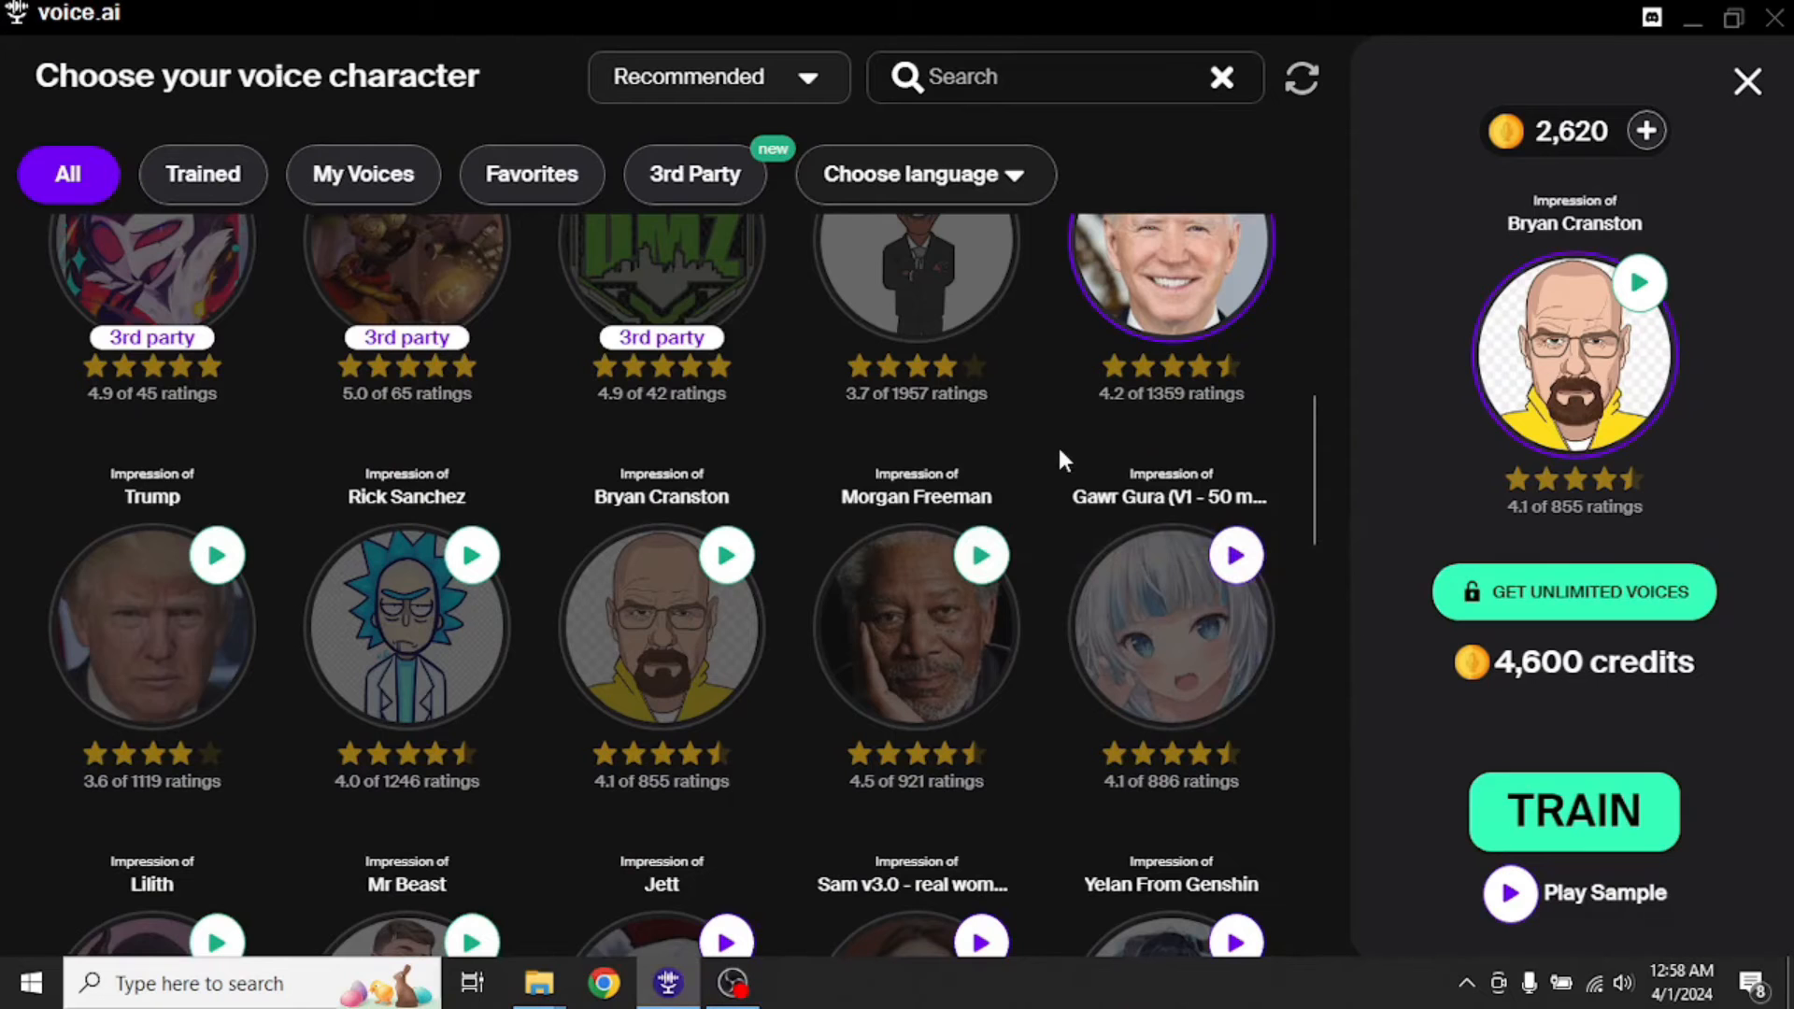
scroll(up, 3)
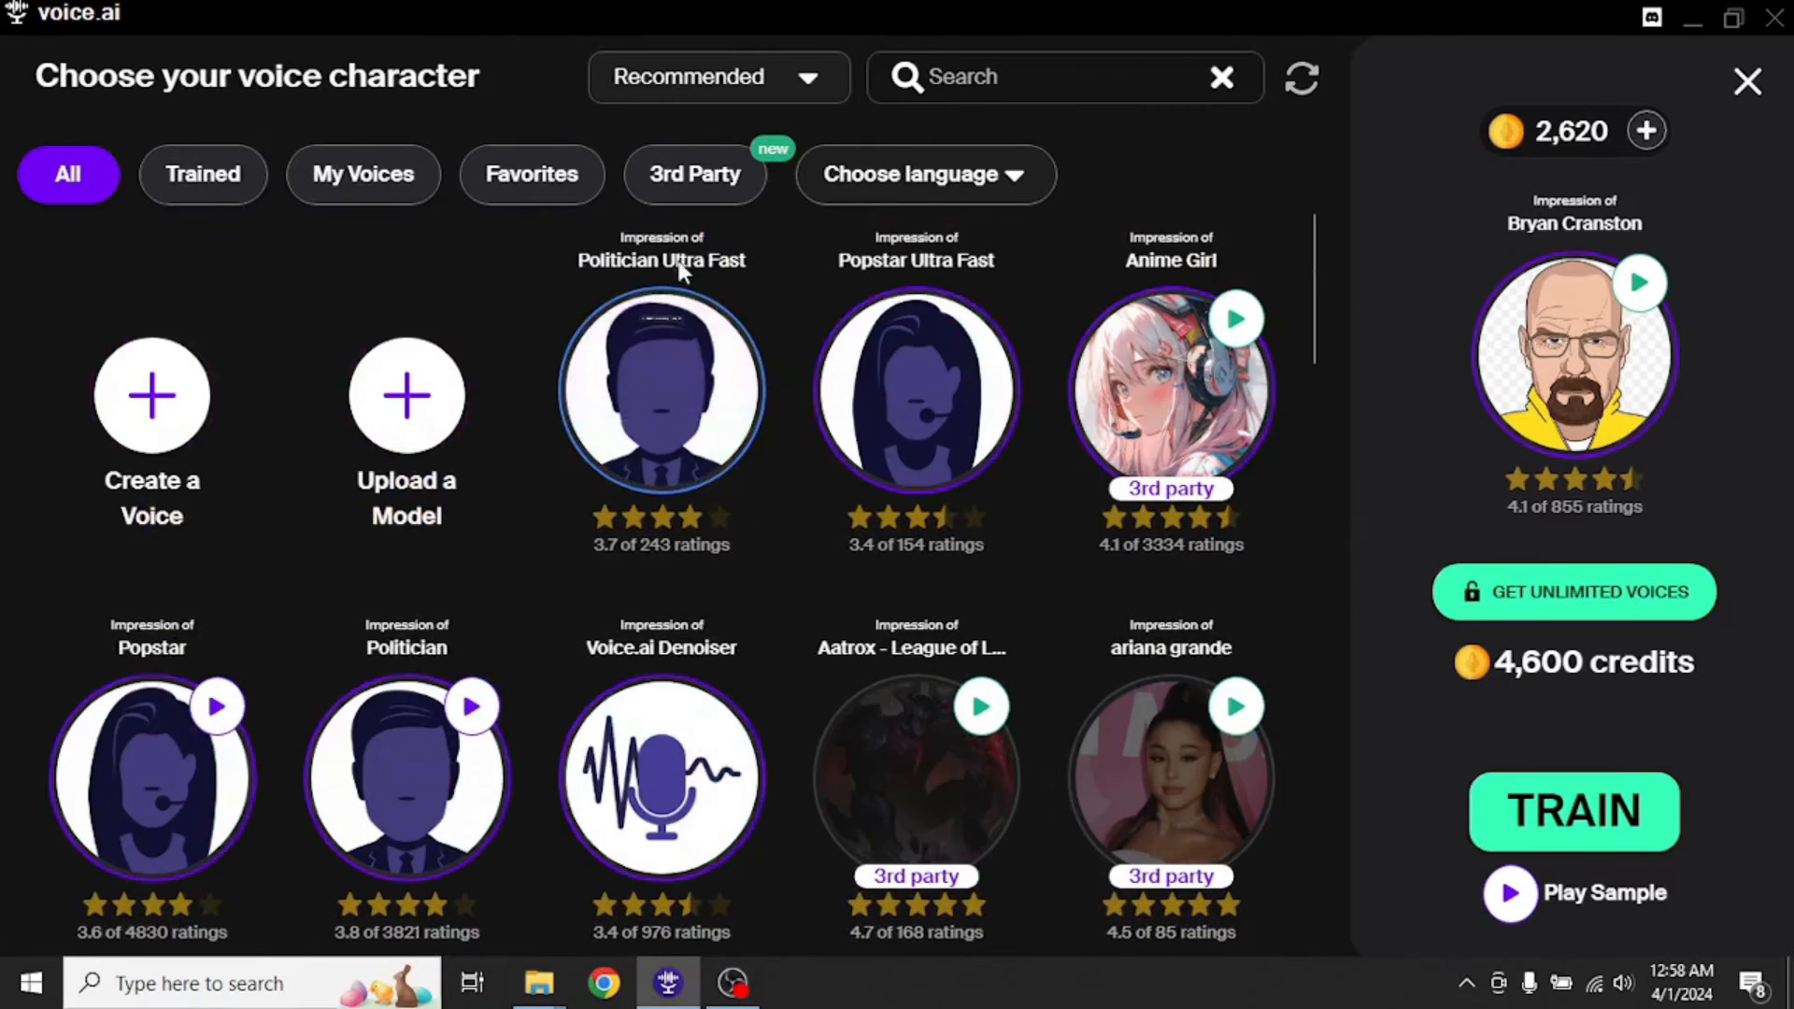
mouse_move(1170, 389)
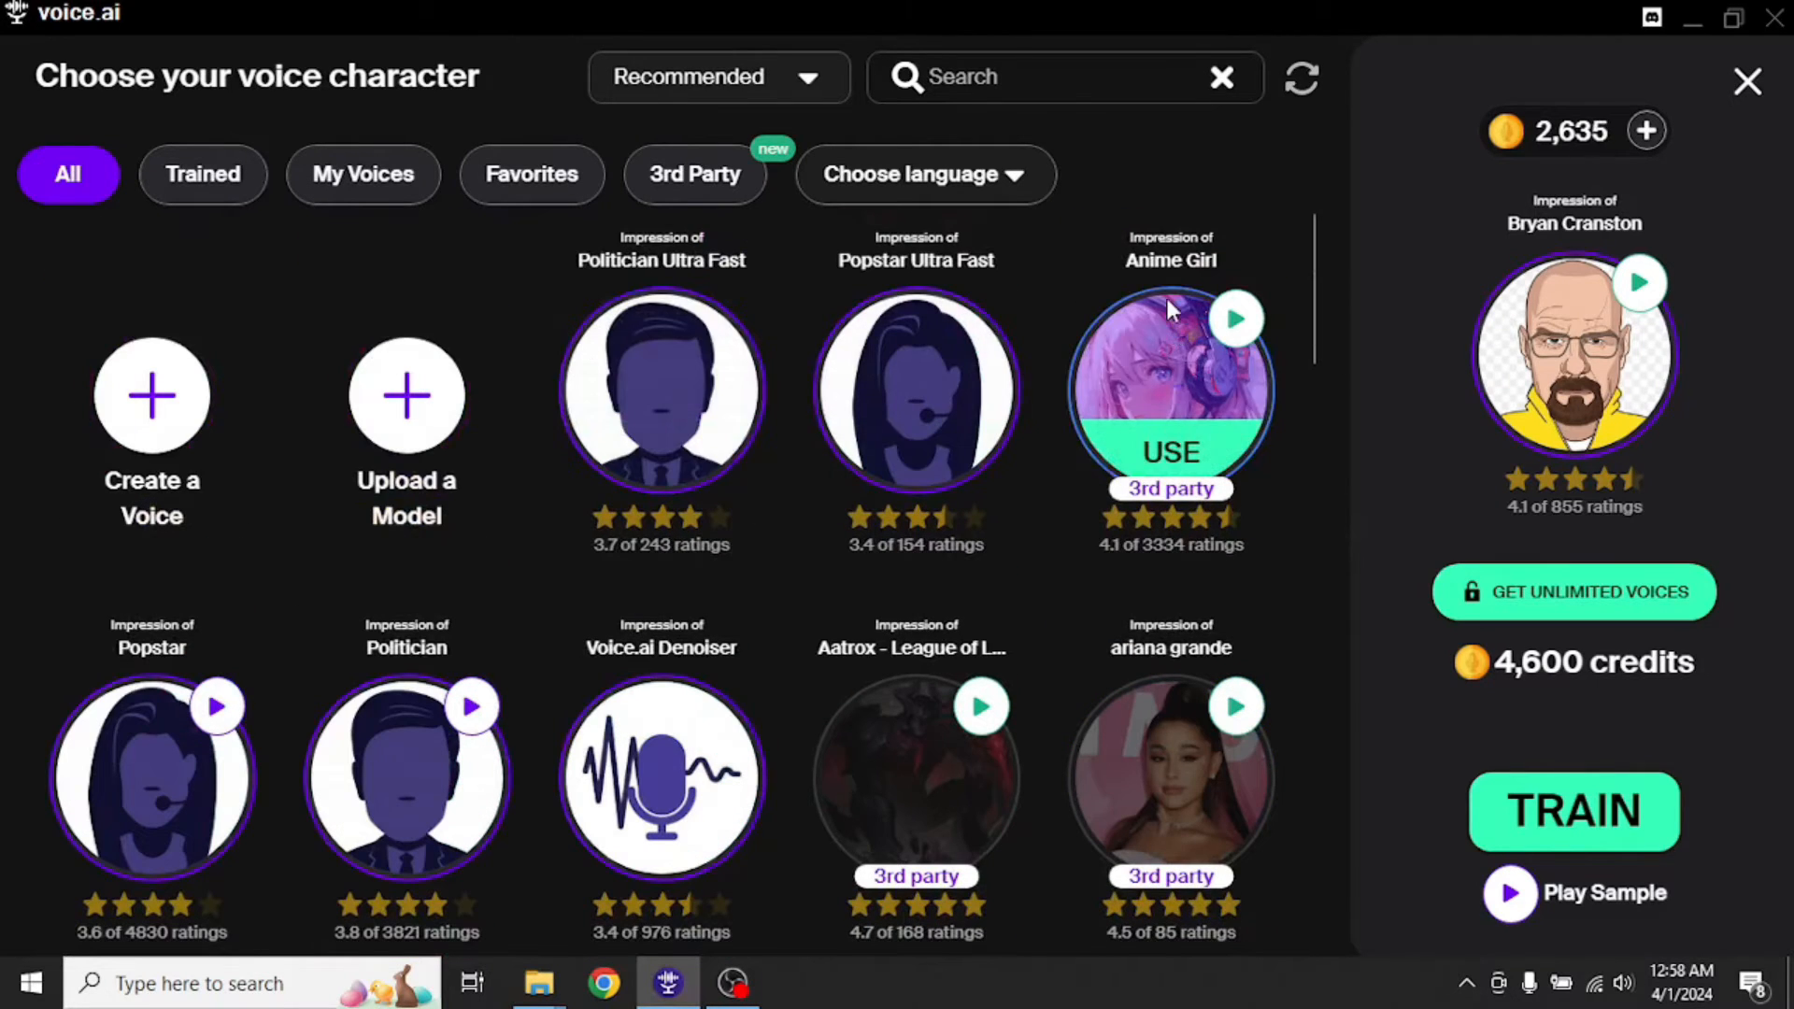
click(1170, 450)
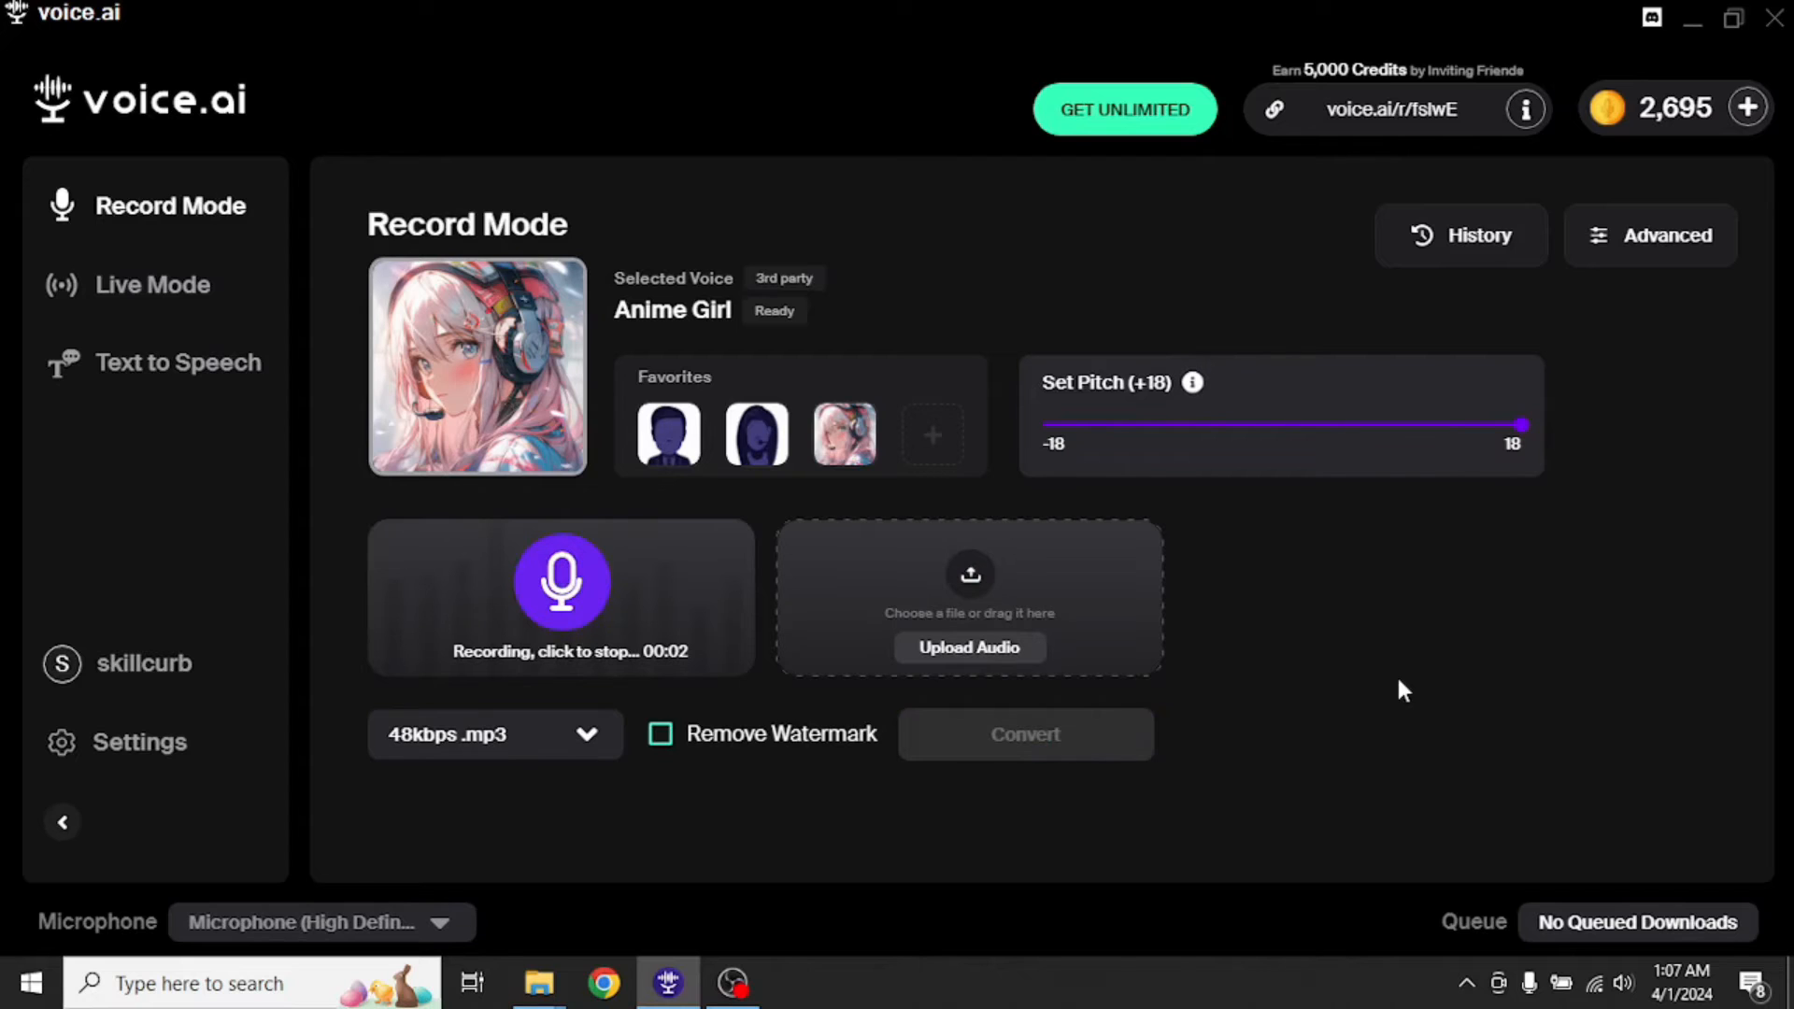
- Stop the Anime Girl recording so it can be converted
click(563, 579)
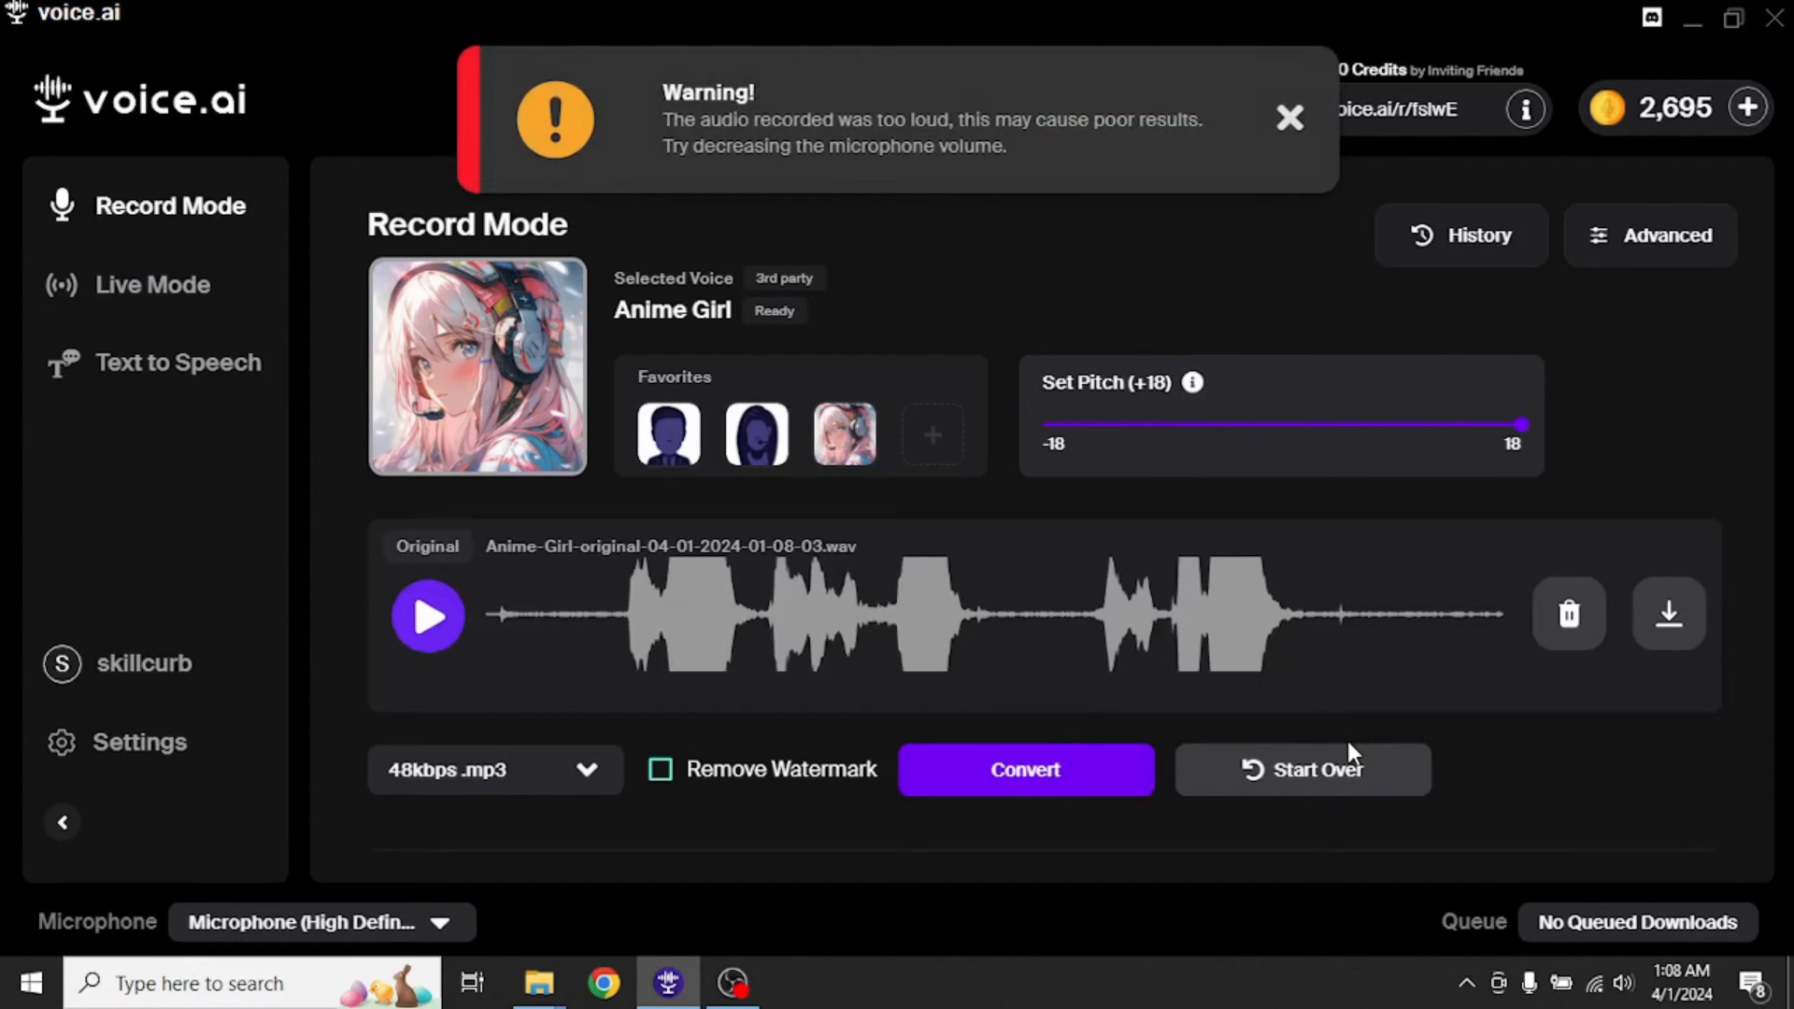
mouse_move(1501, 768)
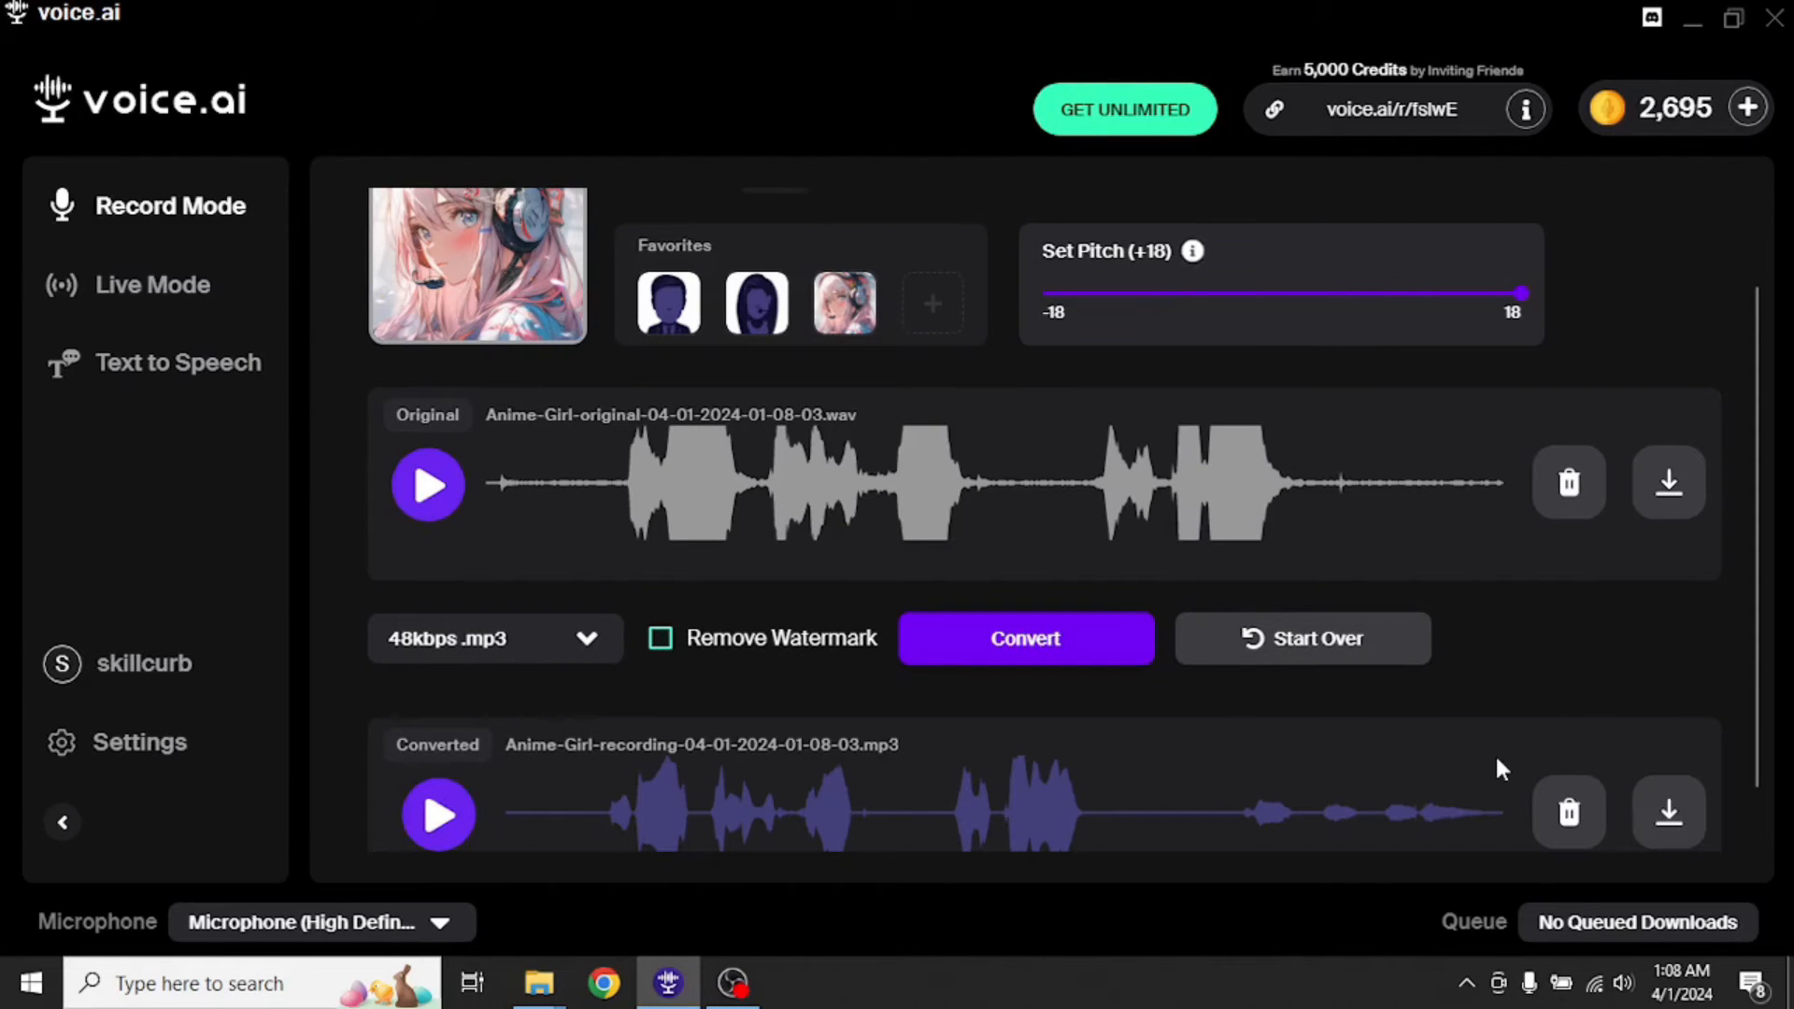
mouse_move(1542, 675)
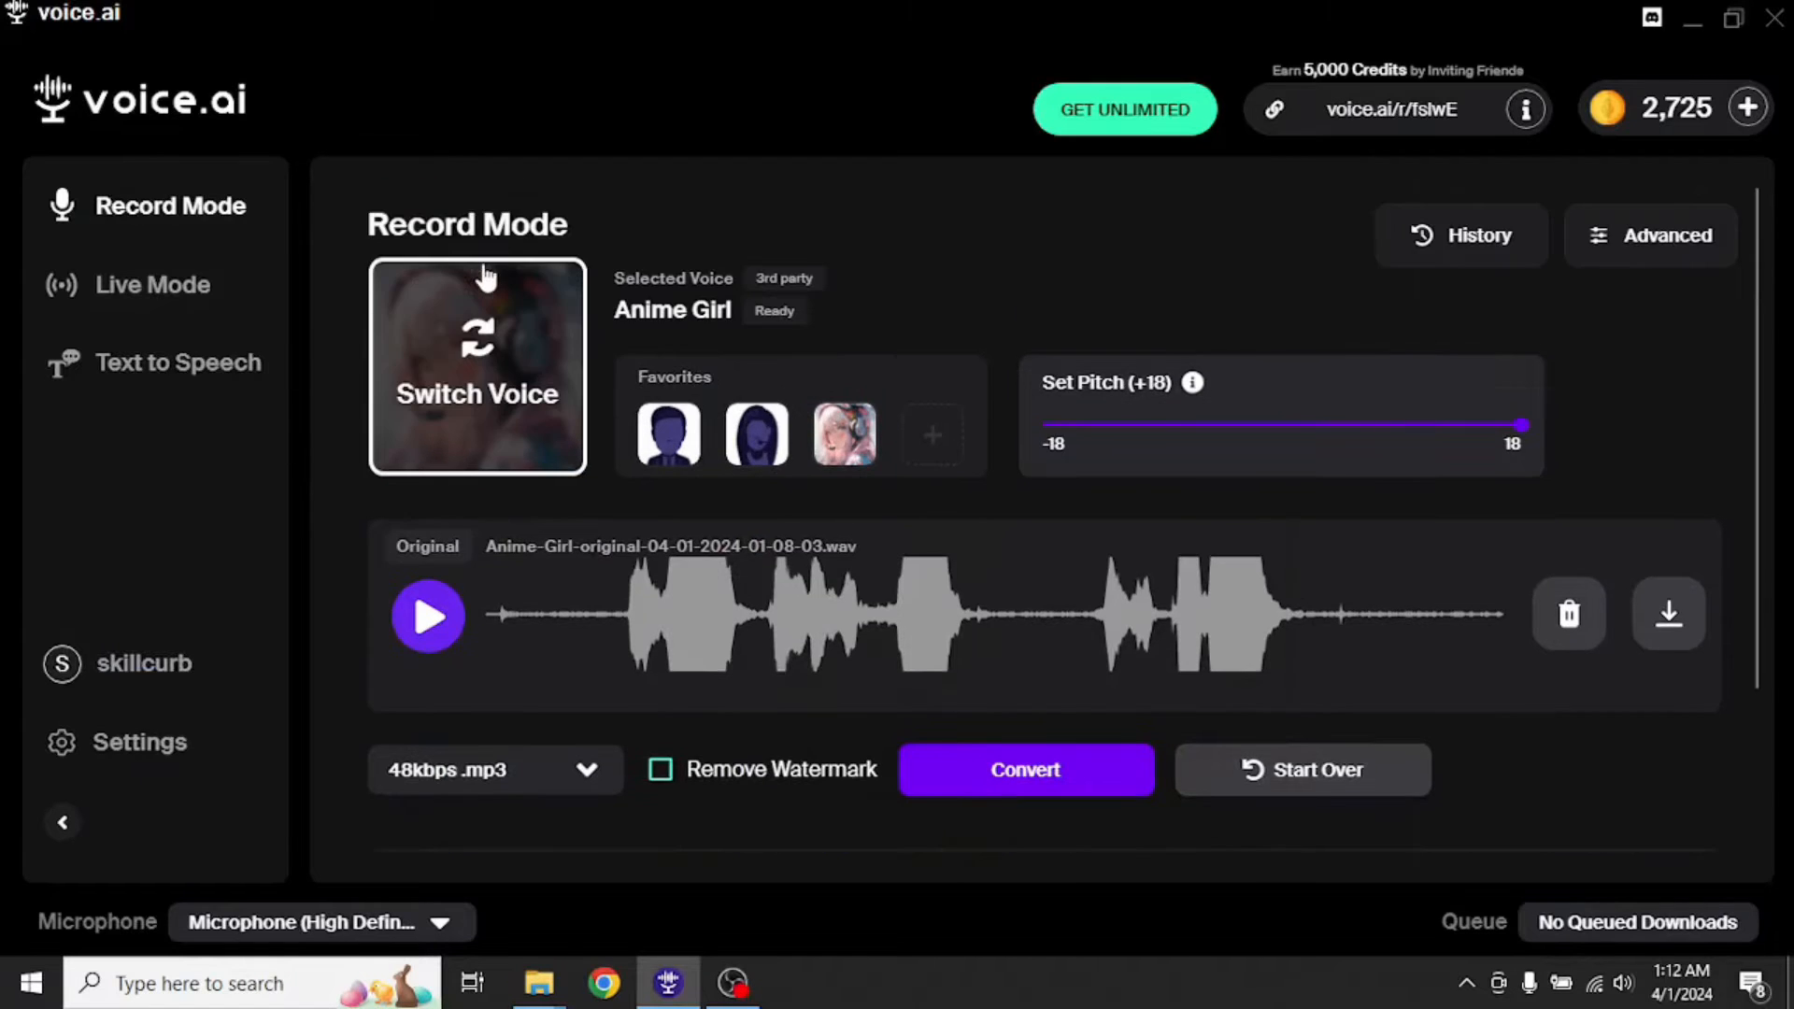
- Browse the voice list to switch from Anime Girl to Biden
click(477, 366)
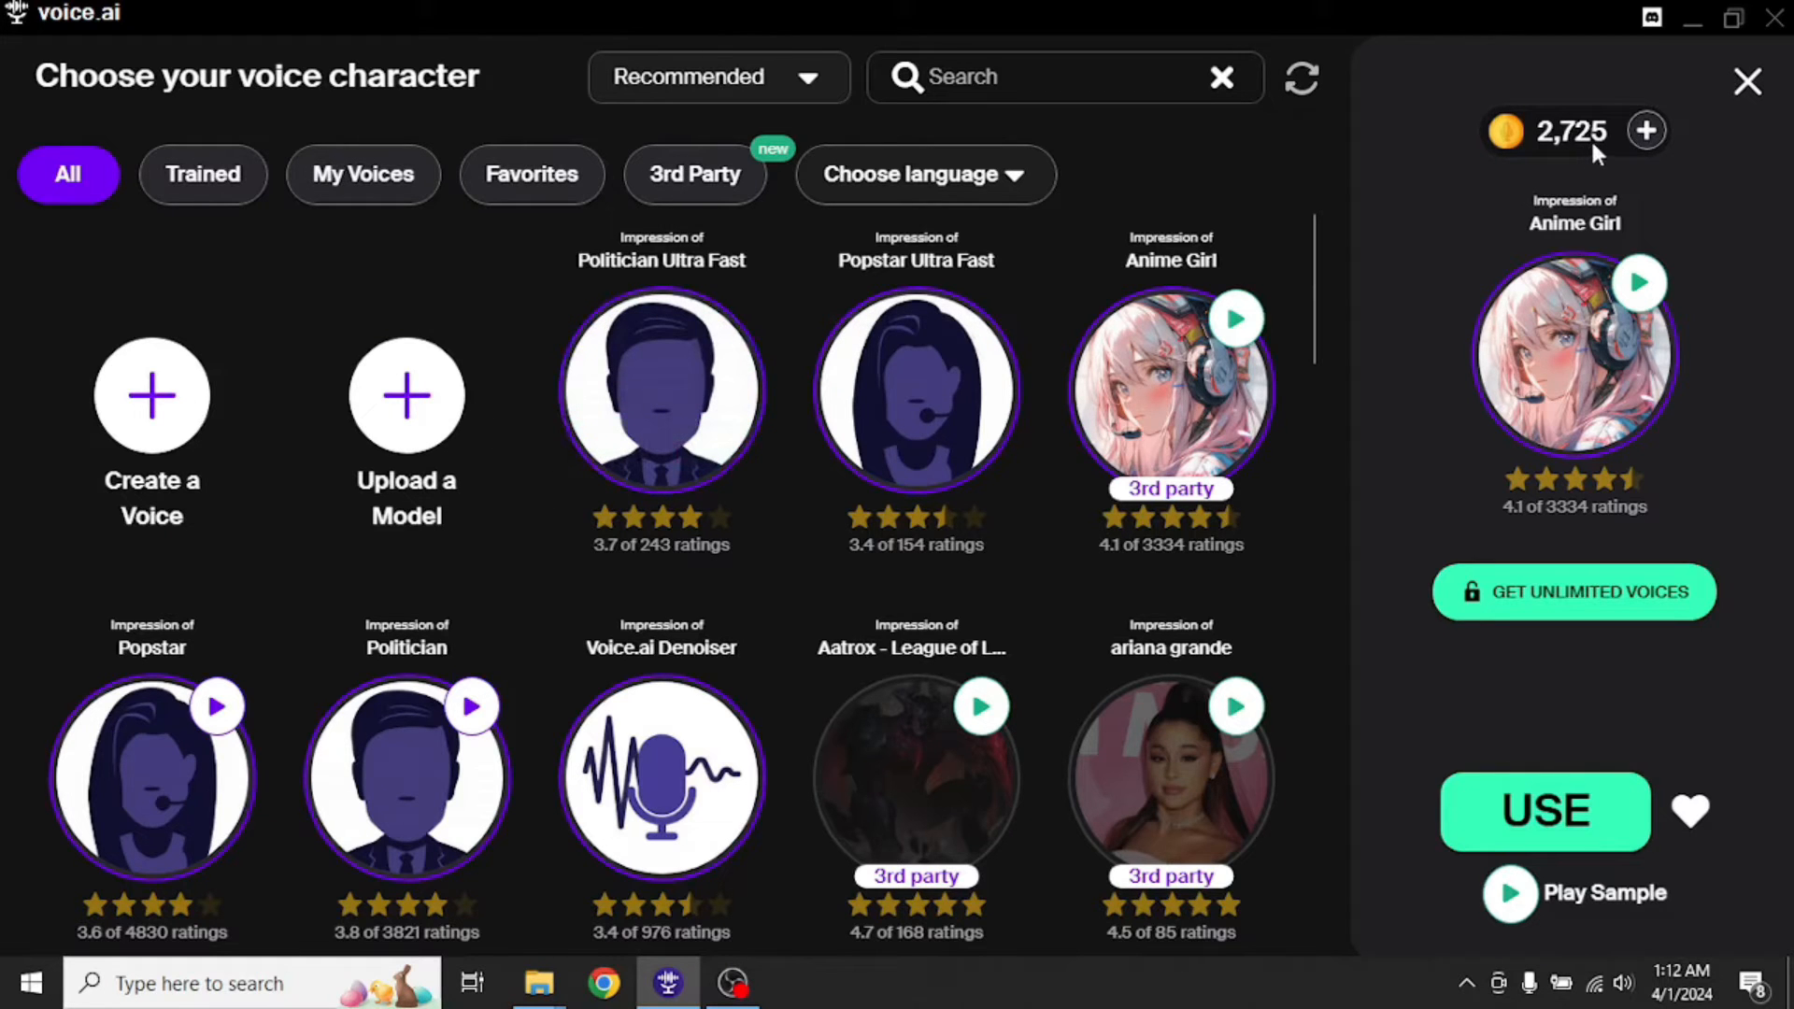
mouse_move(1539, 144)
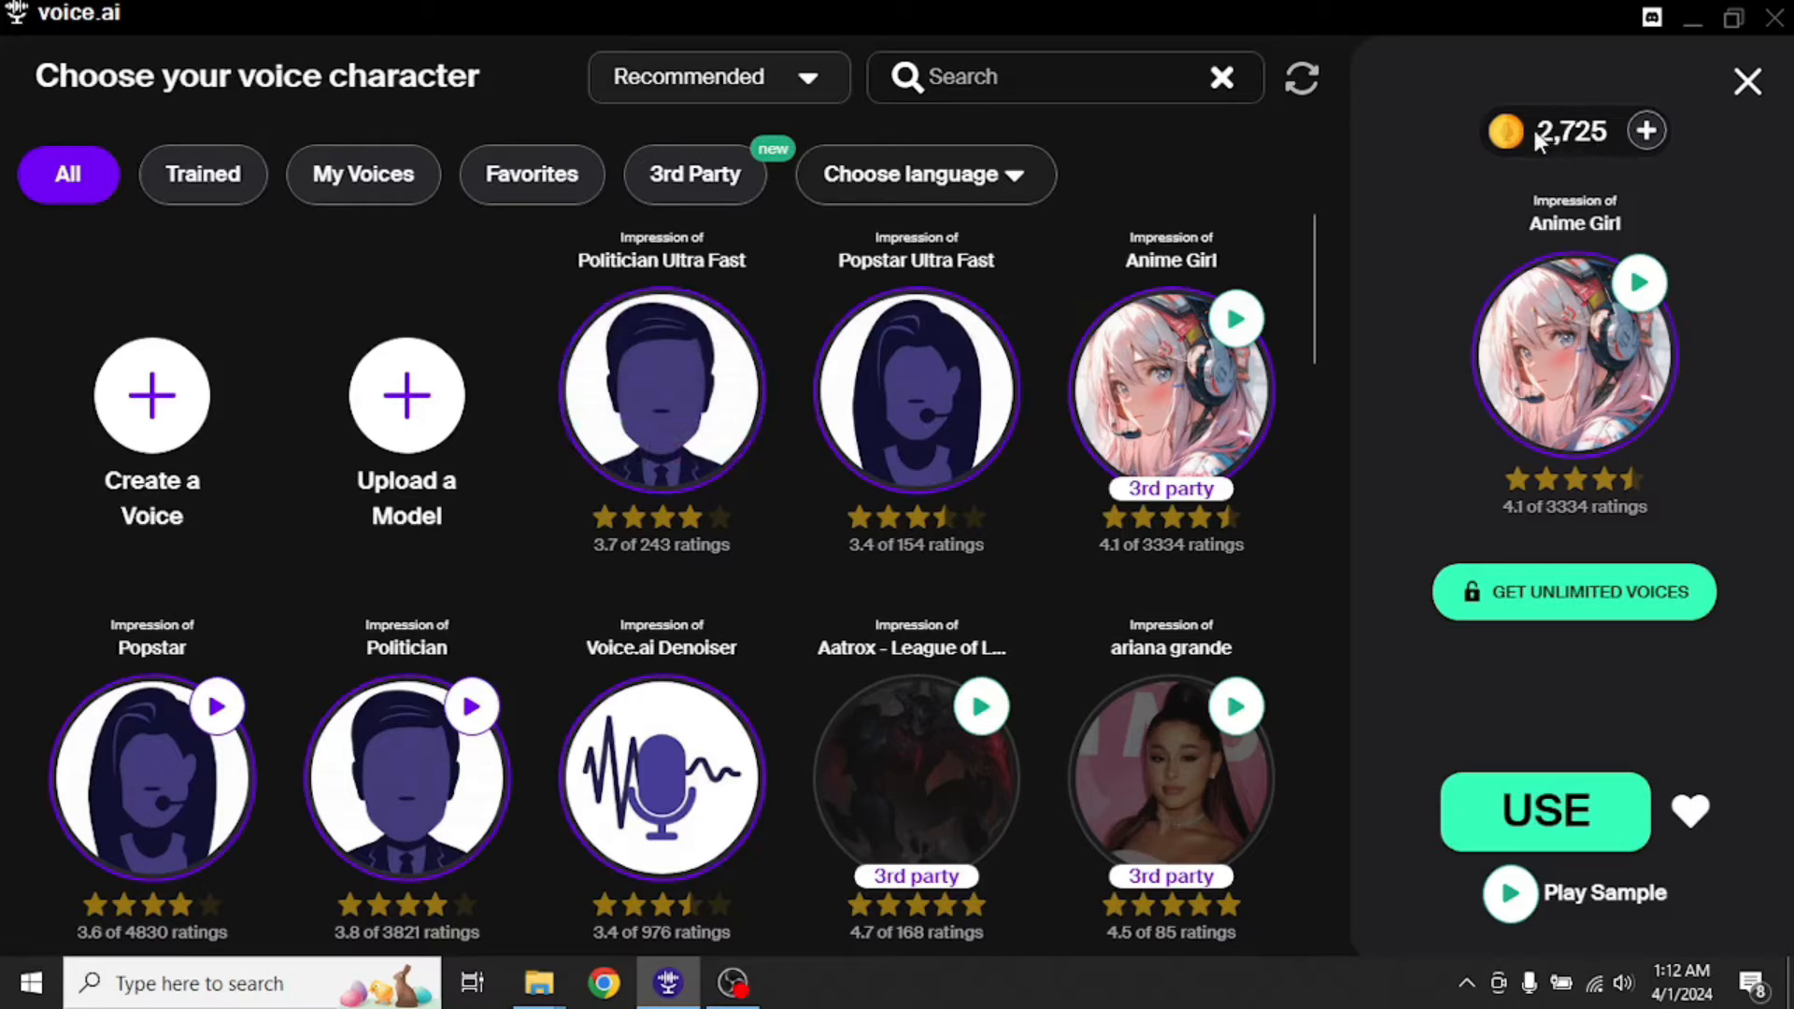
scroll(down, 3)
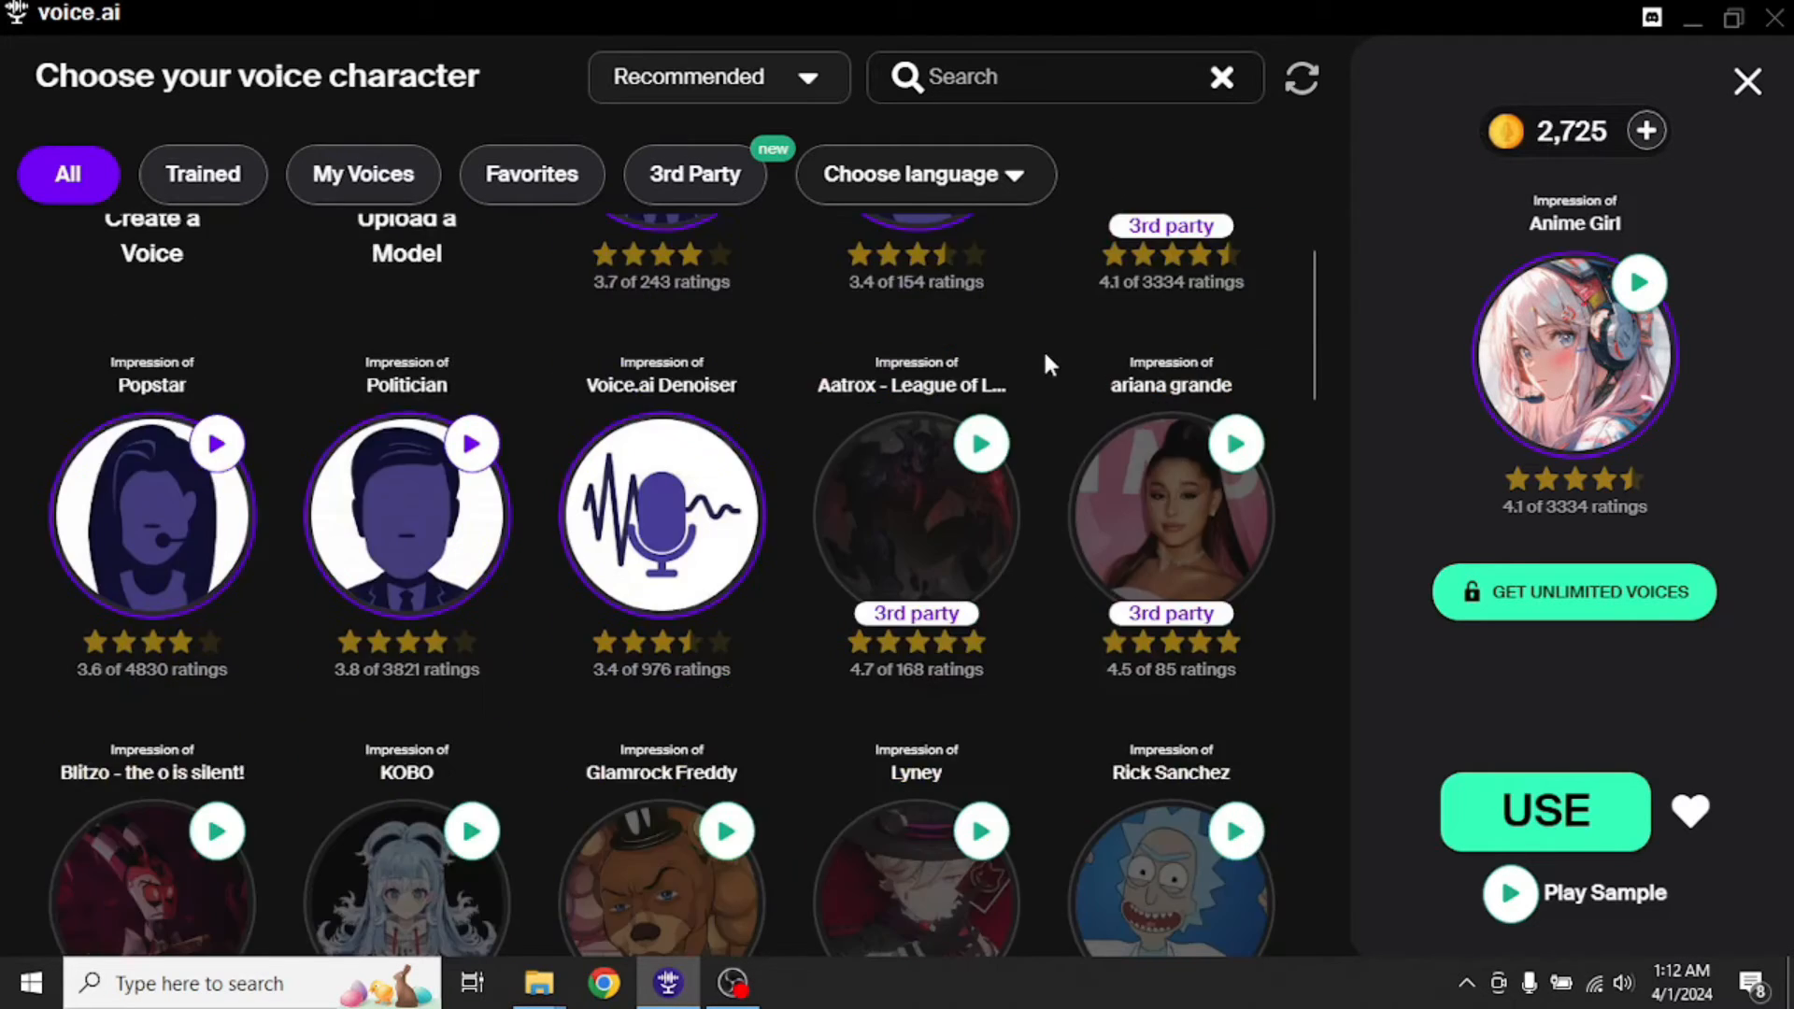
scroll(down, 3)
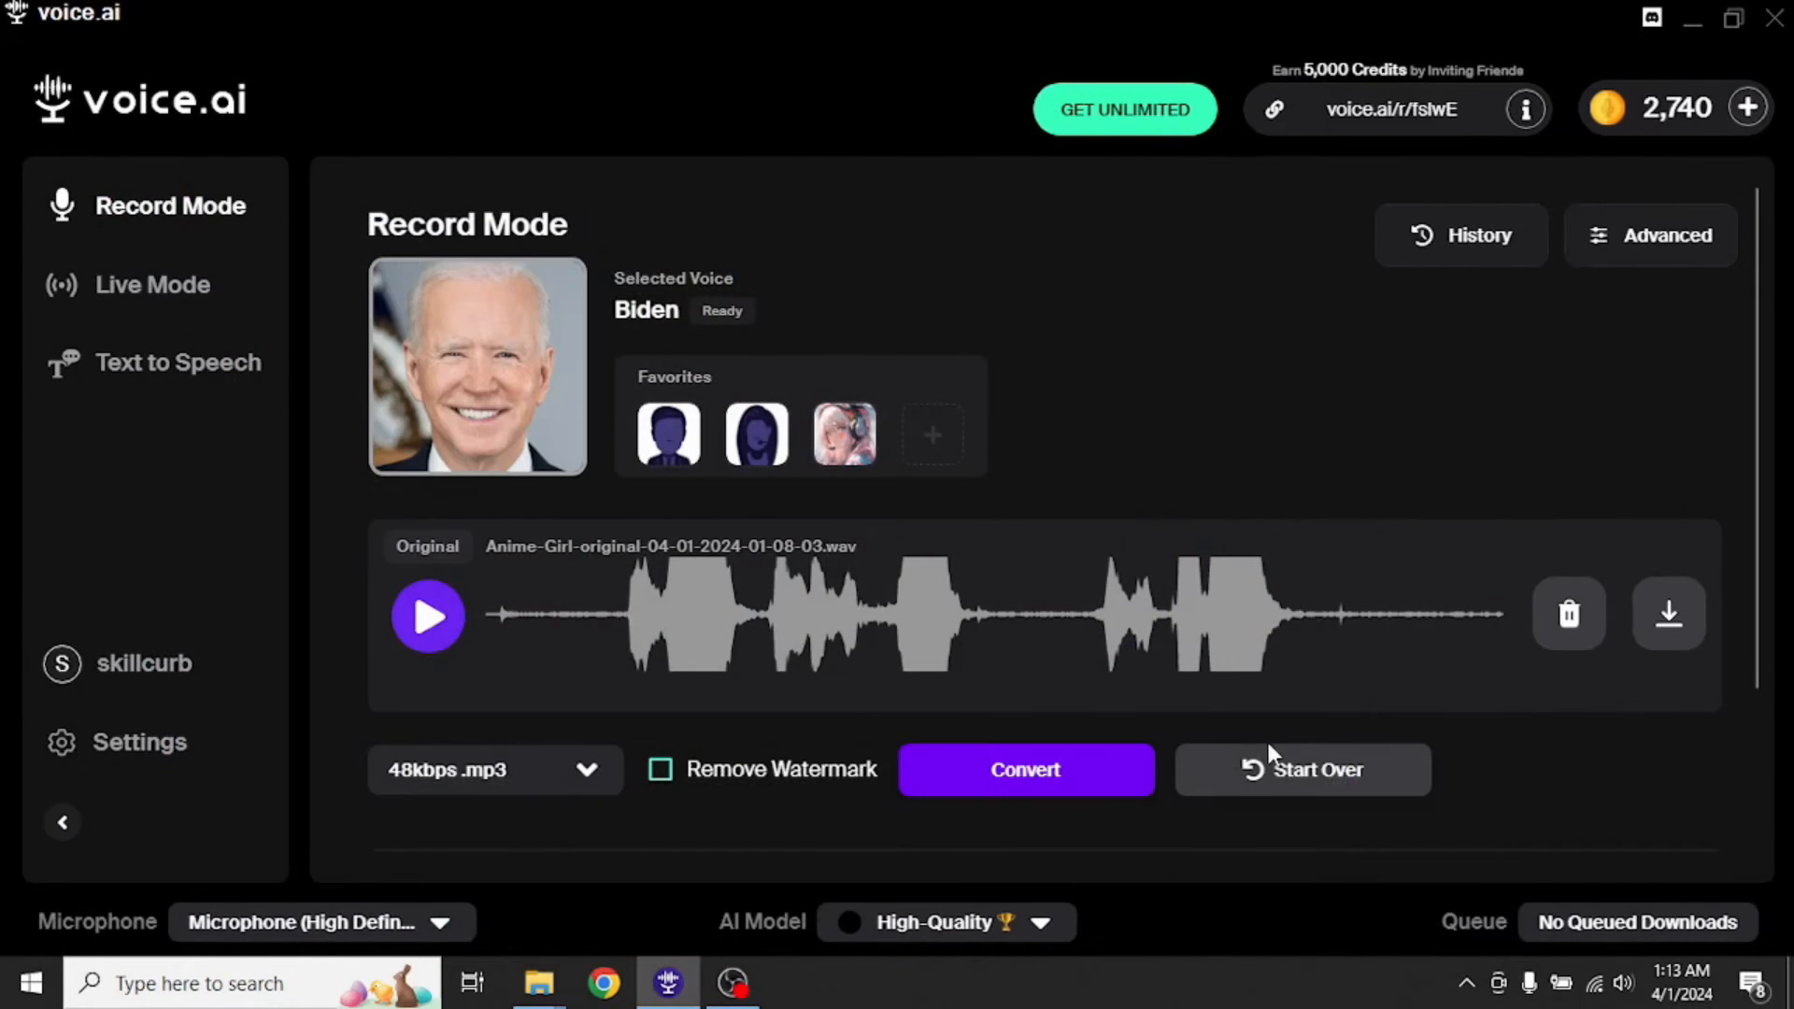
- Start over and record a fresh take with the Biden voice
click(1301, 768)
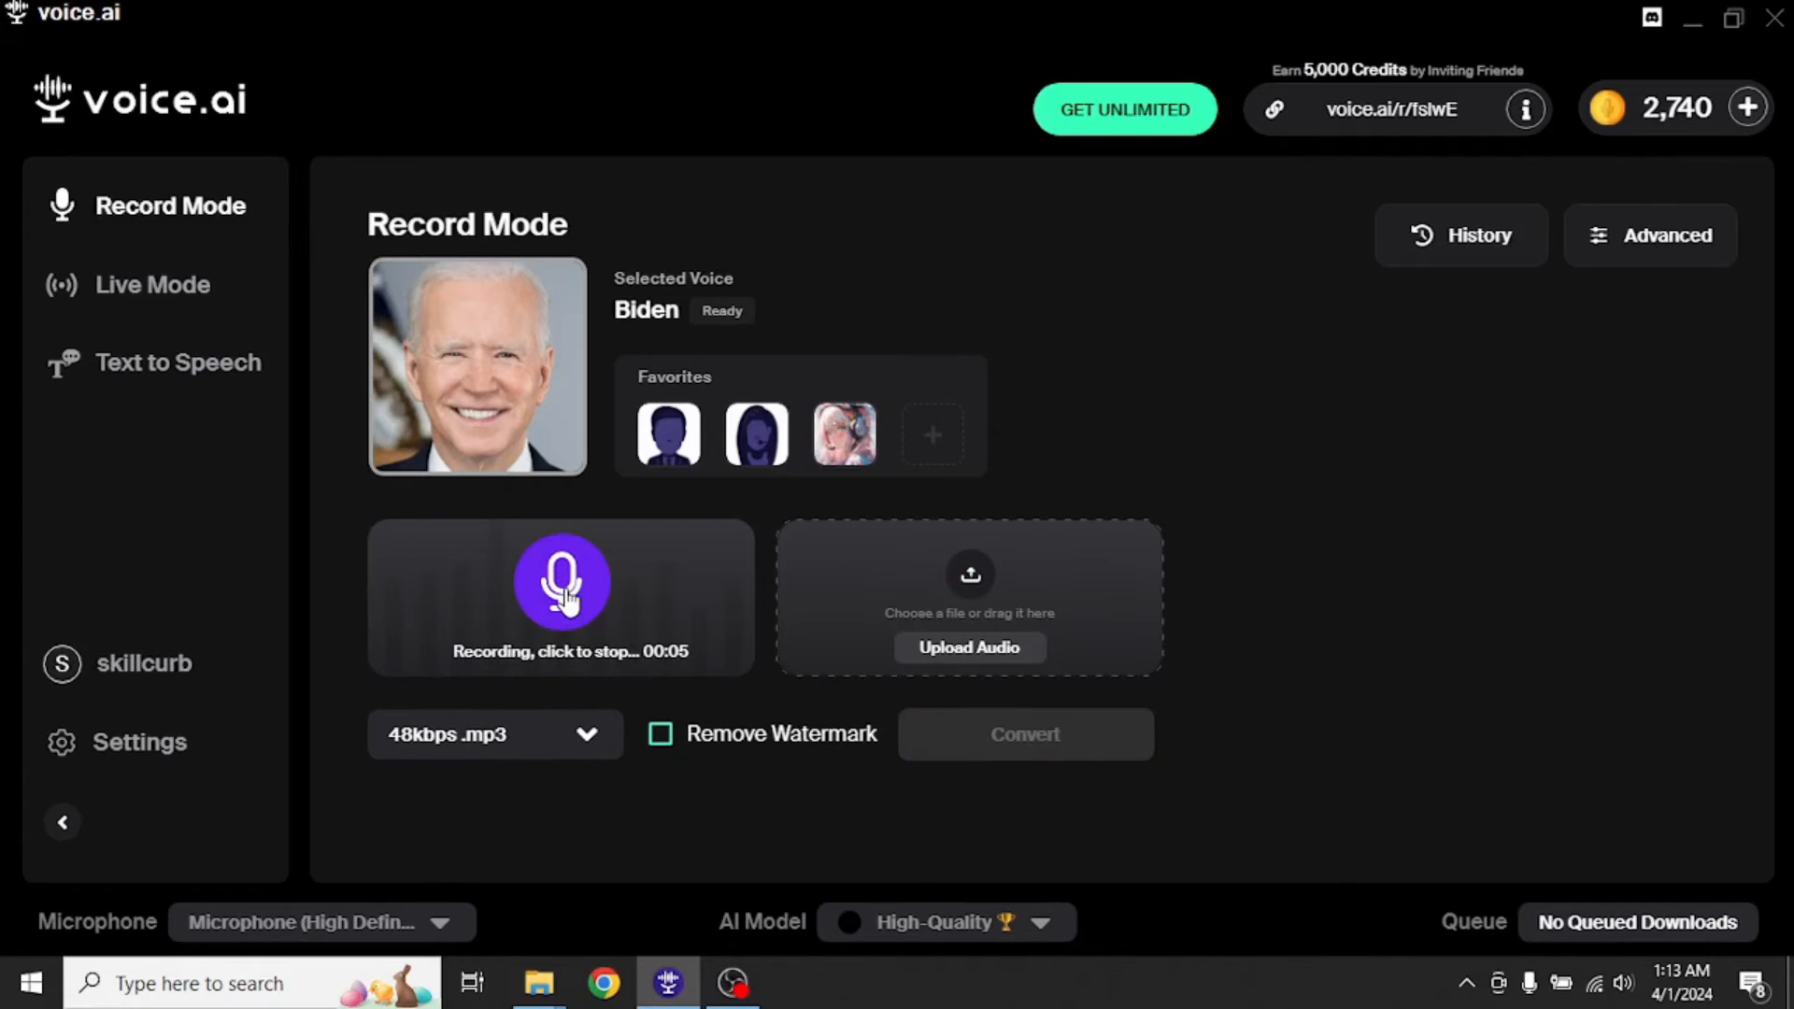
click(561, 583)
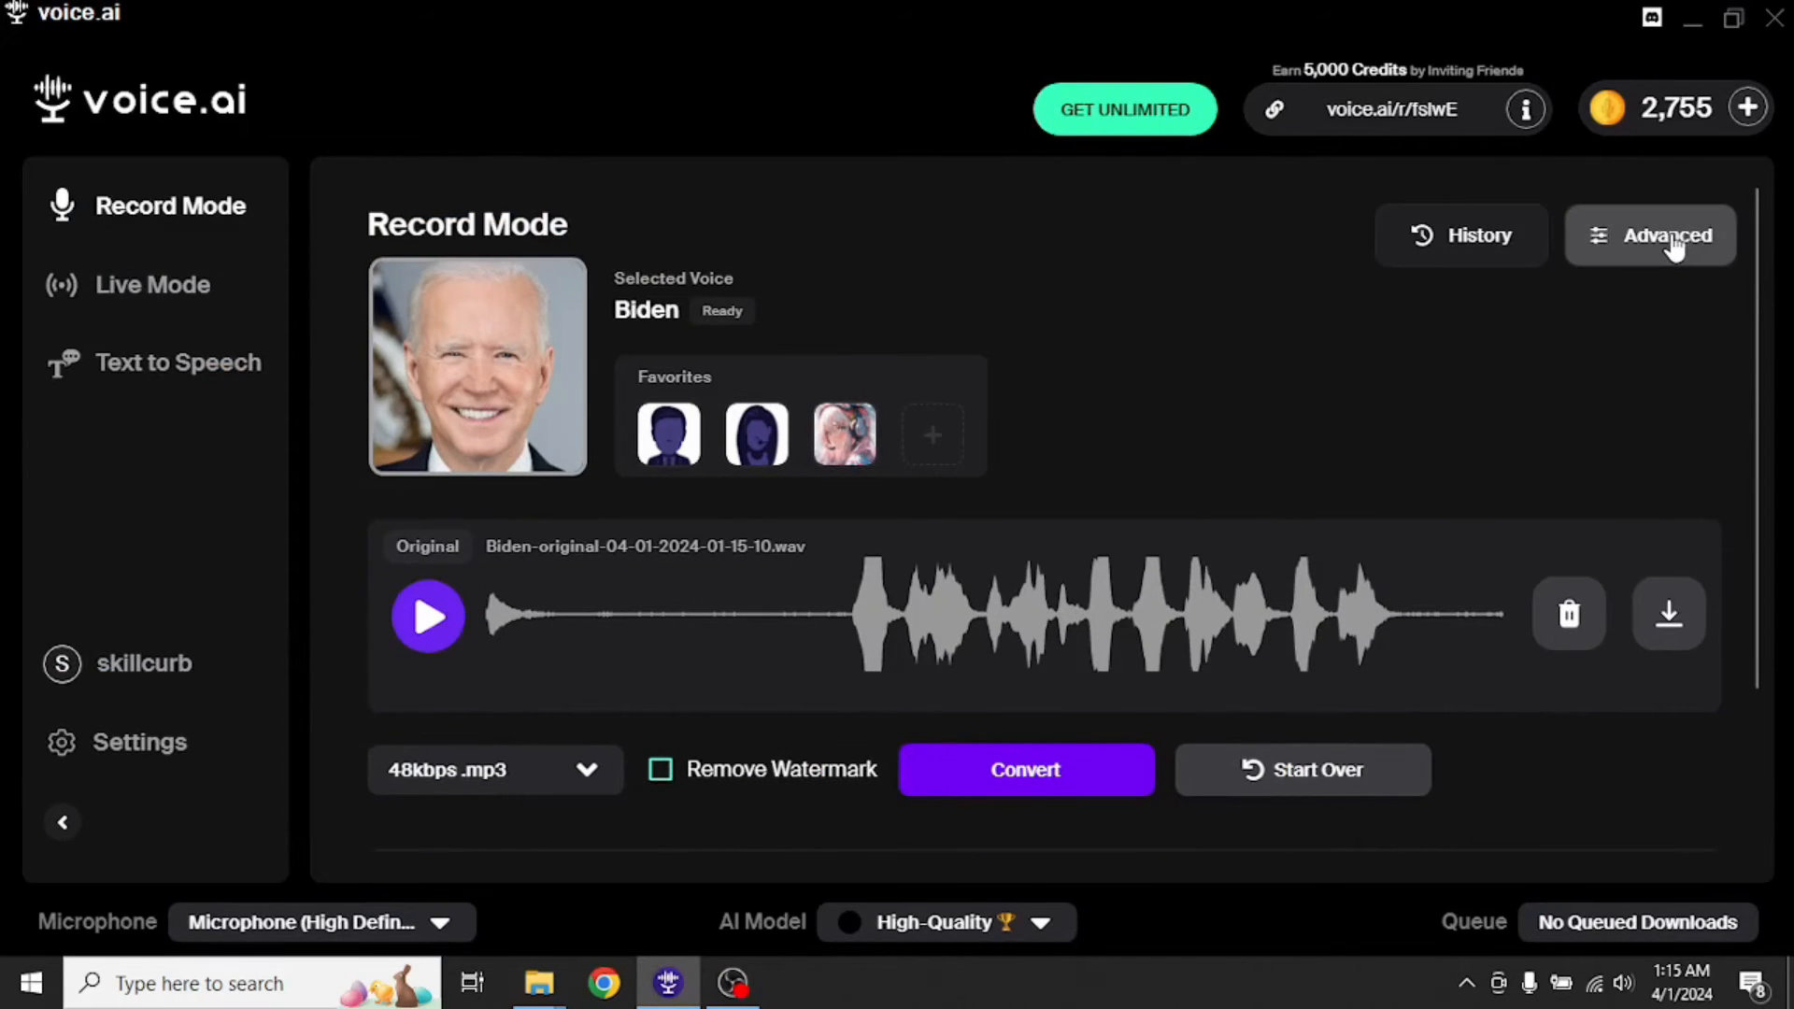
click(1650, 235)
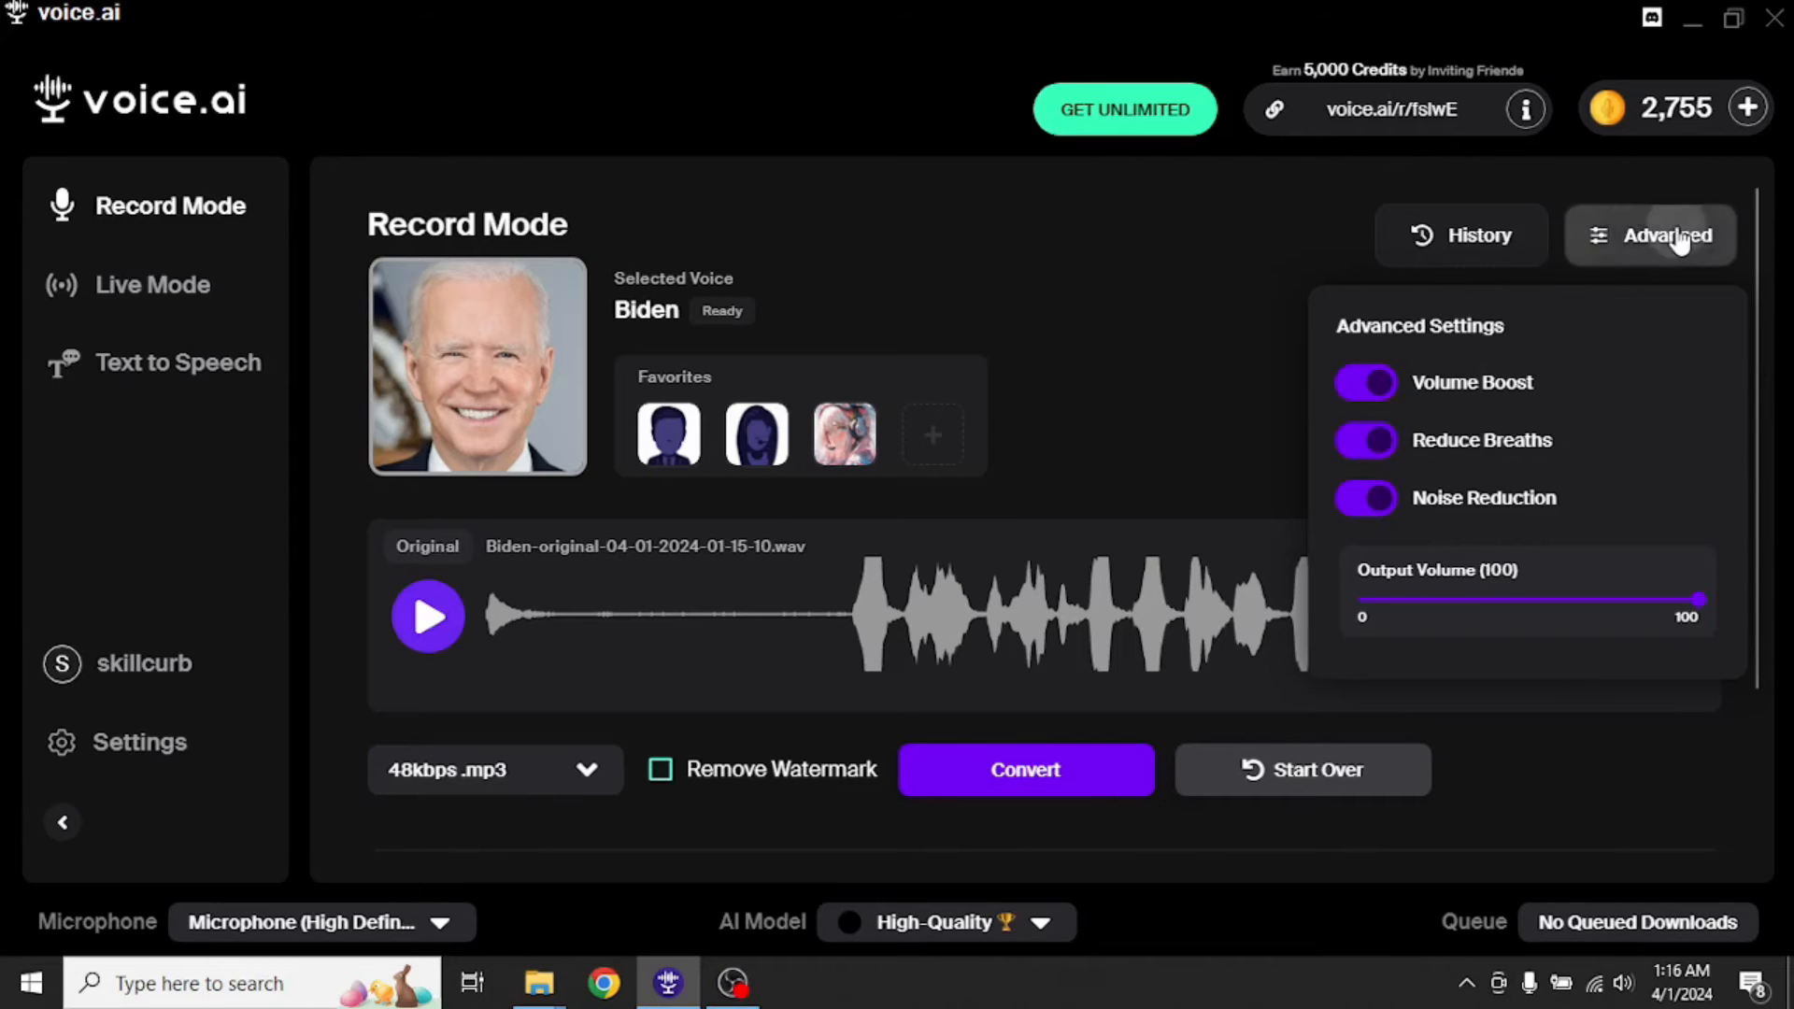
click(1477, 236)
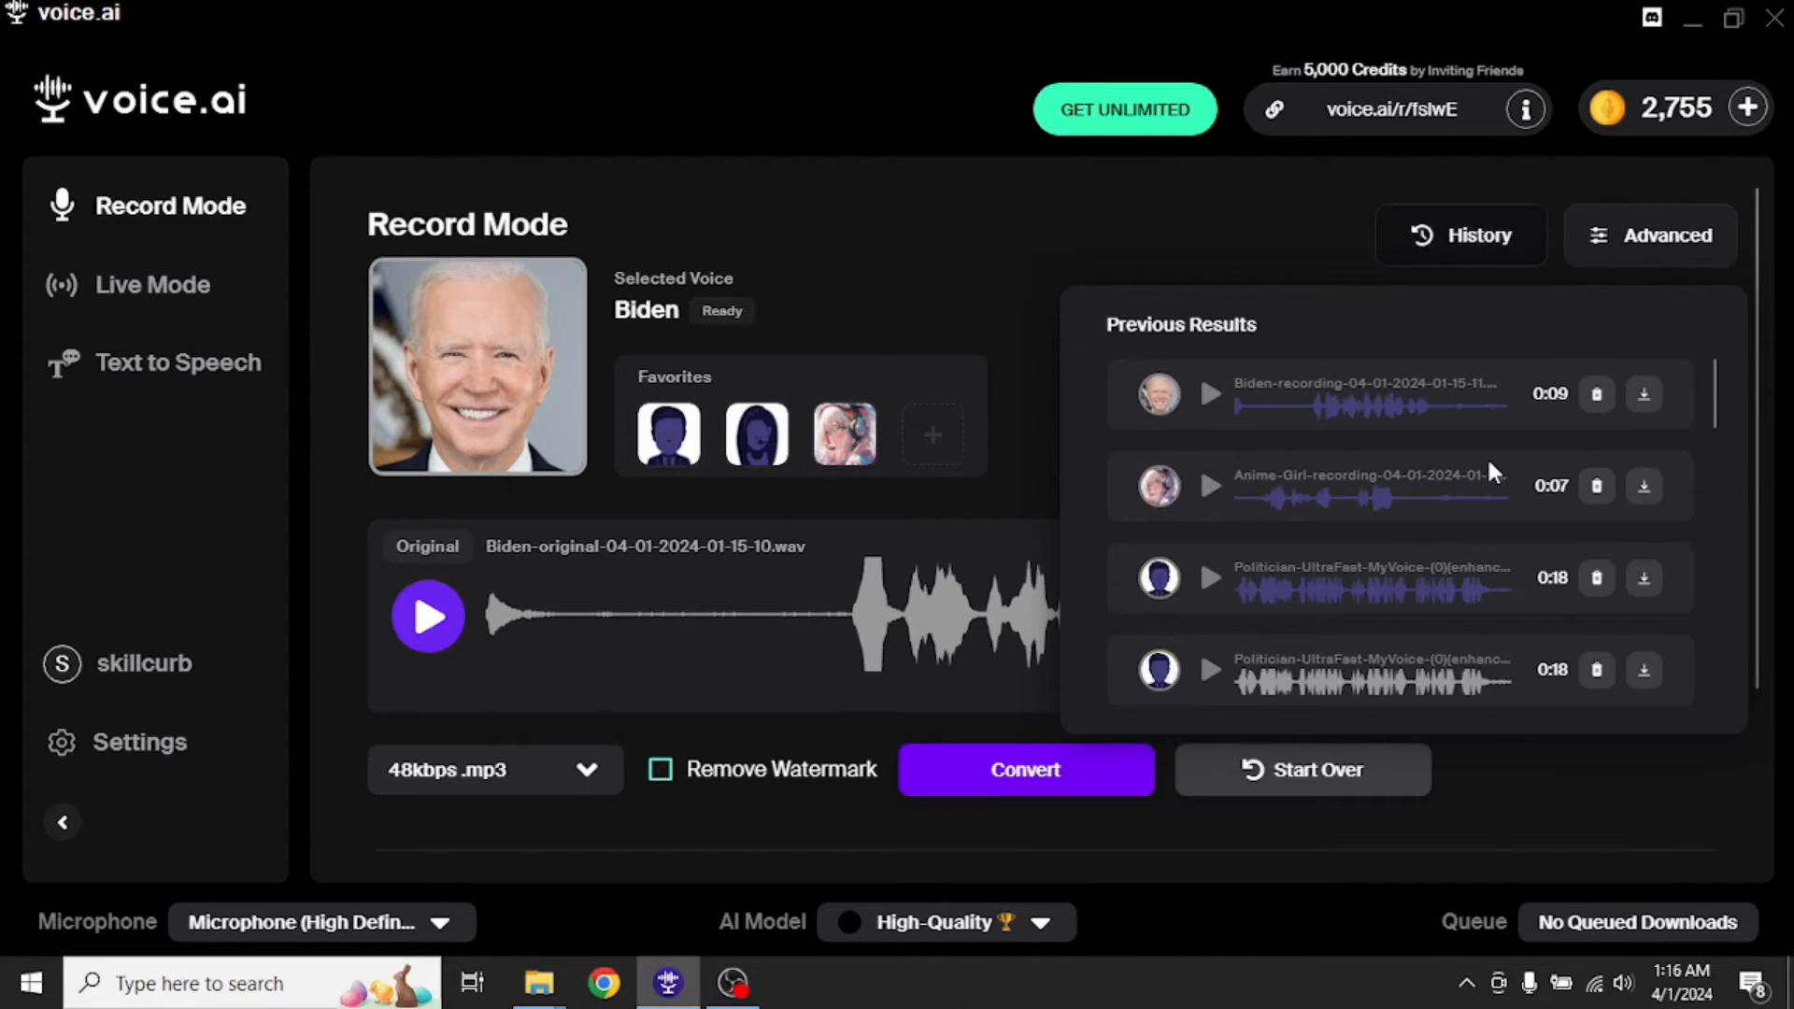
scroll(down, 3)
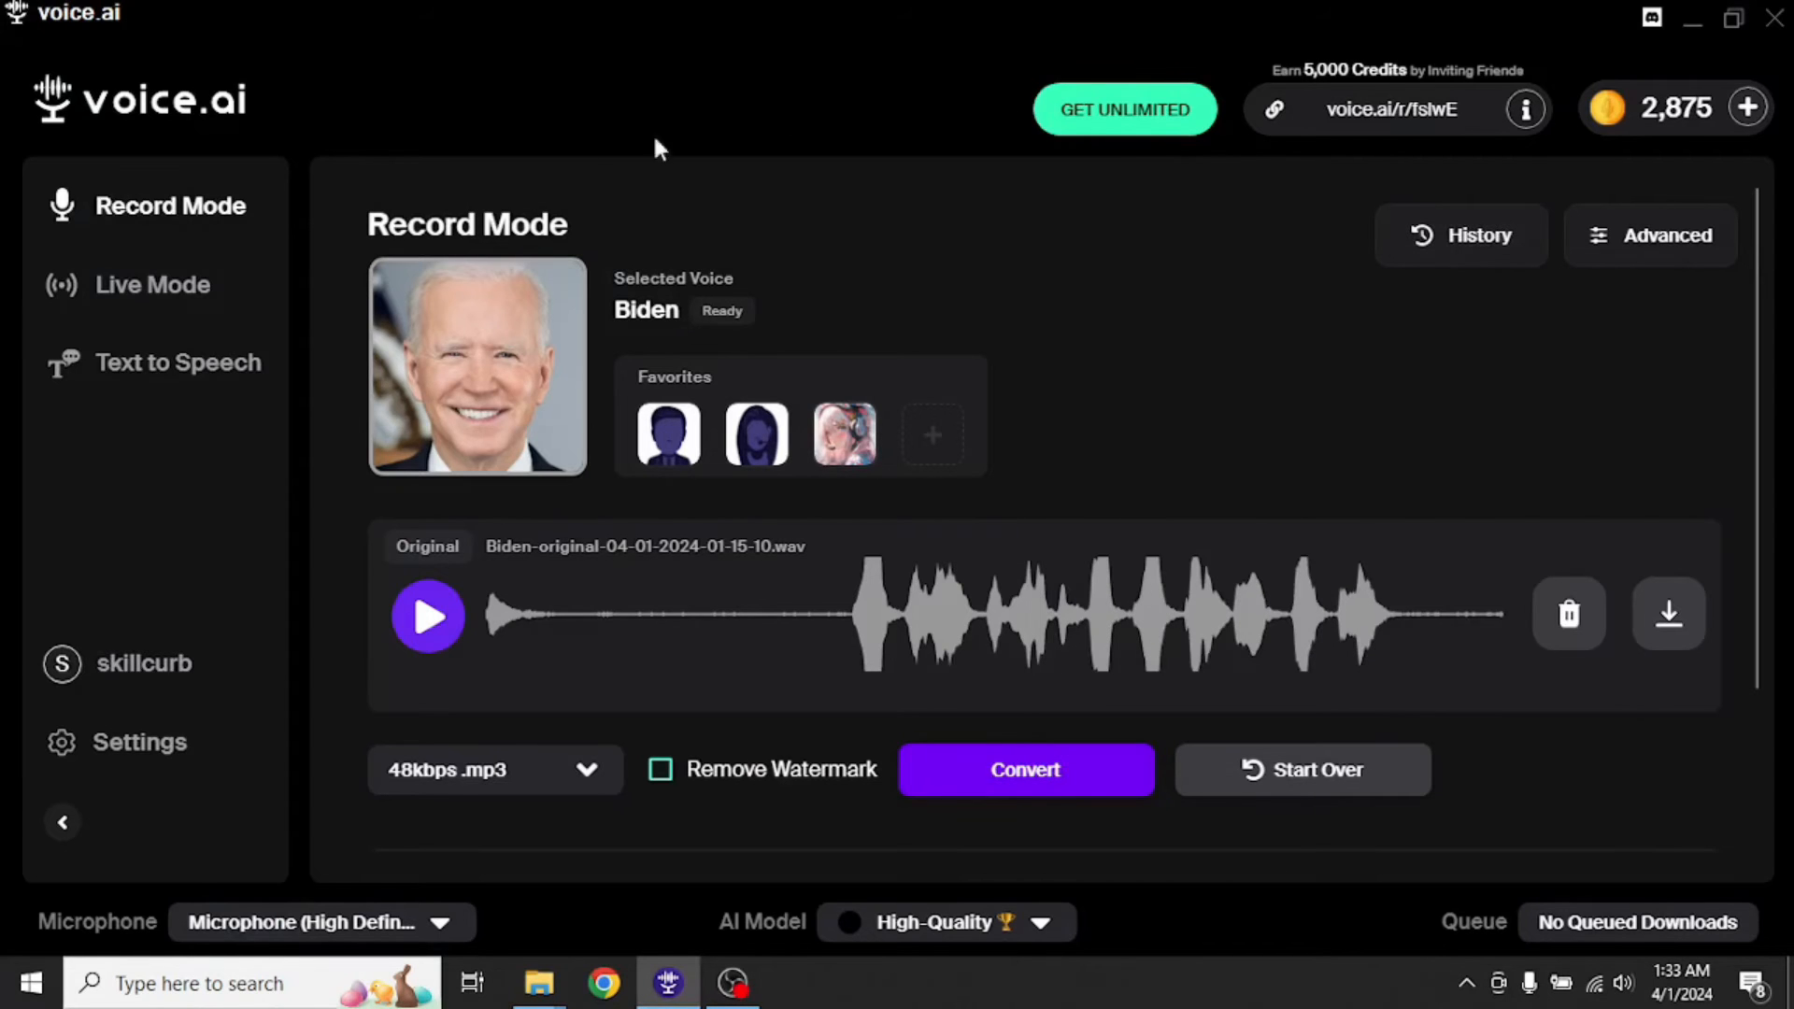
- Bring up the voice character gallery from the current voice portrait
click(476, 366)
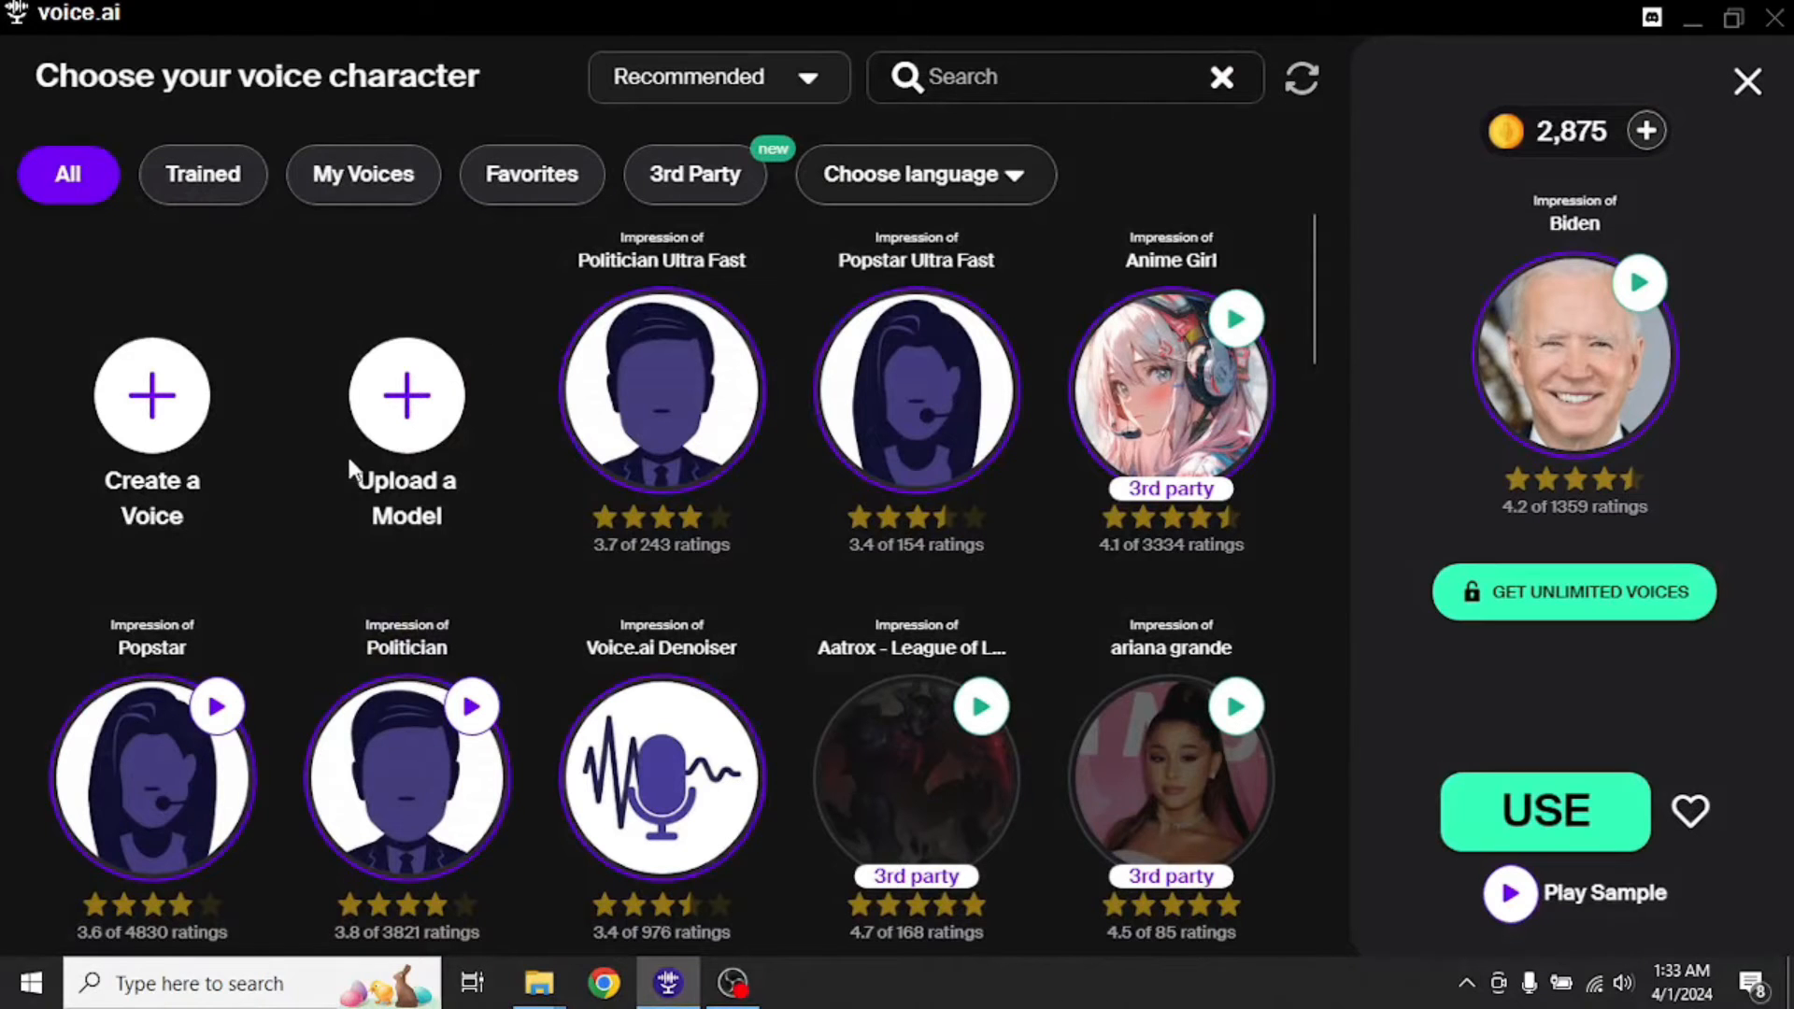
mouse_move(406, 396)
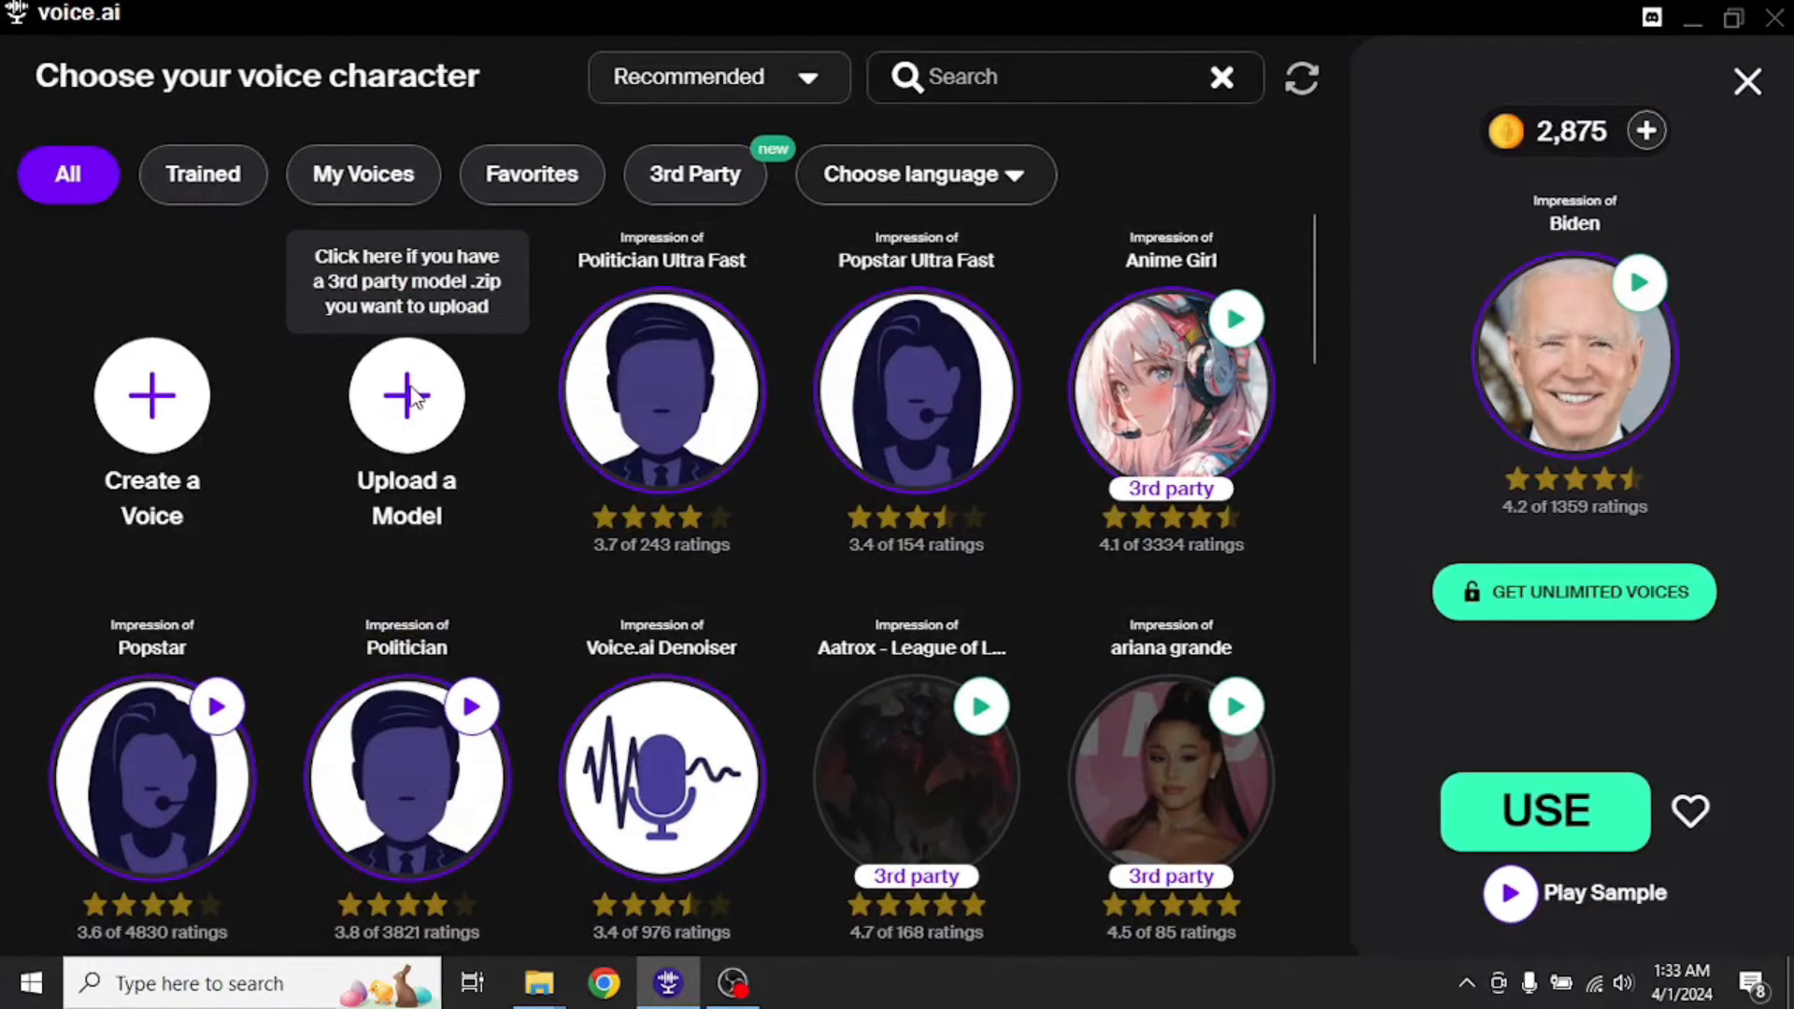
mouse_move(421, 404)
text(De)
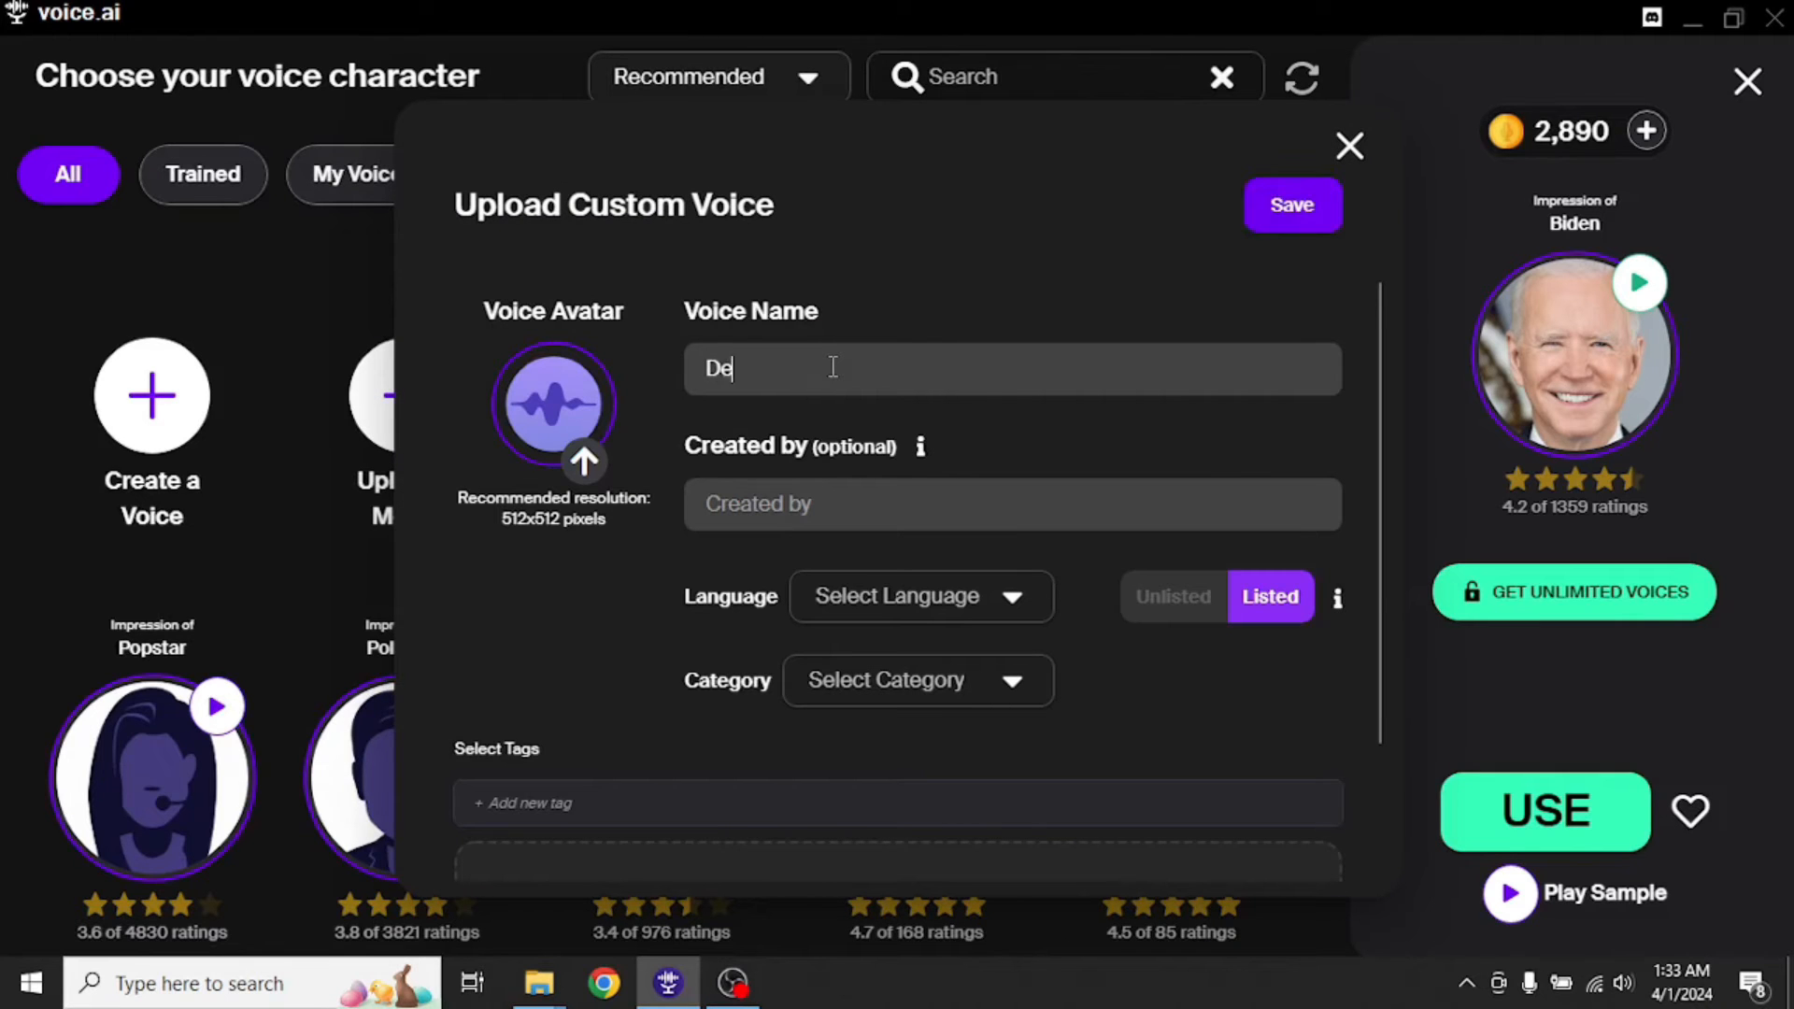
- Set the custom voice Dennis to English language and save it to My Voices
scroll(down, 3)
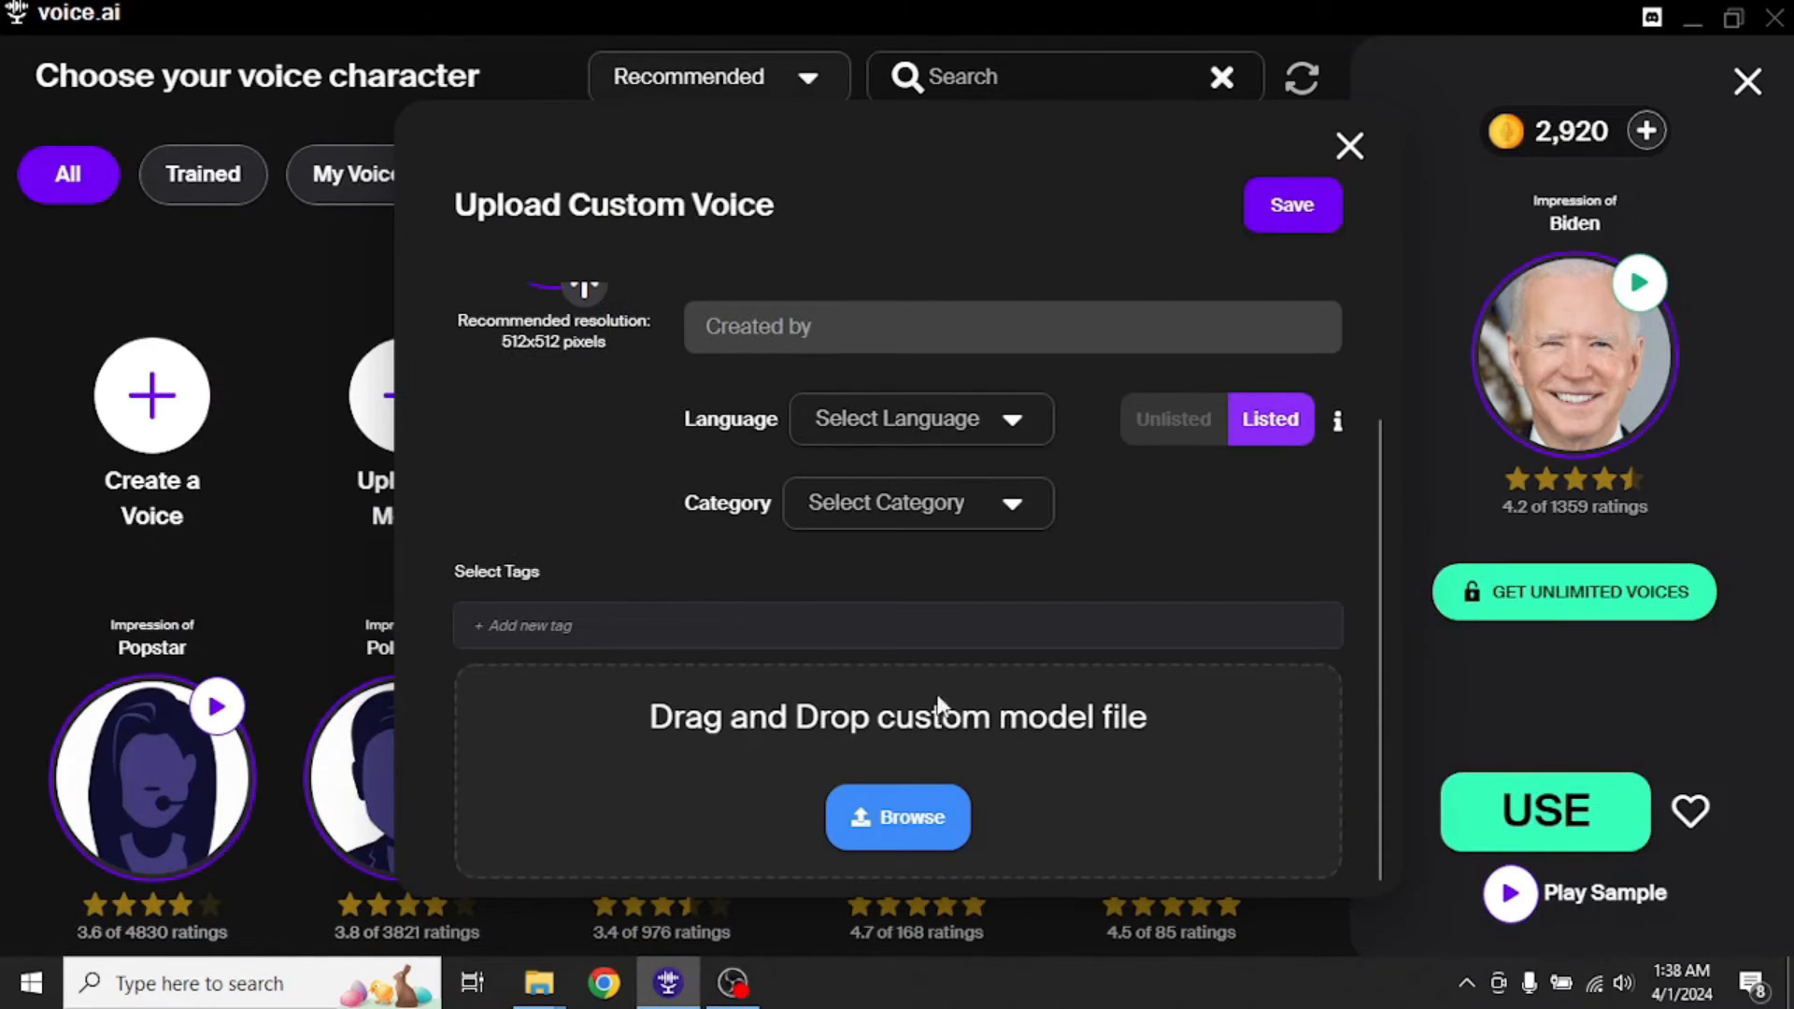
click(917, 418)
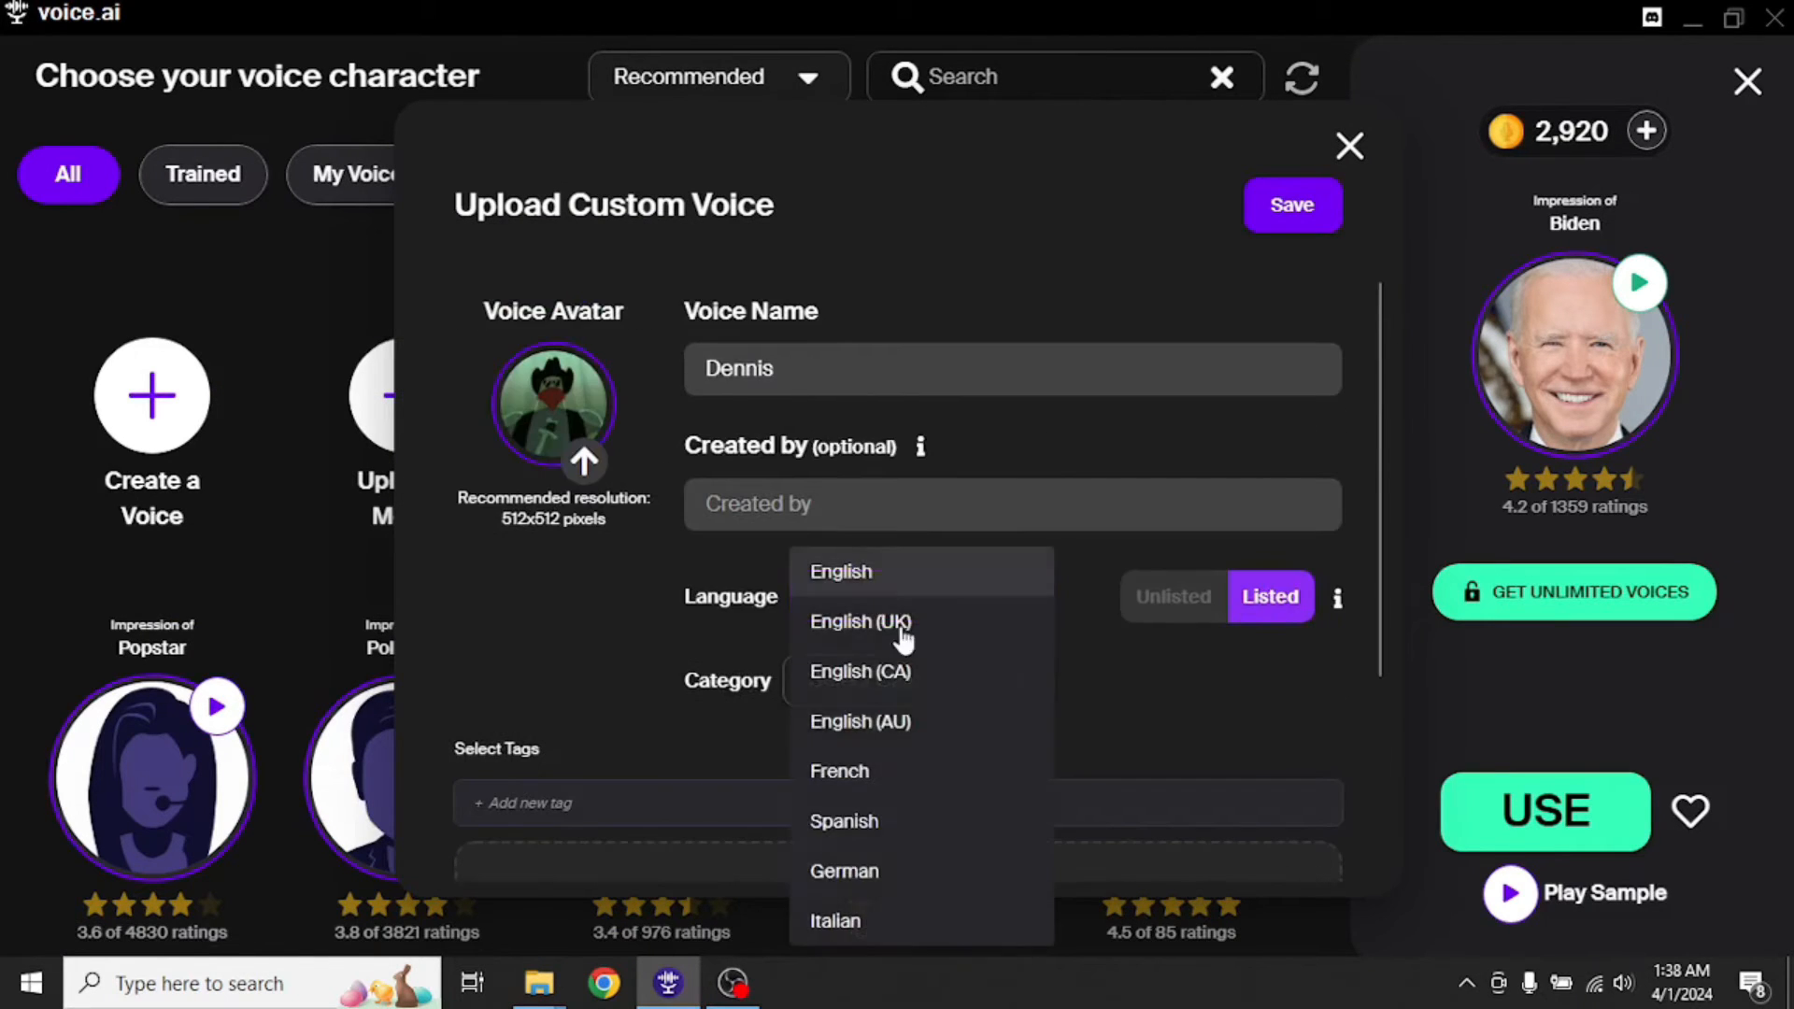
click(841, 572)
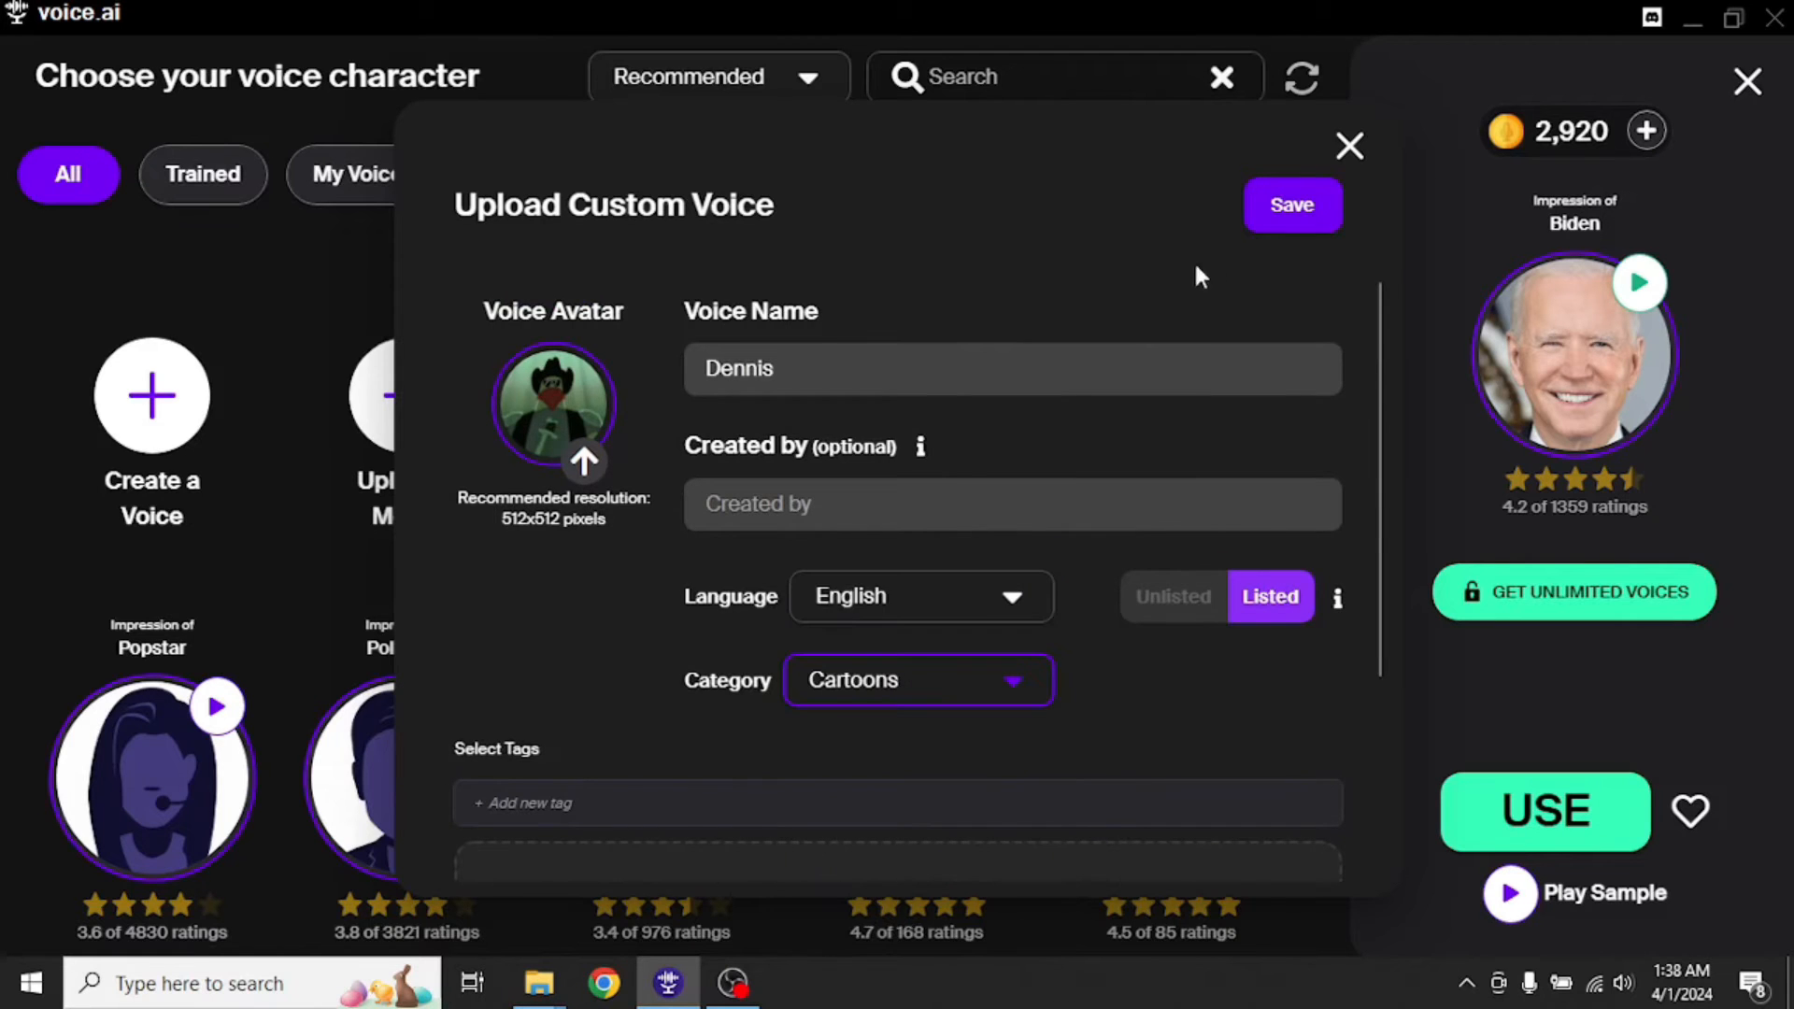
click(1291, 206)
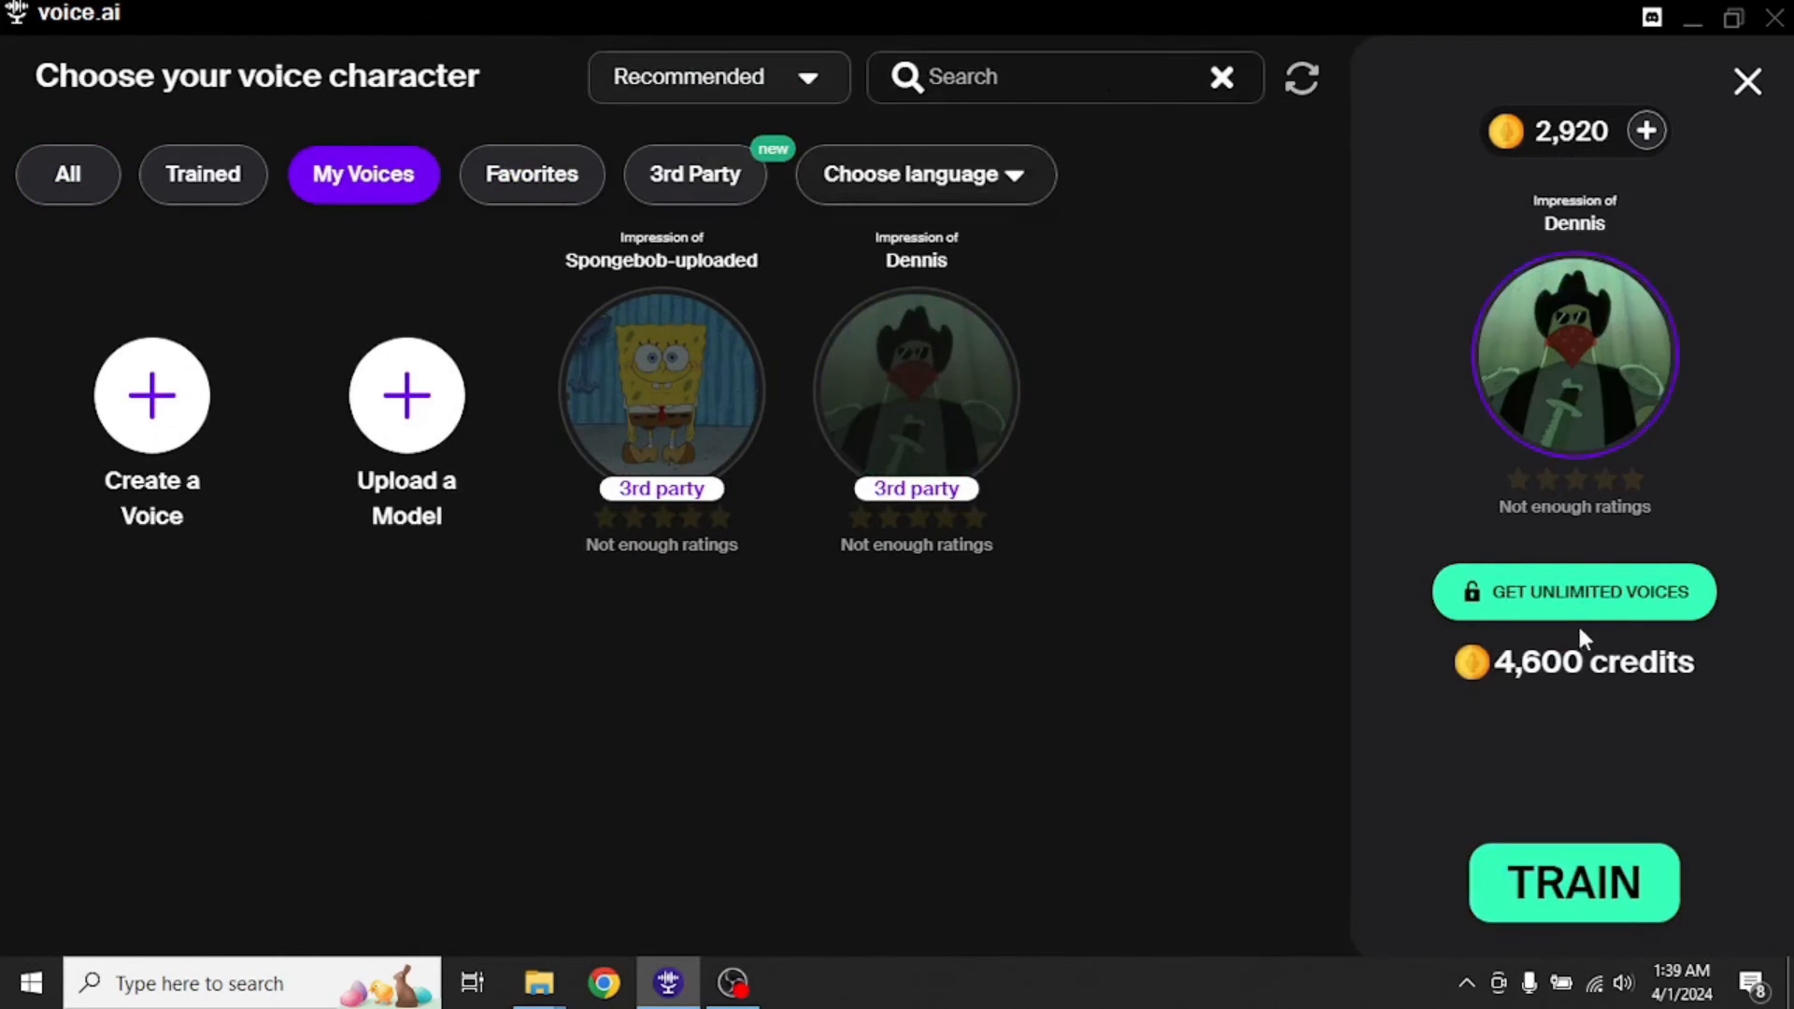
mouse_move(1580, 615)
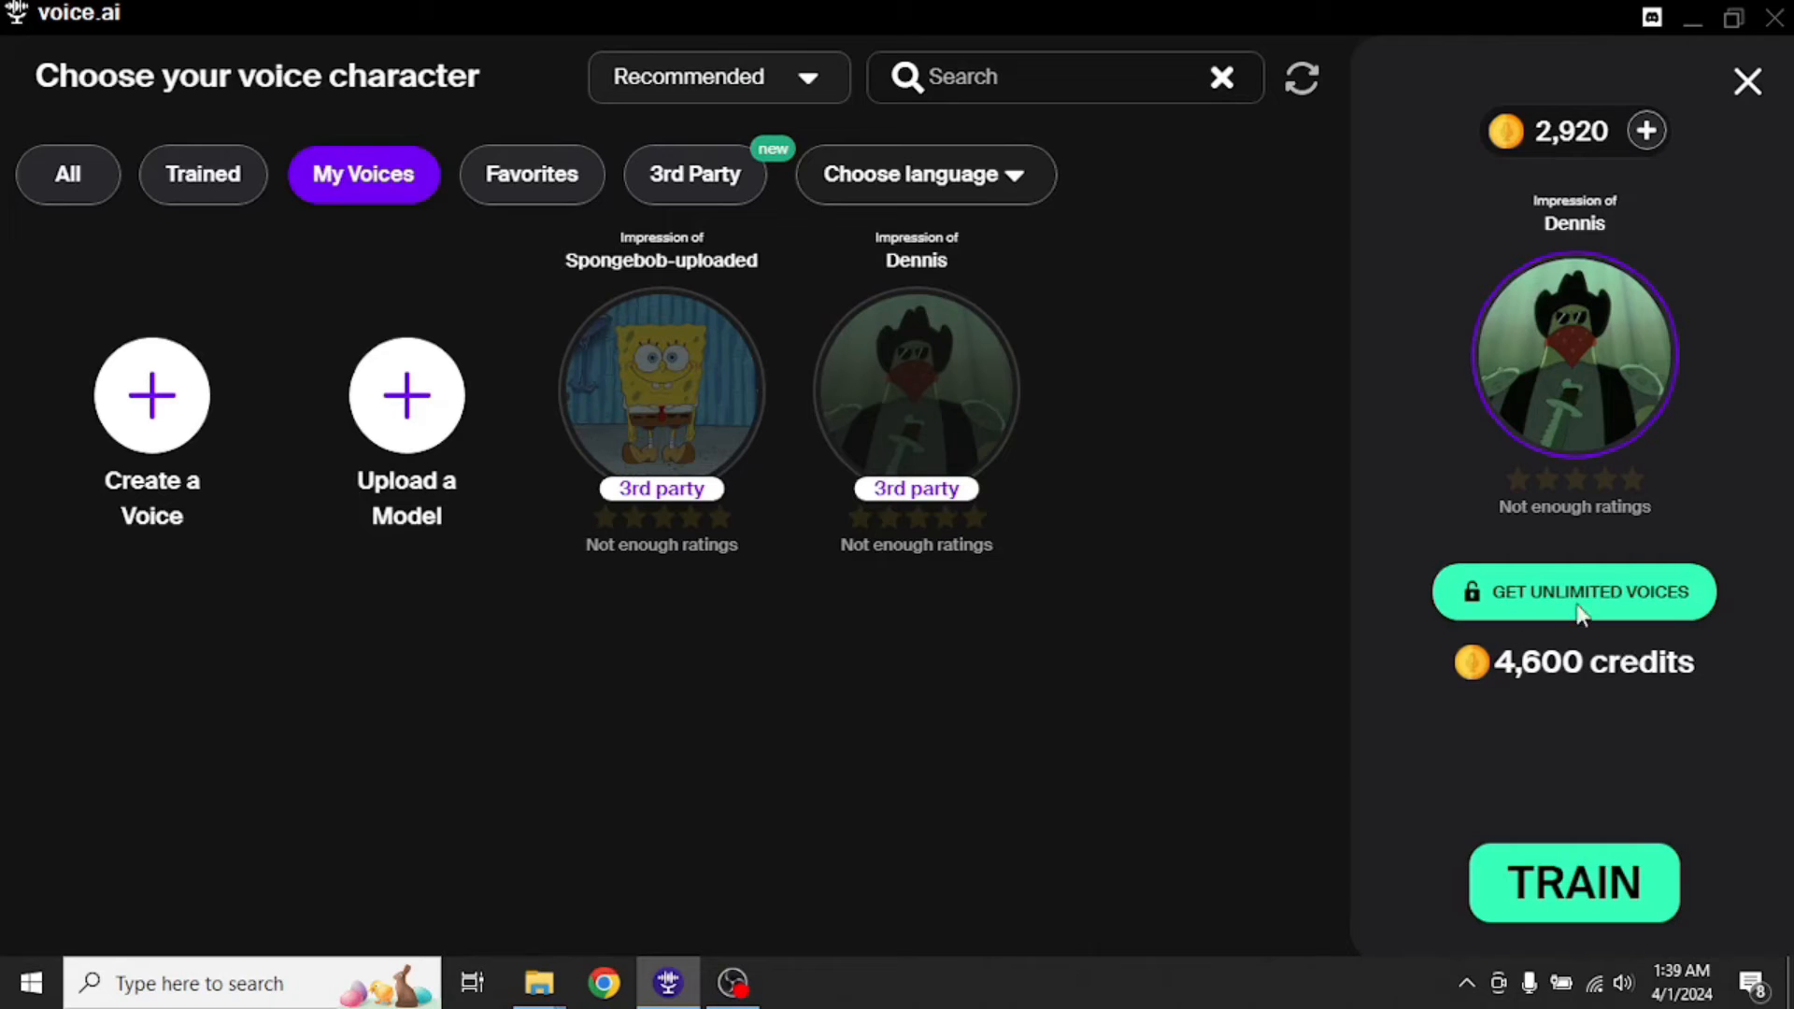
mouse_move(1574, 886)
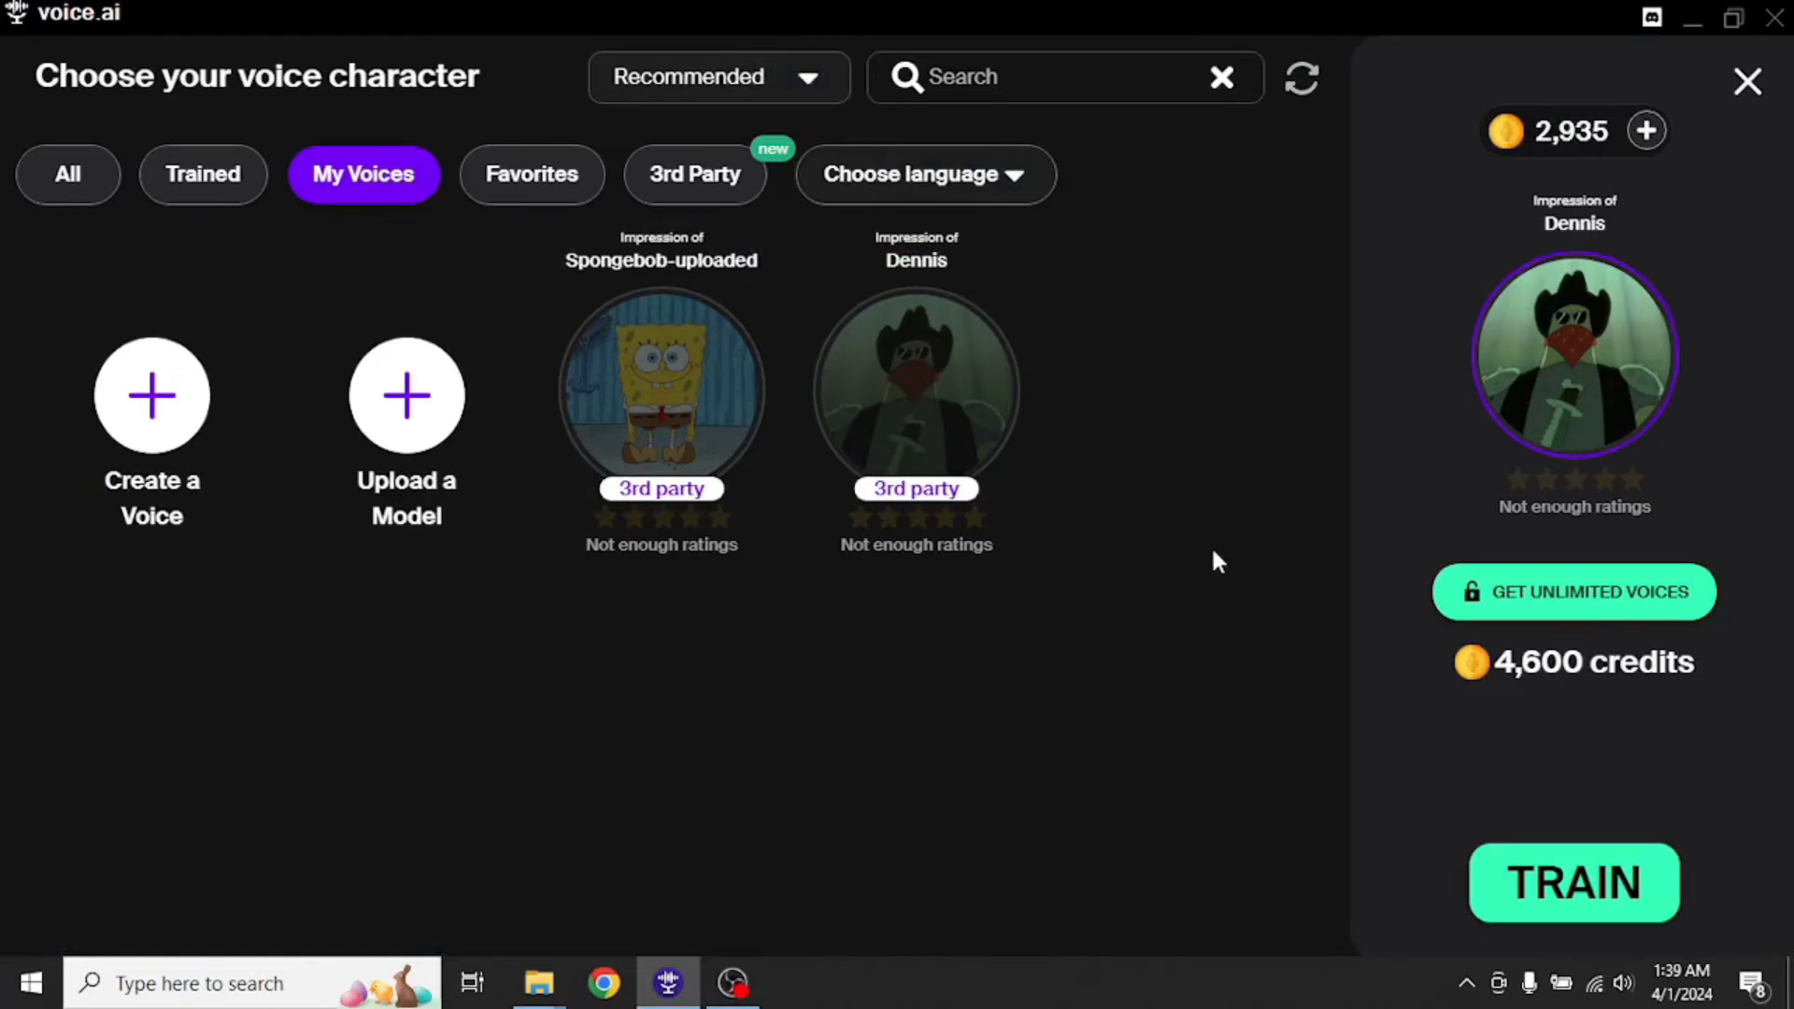
- Switch the voice gallery filter from uploaded voices to All
click(67, 173)
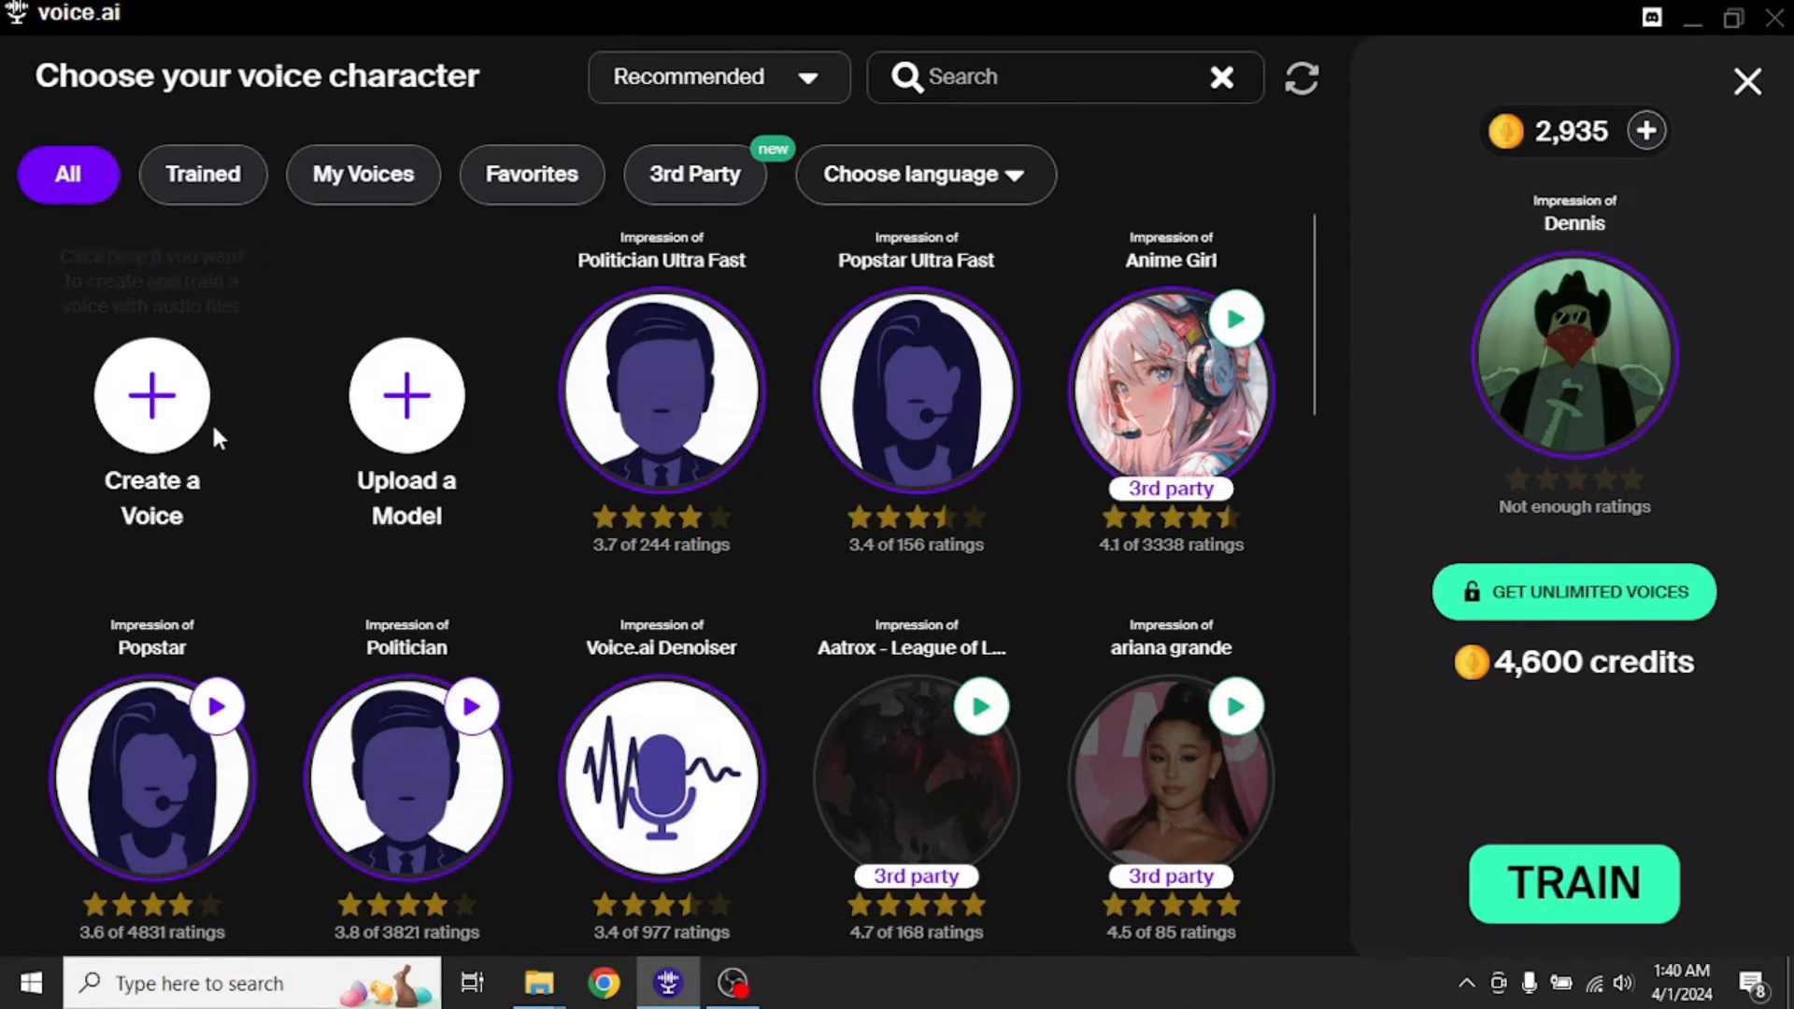
mouse_move(151, 396)
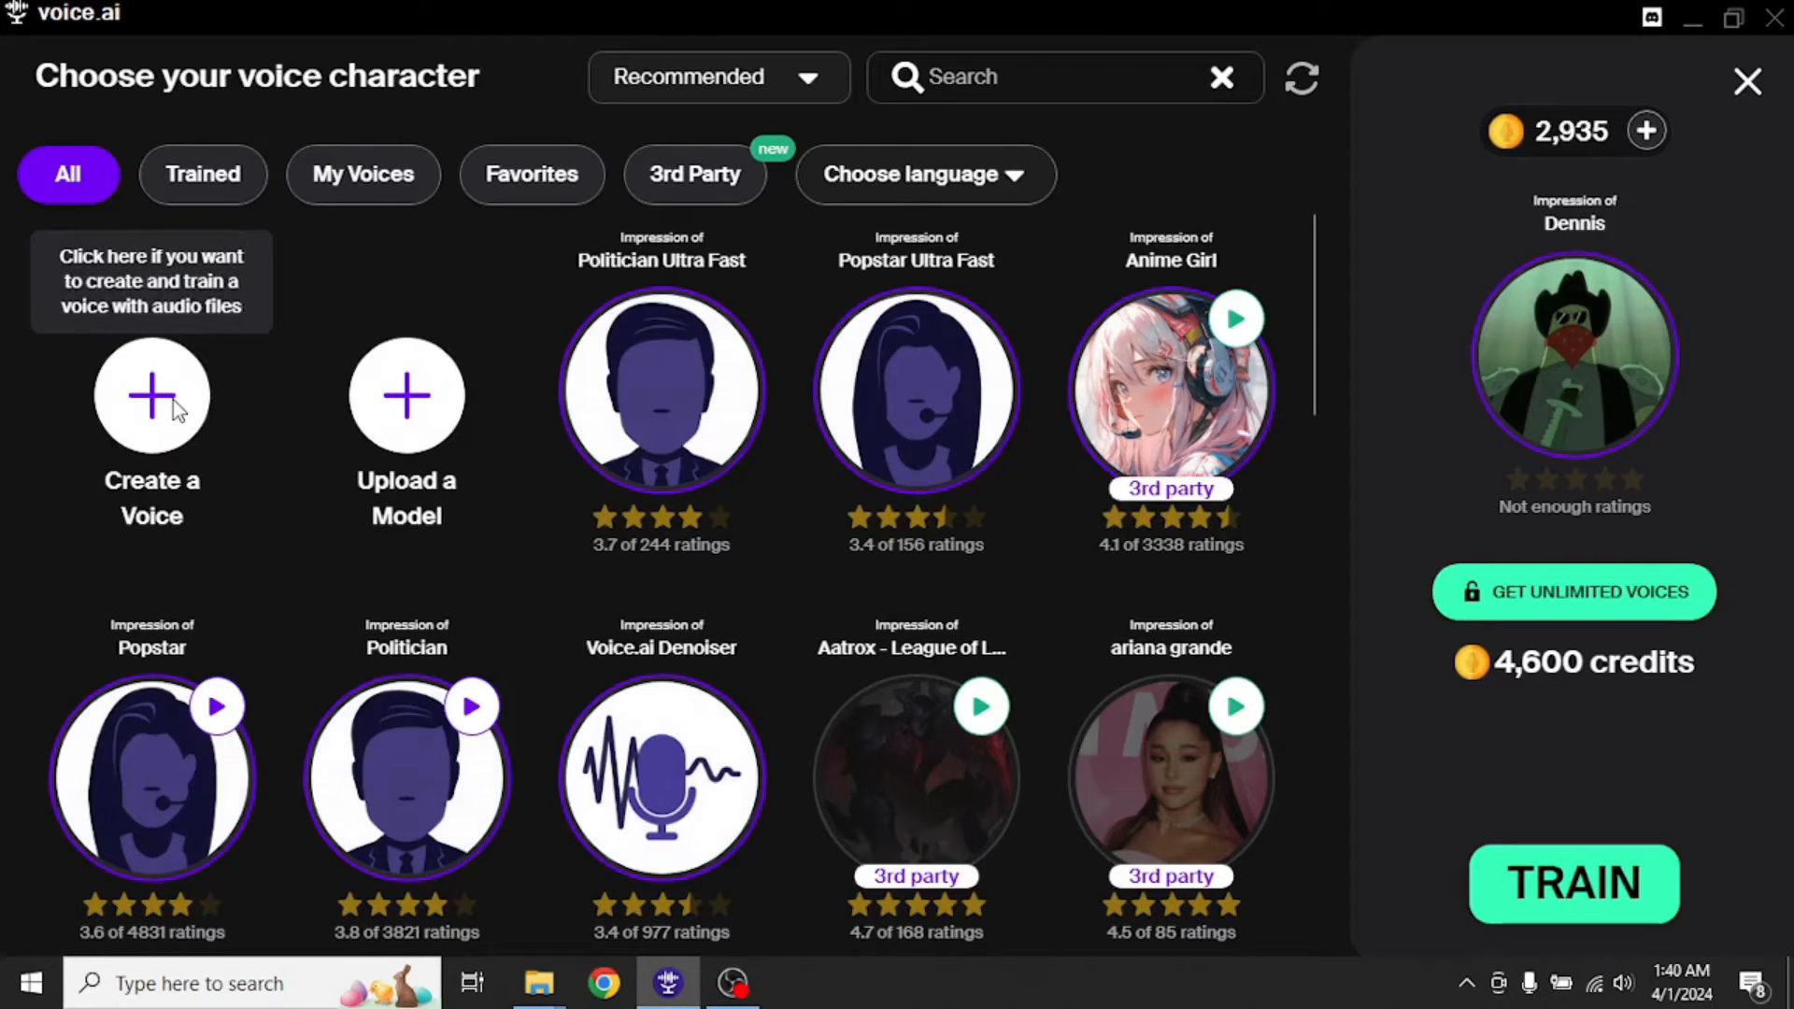
mouse_move(1058, 532)
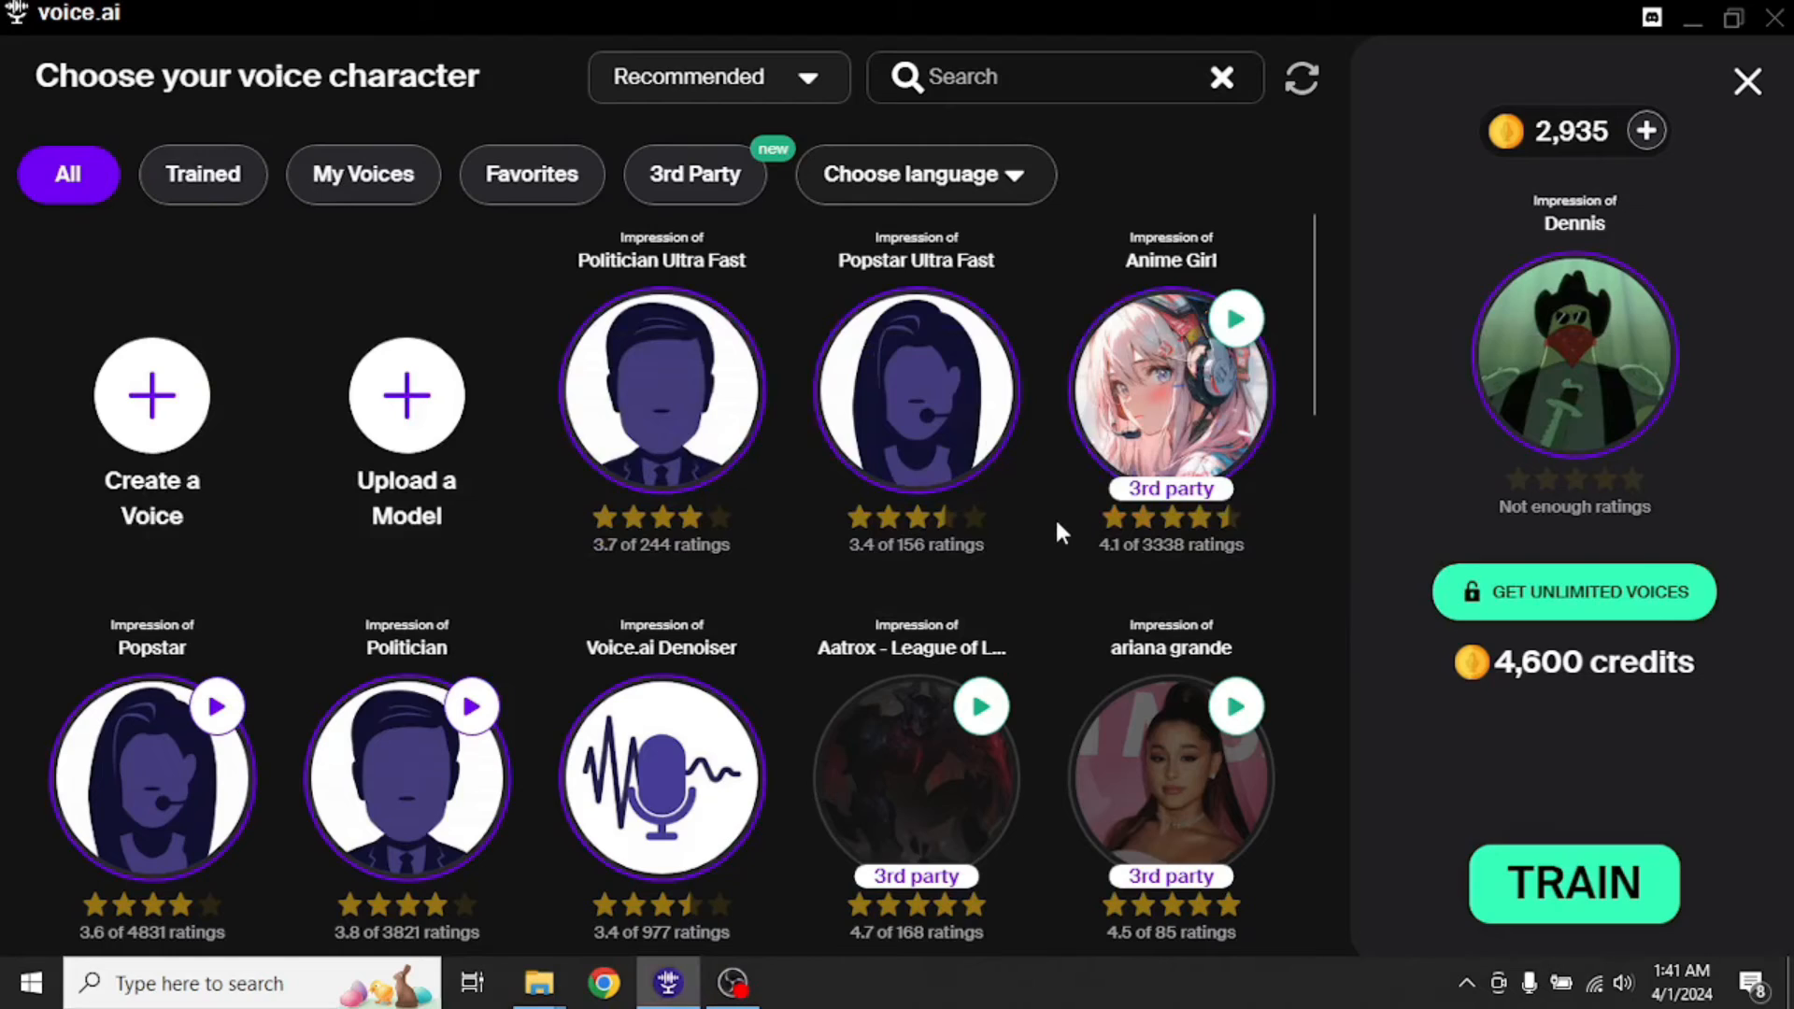
- Leave the gallery for Live Mode, view setup help, and toggle Hear Yourself on then off
click(1747, 80)
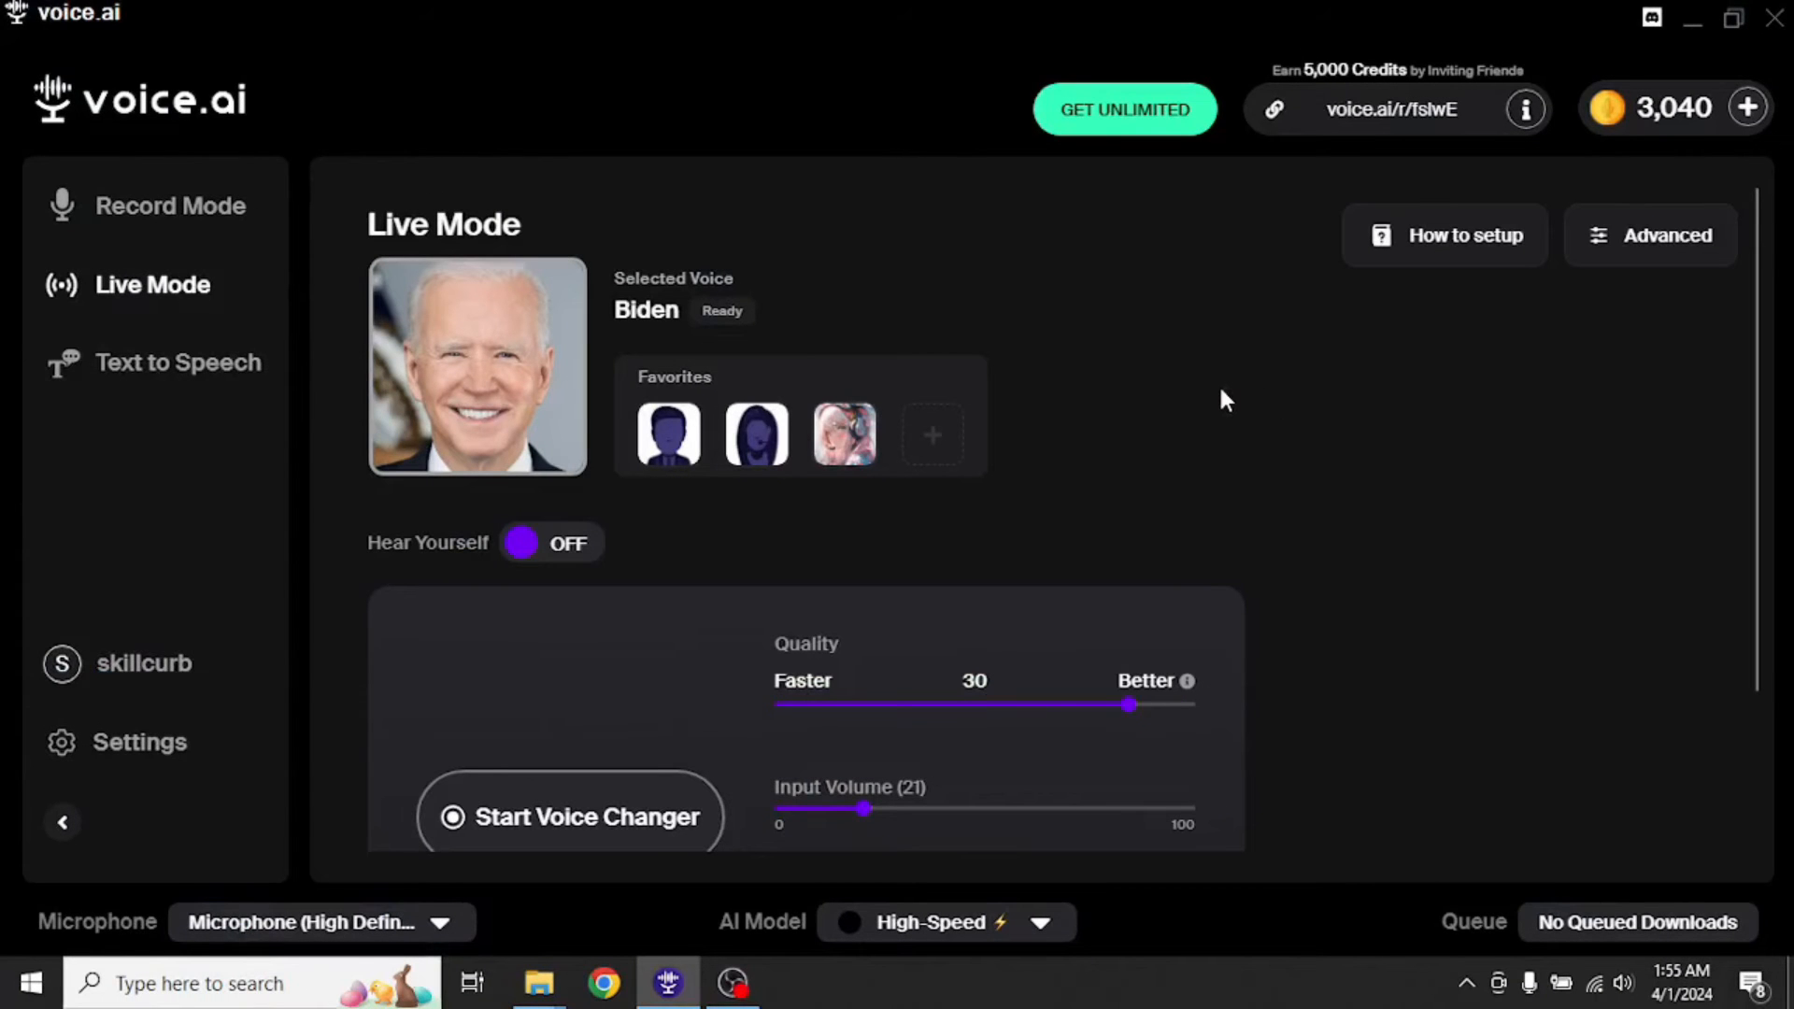
click(1445, 236)
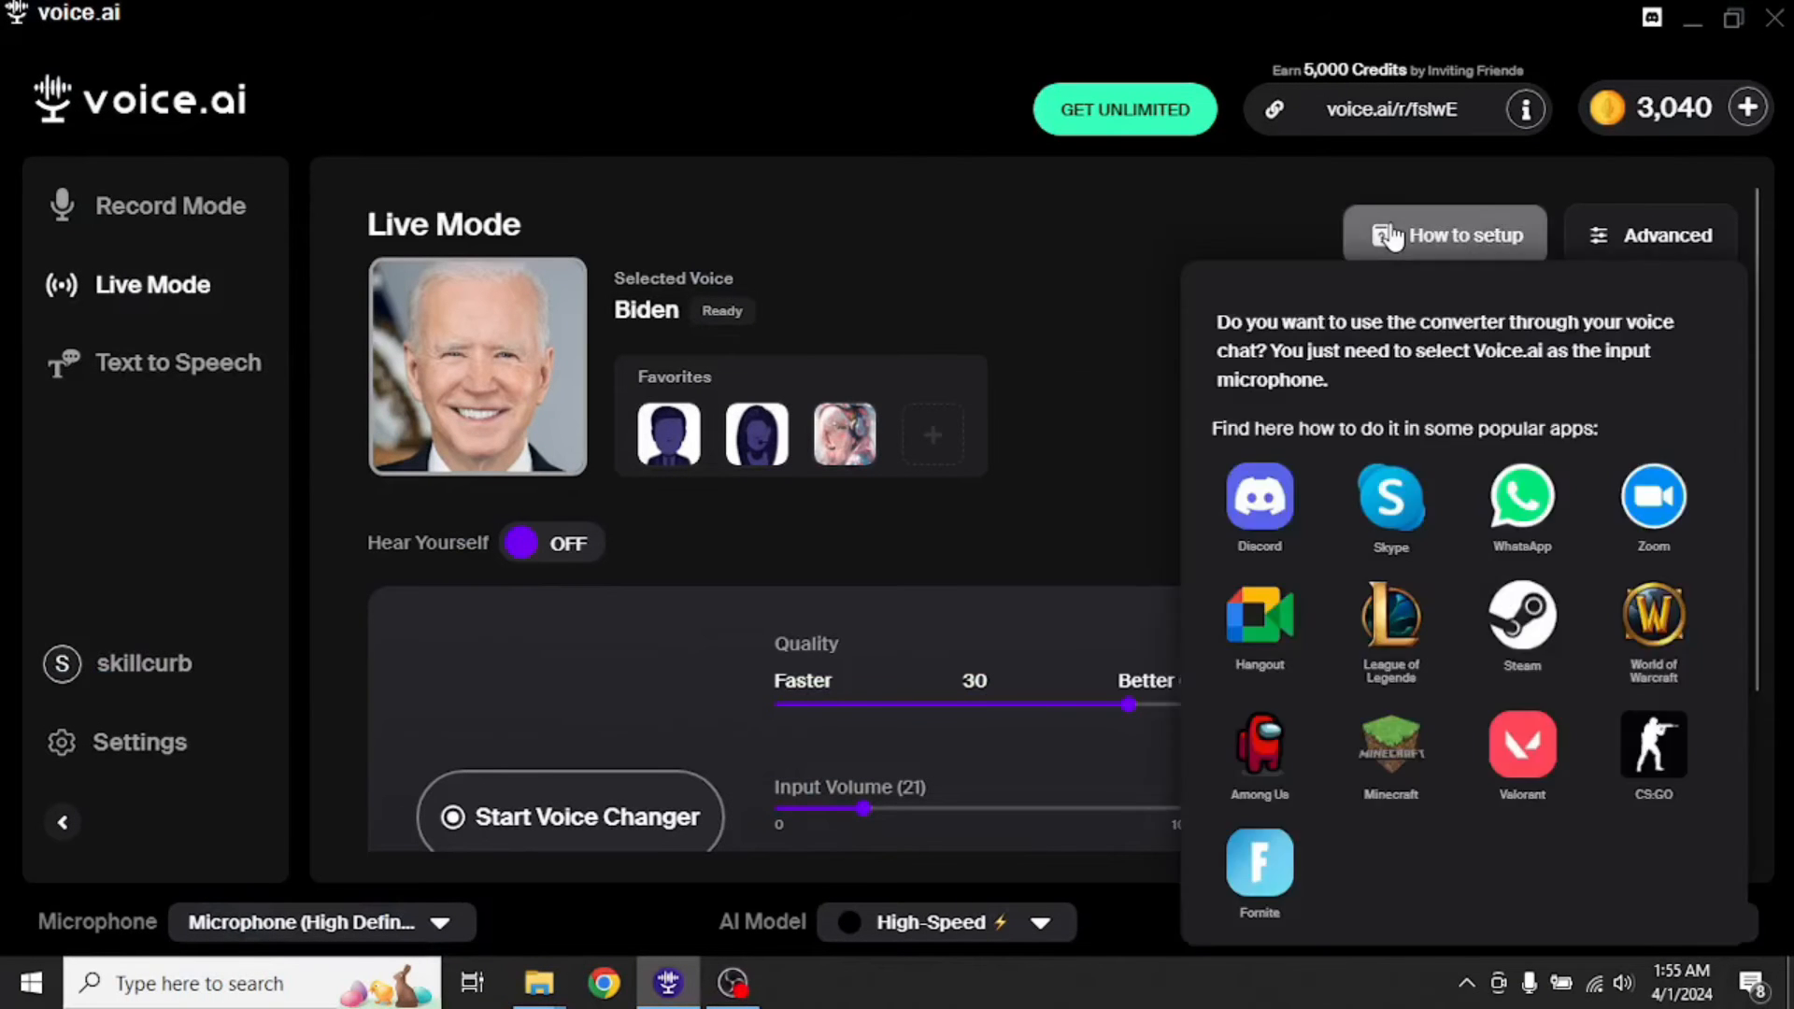
mouse_move(1454, 249)
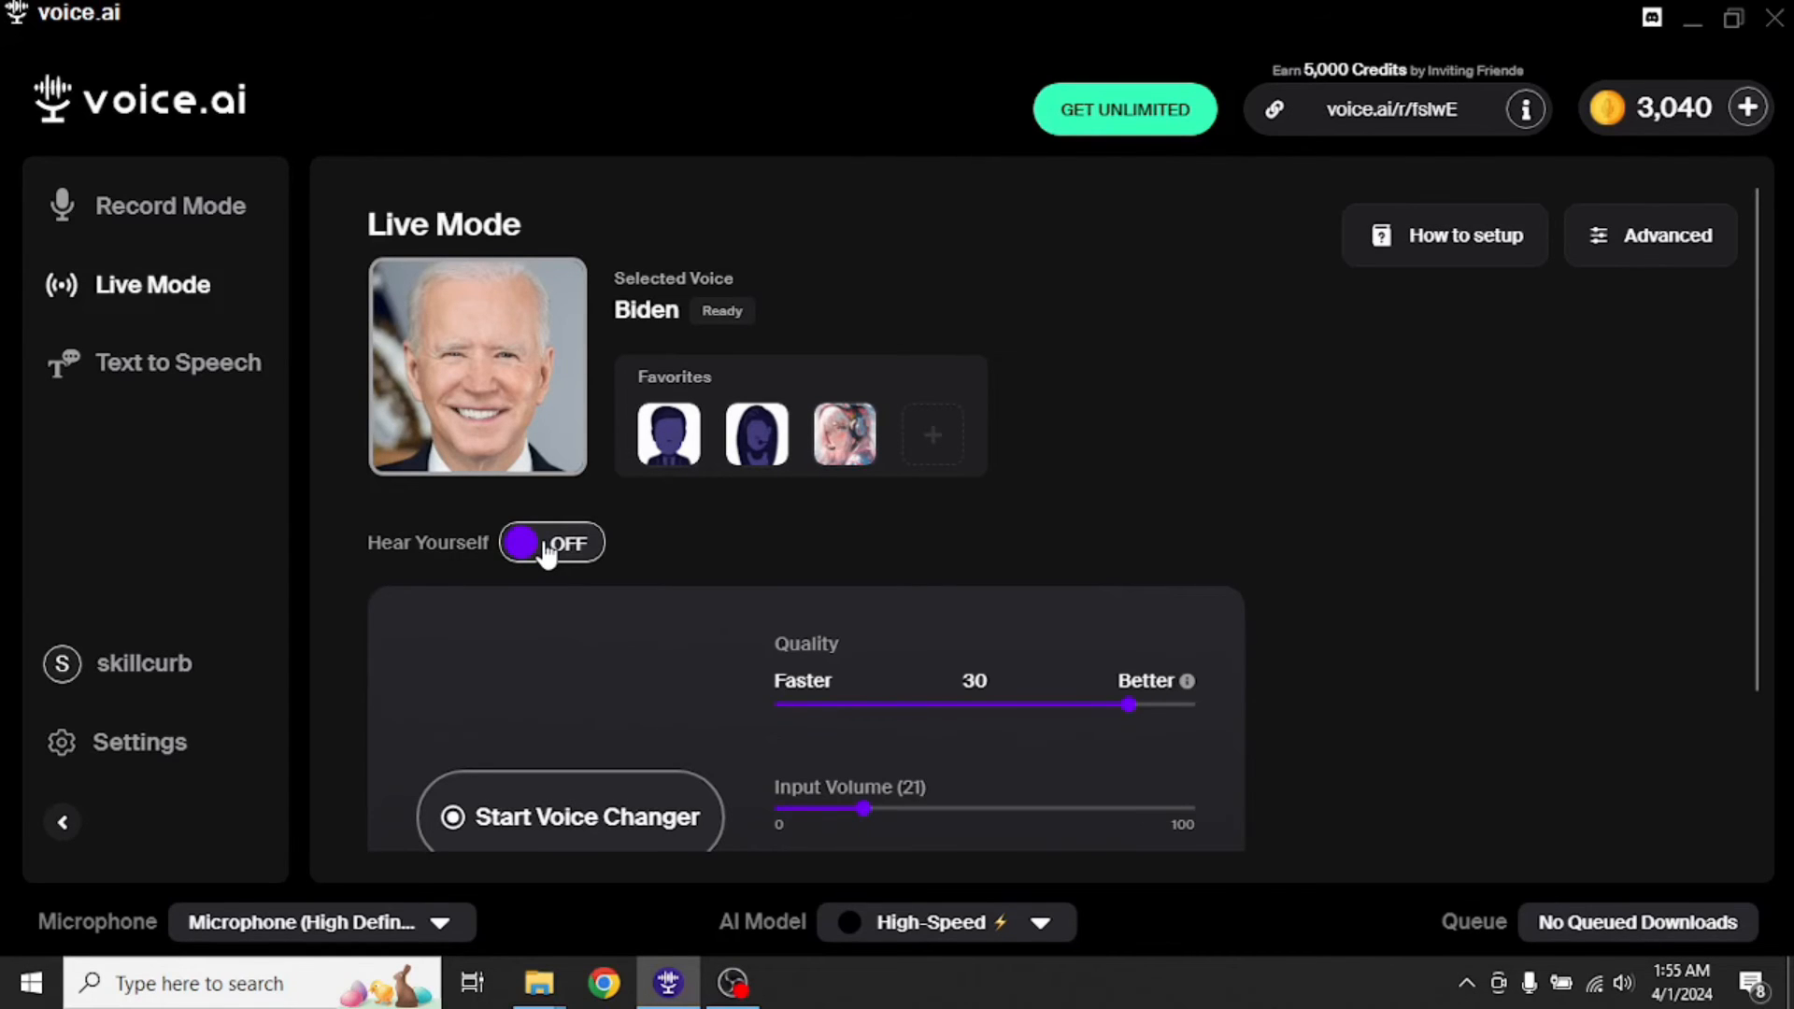
click(549, 542)
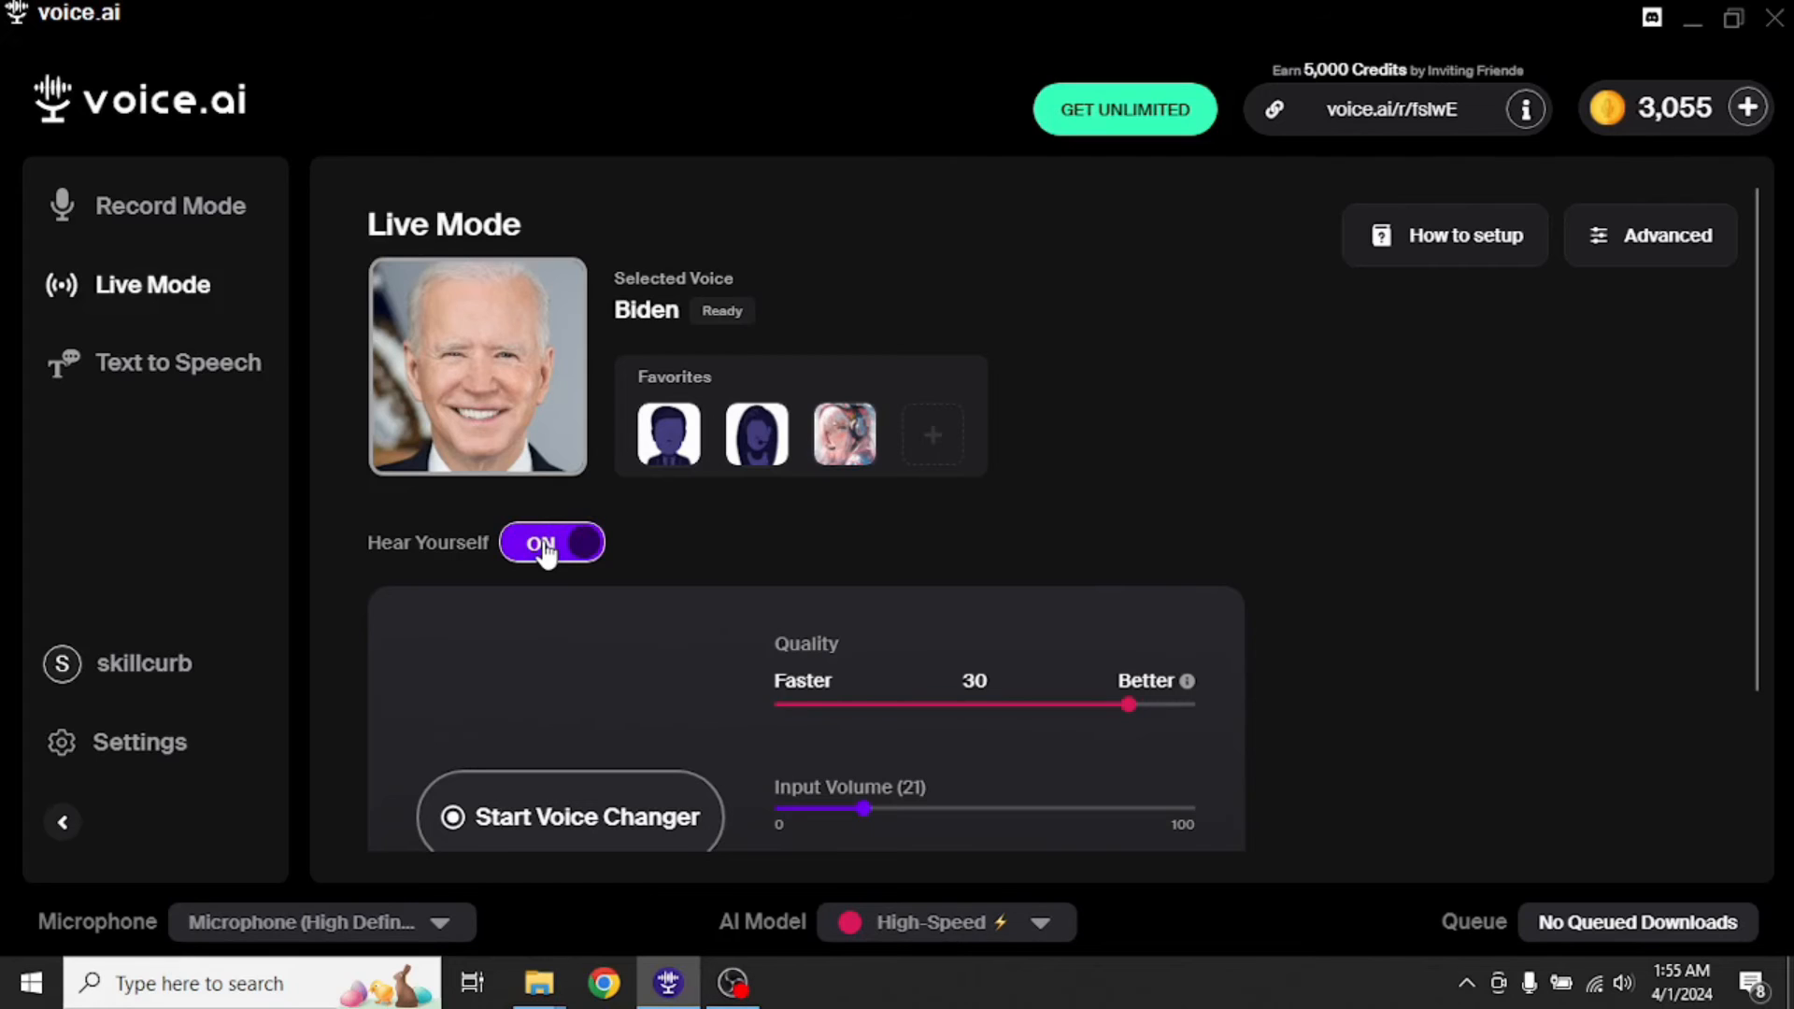
click(550, 542)
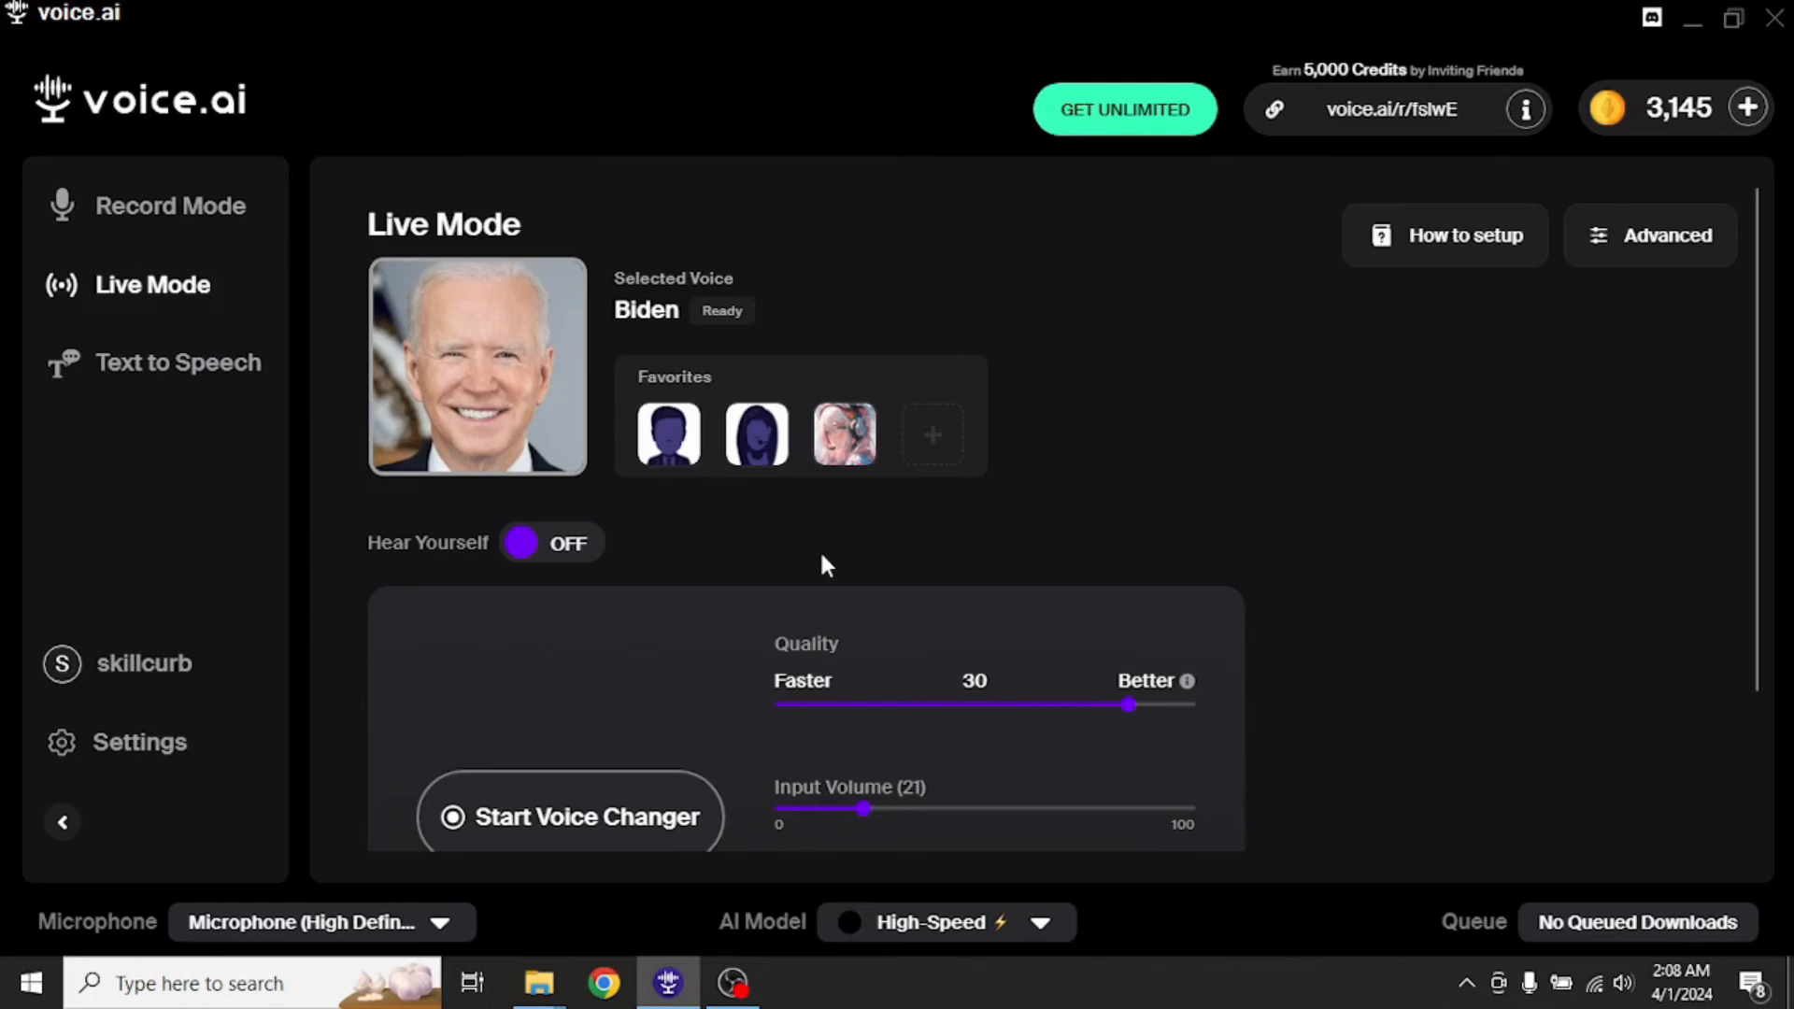
mouse_move(603, 817)
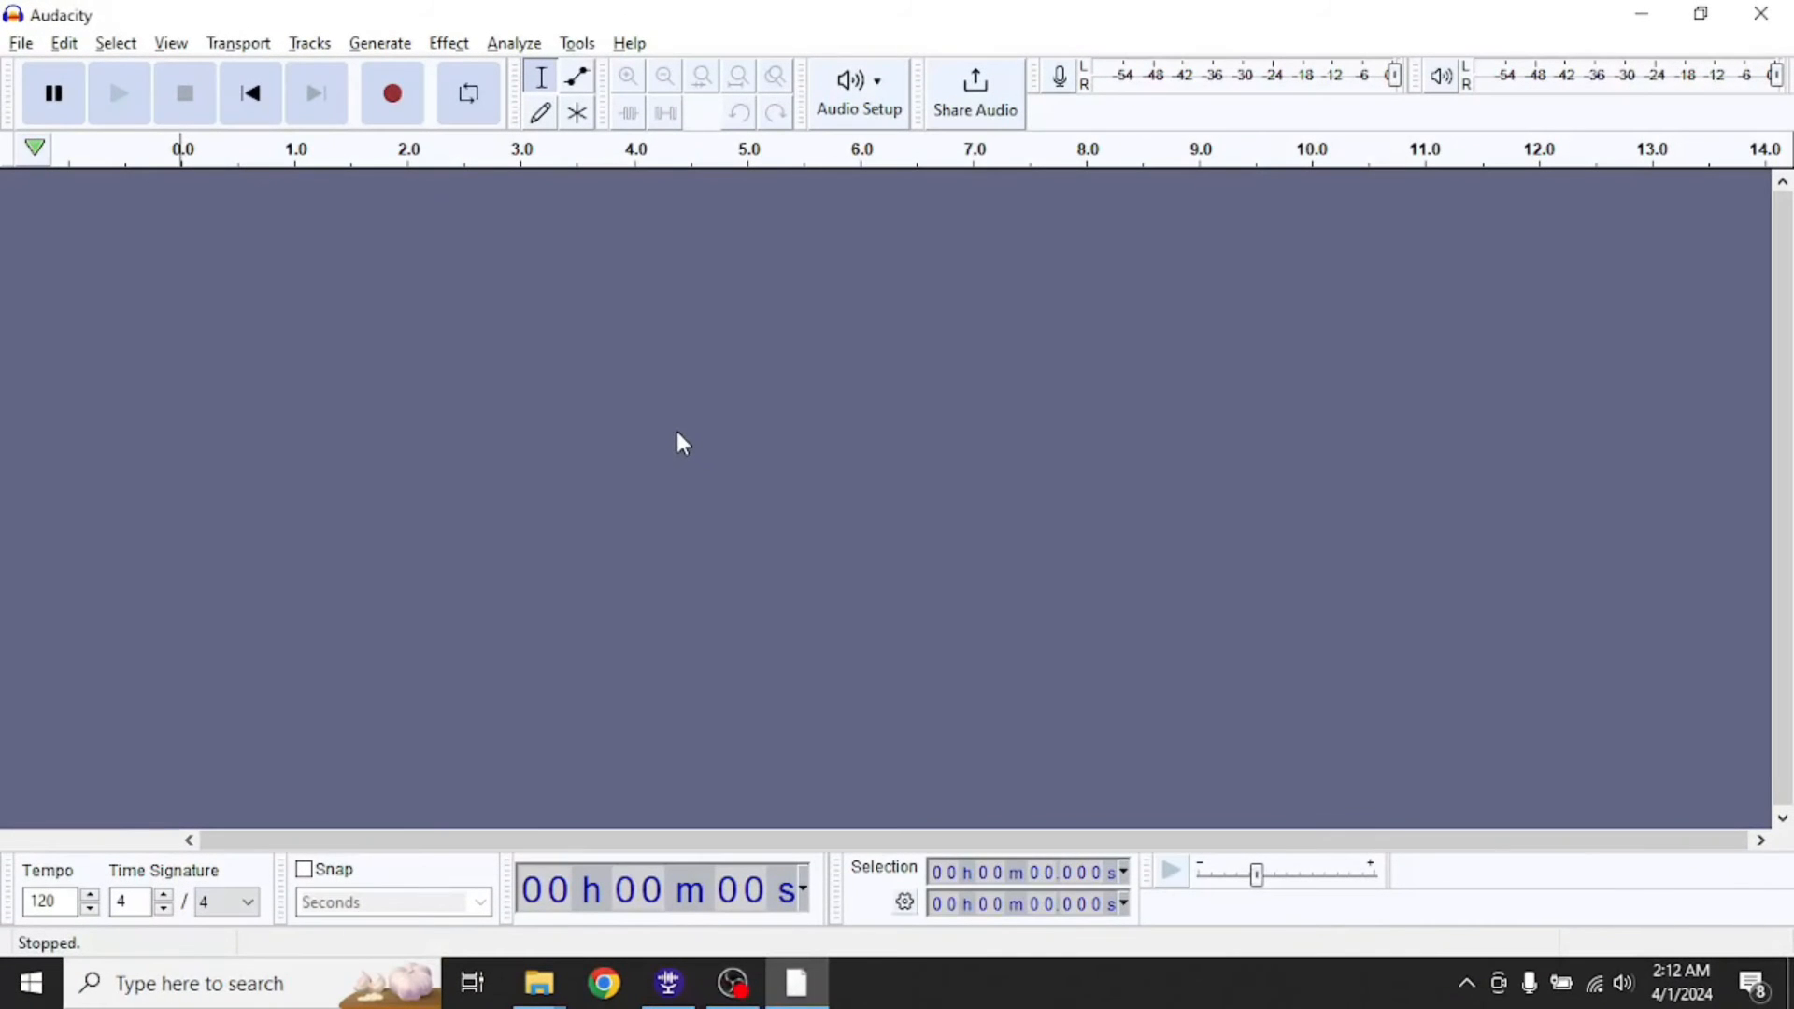
- Set Audacity's recording device to Microphone Array (Voice.ai Audio)
click(858, 93)
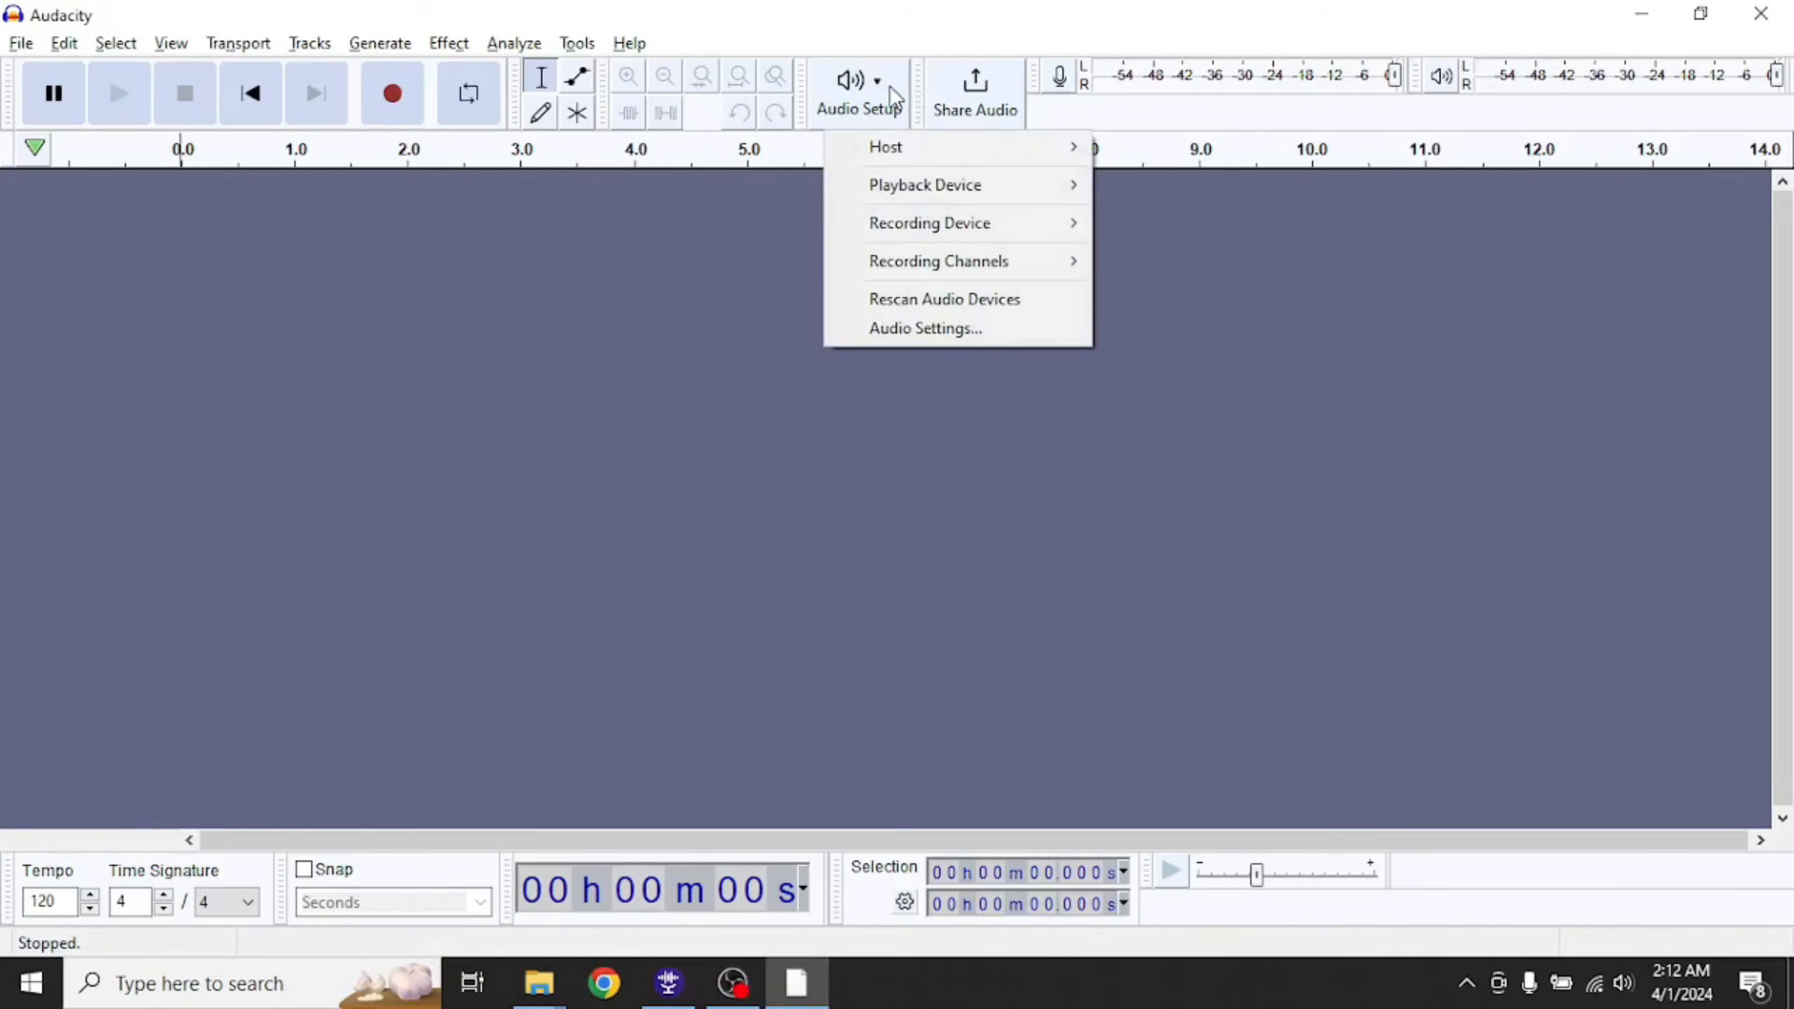
mouse_move(931, 222)
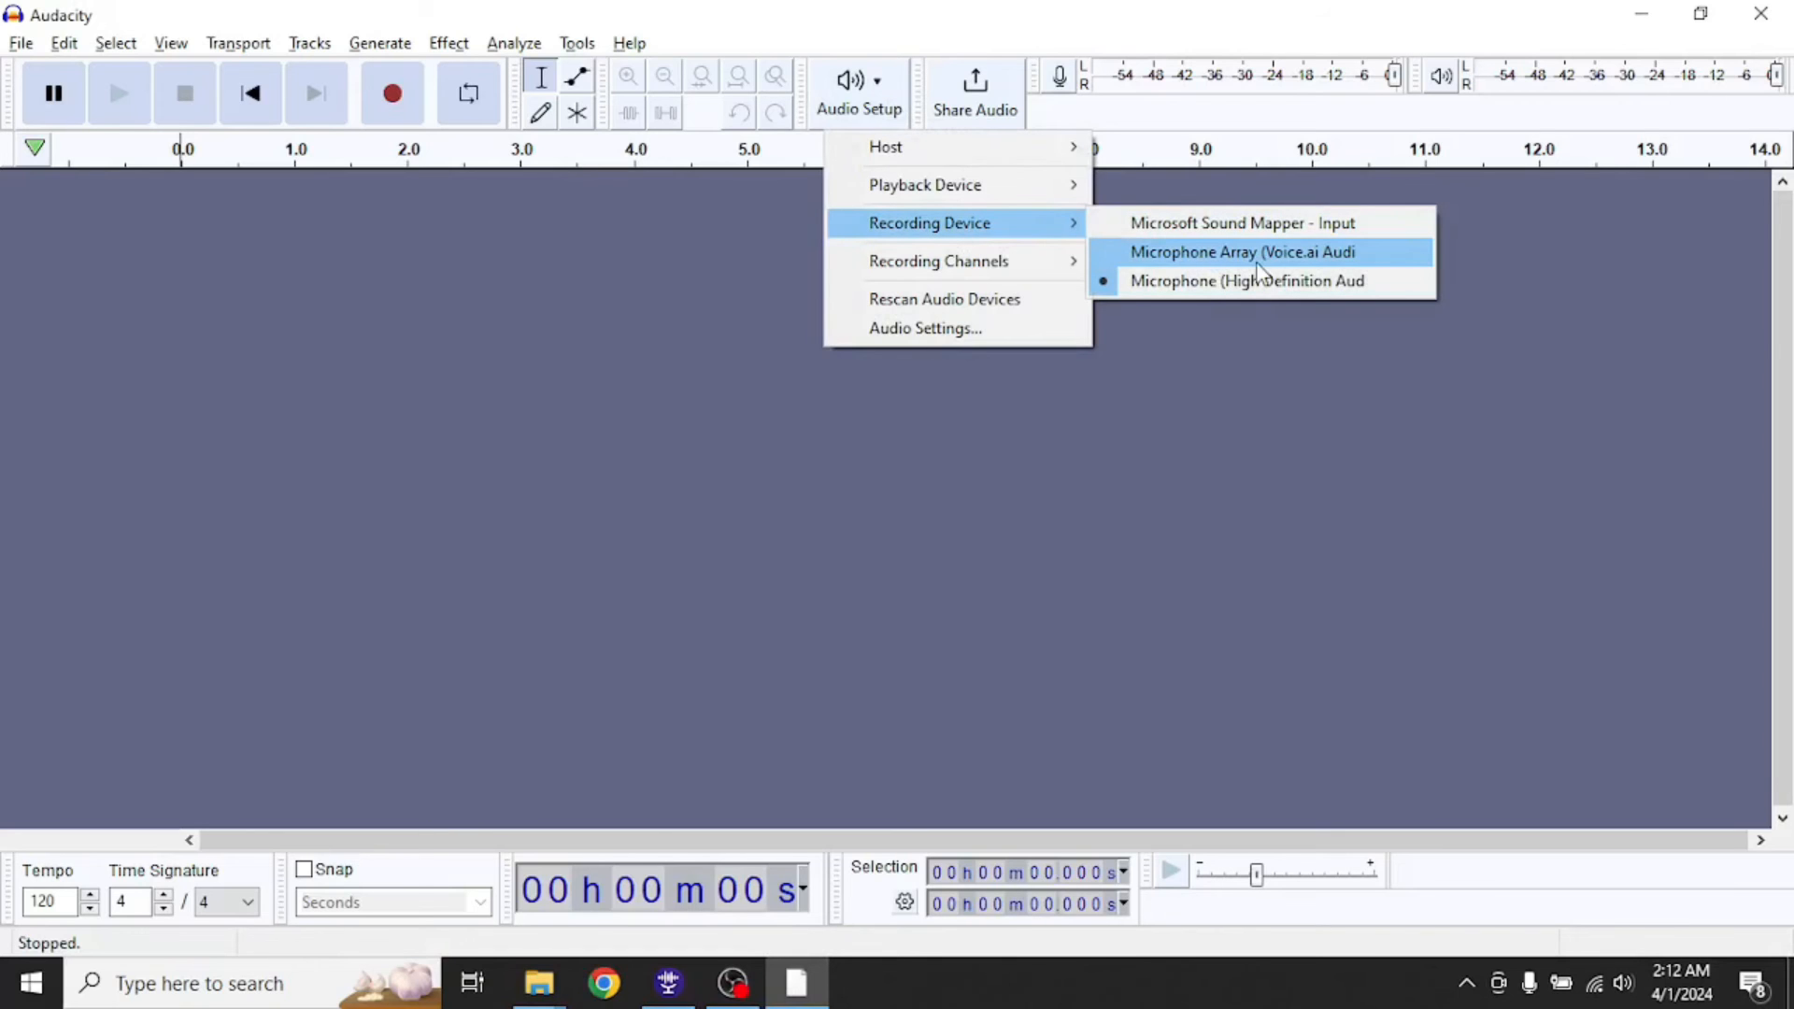
click(1241, 252)
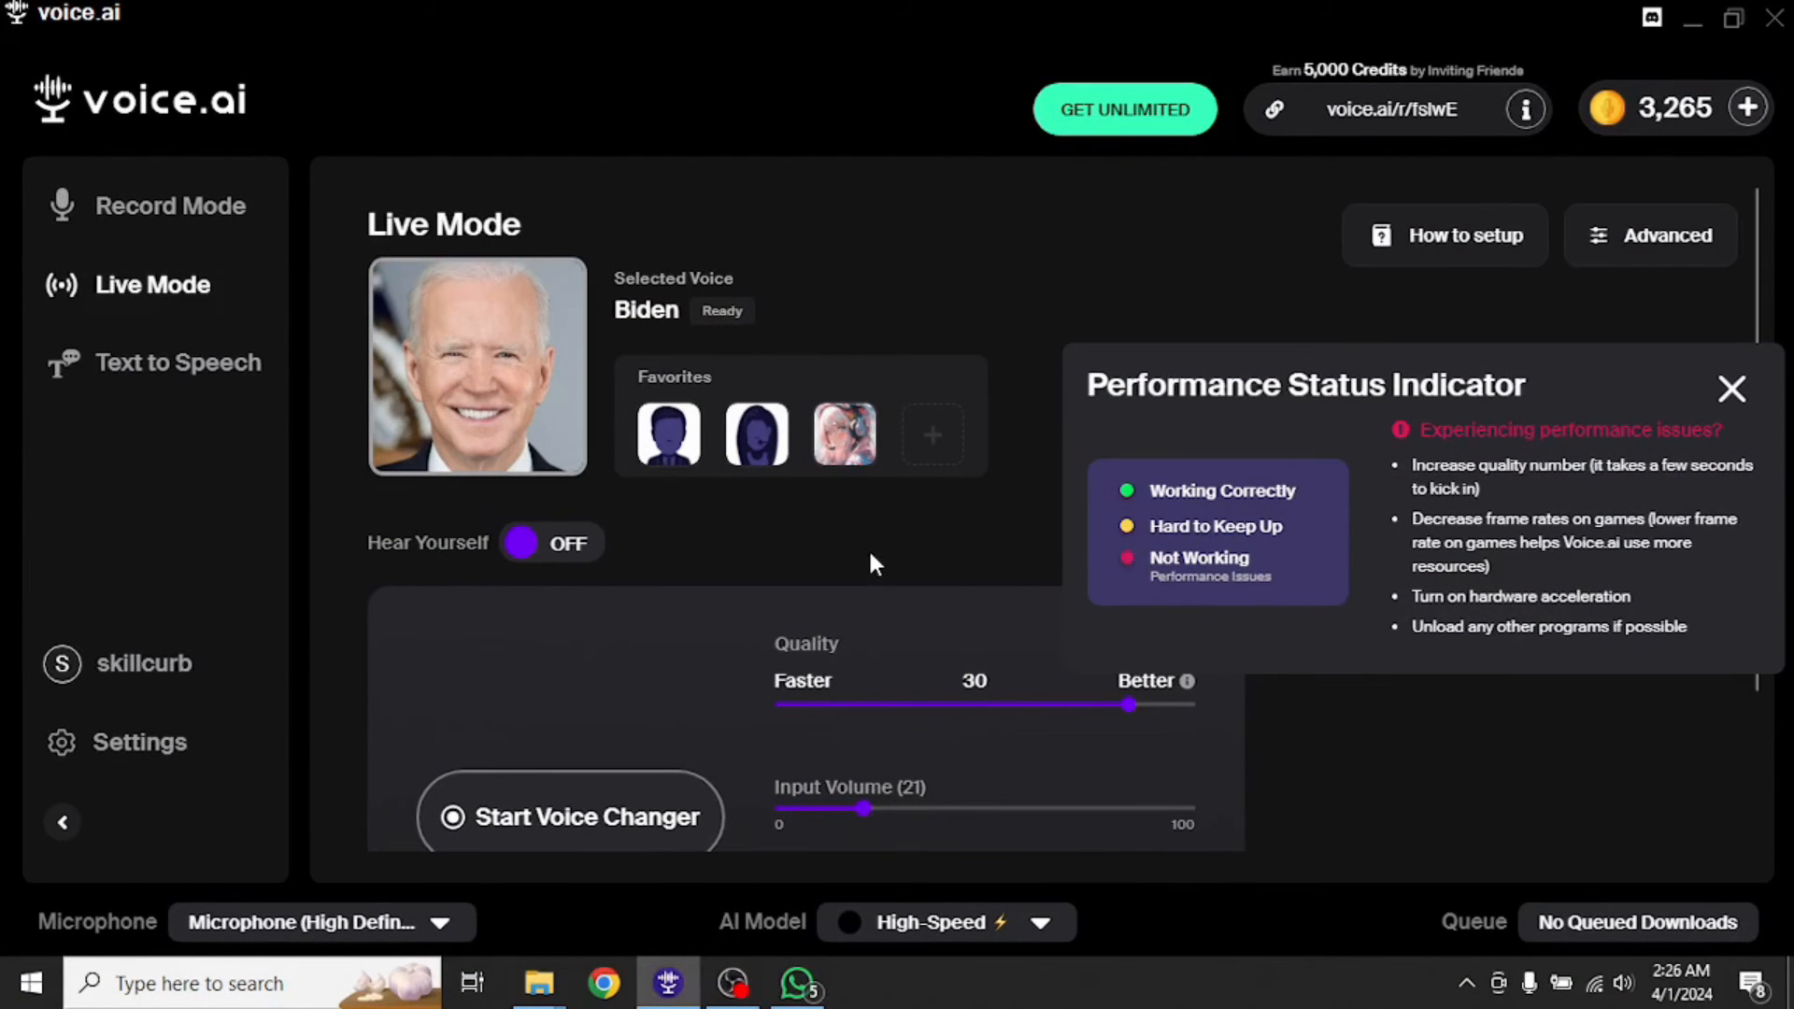
- Place a WhatsApp voice call with the Biden voice, then switch the live voice changer off
click(798, 983)
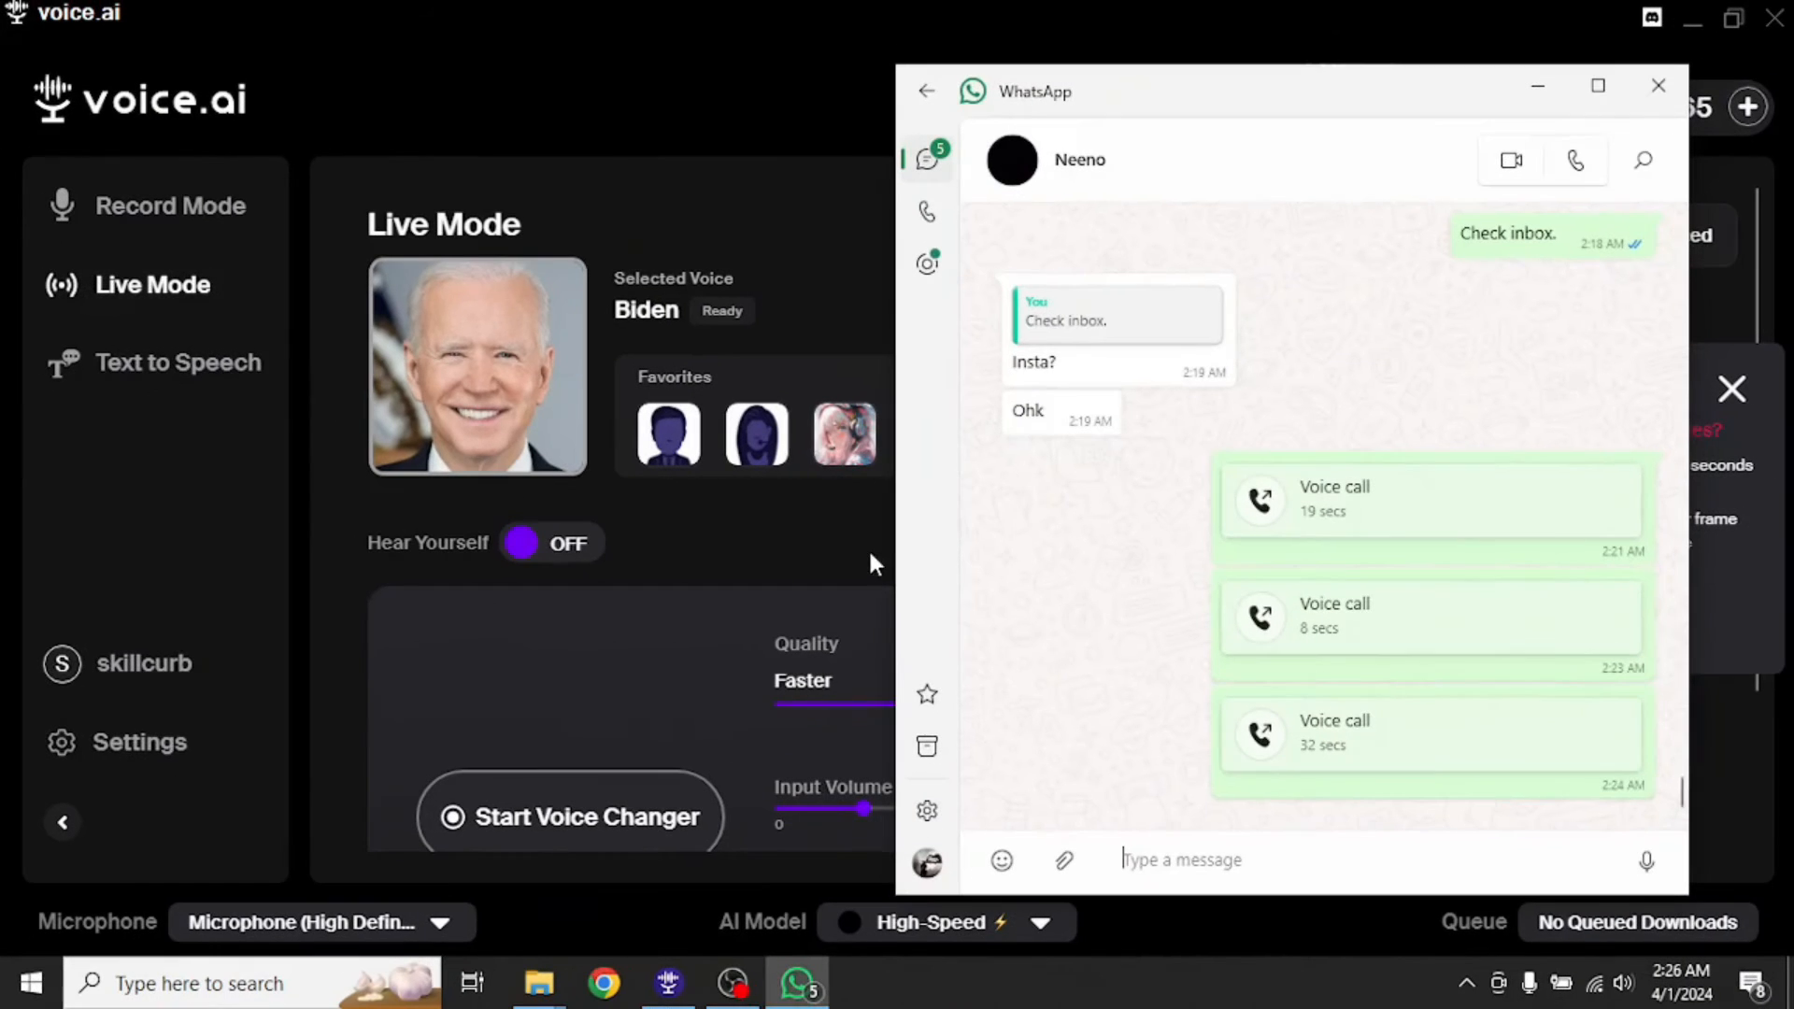
click(1574, 161)
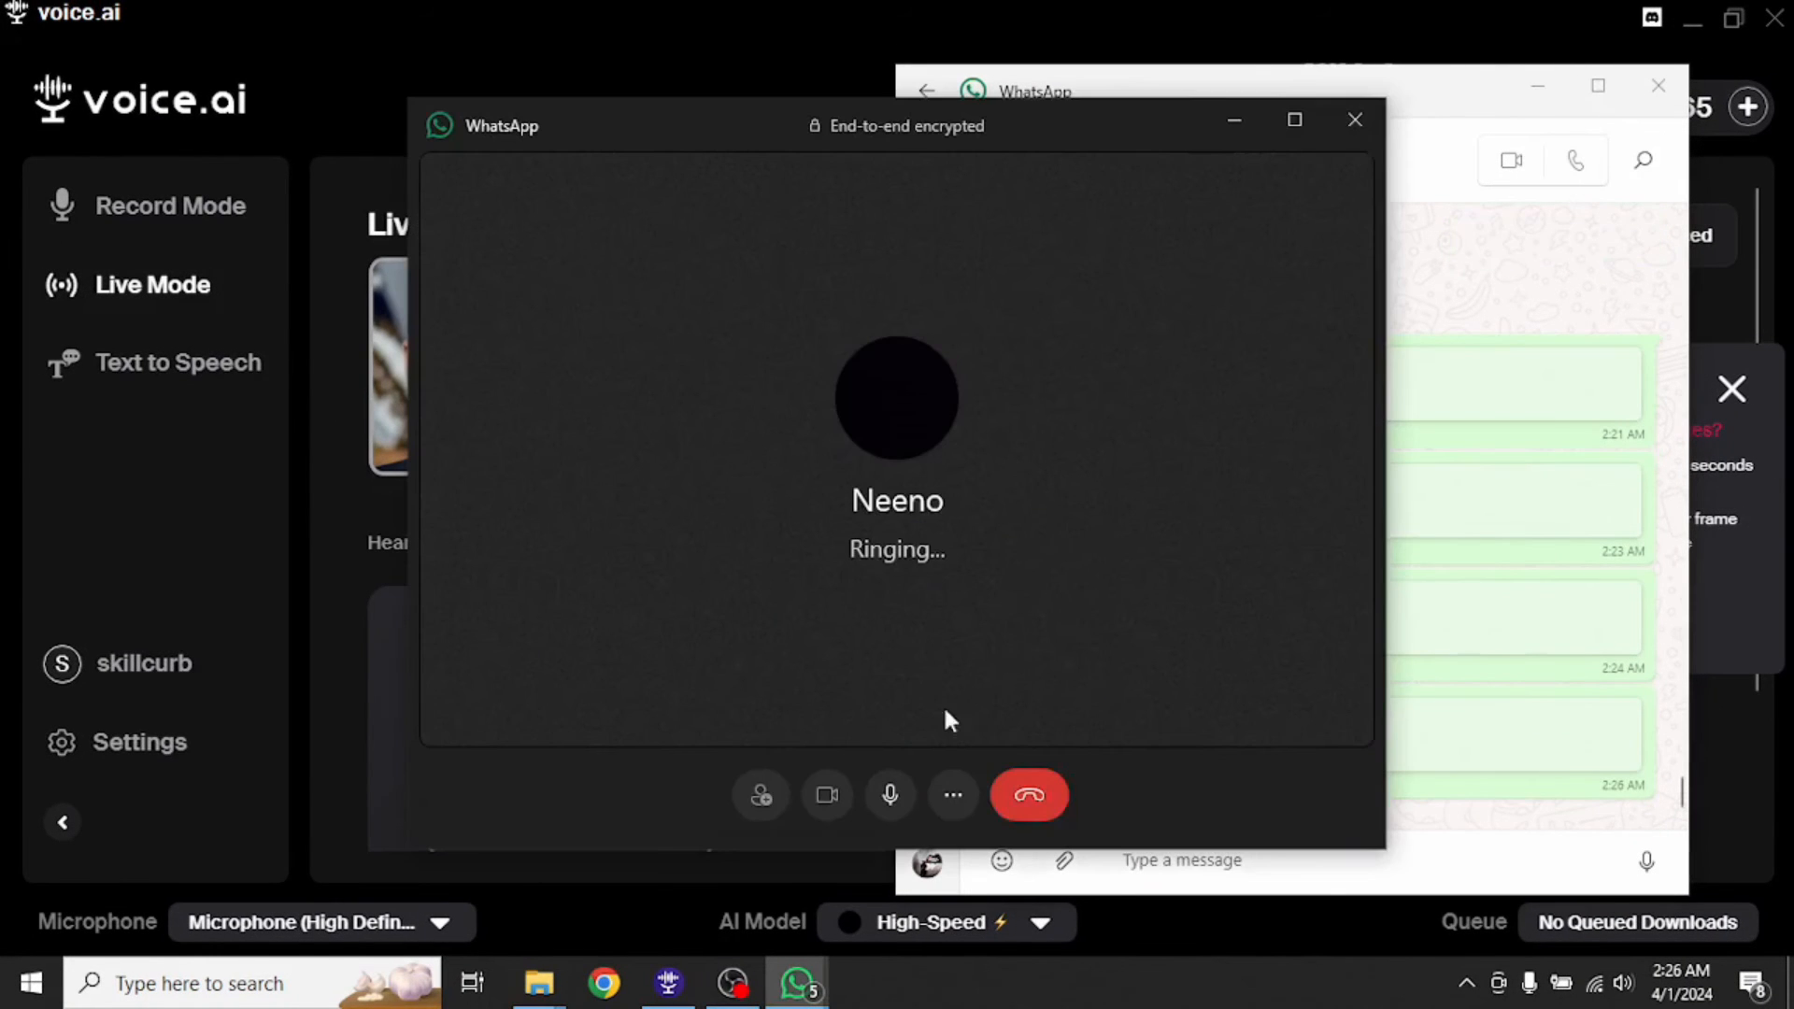
click(951, 795)
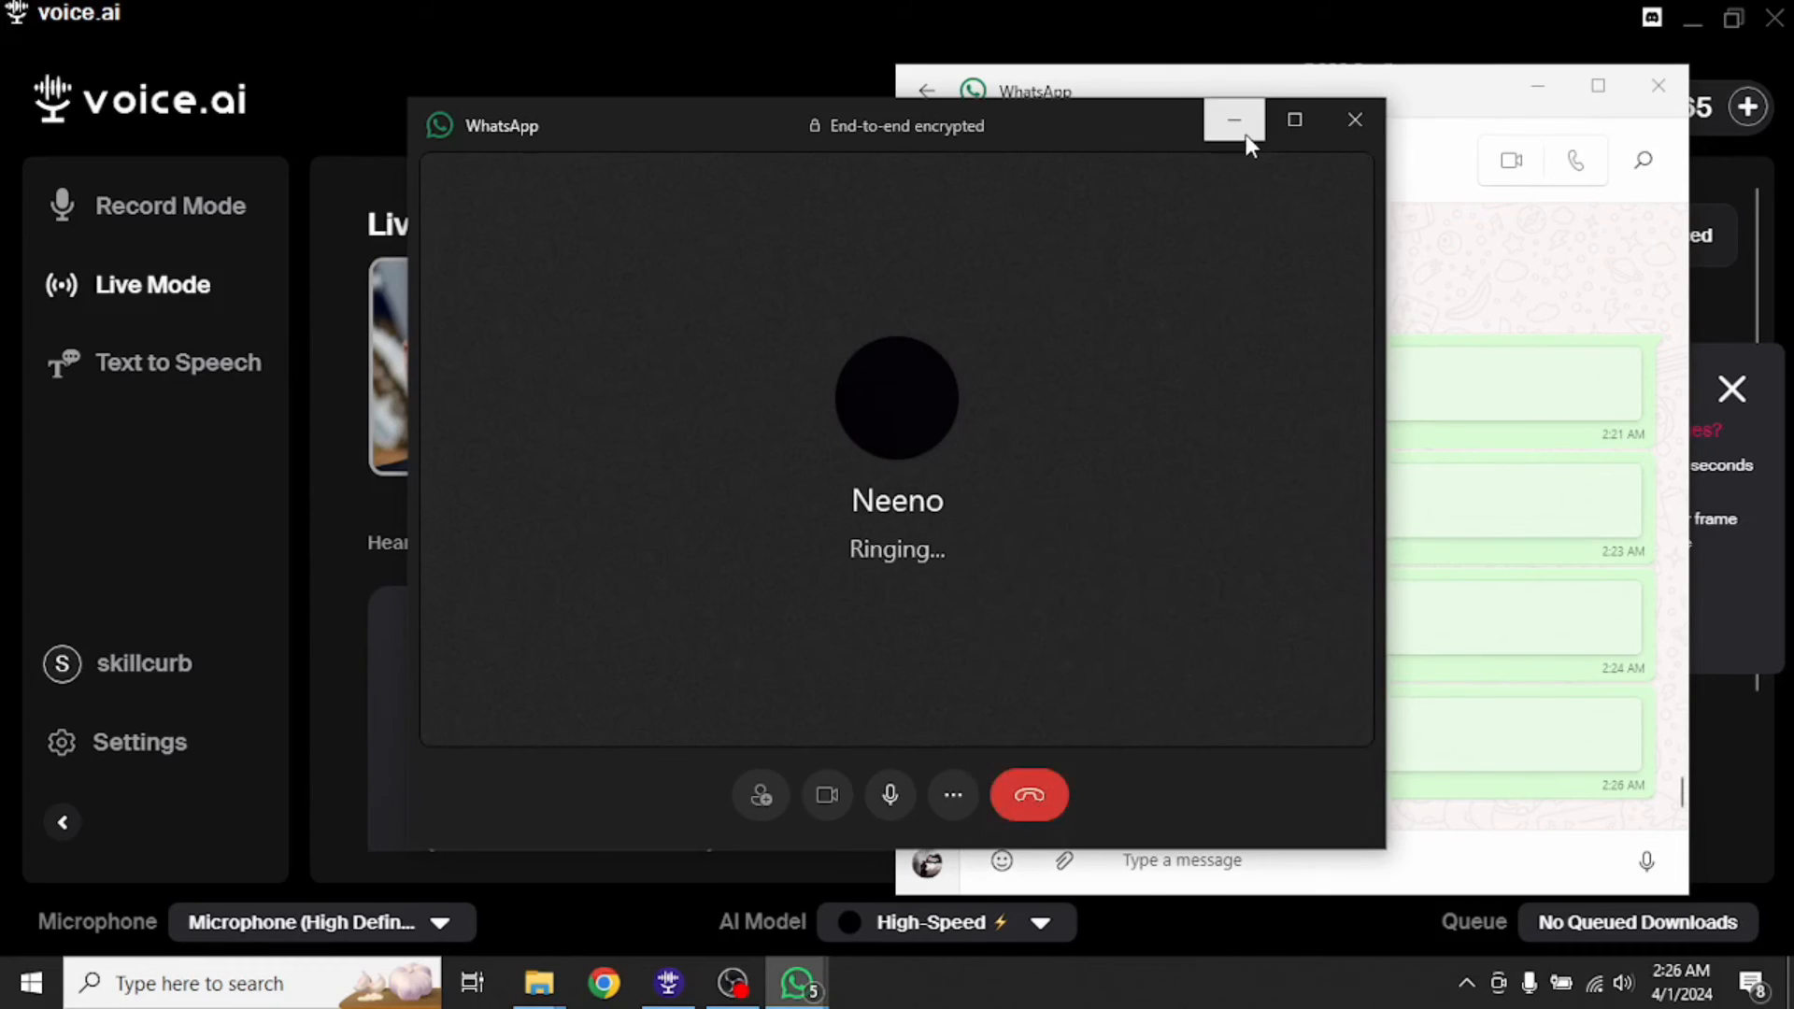
click(1235, 120)
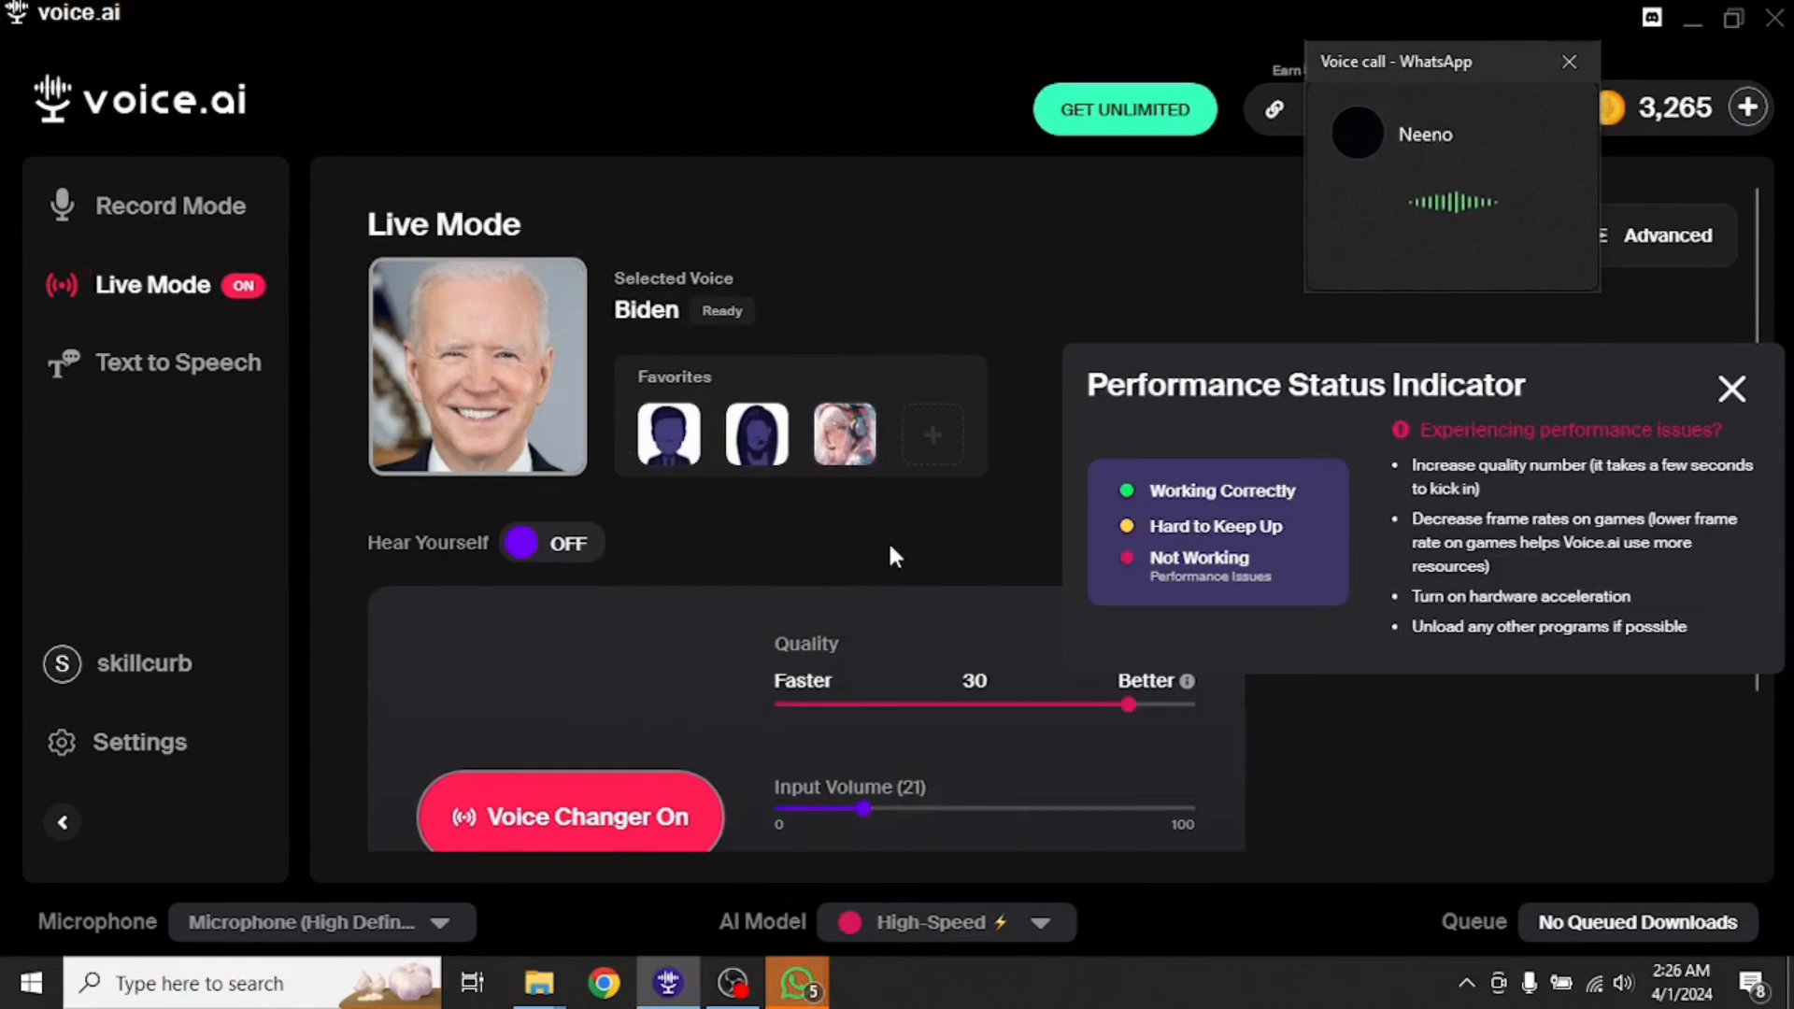
click(570, 817)
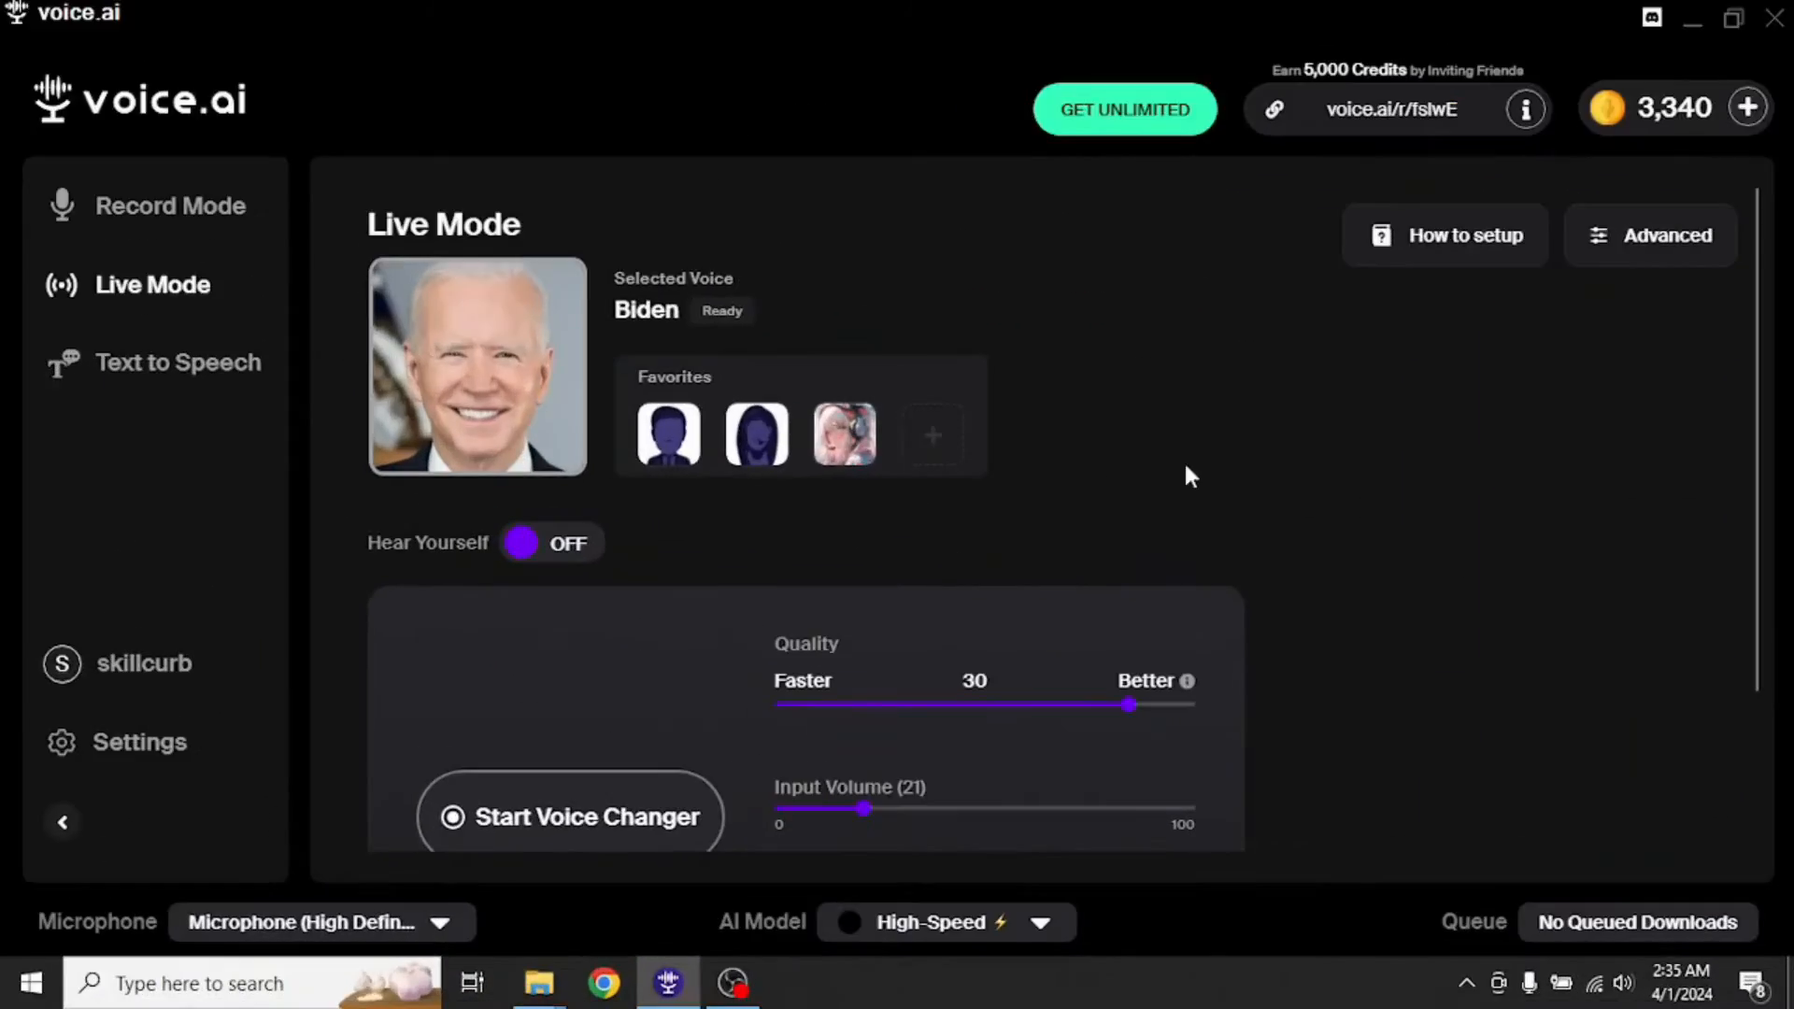
mouse_move(1170, 480)
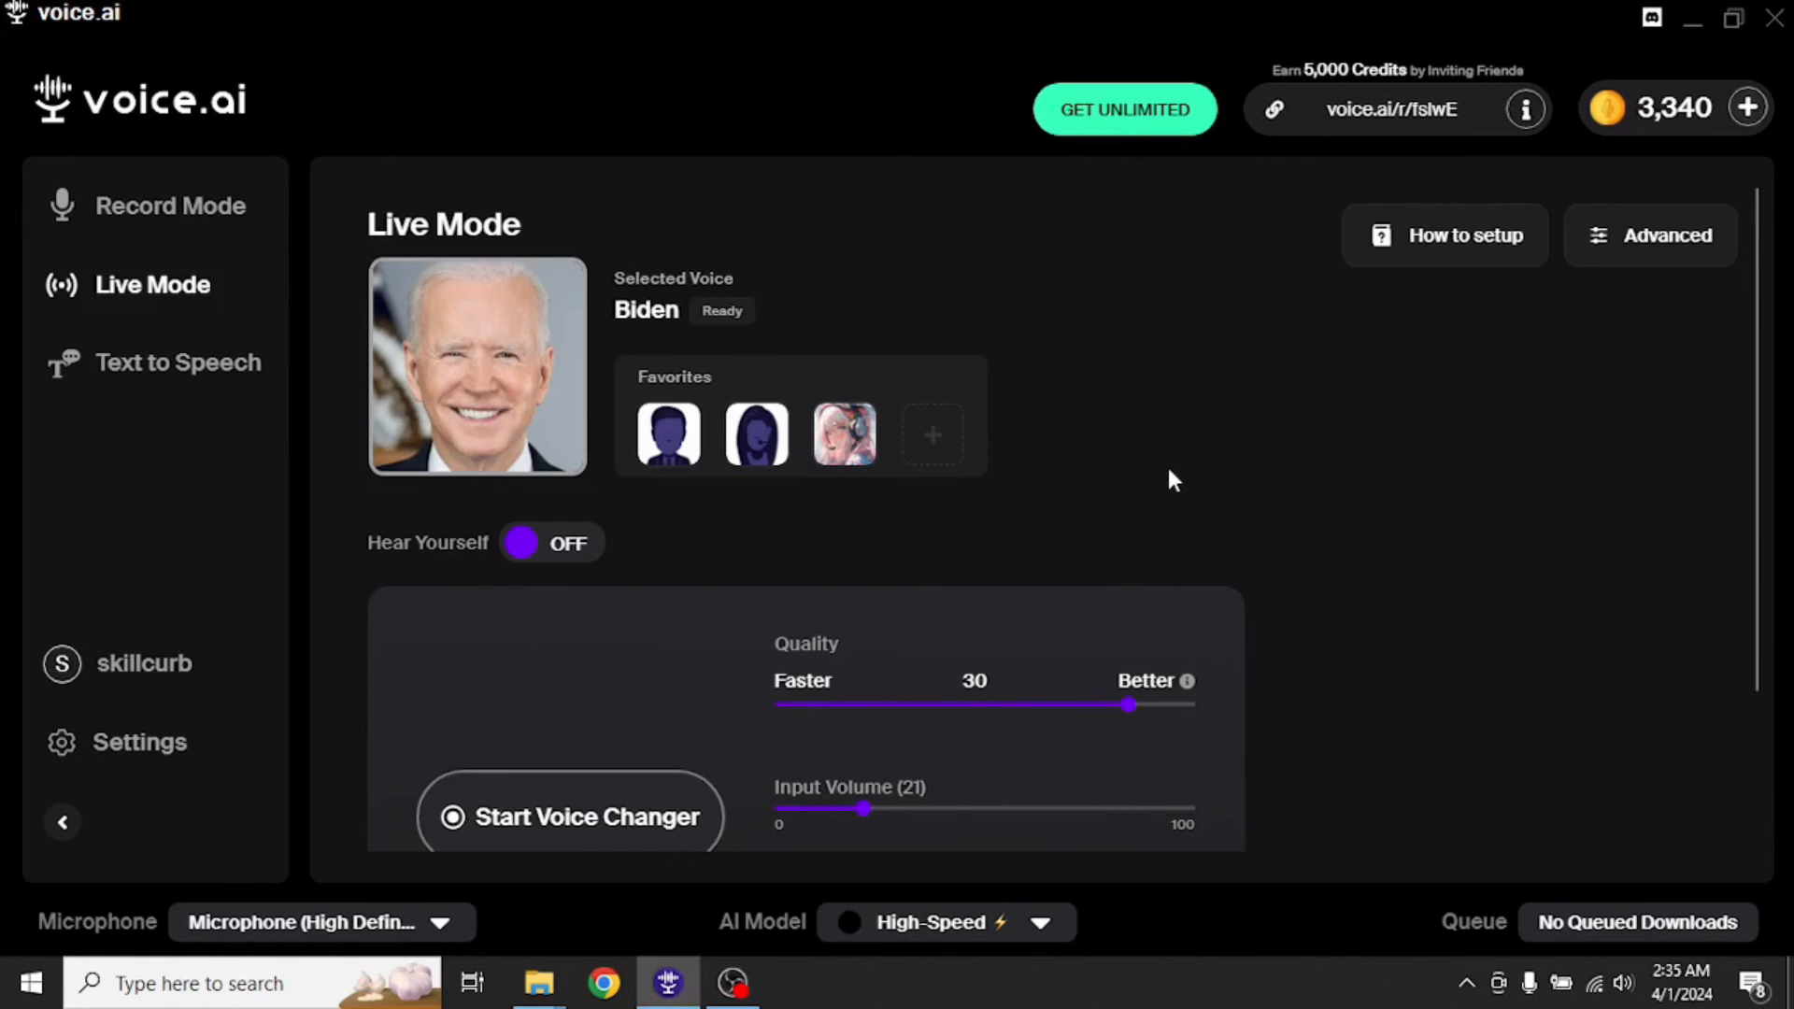
mouse_move(1353, 254)
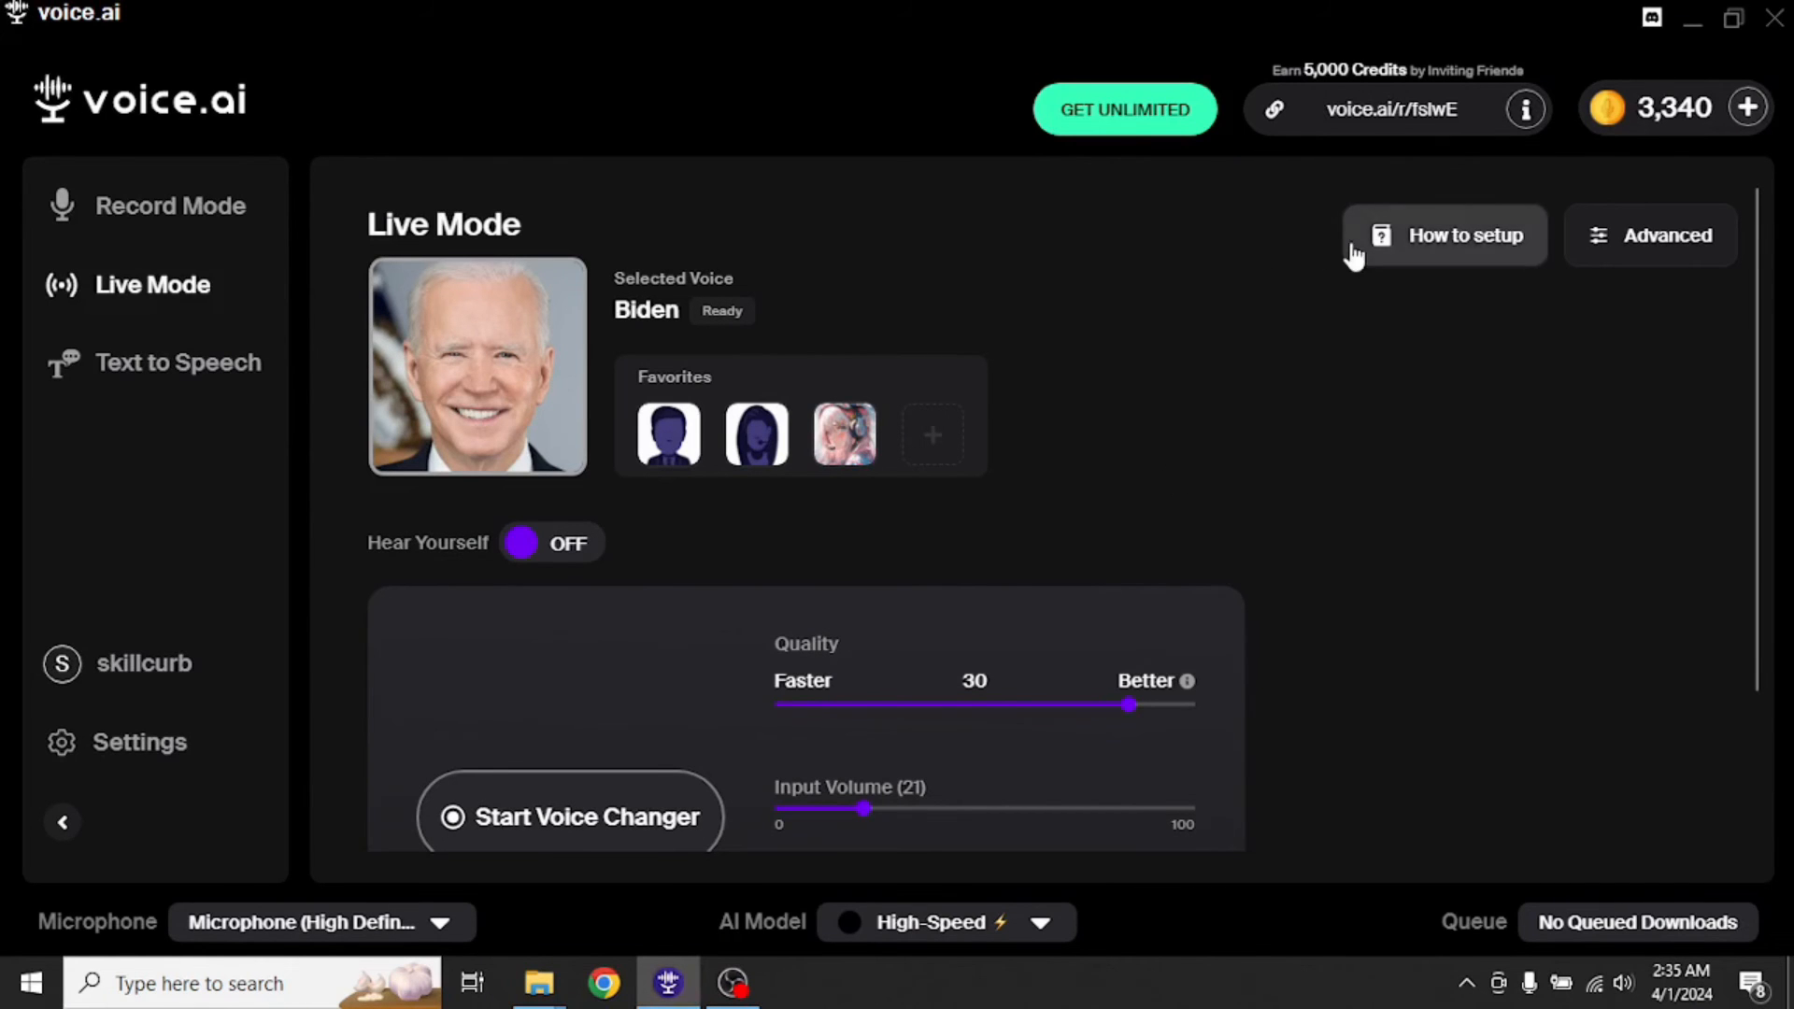
- View the voice-chat setup guide, dismissing the Discord video and choosing WhatsApp instructions
click(1466, 236)
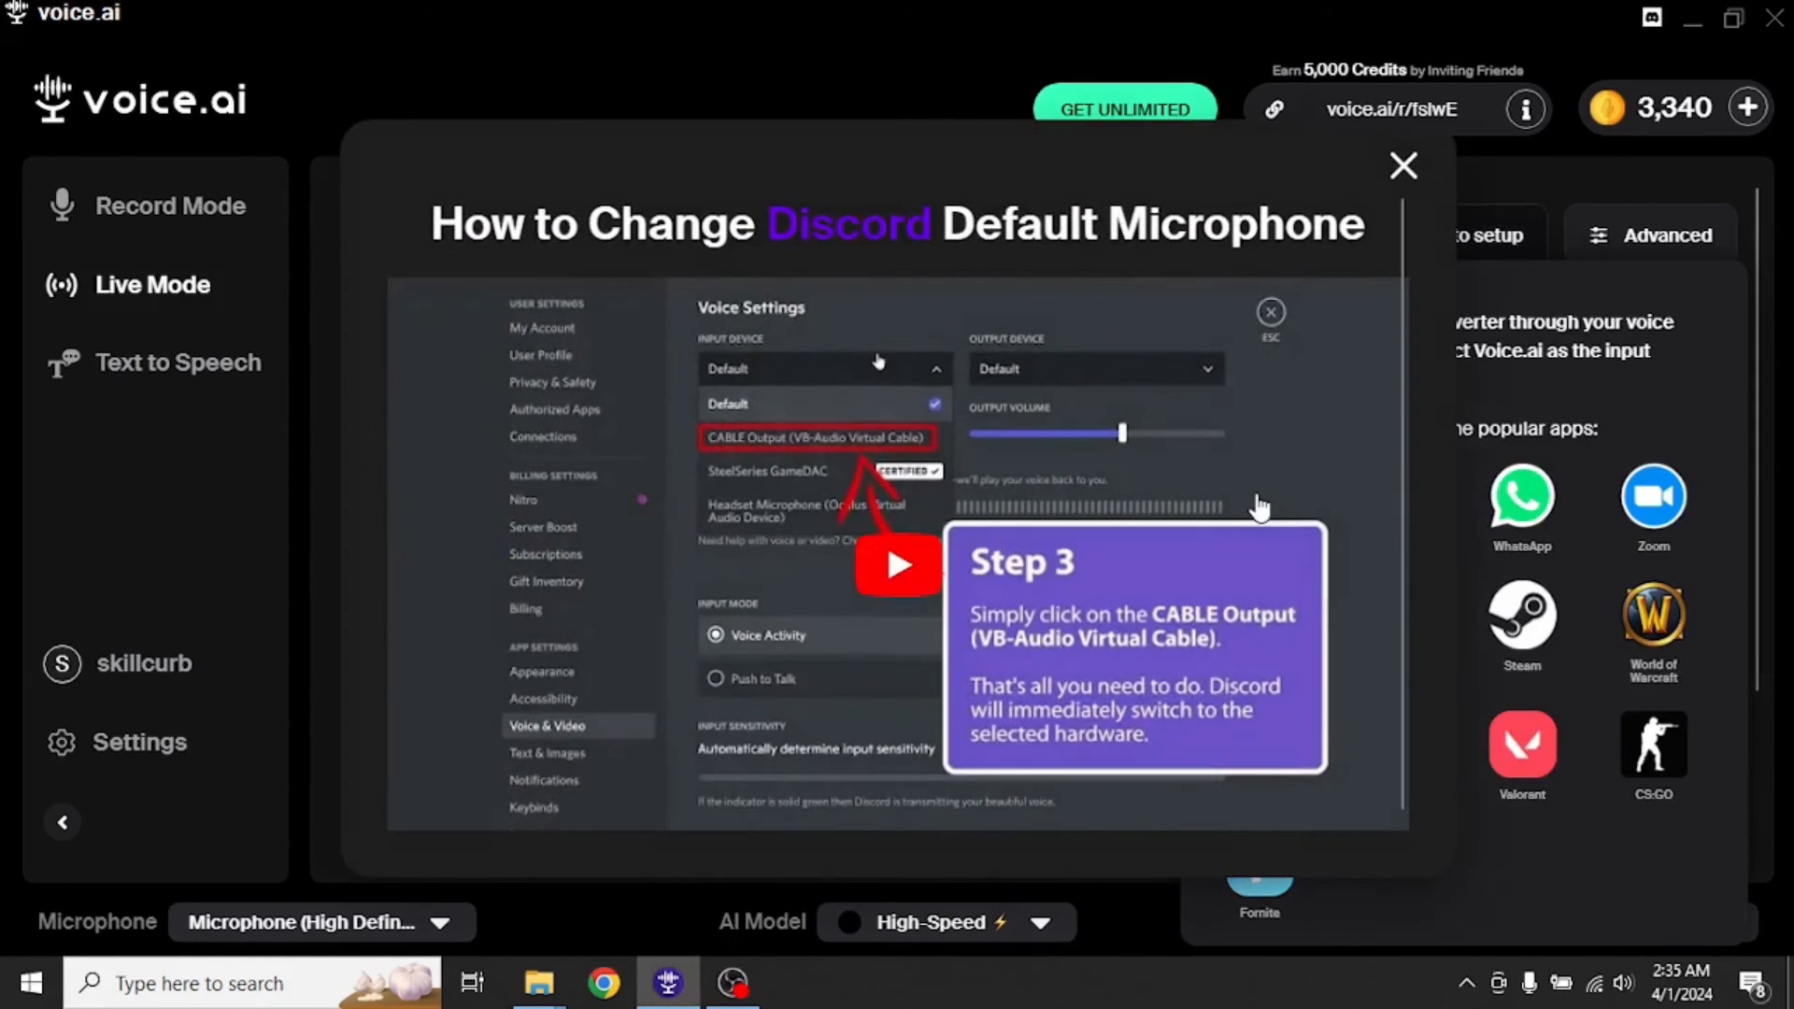
click(1403, 166)
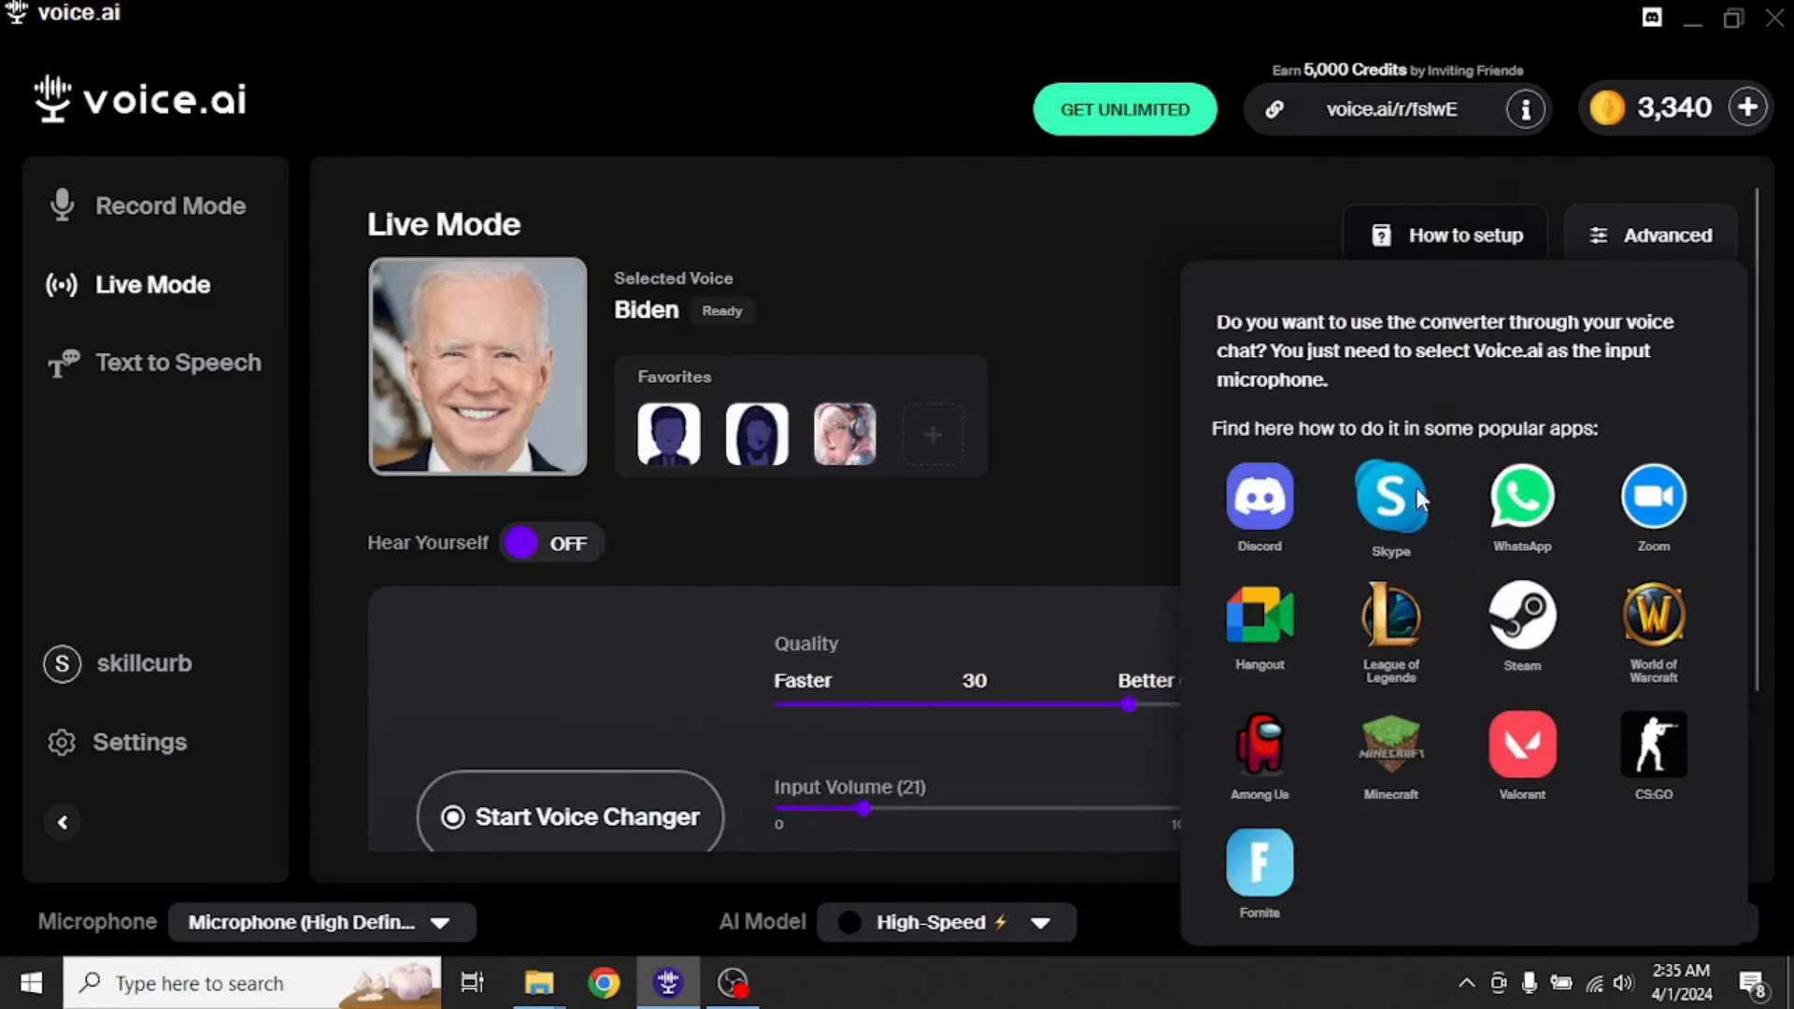
mouse_move(1521, 491)
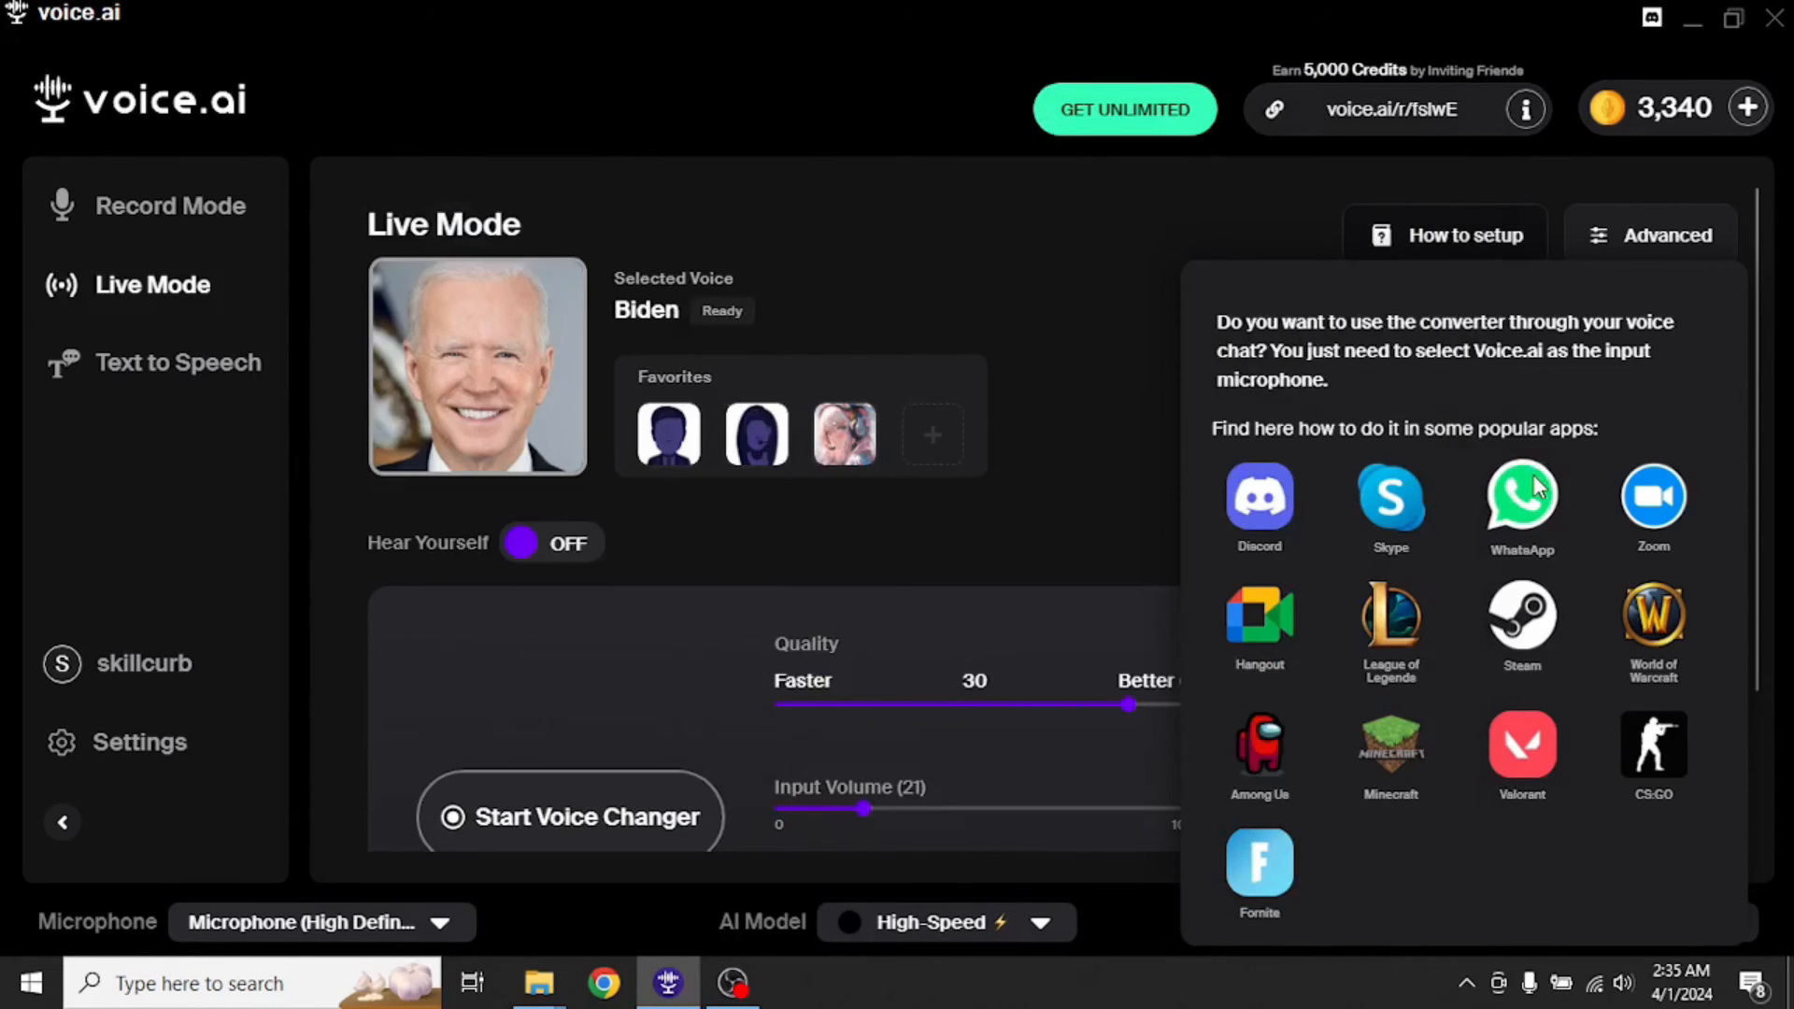
click(178, 362)
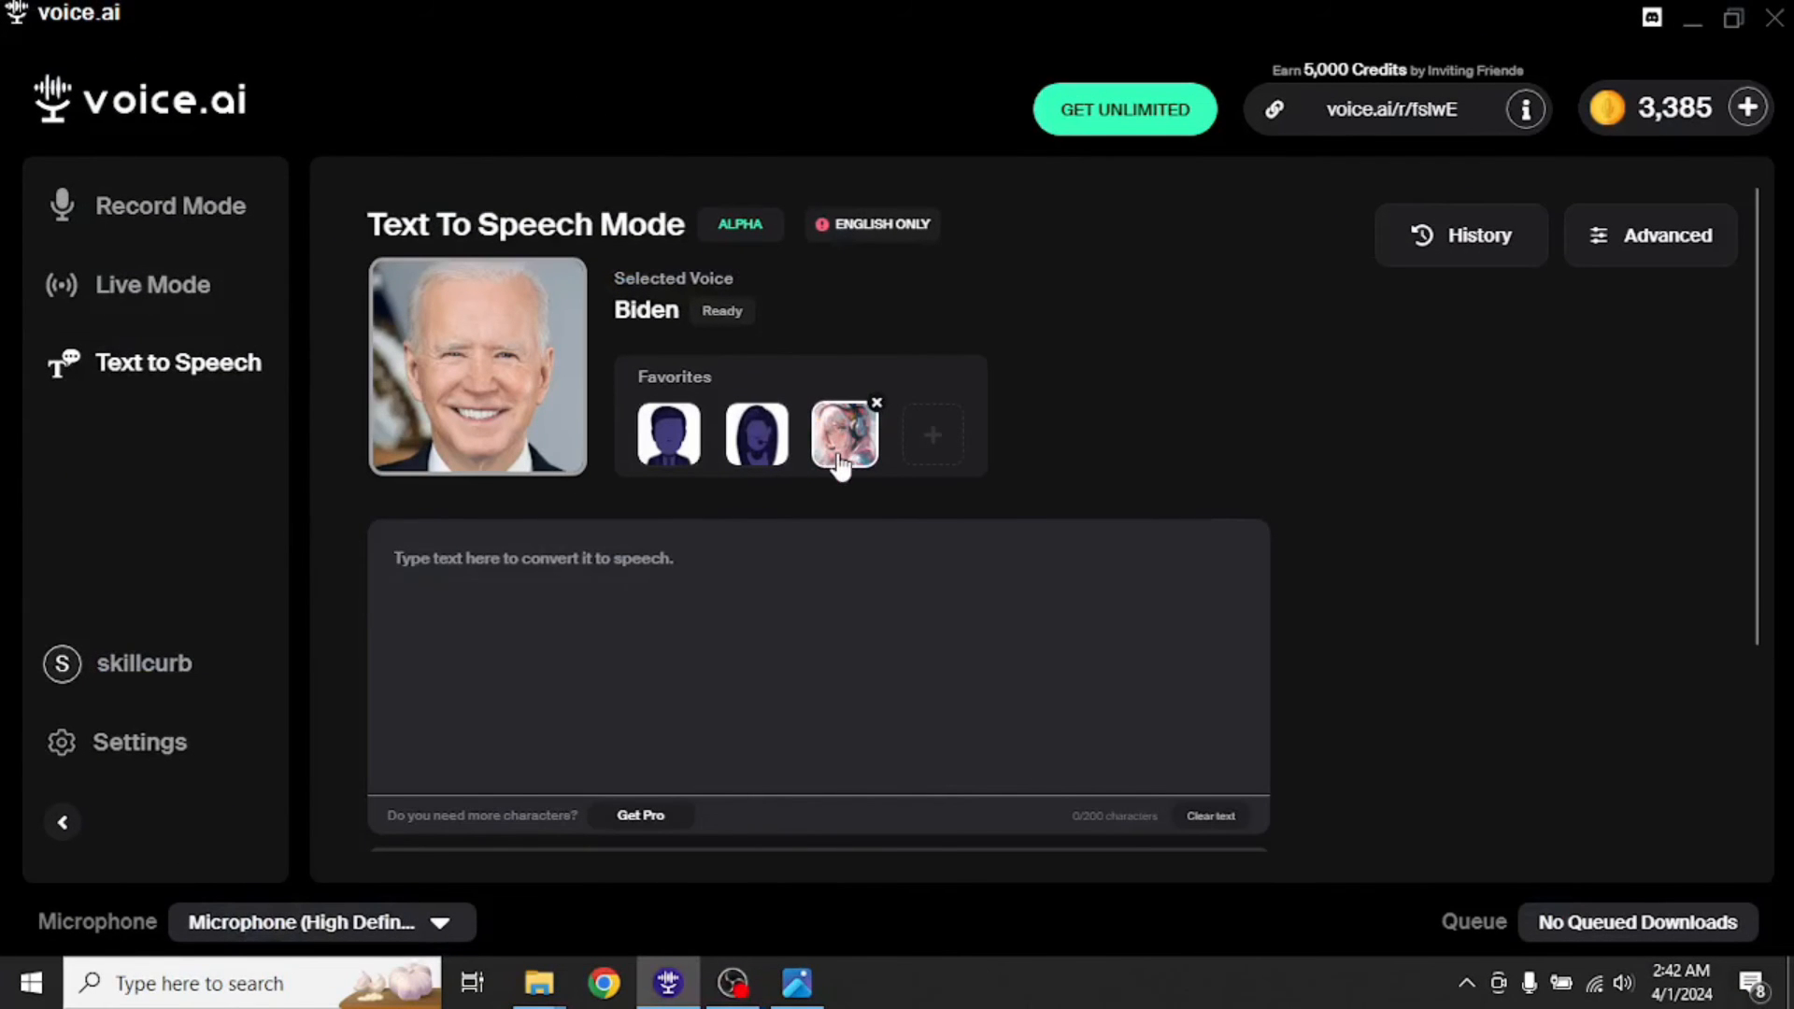
mouse_move(477, 367)
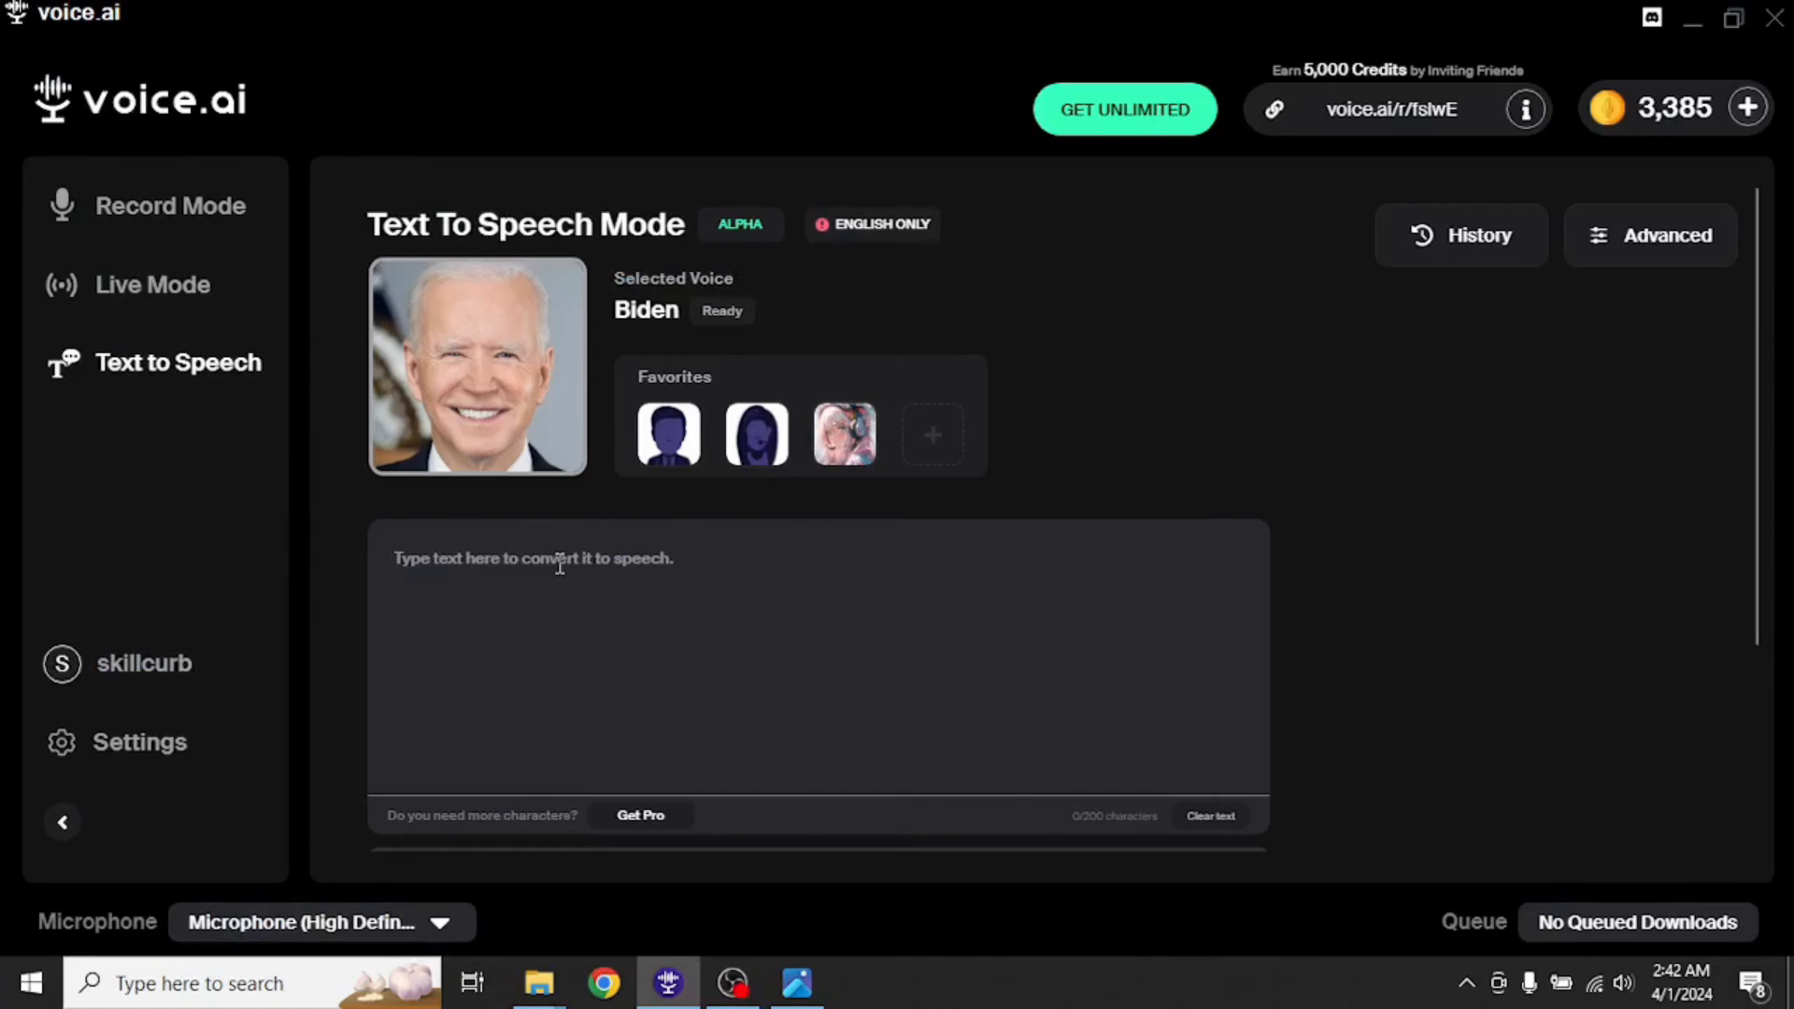
- Generate and play a Biden clip of 'Greetings, I am the President of United States of America...'
text(Greetings, I am the President of United States of America. I will make America great and a better place to live in.)
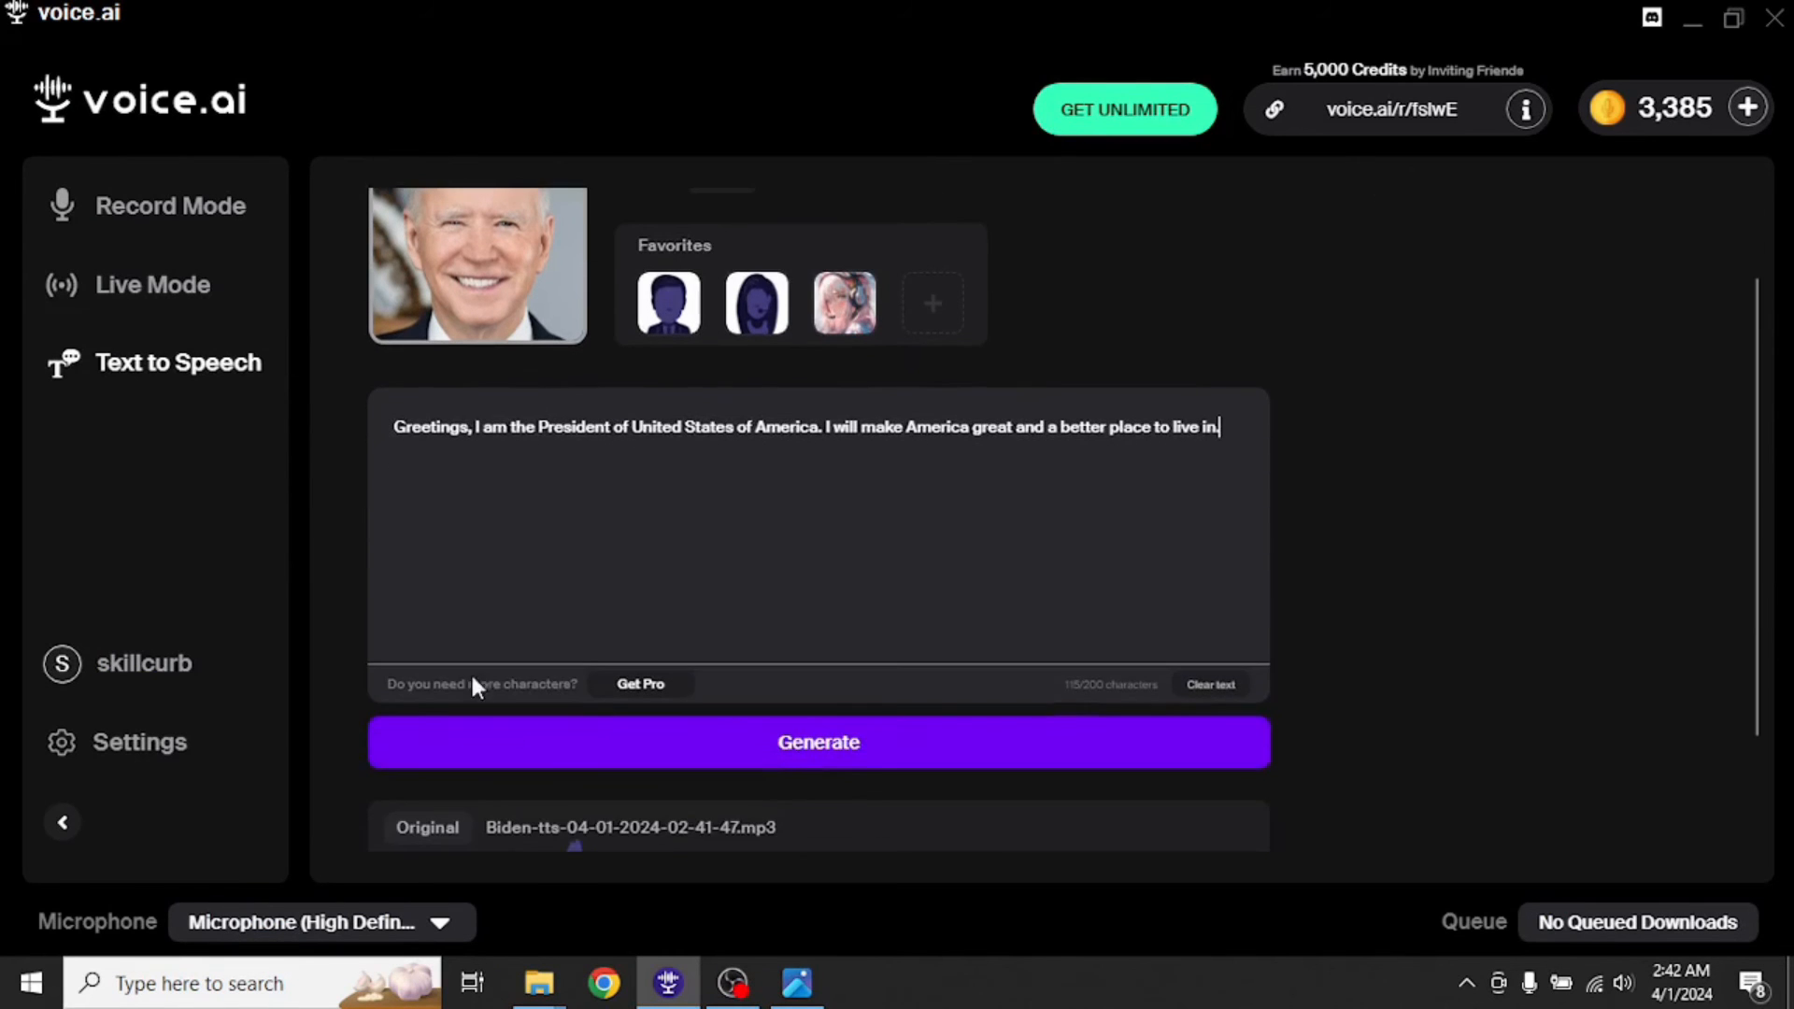
click(817, 742)
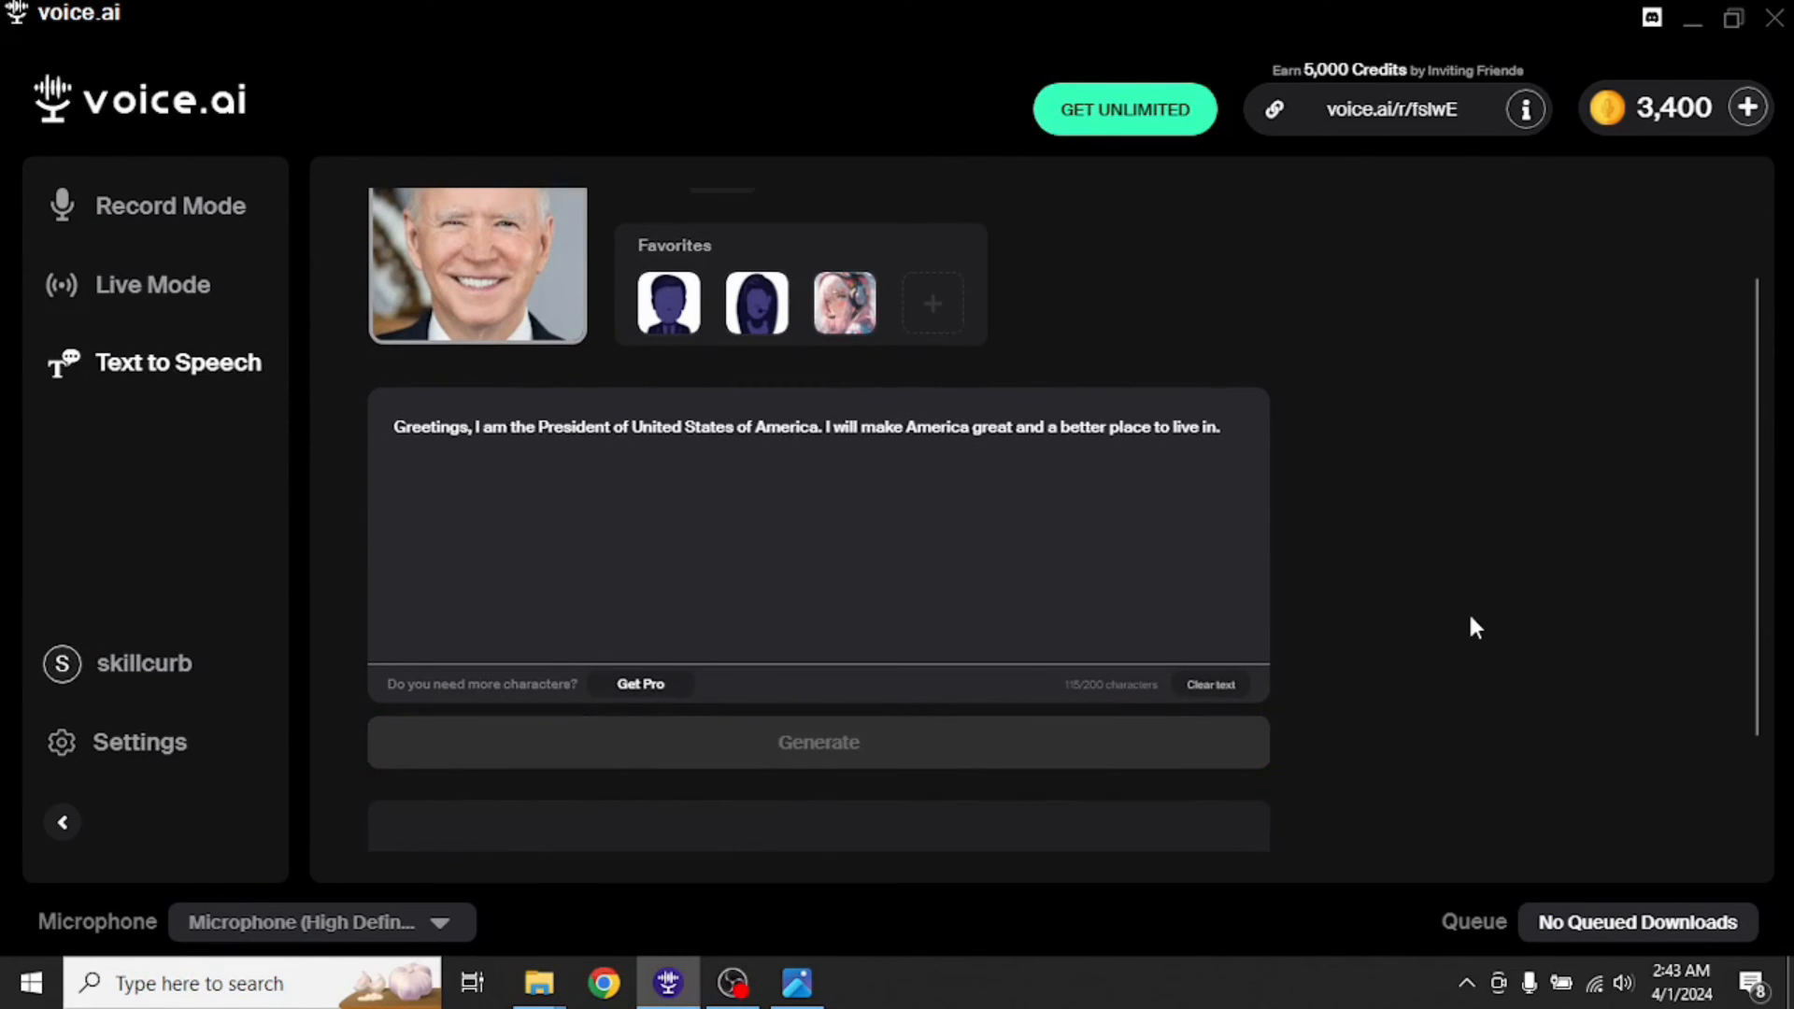
click(819, 742)
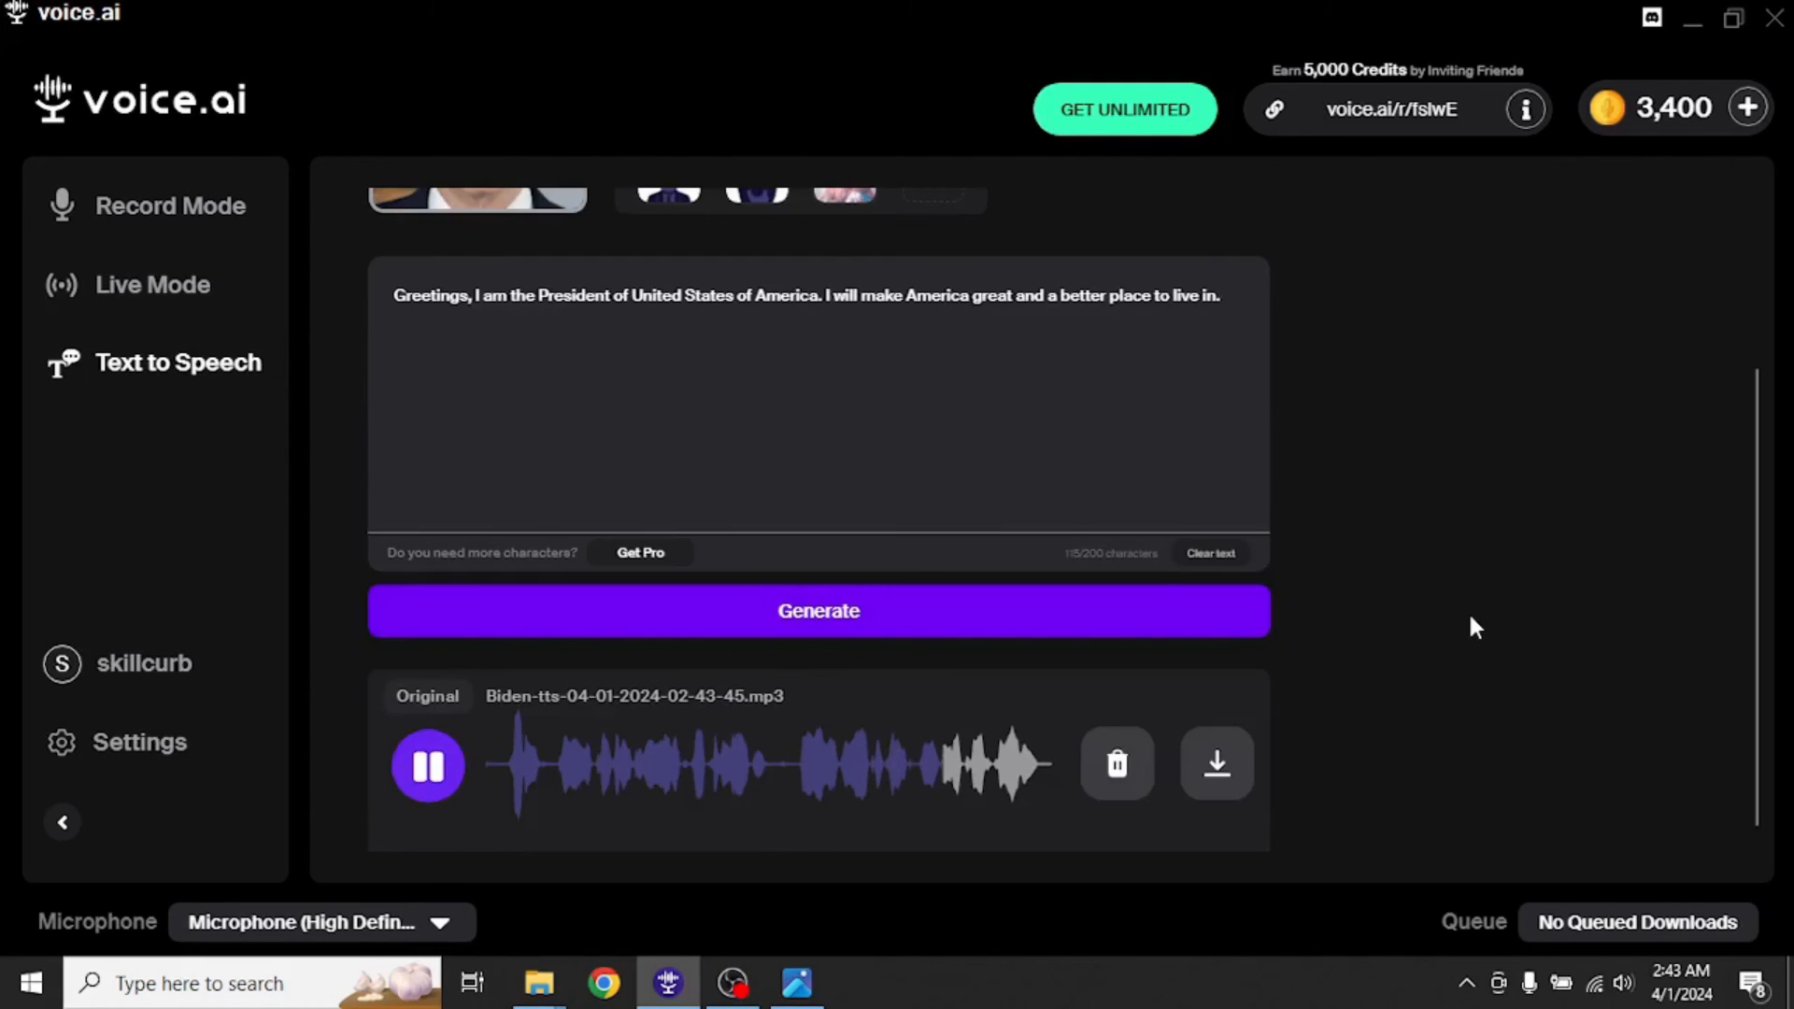
click(428, 765)
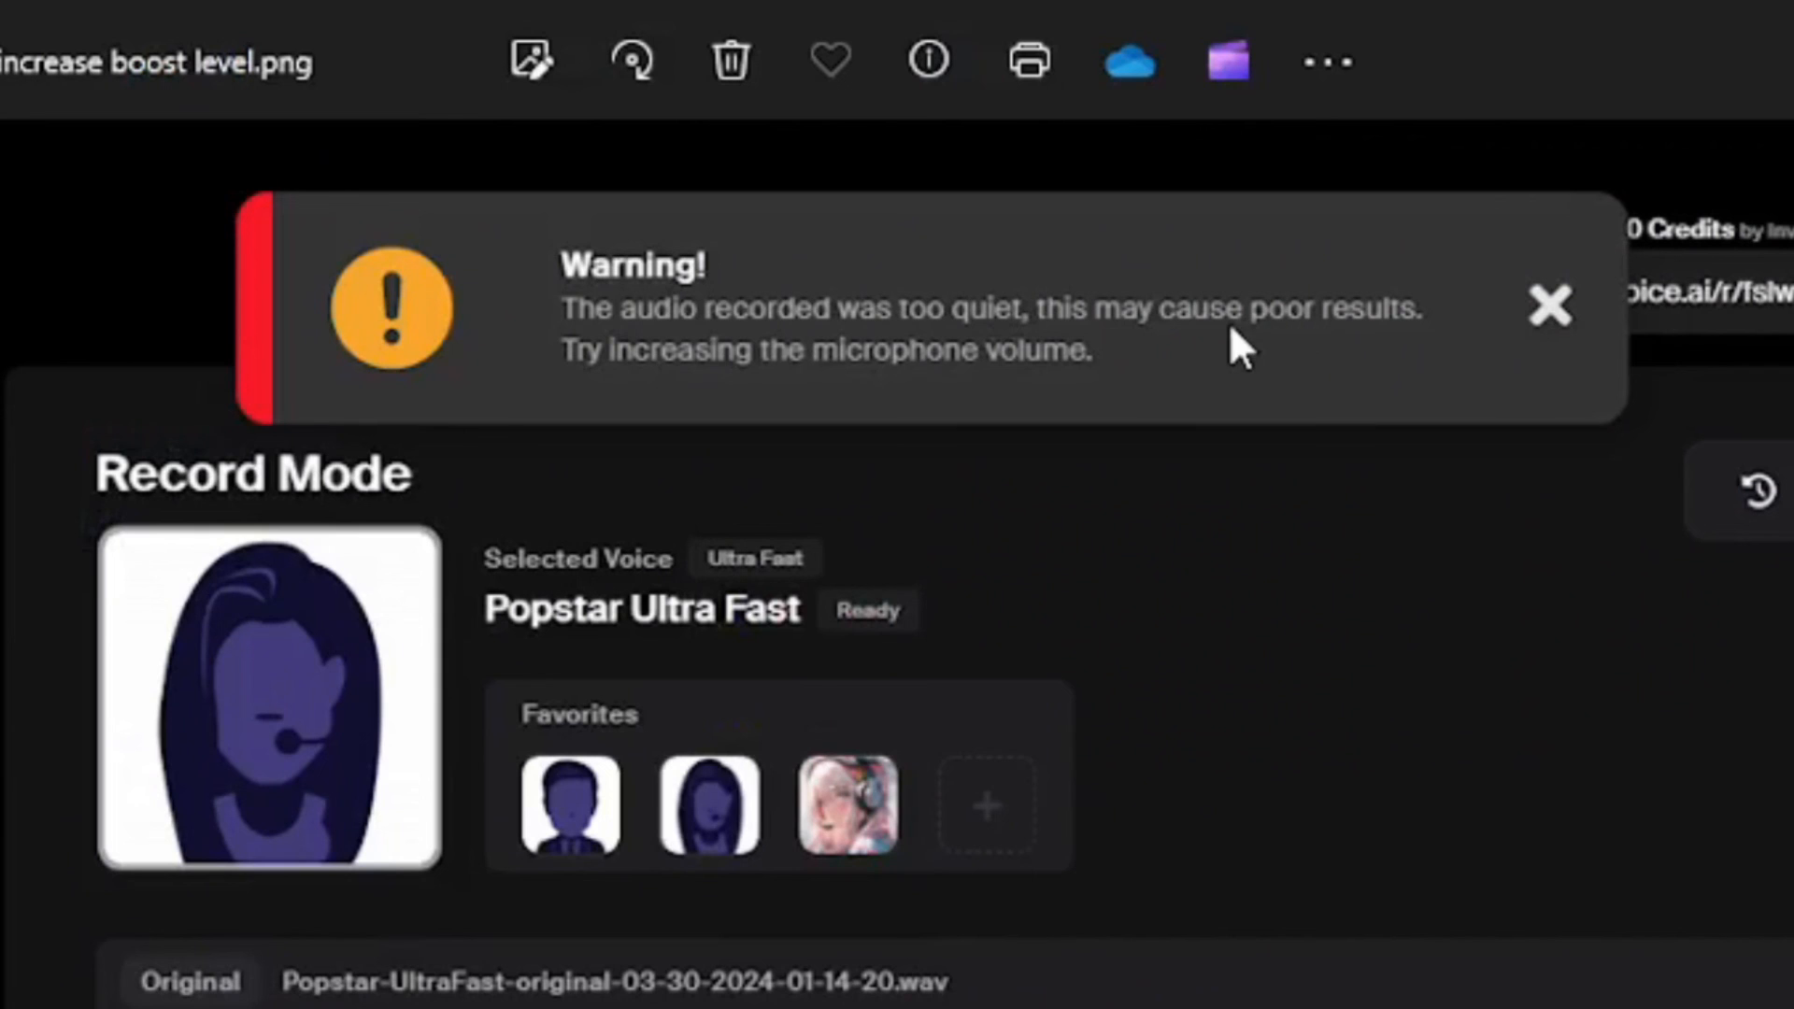
mouse_move(1230, 361)
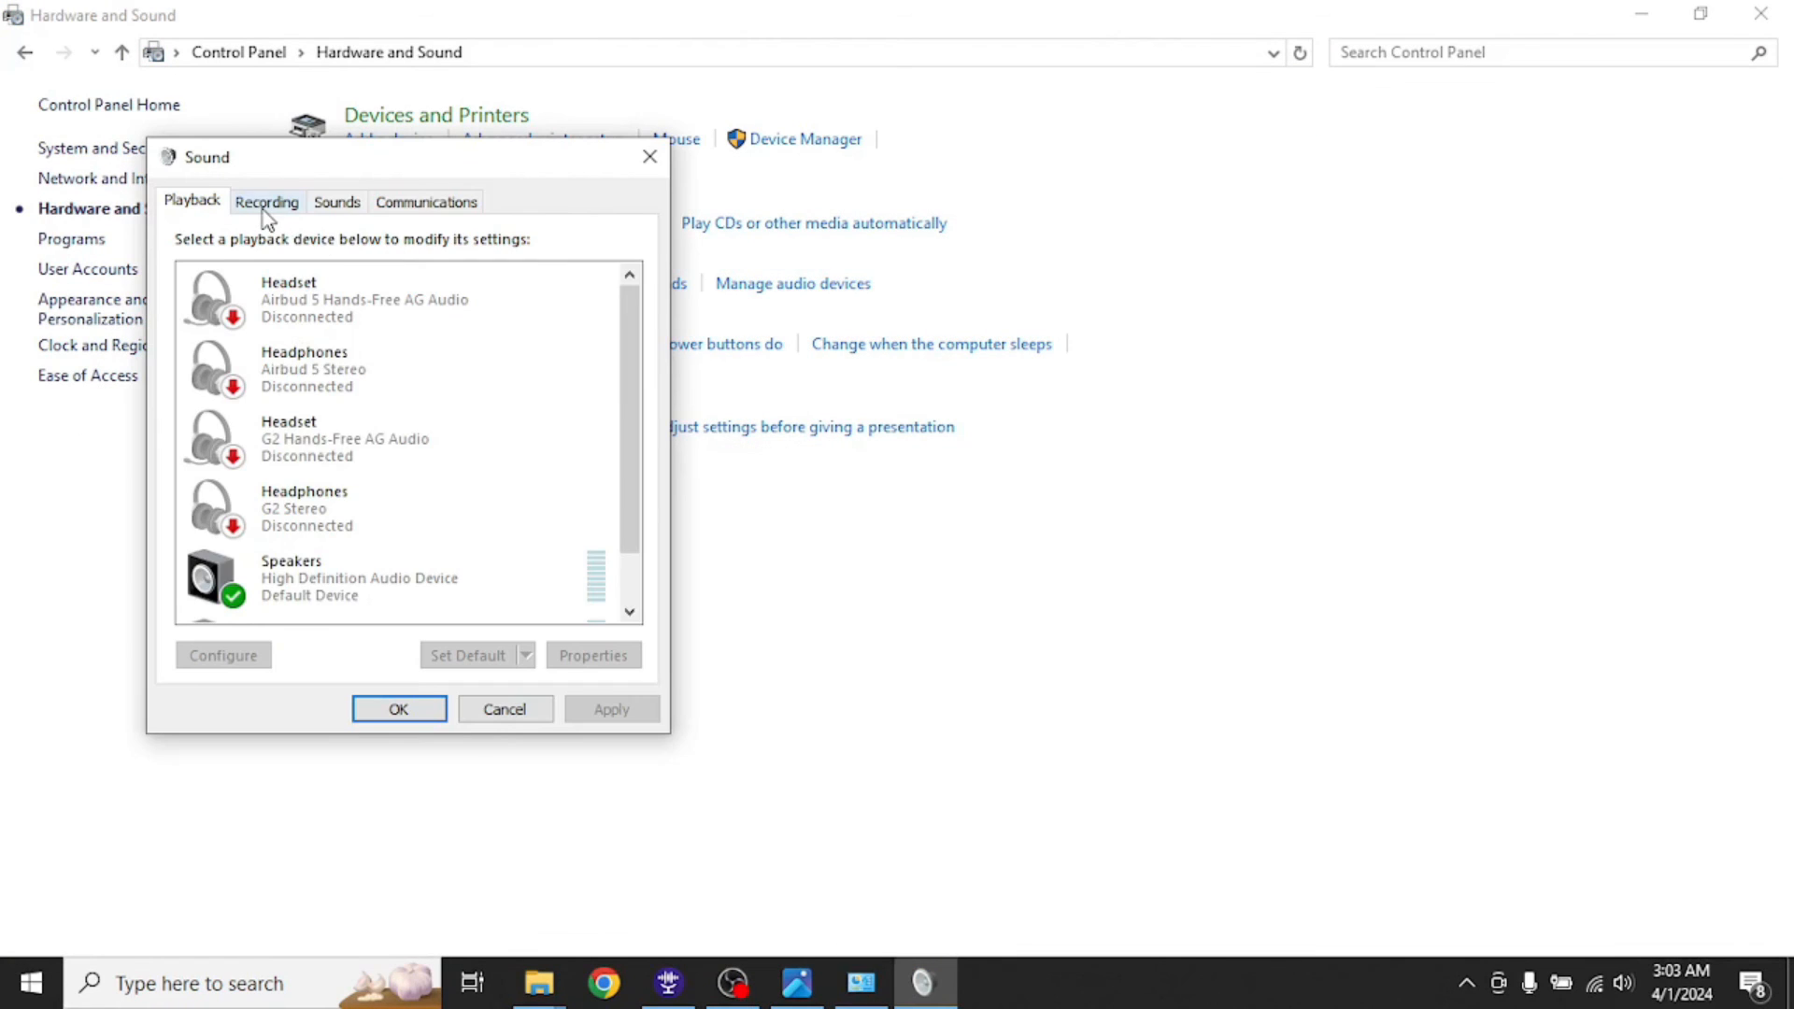
- View the Recording devices list and the Microphone's properties in Sound settings
click(267, 202)
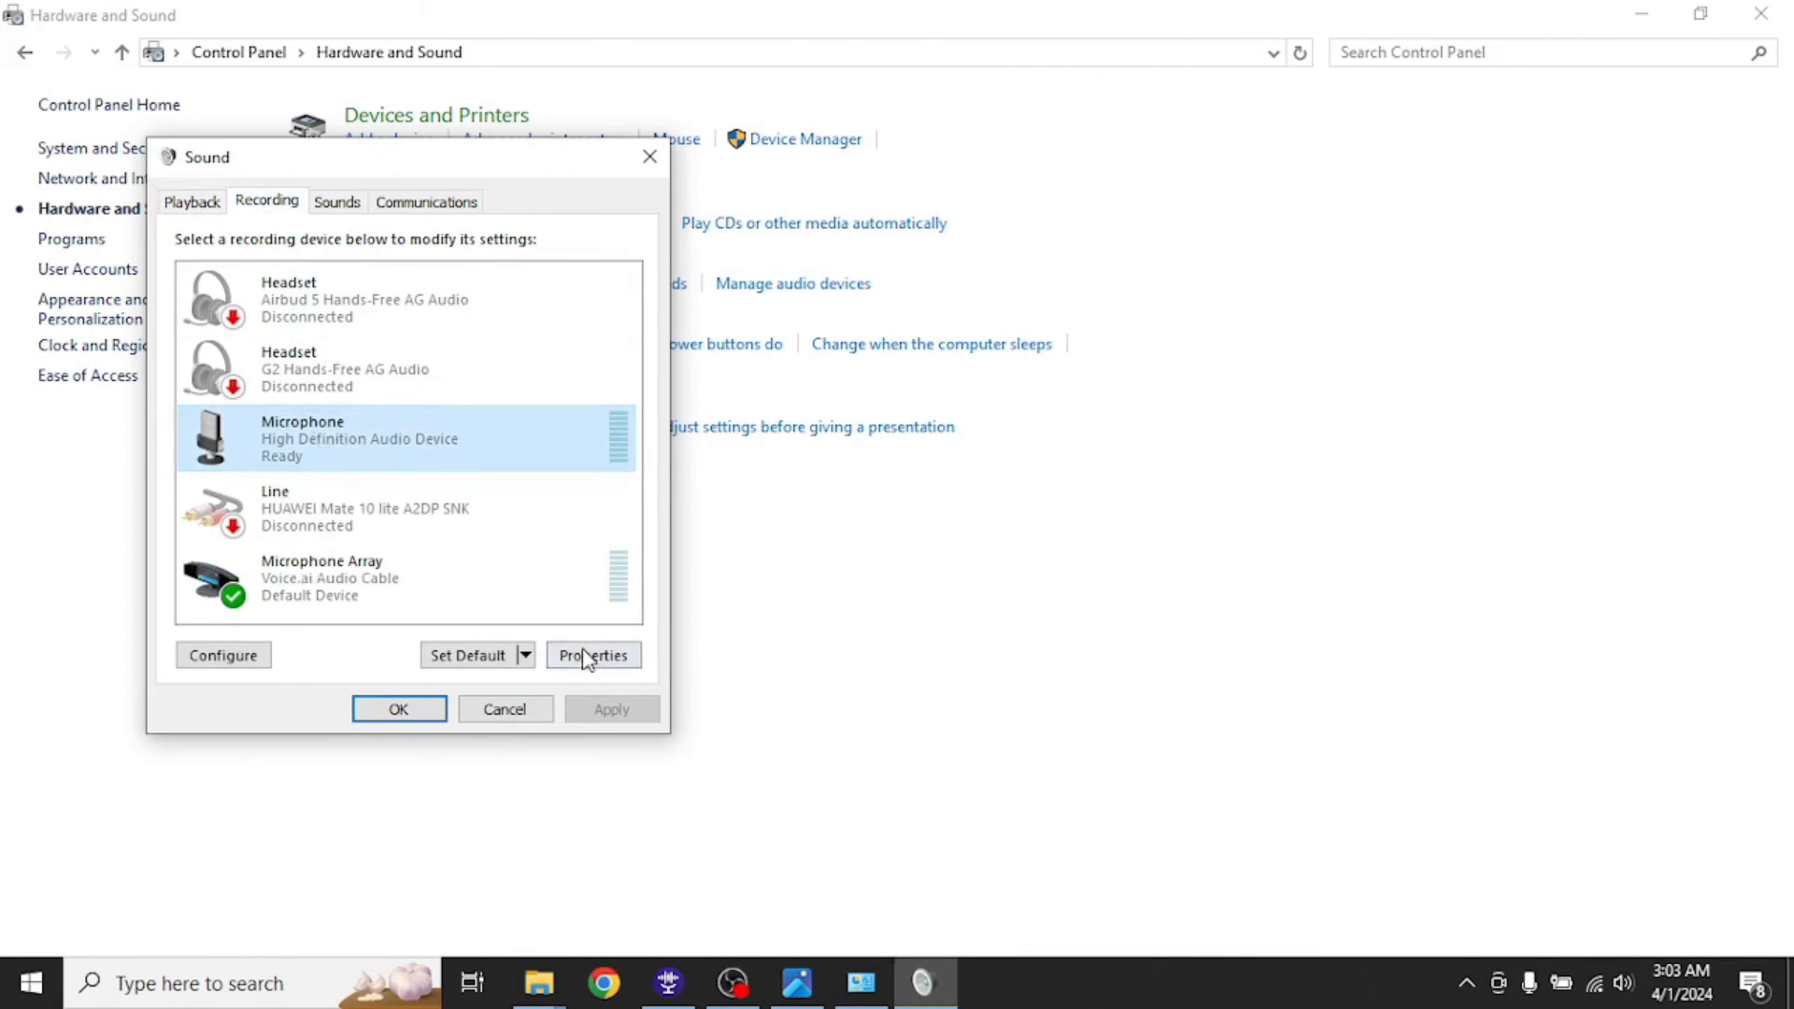
click(595, 655)
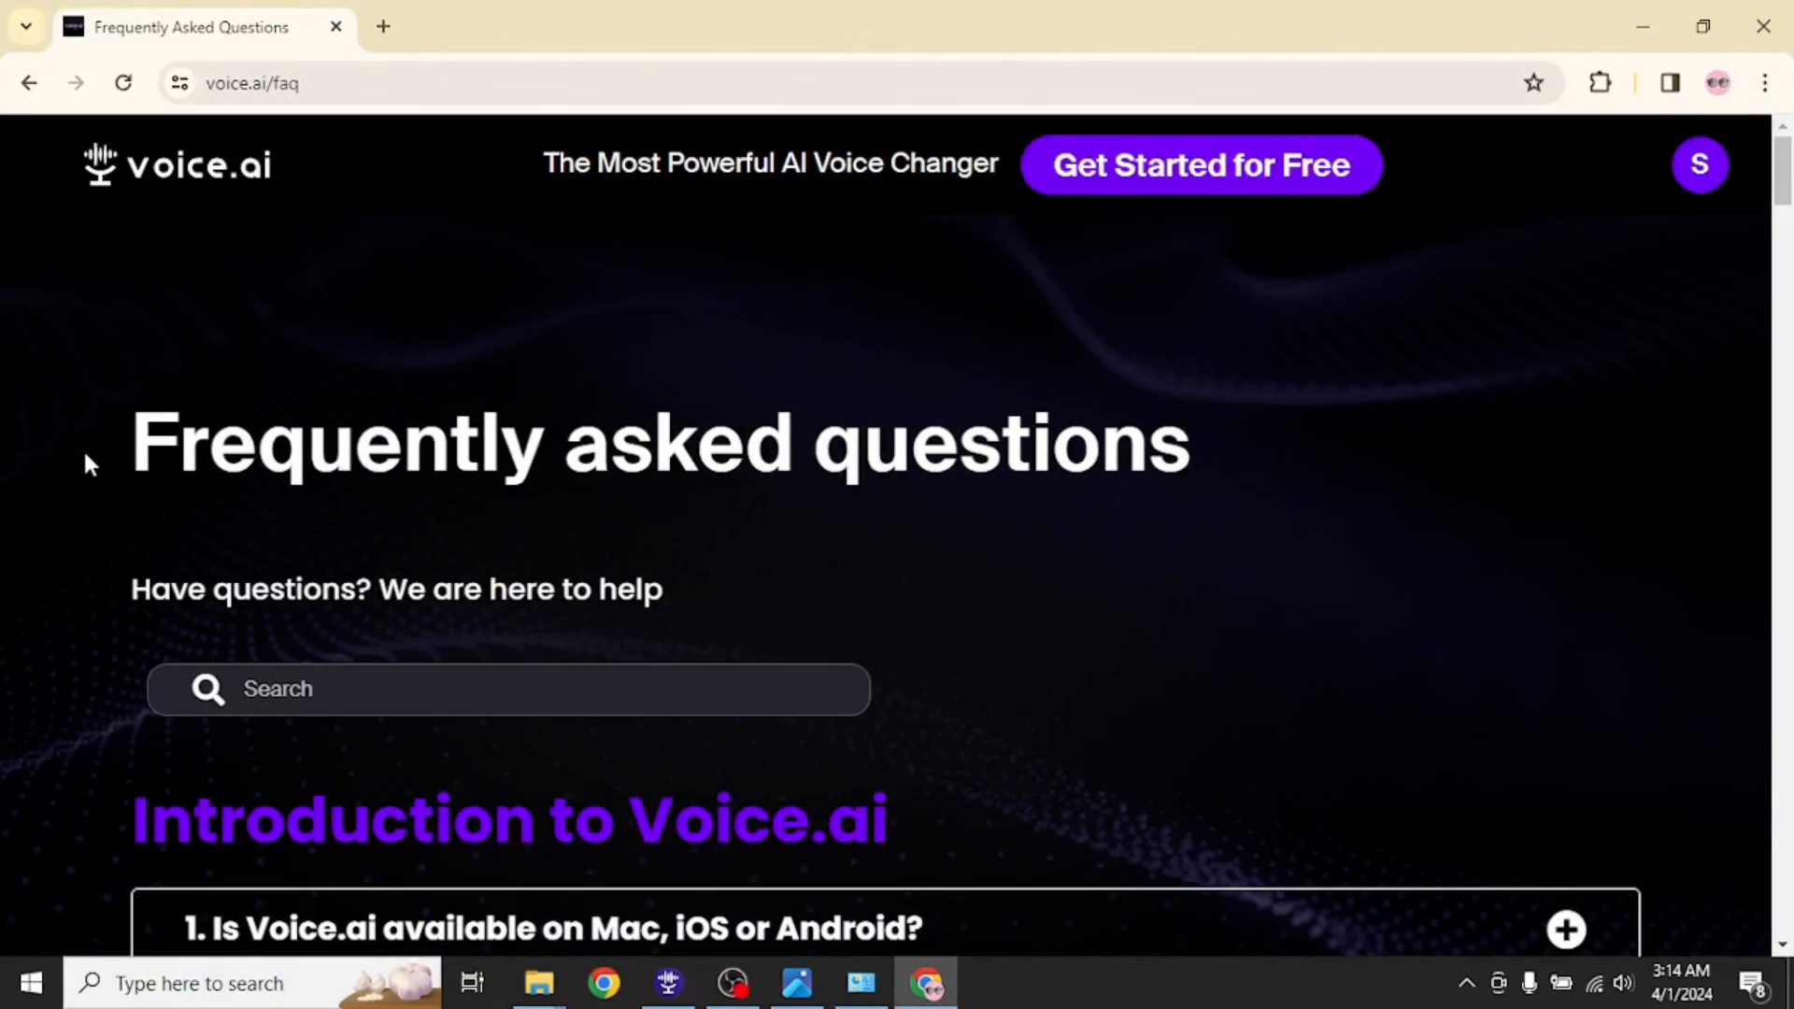
mouse_move(93, 518)
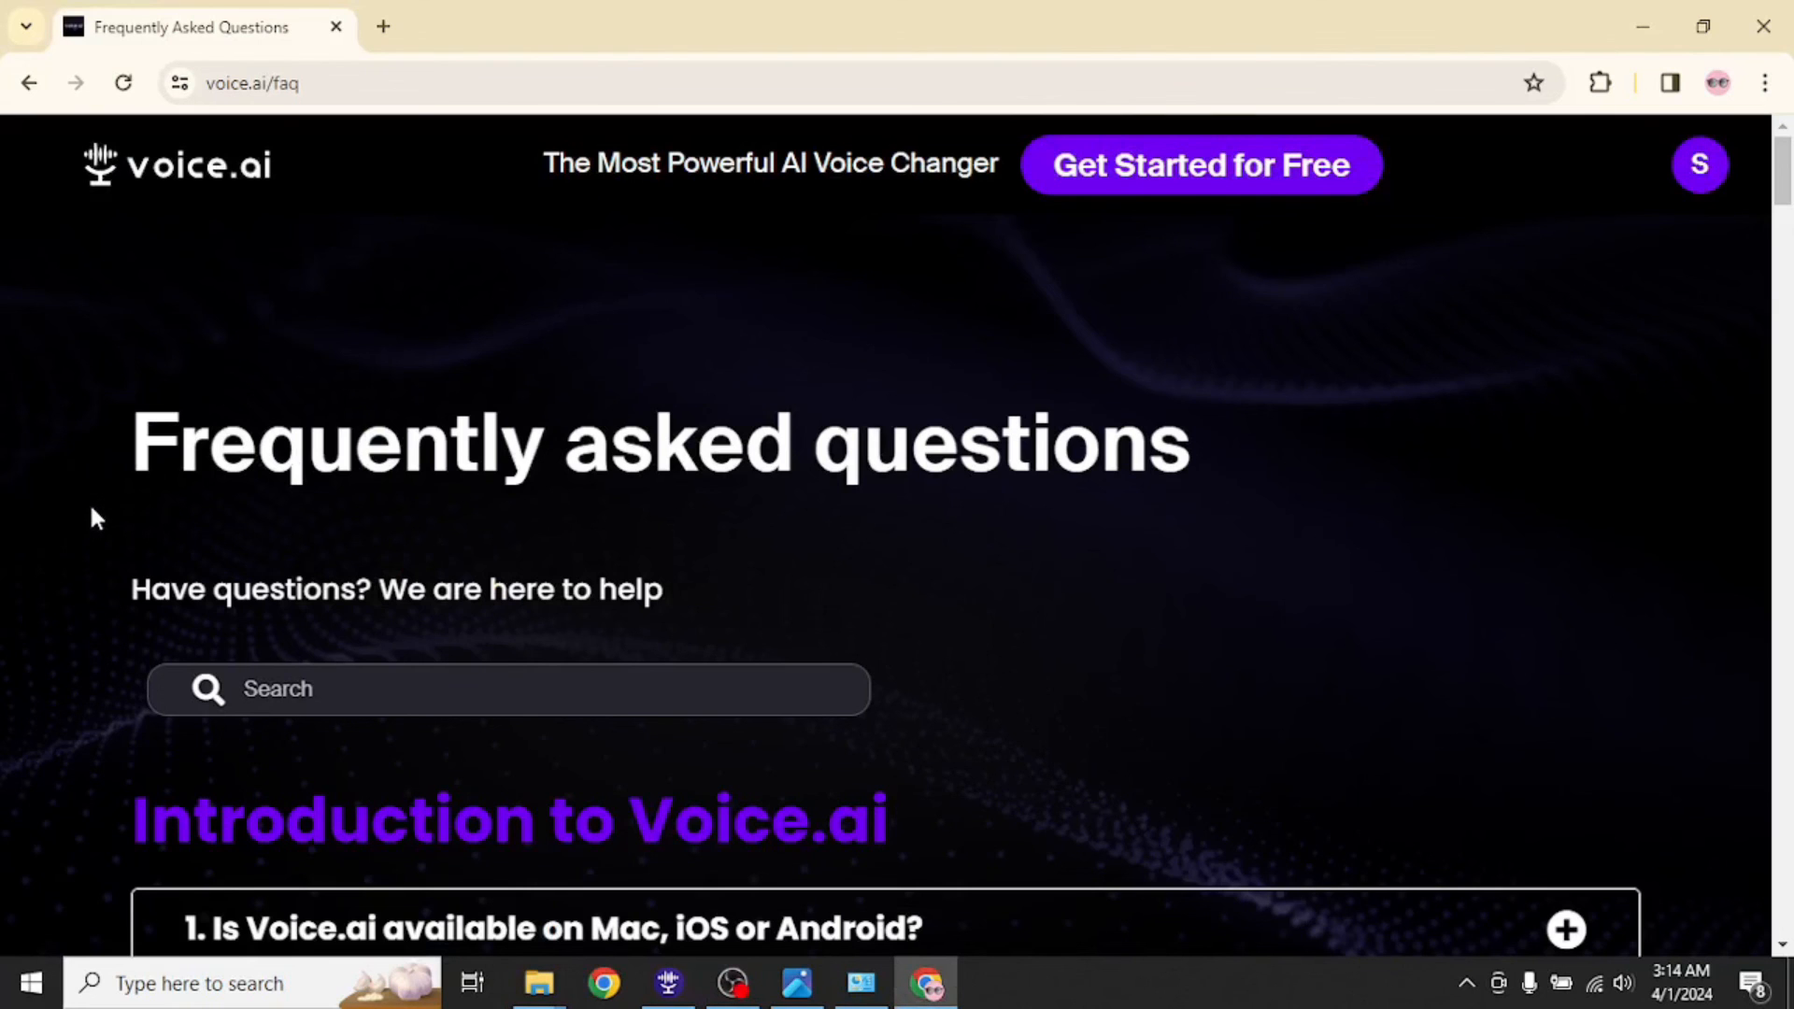
- Scroll through the Introduction to Voice.ai FAQ questions down to account verification
scroll(down, 3)
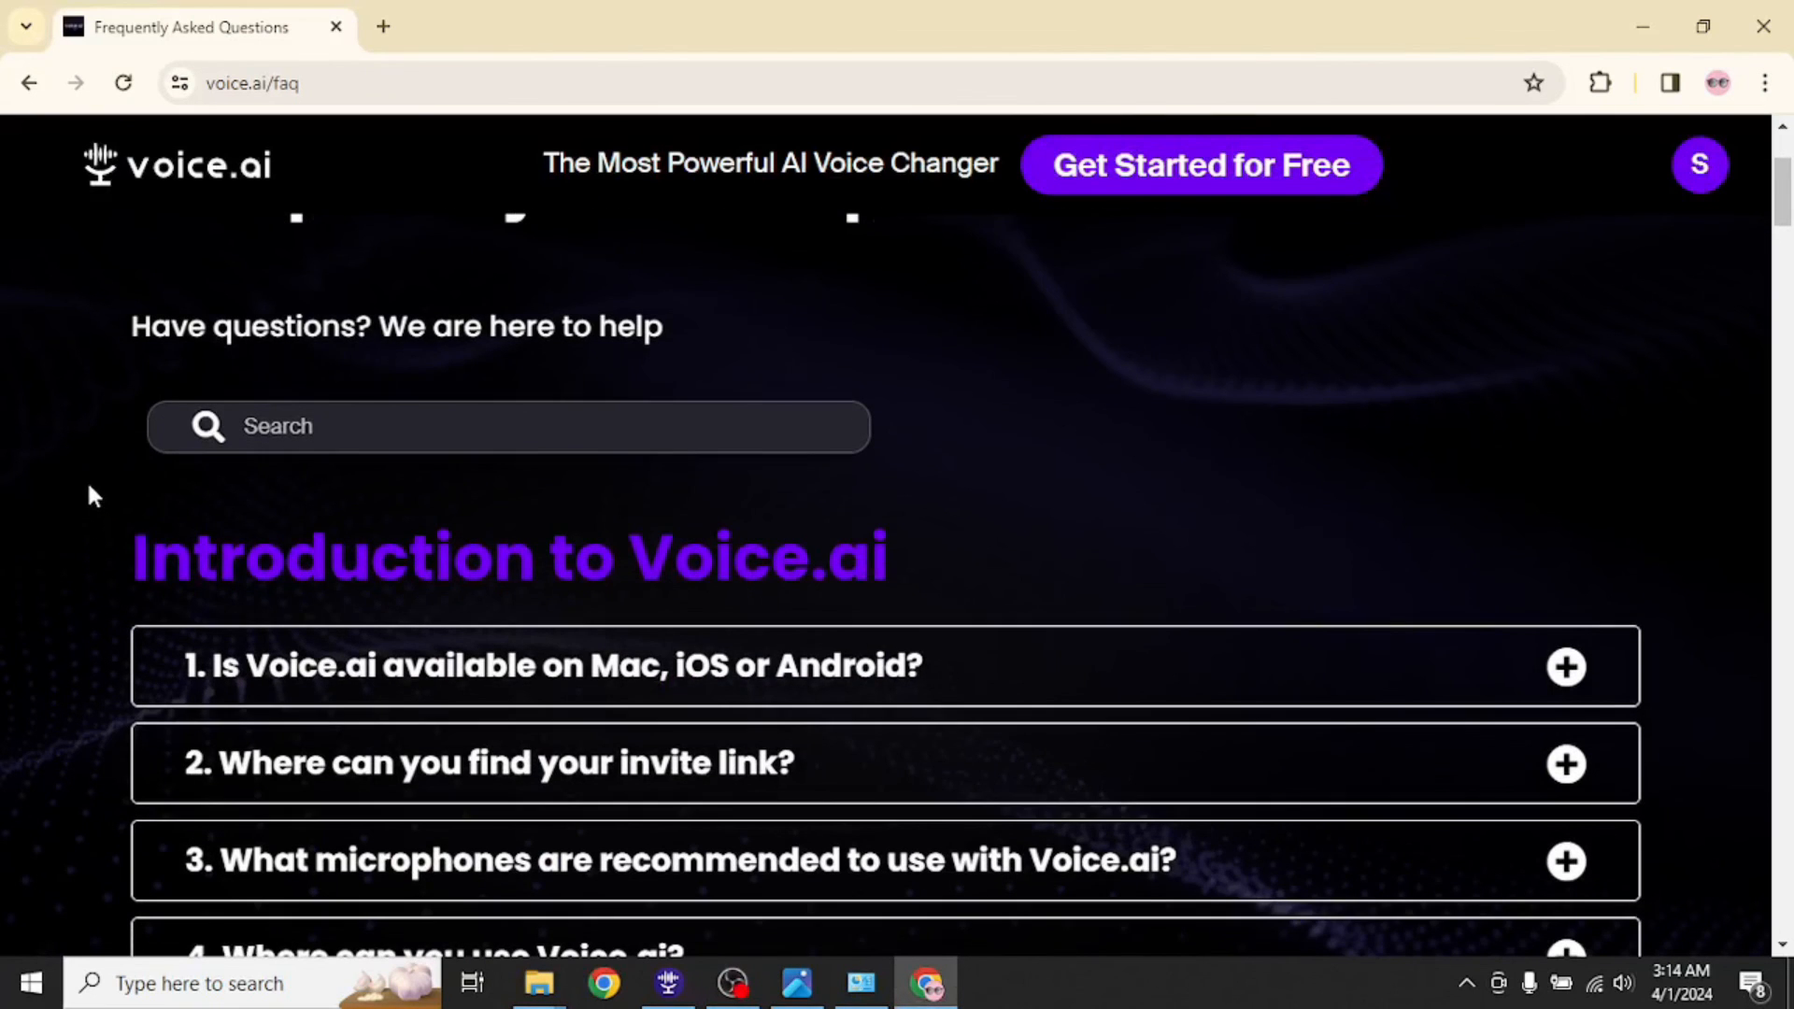
scroll(down, 3)
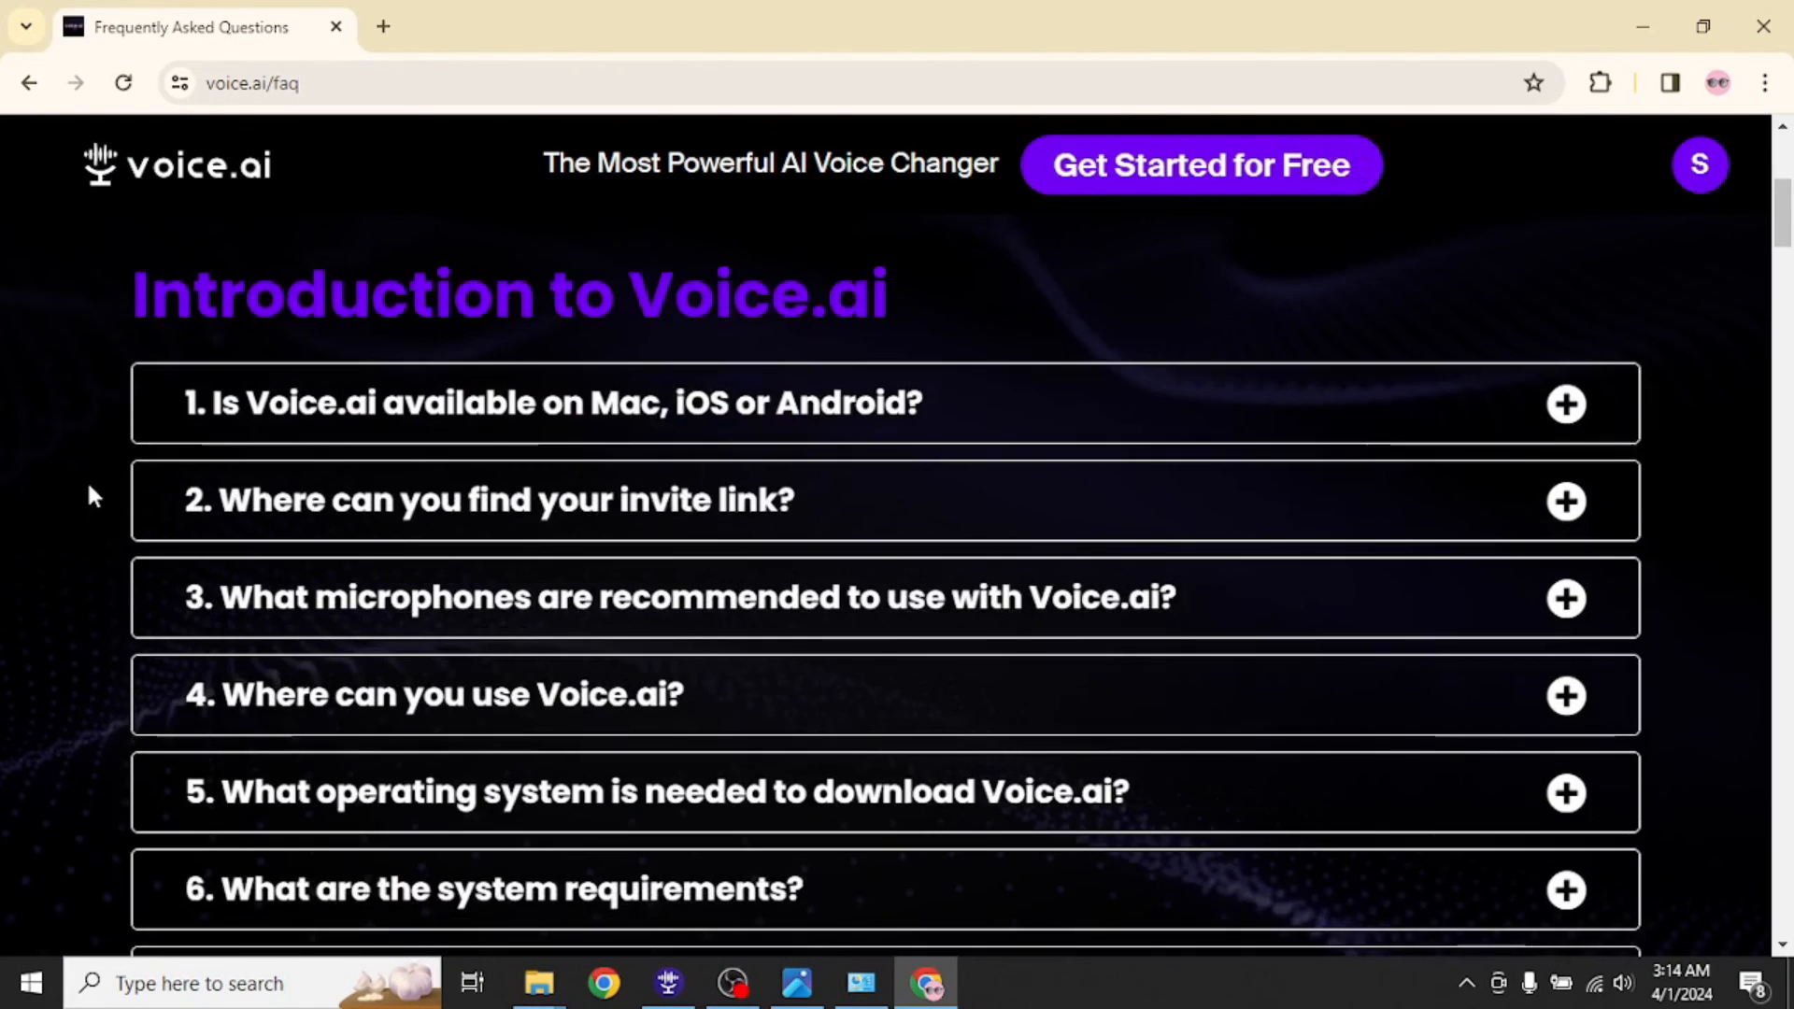
scroll(down, 3)
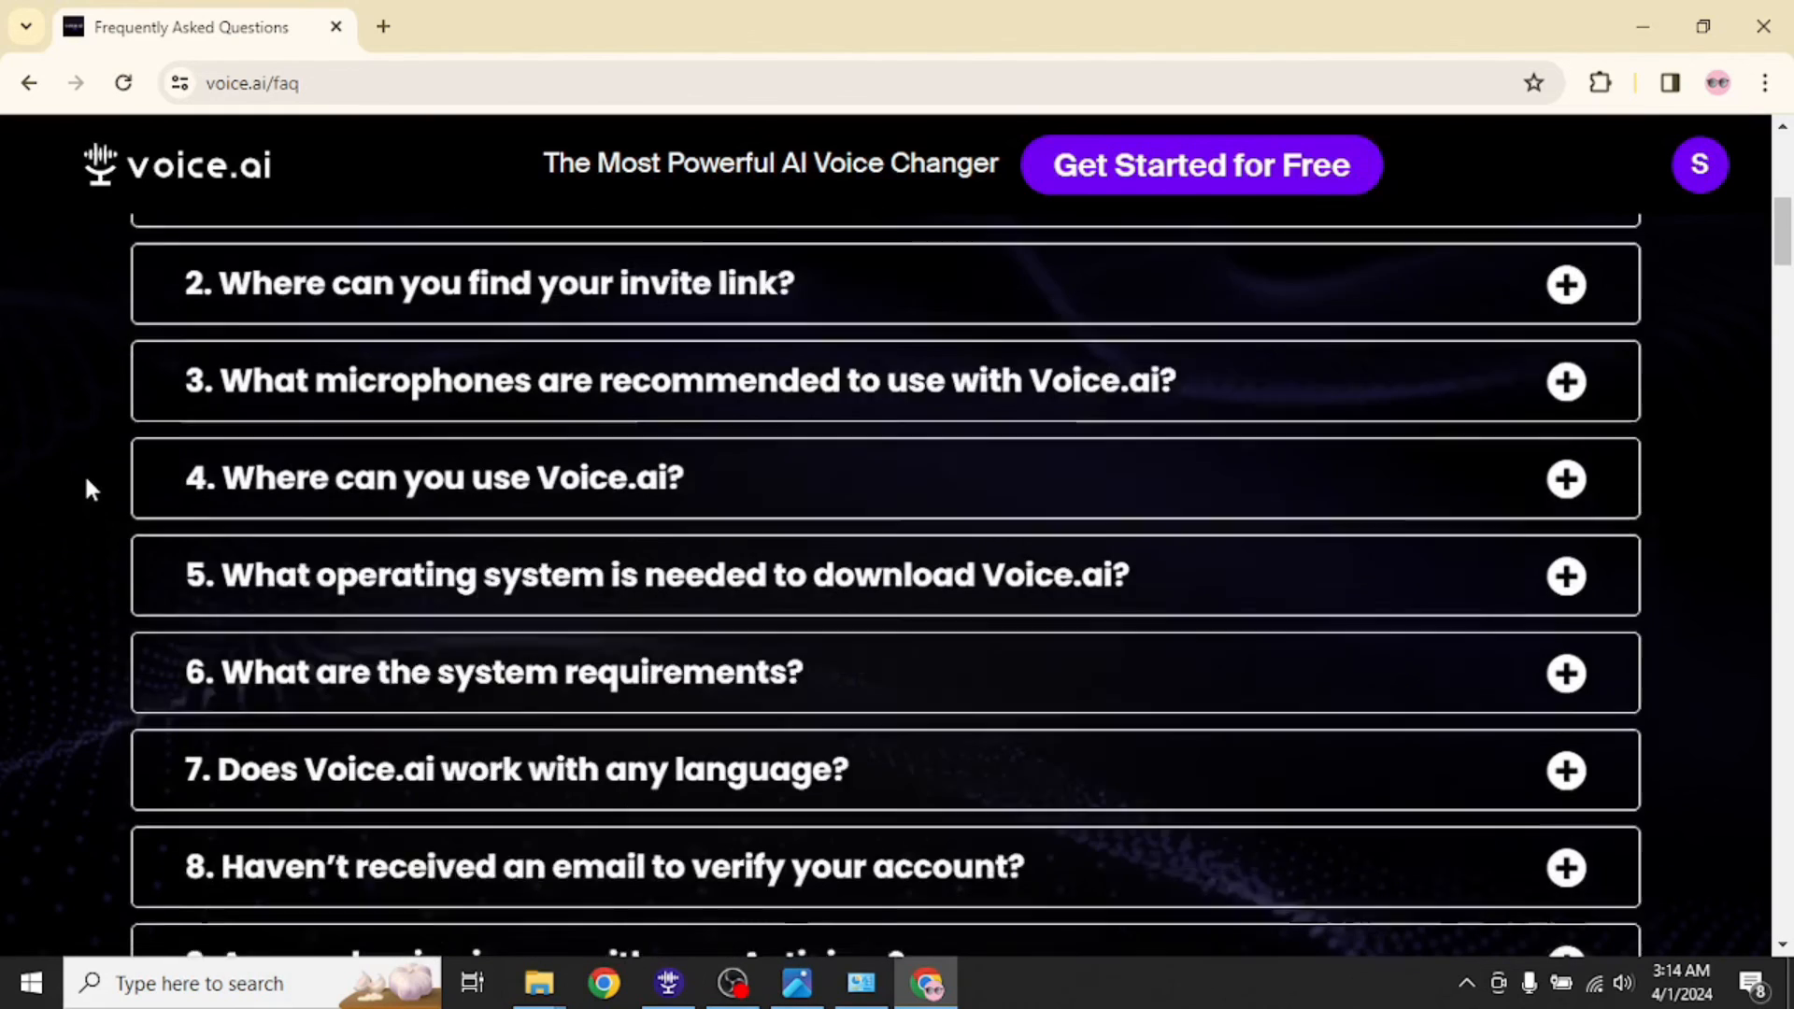